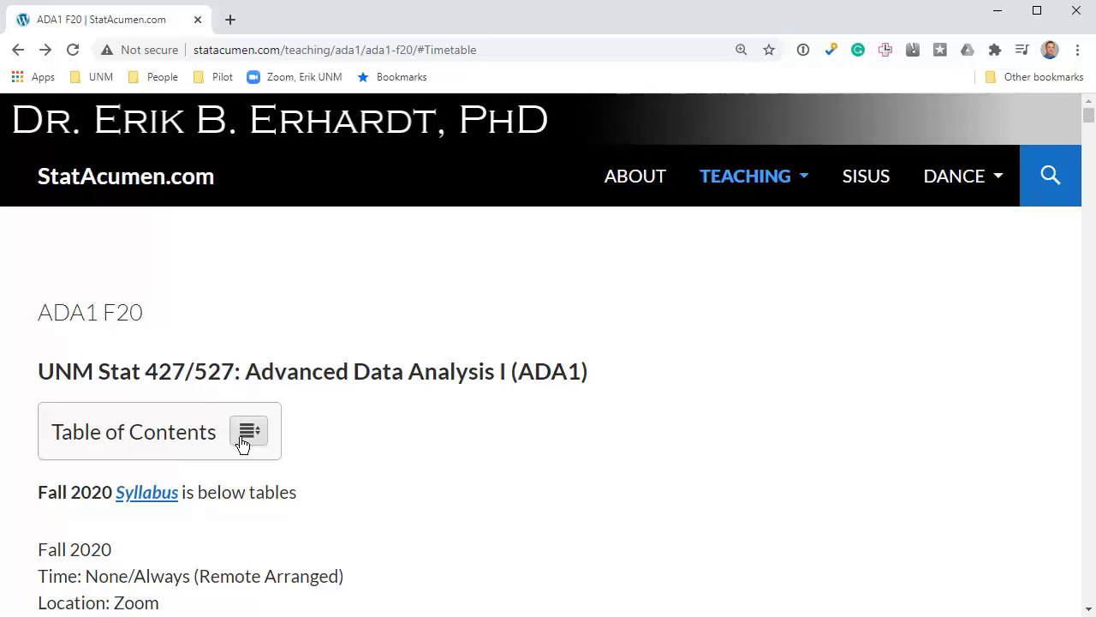
# Jump to the course Timetable section from the Table of Contents and scroll to class 16.
pyautogui.click(249, 431)
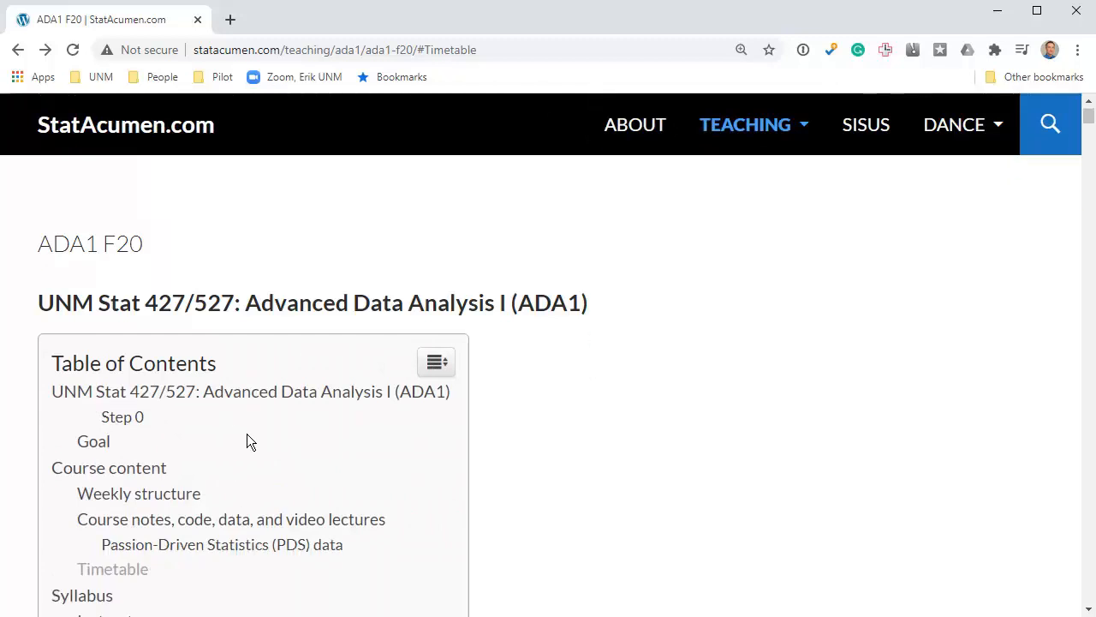
pyautogui.moveTo(114, 569)
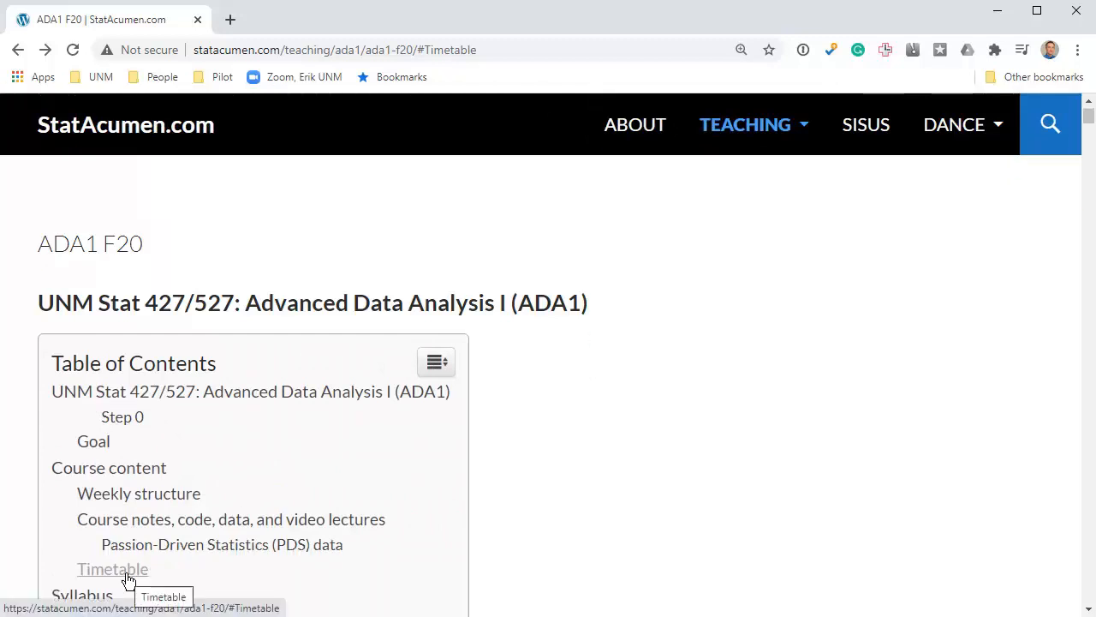
pyautogui.click(113, 569)
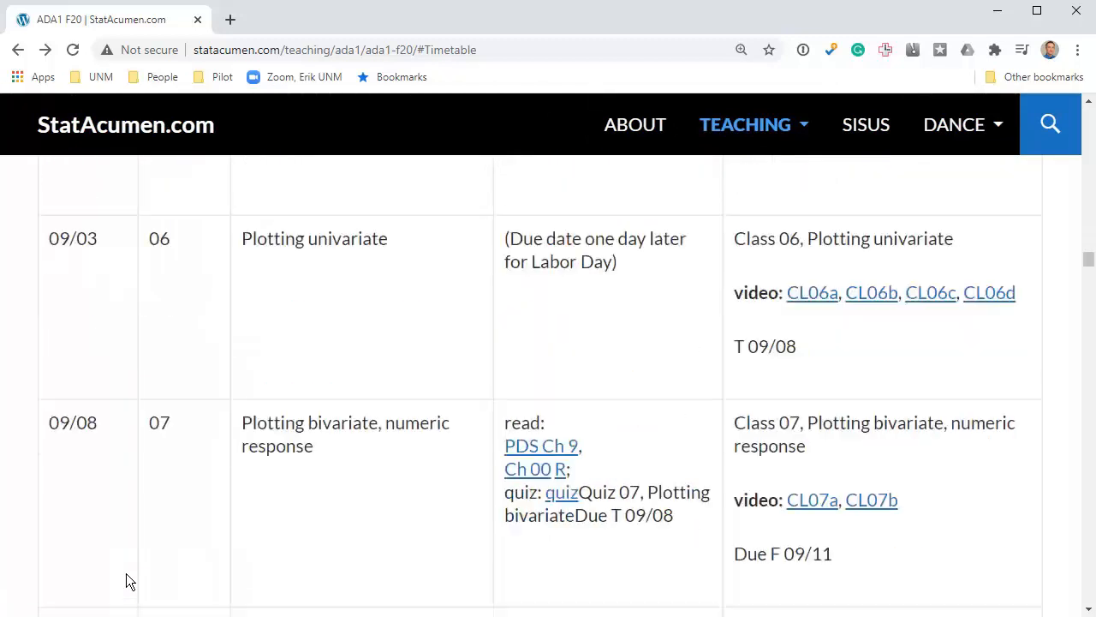
pyautogui.scroll(-3)
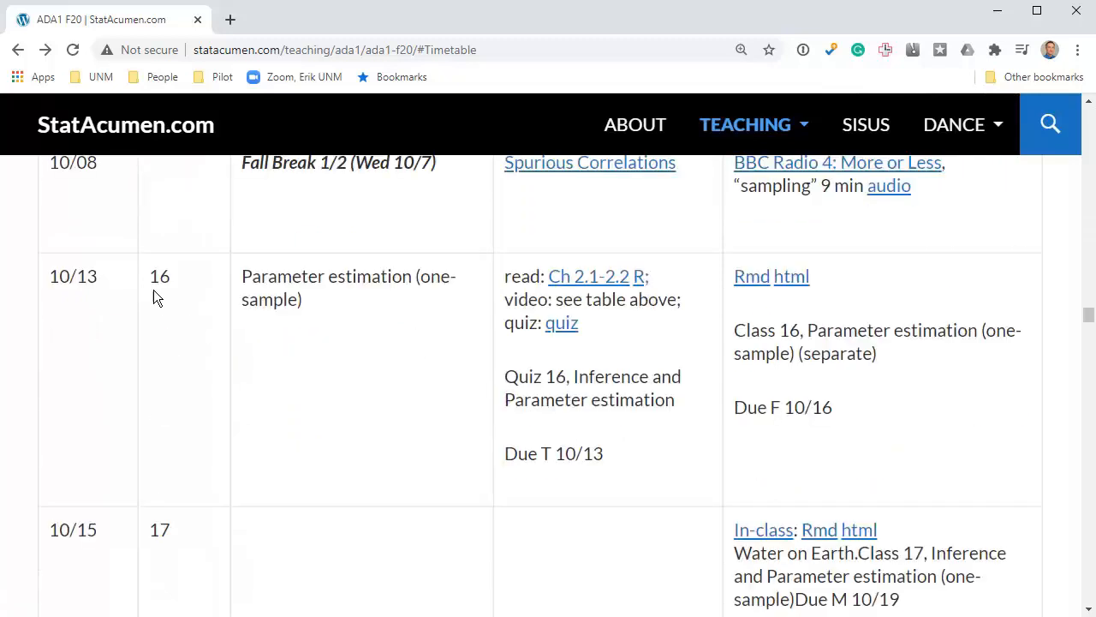
# Open the Class 16 parameter estimation worksheet's html version in a new tab.
pyautogui.doubleClick(159, 276)
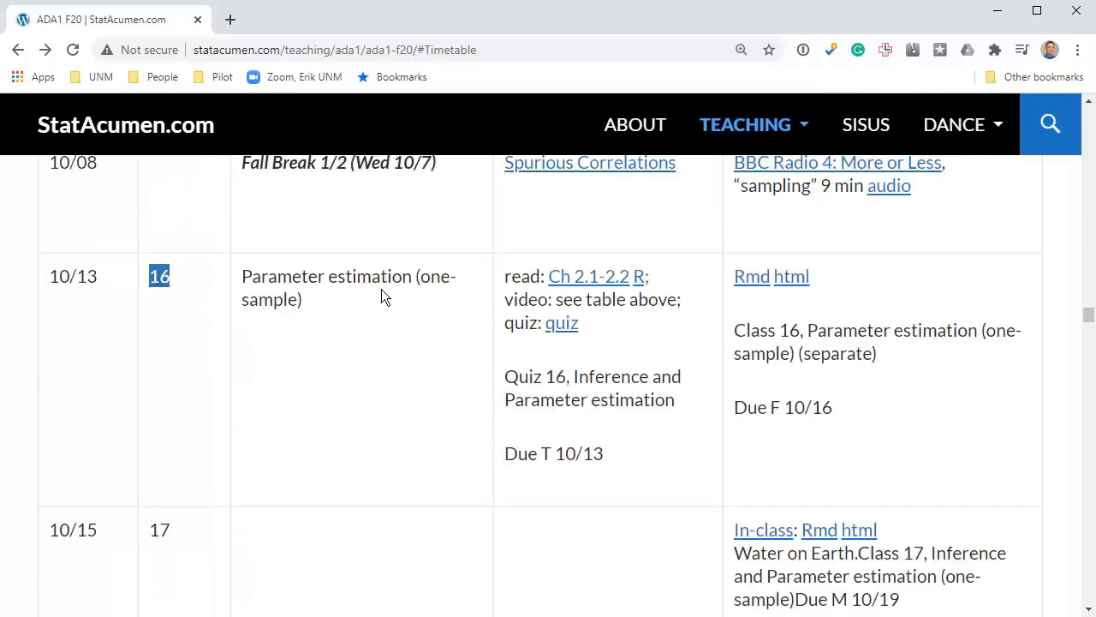
pyautogui.moveTo(792, 309)
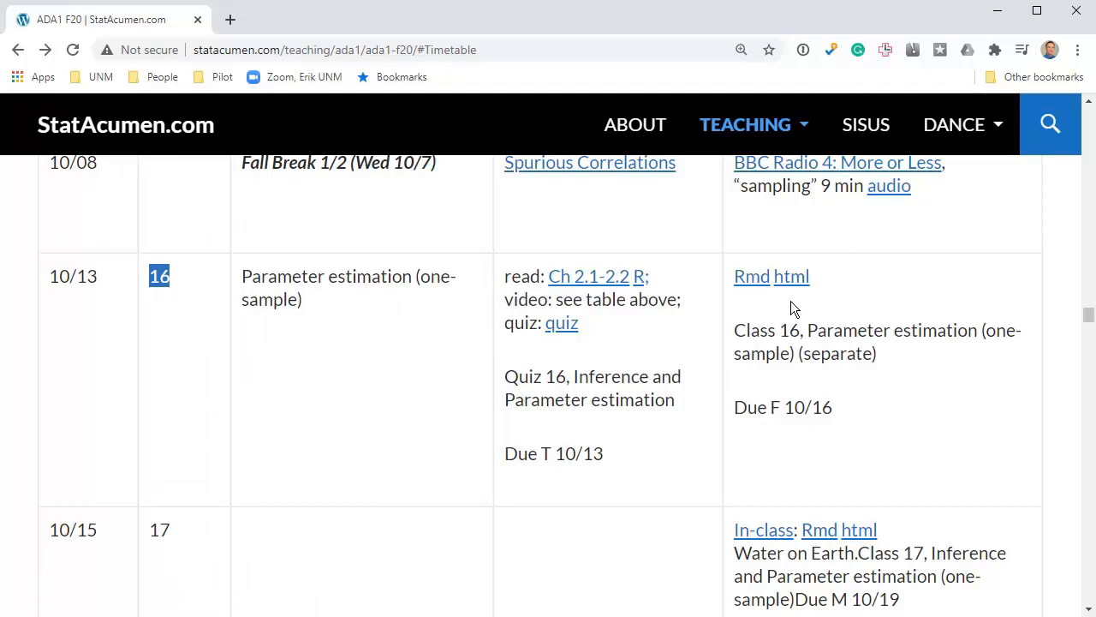
pyautogui.moveTo(789, 288)
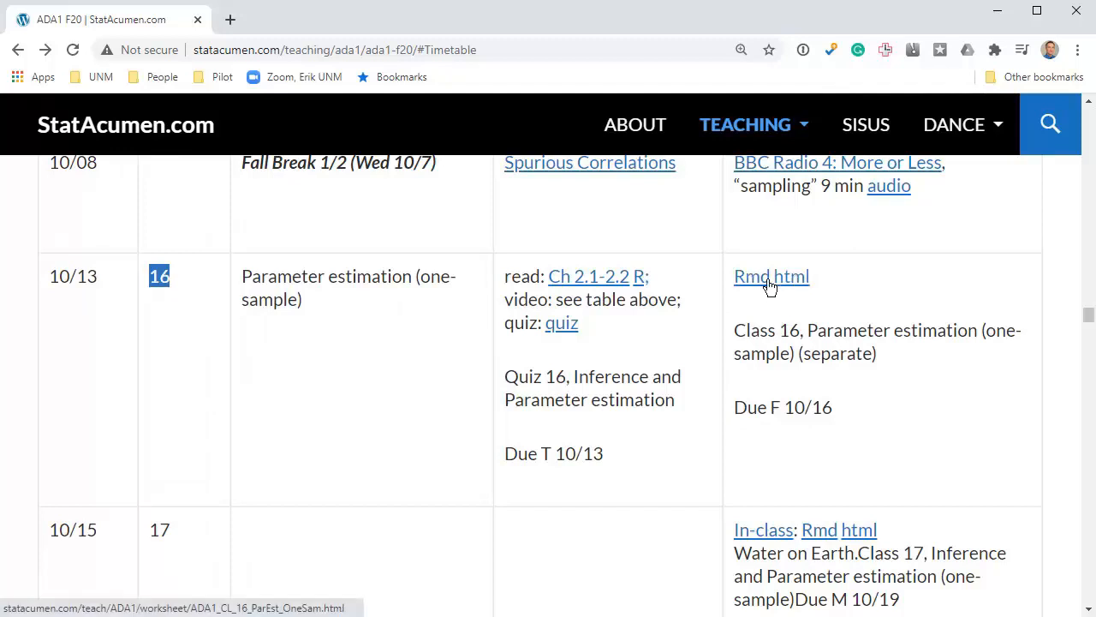
pyautogui.moveTo(803, 291)
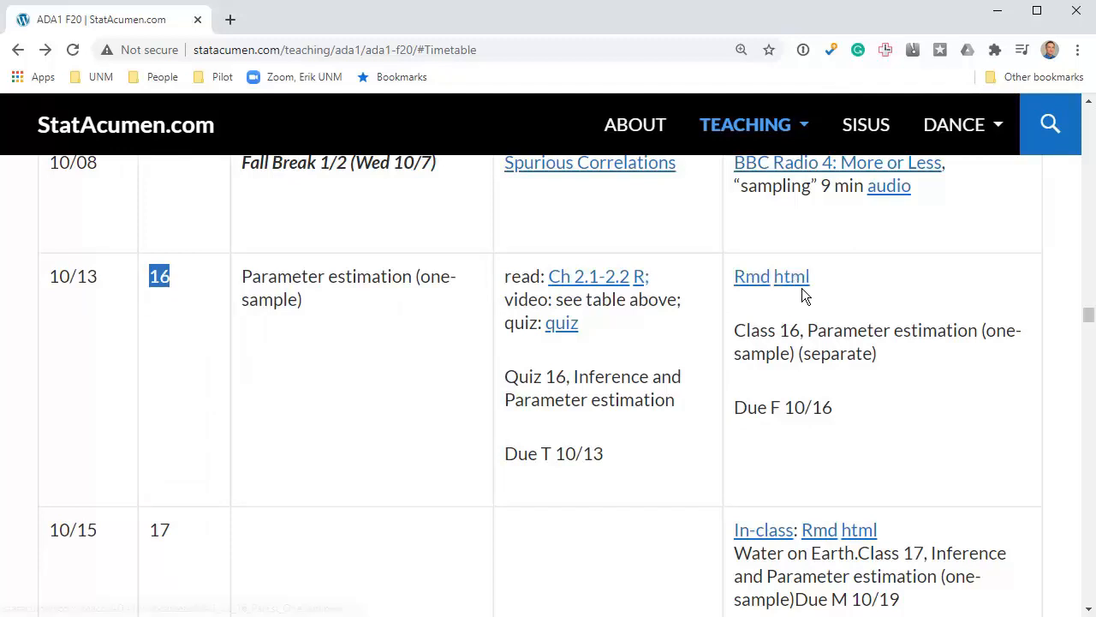
pyautogui.moveTo(866, 401)
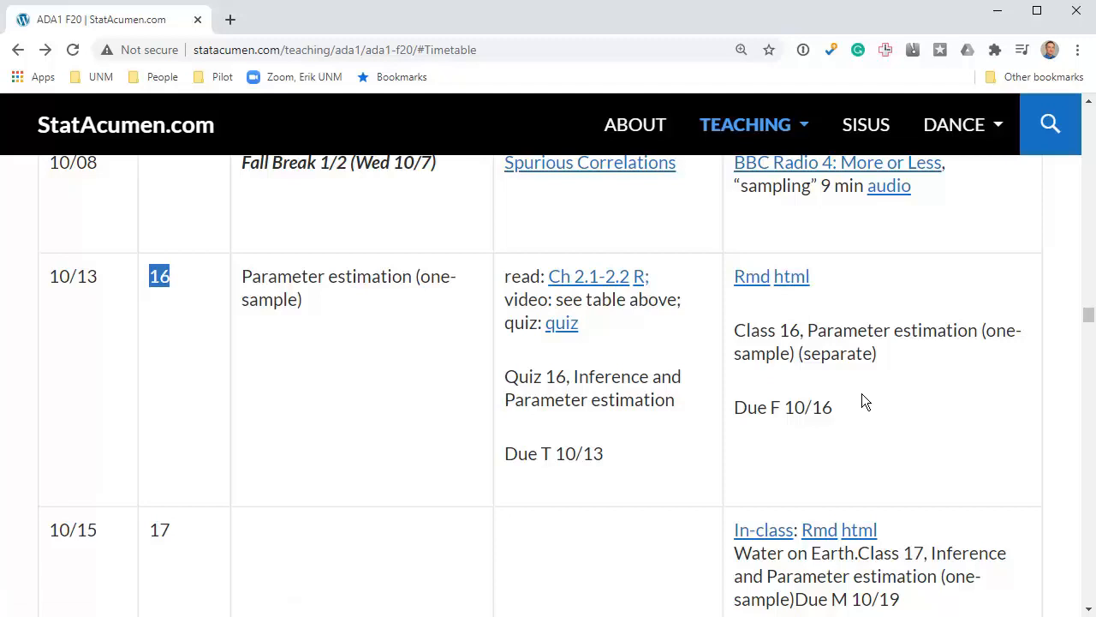
pyautogui.doubleClick(838, 353)
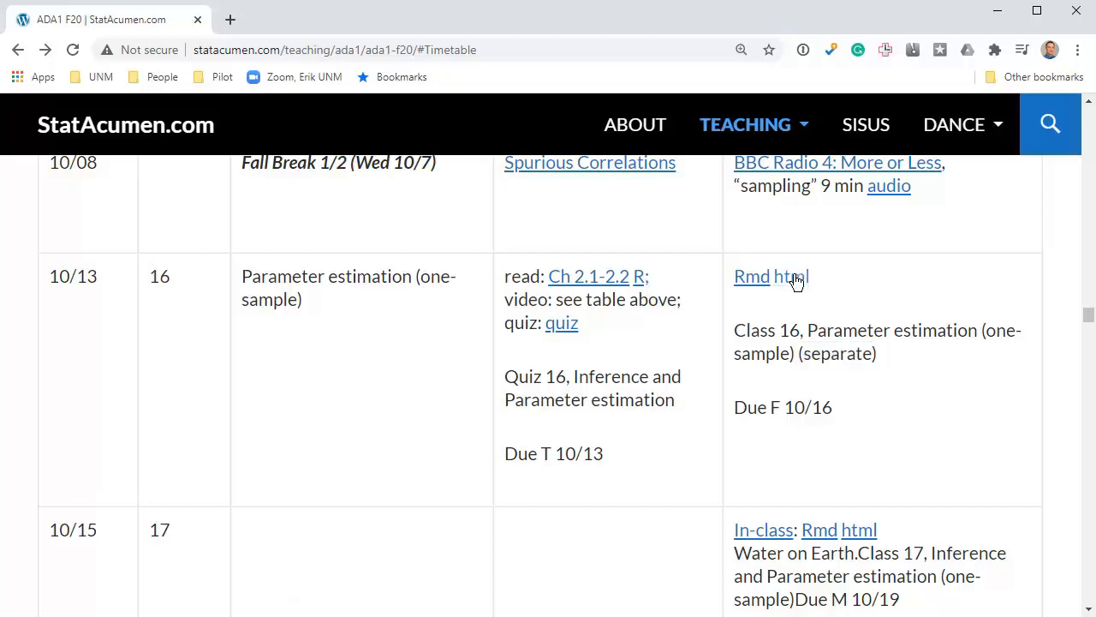
pyautogui.click(791, 276)
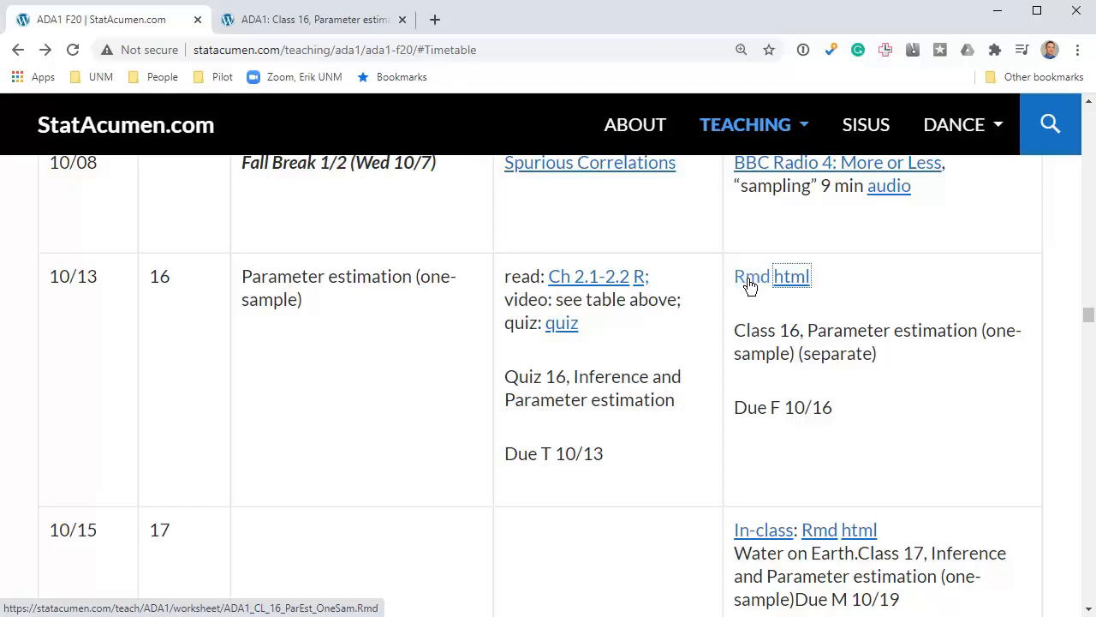
# Bring the worksheet's rubric, Sample the Globe example and first questions into view.
pyautogui.click(791, 276)
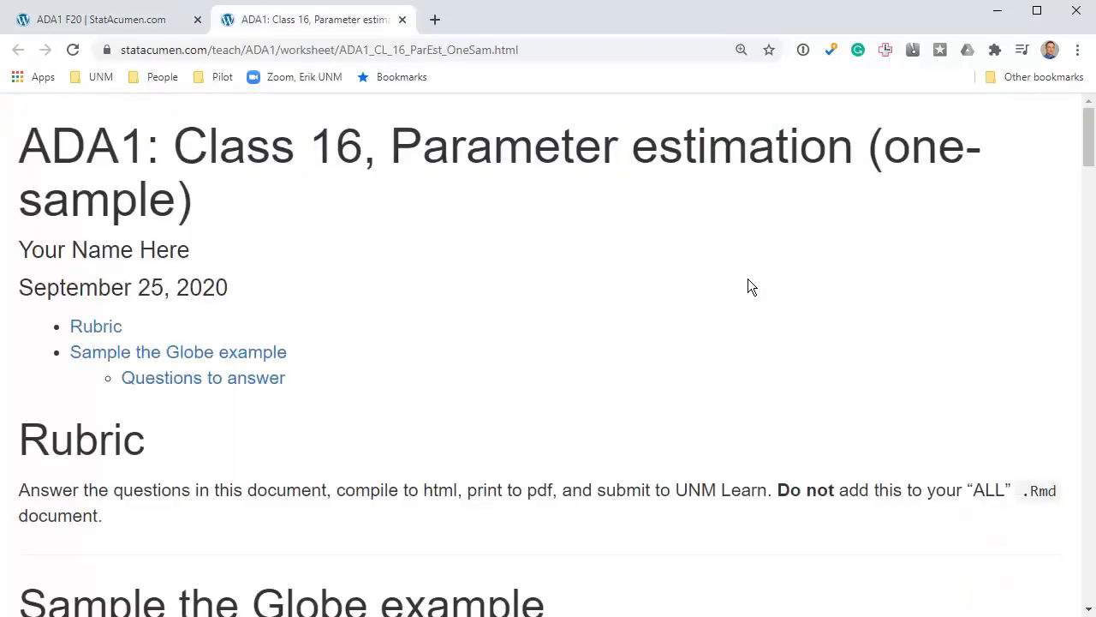
pyautogui.scroll(-3)
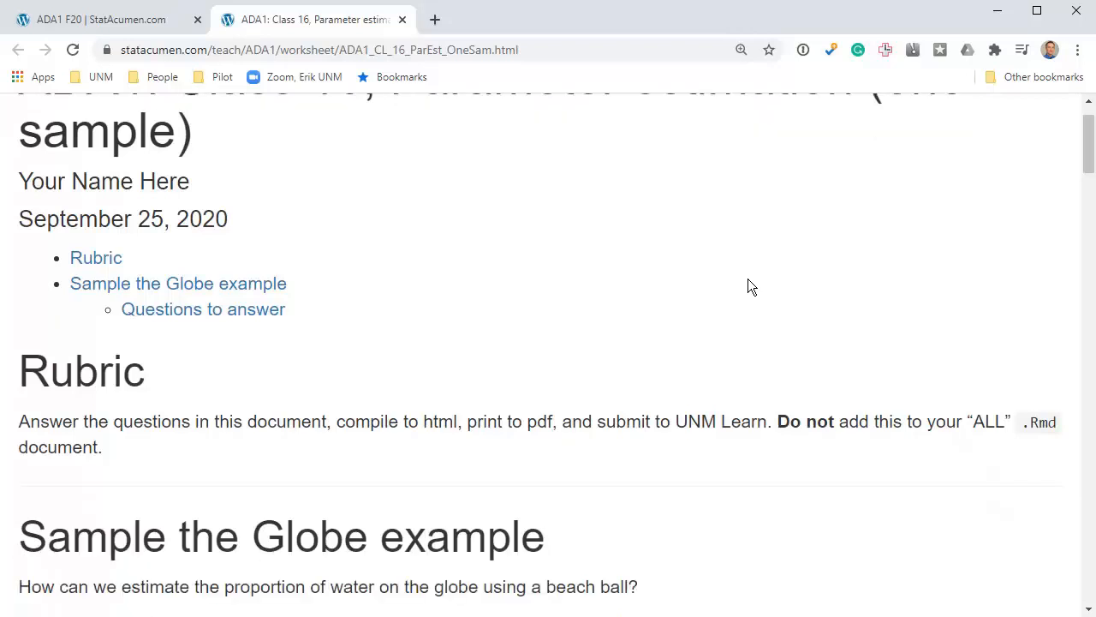
pyautogui.scroll(-3)
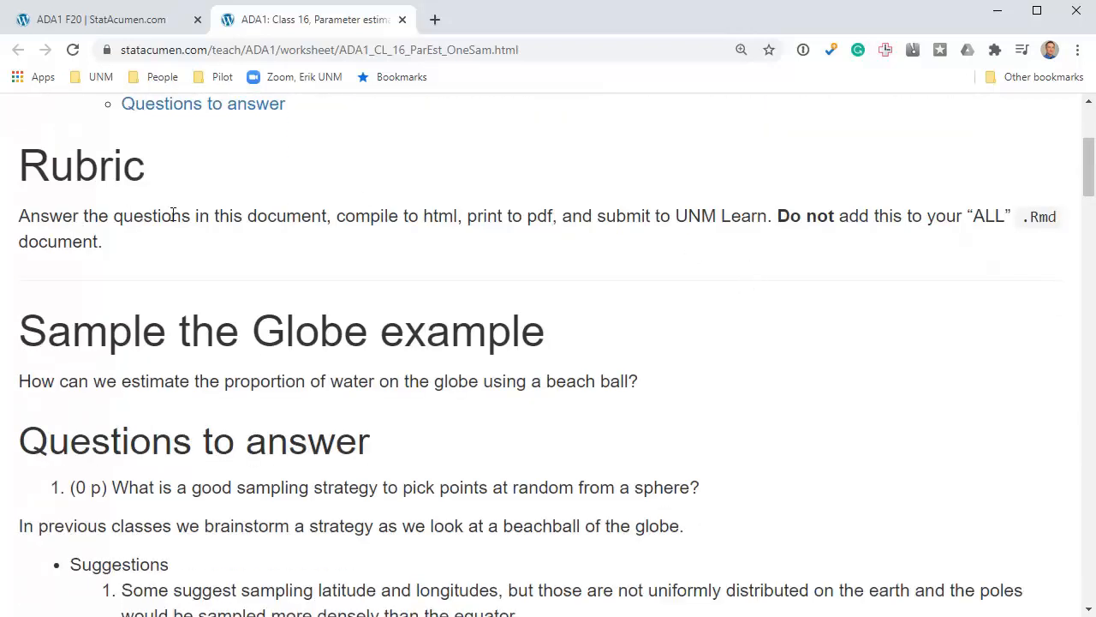
pyautogui.moveTo(677, 254)
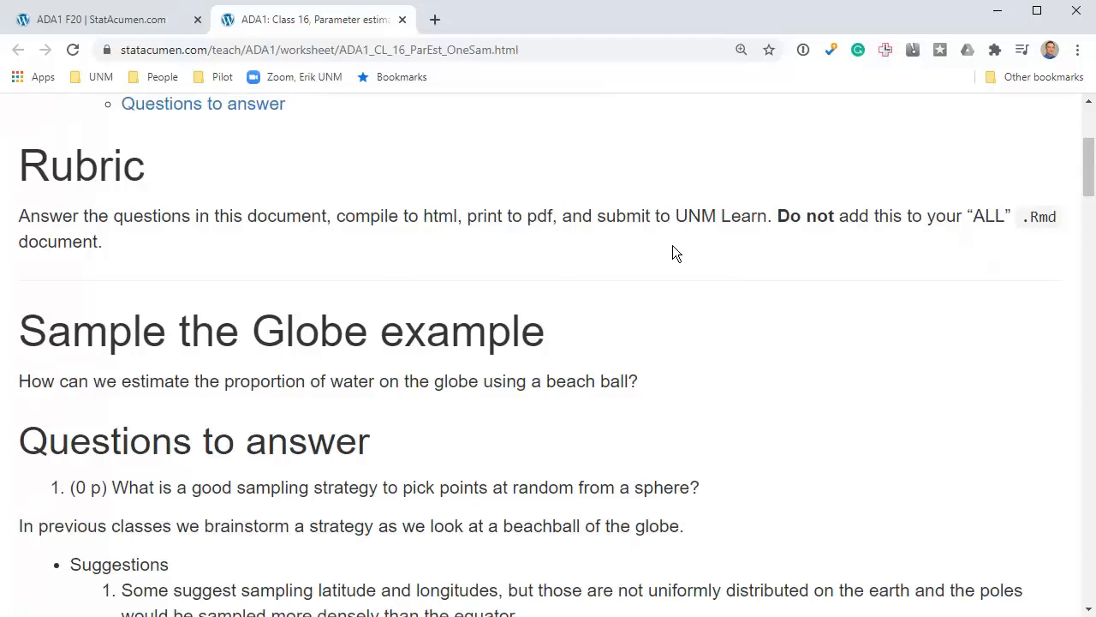
pyautogui.moveTo(692, 285)
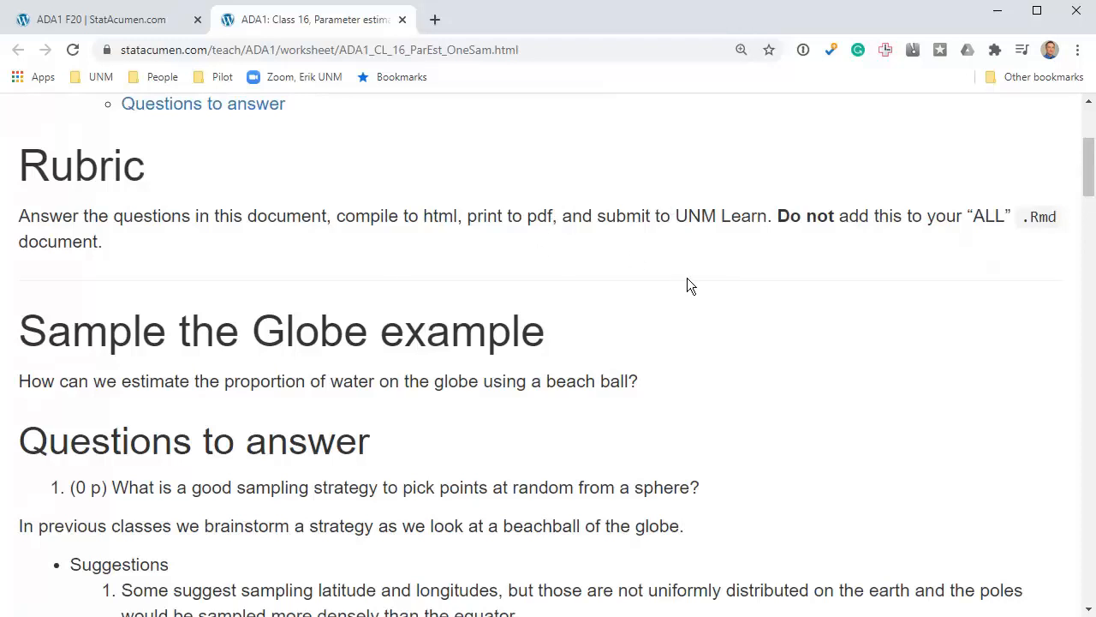
pyautogui.moveTo(860, 267)
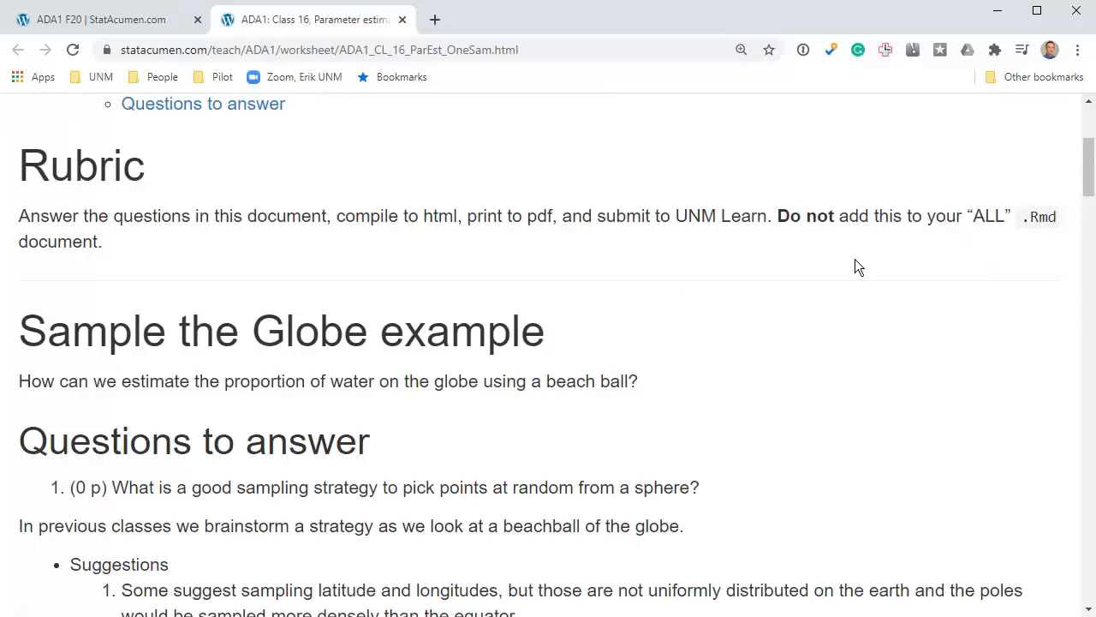
pyautogui.scroll(-3)
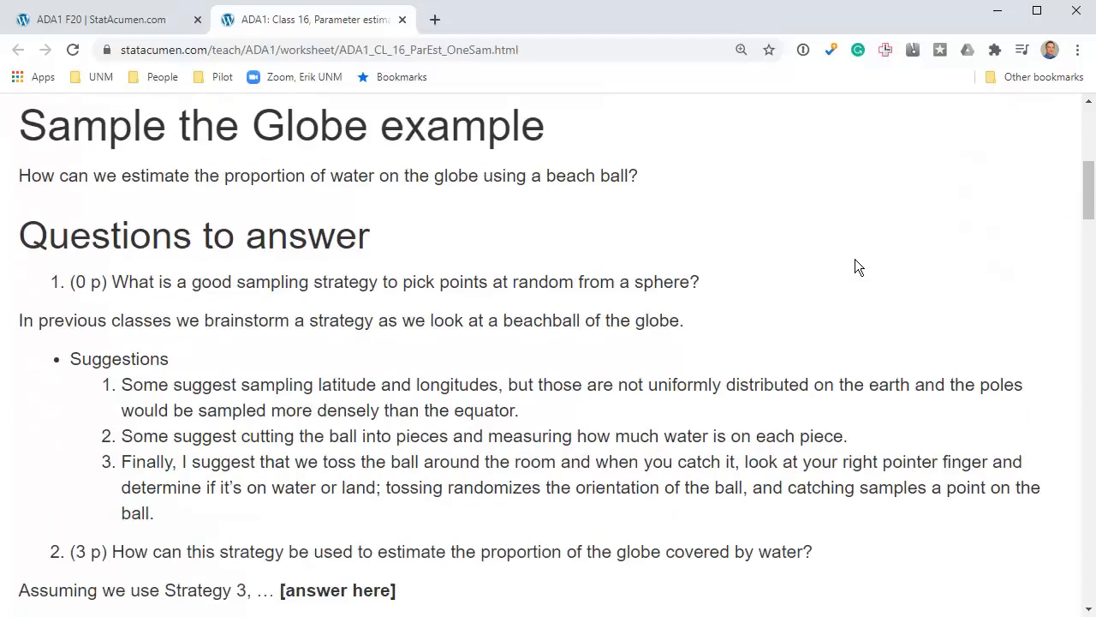
pyautogui.moveTo(667, 192)
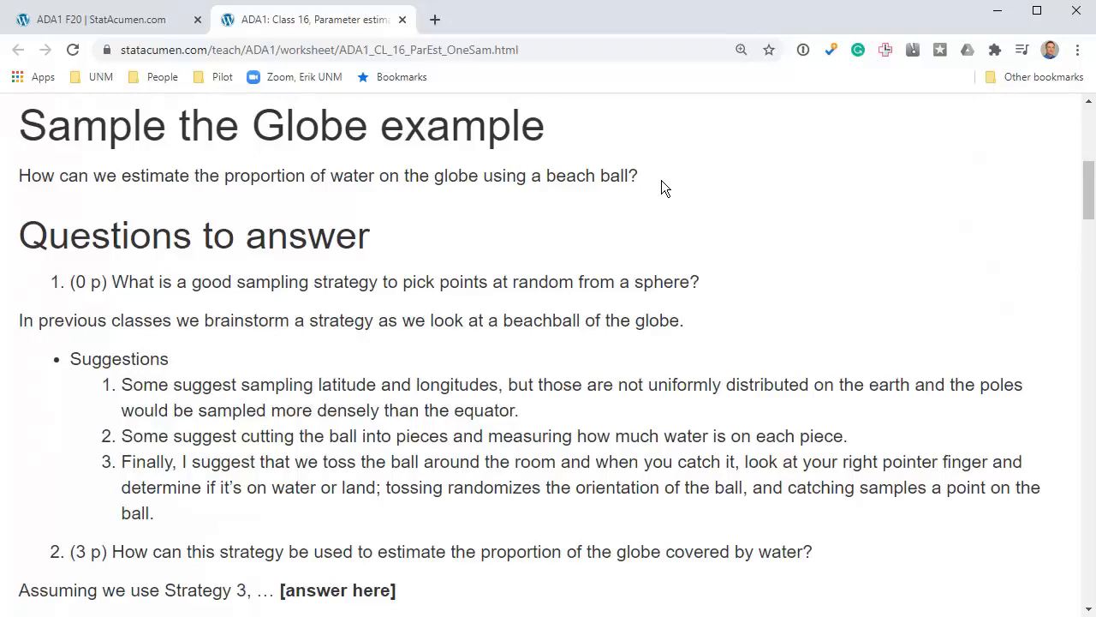
pyautogui.moveTo(549, 175)
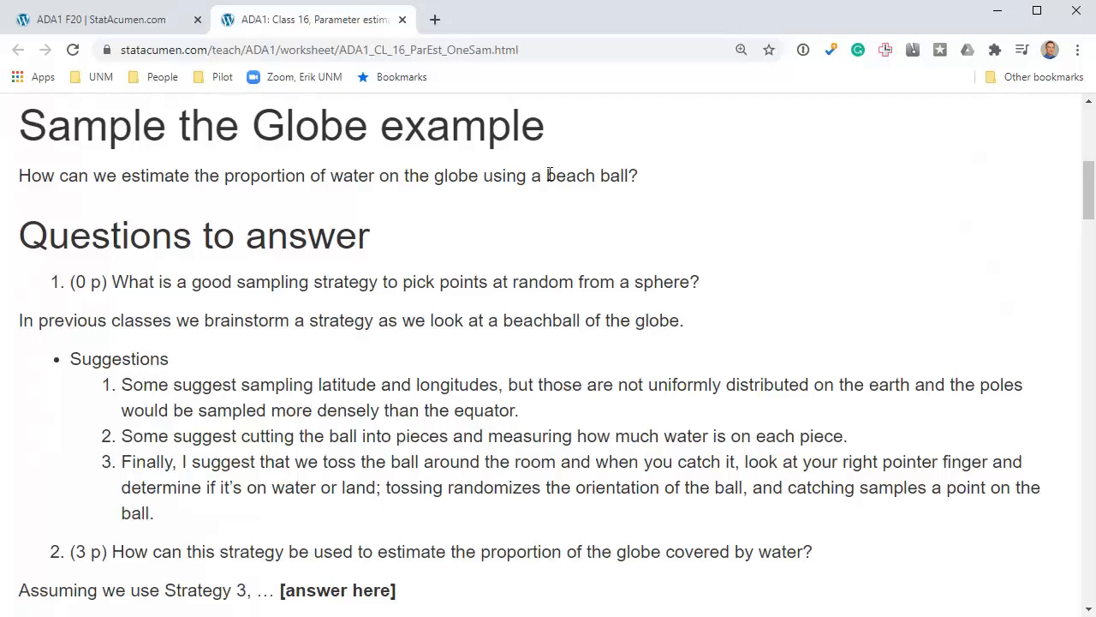
pyautogui.moveTo(454, 219)
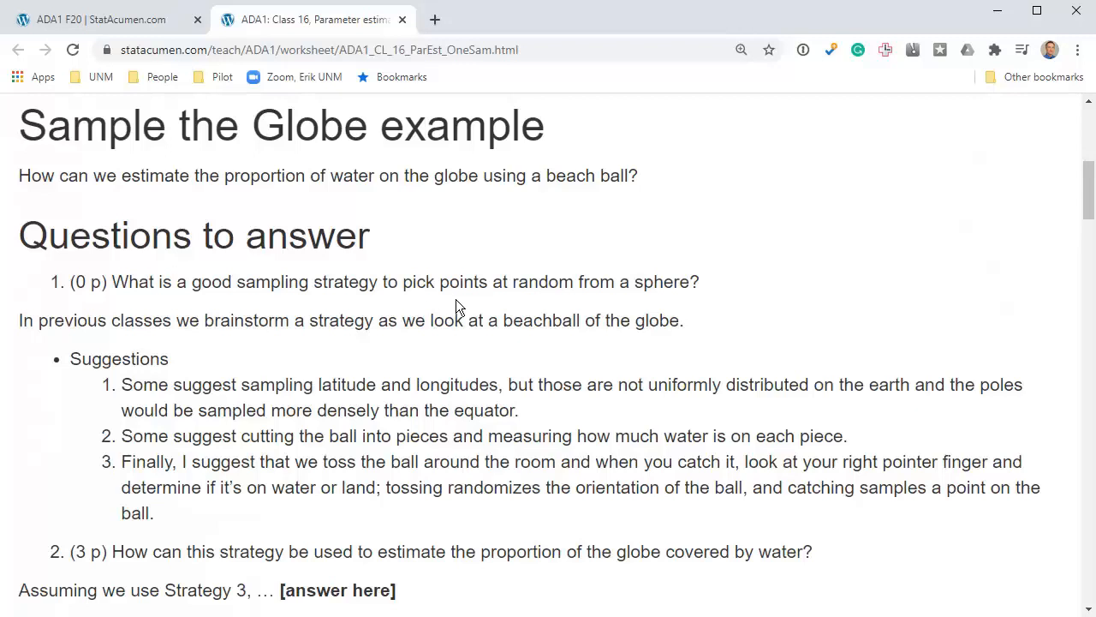
pyautogui.moveTo(792, 312)
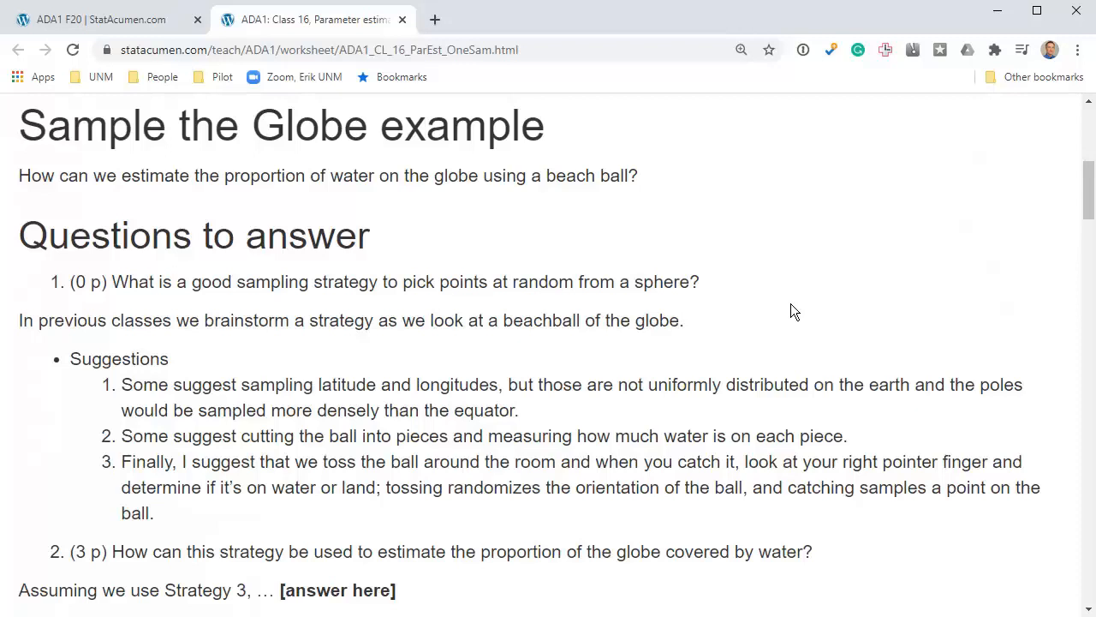
pyautogui.moveTo(778, 324)
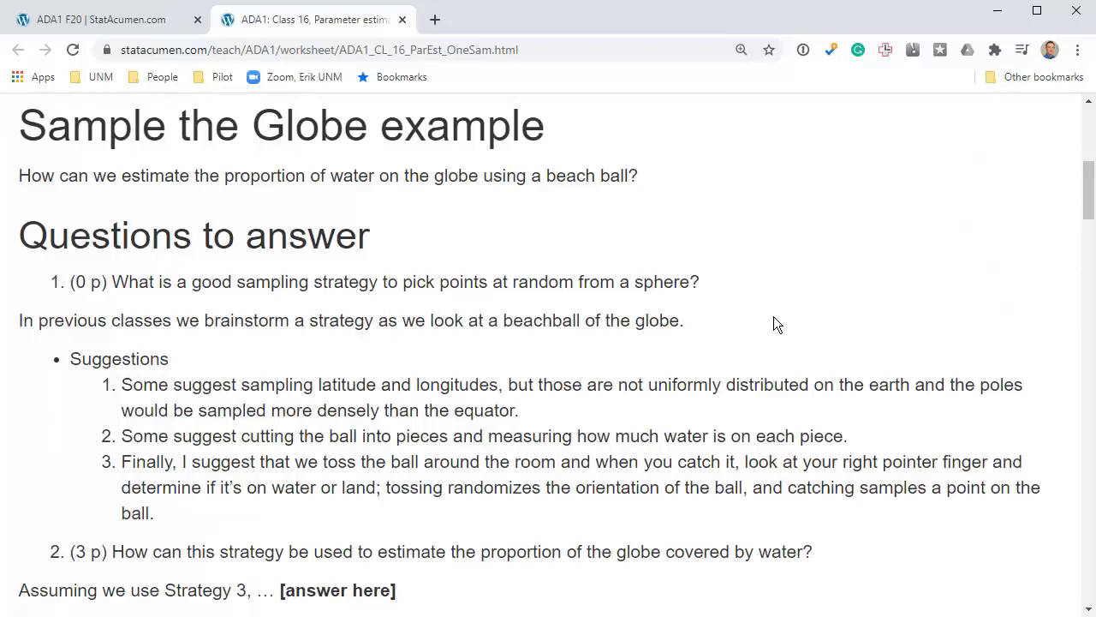
# Search Google for 'beach ball earth' and open the Oriental Trading inflatable globe beach ball listing.
pyautogui.write('beach b')
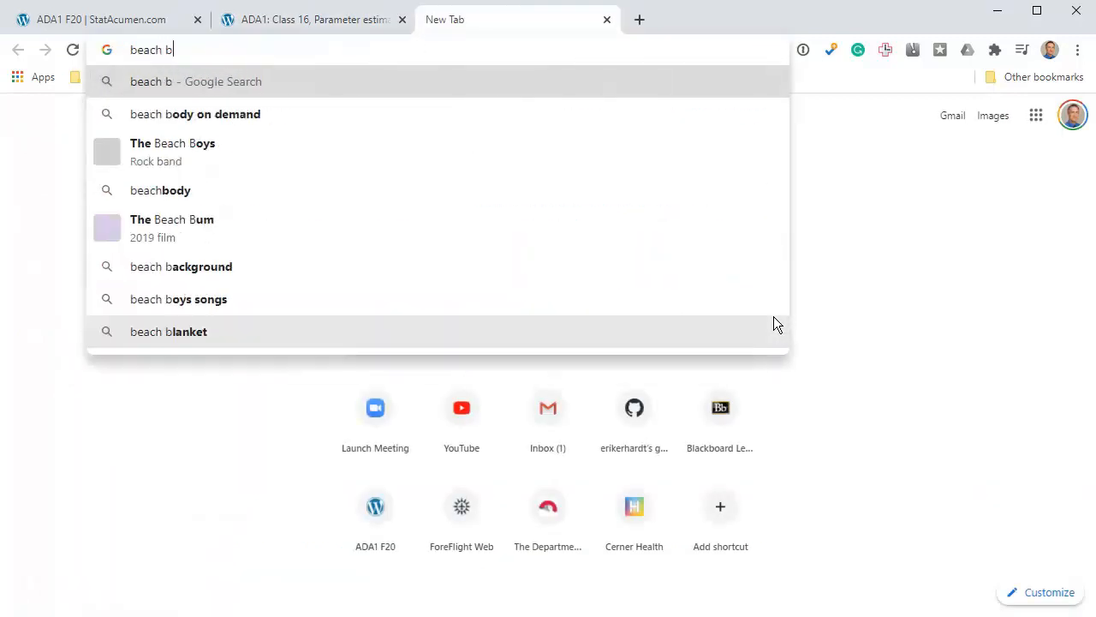
pyautogui.write('all earth')
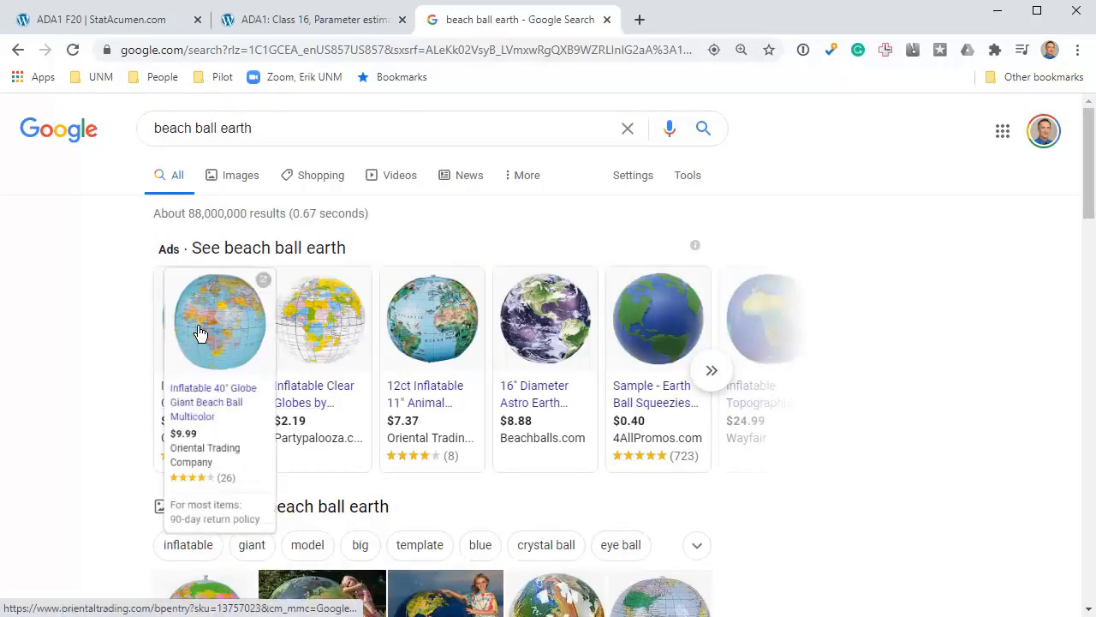
pyautogui.click(219, 316)
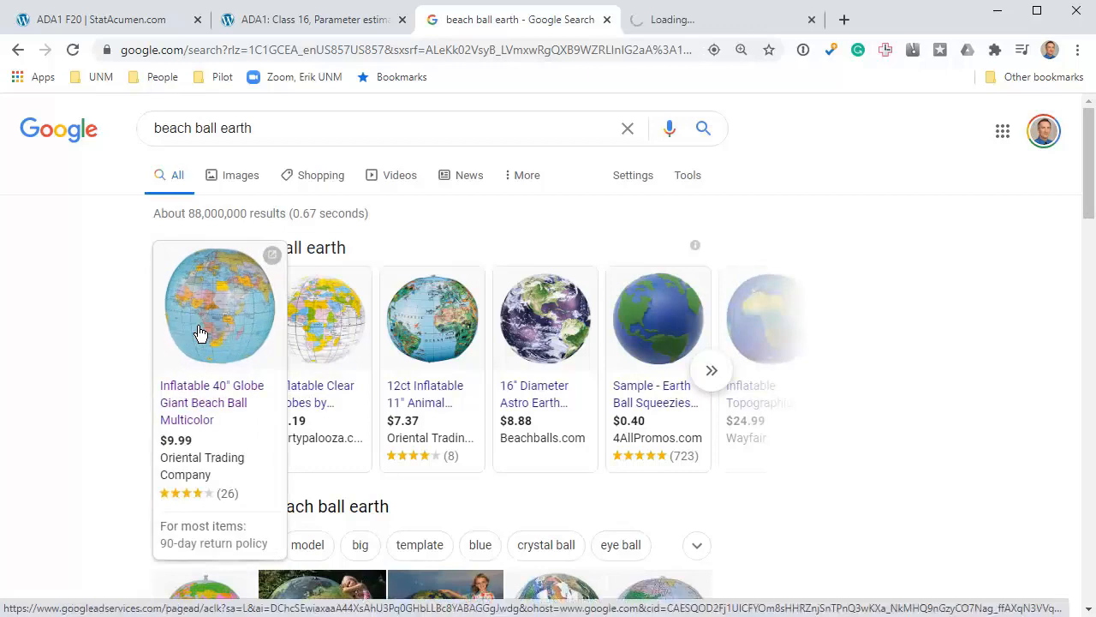
# View and zoom into the second product photo of the Inflatable 40" Globe Giant Beach Ball.
pyautogui.click(219, 305)
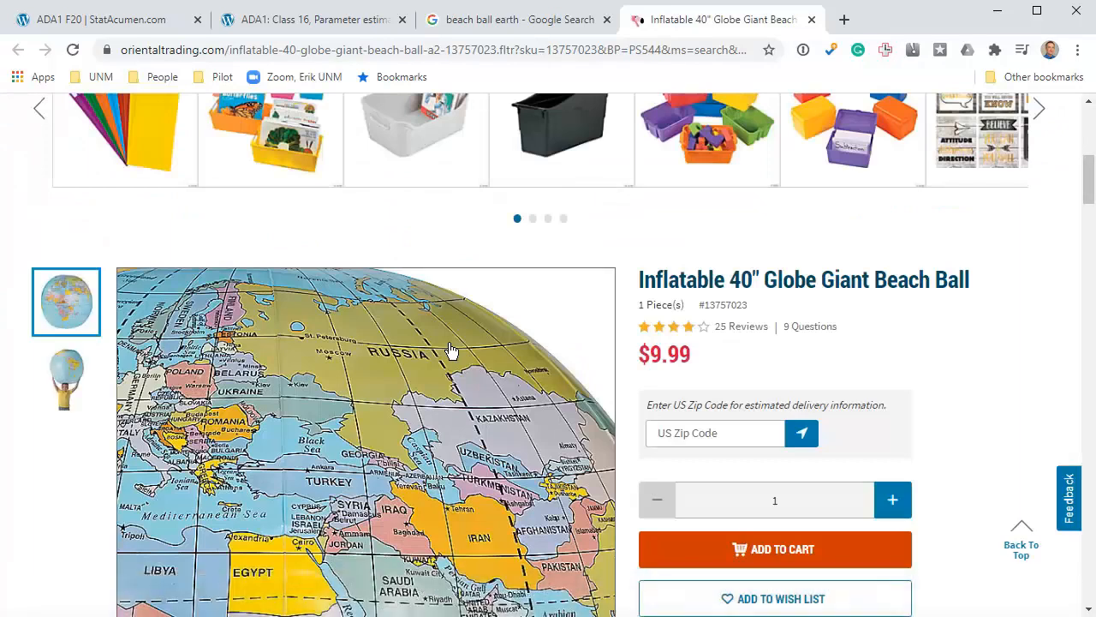
pyautogui.scroll(-3)
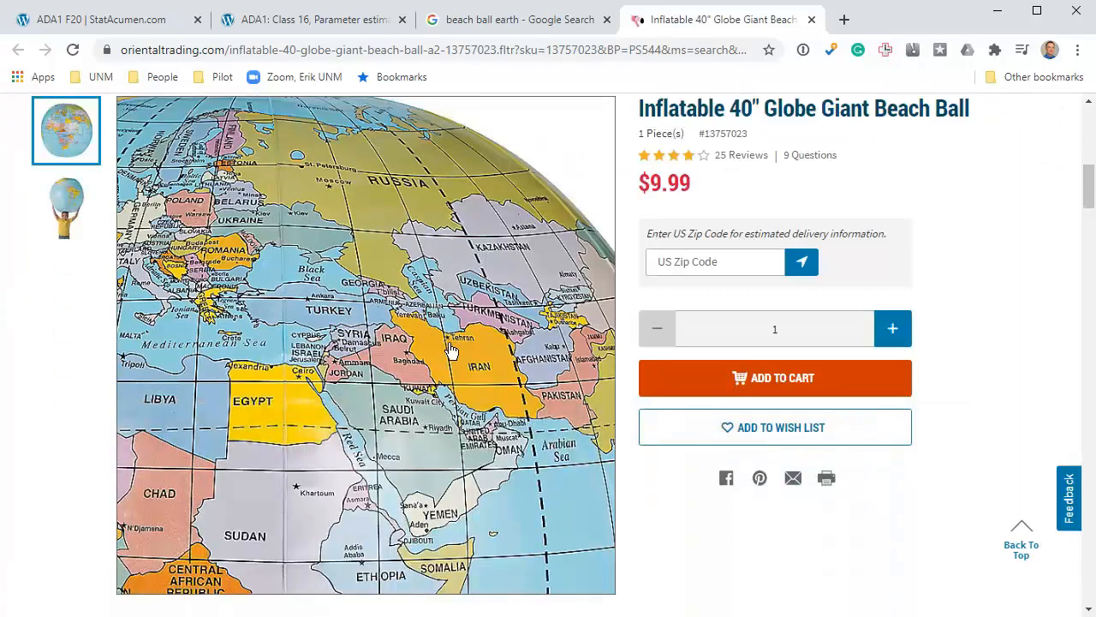
pyautogui.click(65, 207)
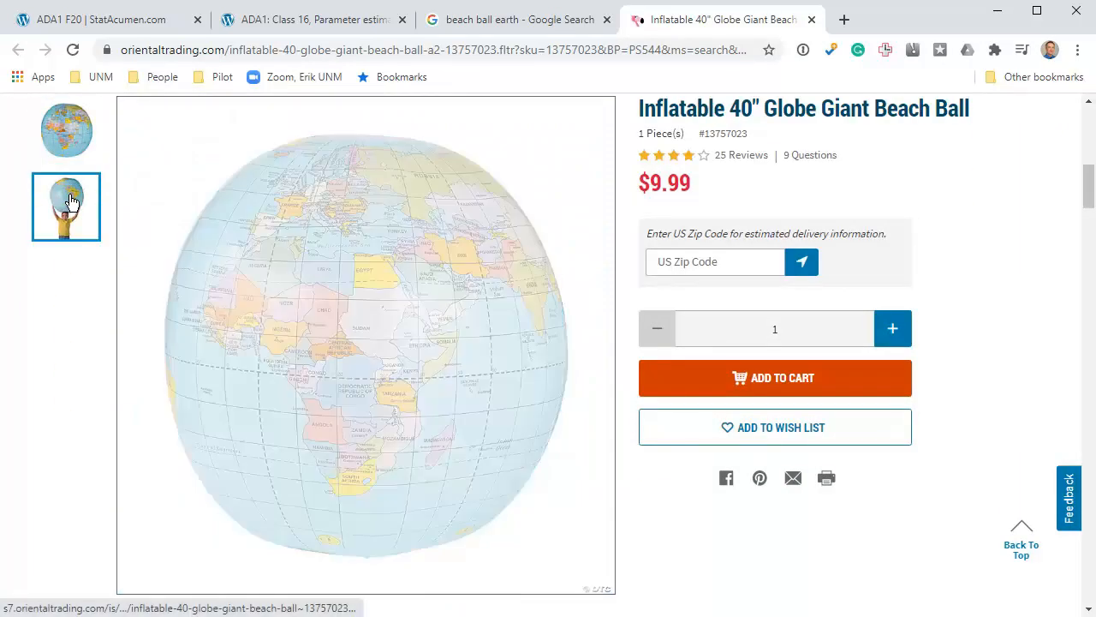
pyautogui.click(65, 206)
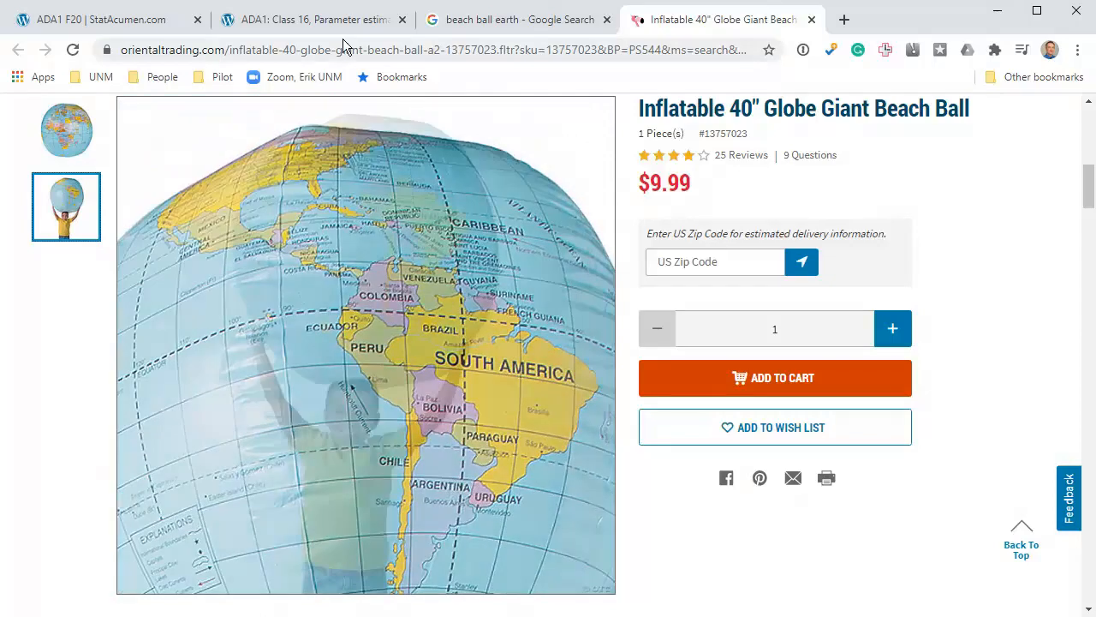
# Glance at the worksheet, then return to the globe beach ball page showing South America.
pyautogui.click(308, 19)
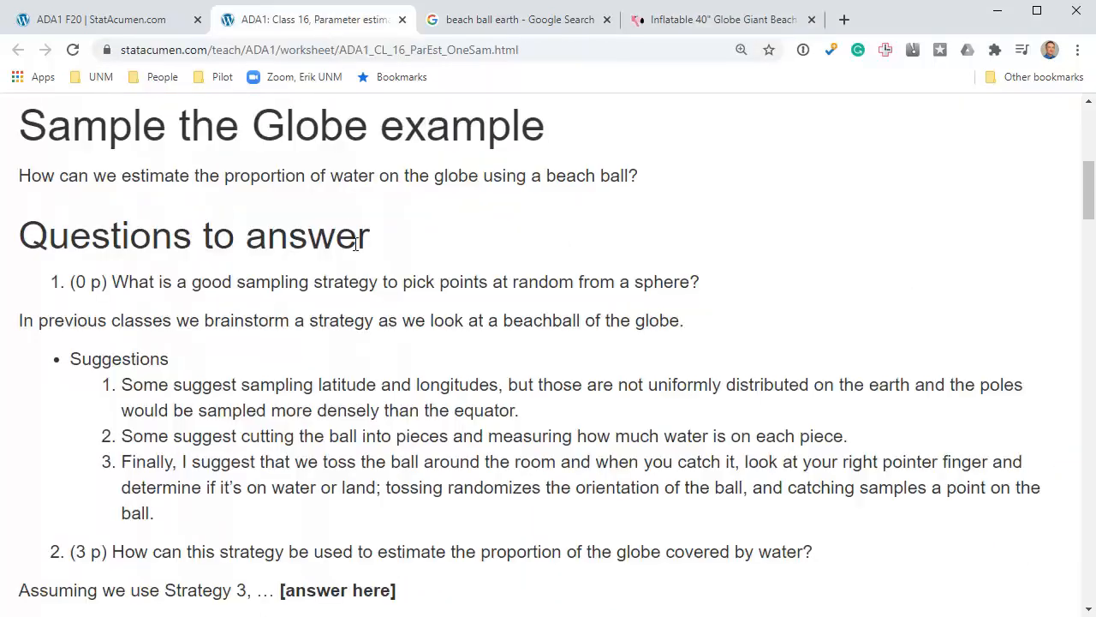
pyautogui.moveTo(326, 368)
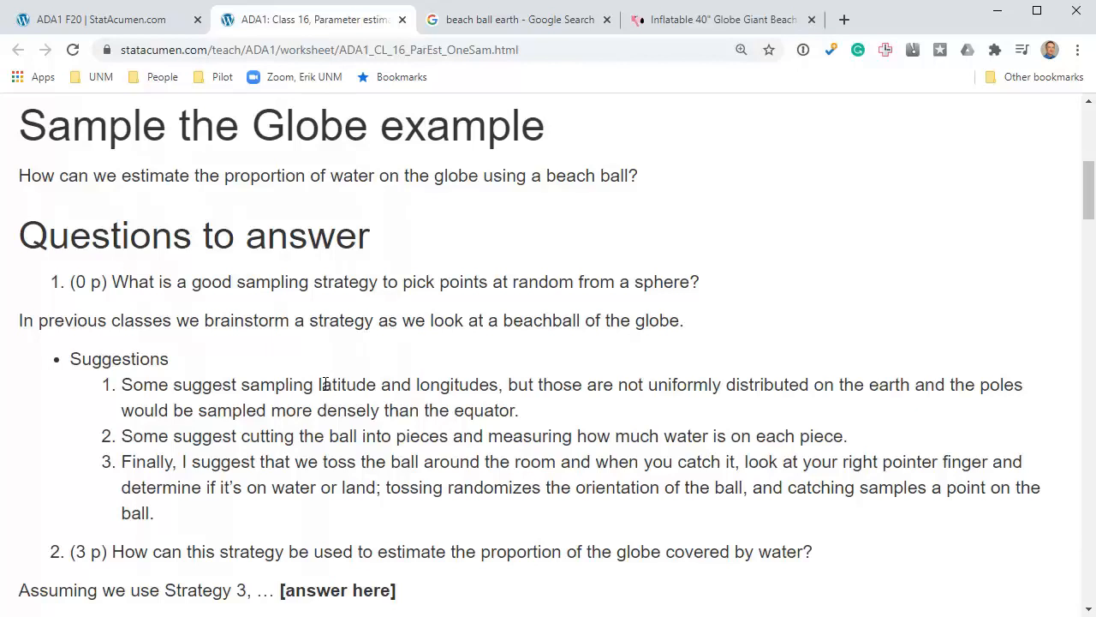
pyautogui.moveTo(459, 402)
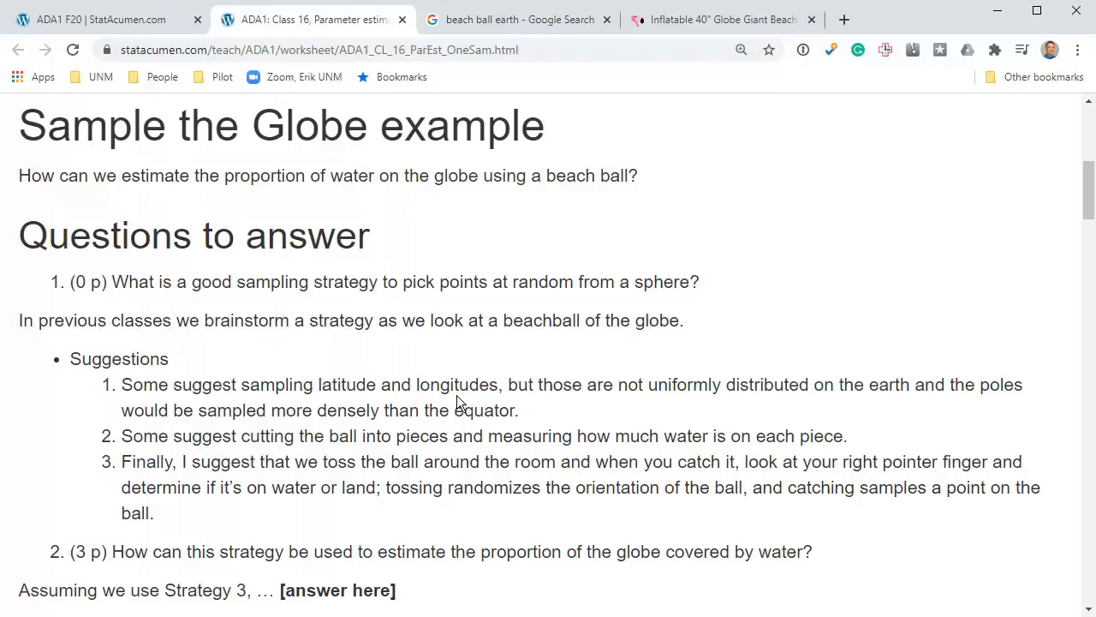
pyautogui.click(723, 19)
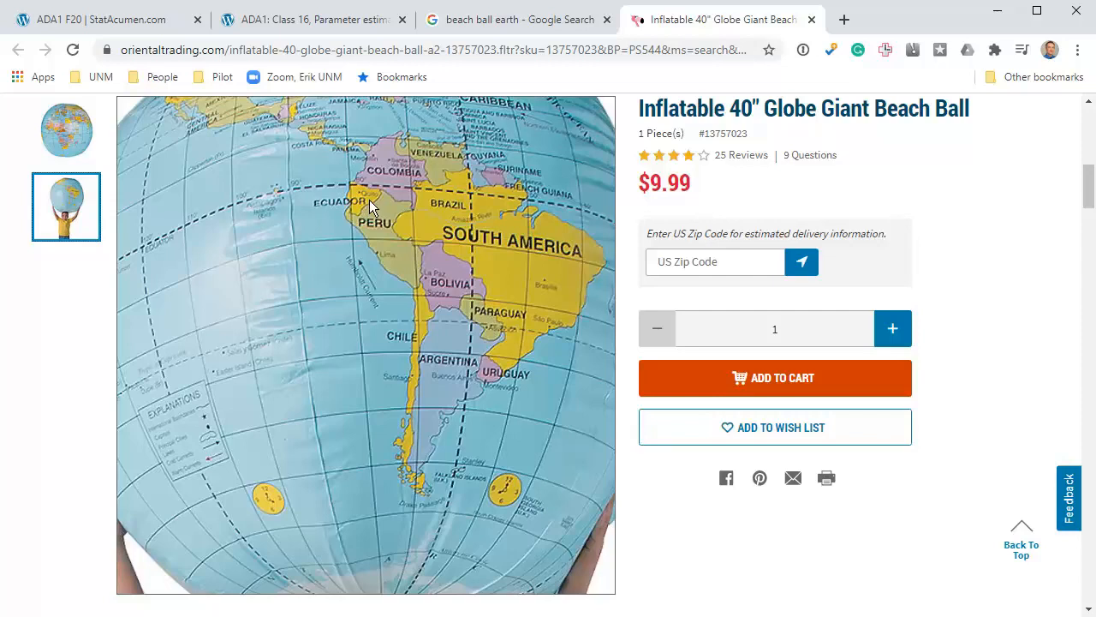
# Compare the worksheet questions with the globe beach ball's close-up map image.
pyautogui.click(312, 19)
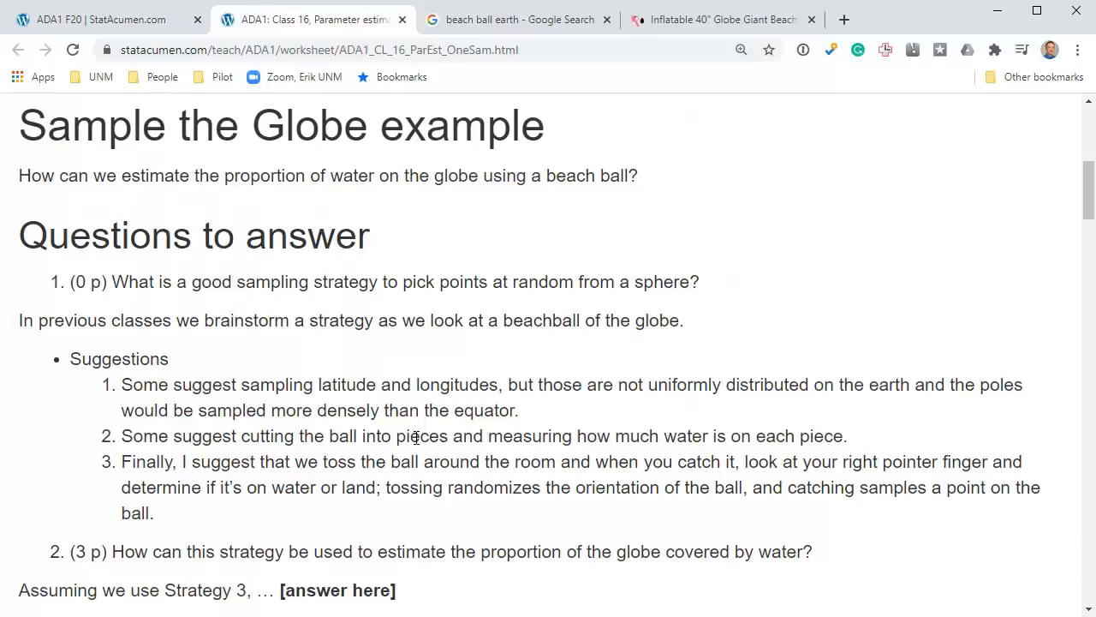
pyautogui.moveTo(495, 455)
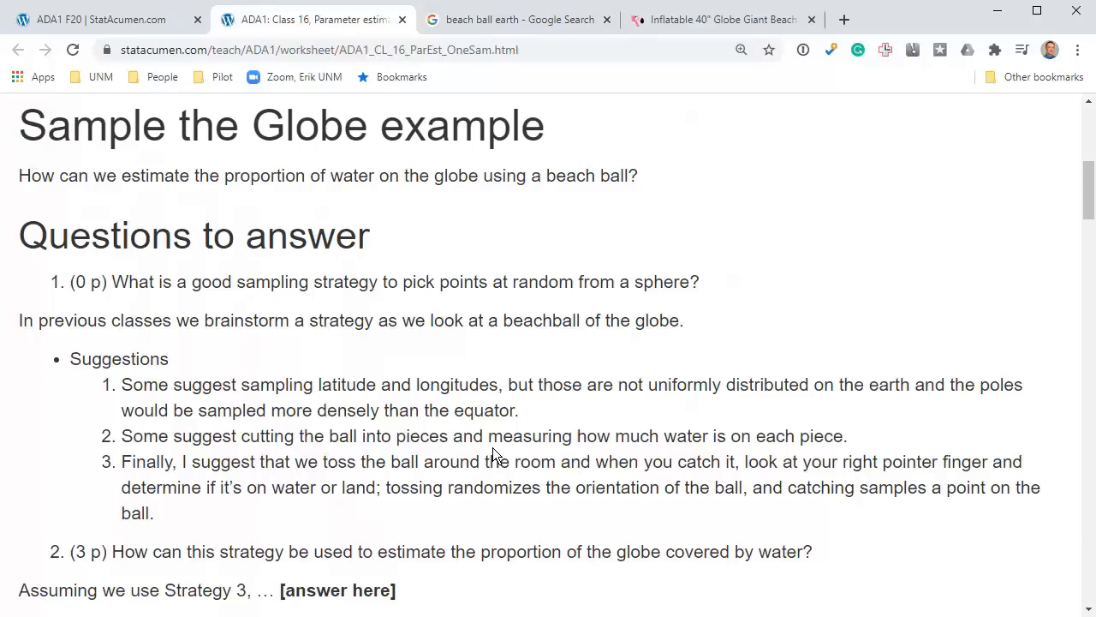
pyautogui.moveTo(722, 24)
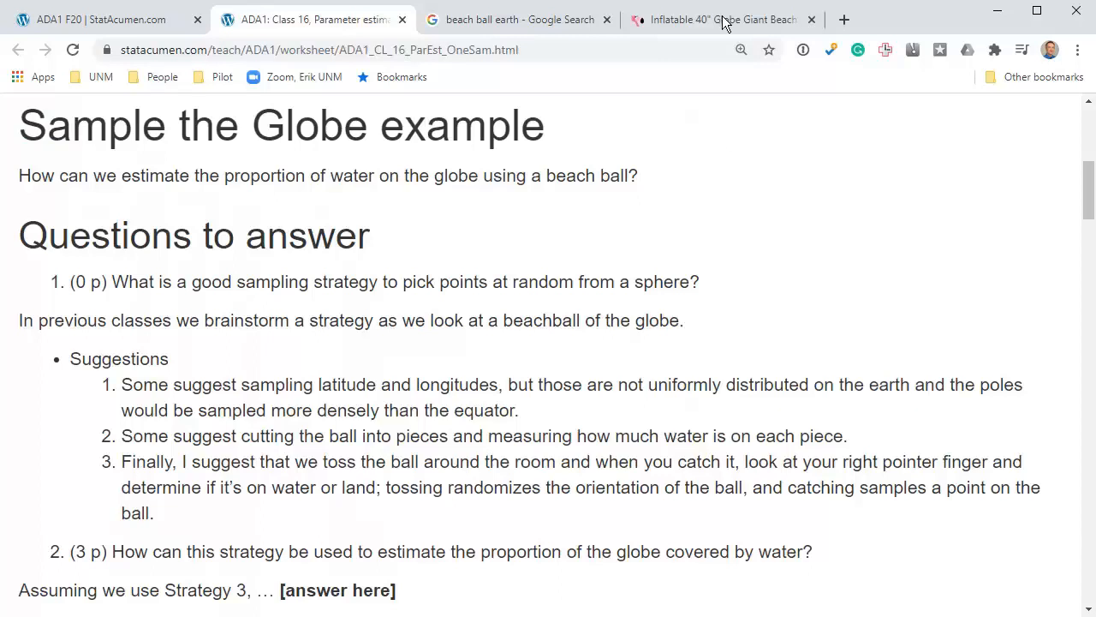
pyautogui.click(723, 19)
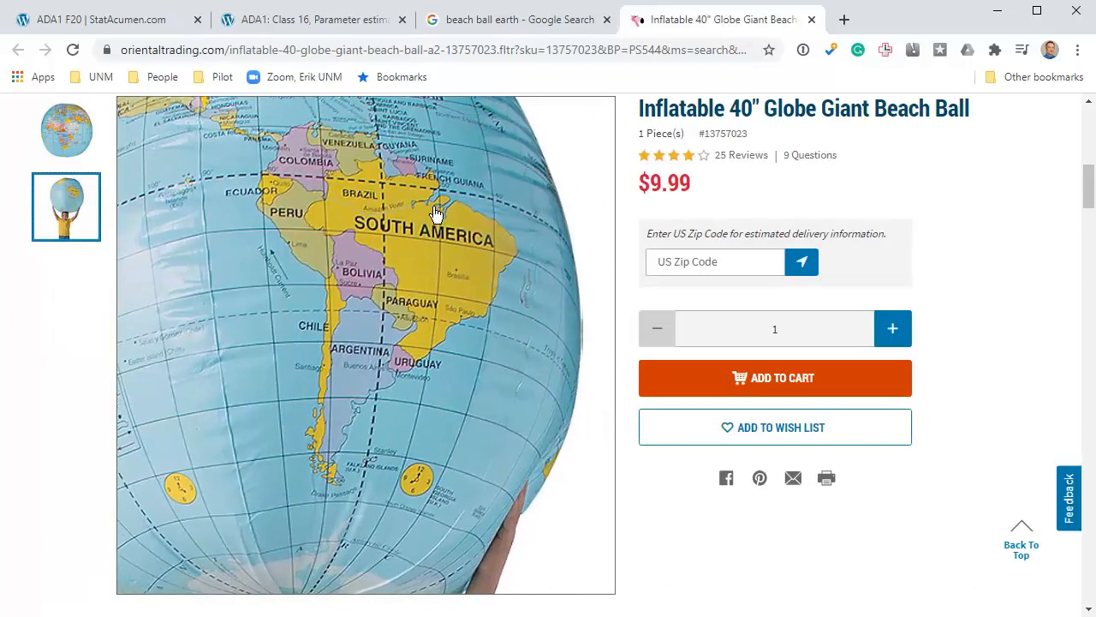
pyautogui.click(308, 19)
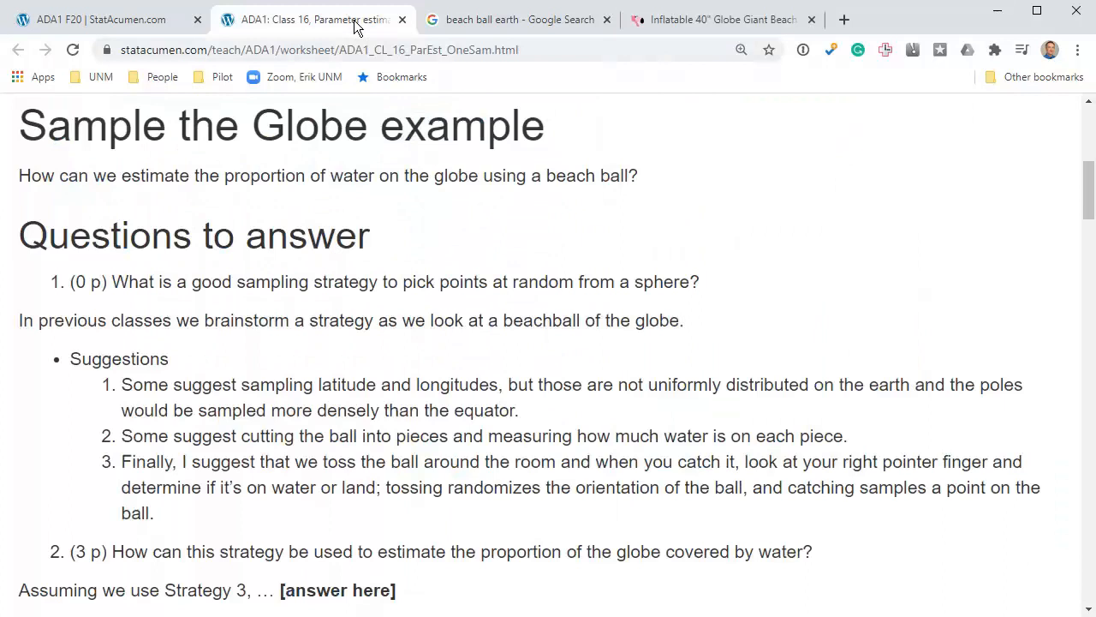
pyautogui.moveTo(154, 459)
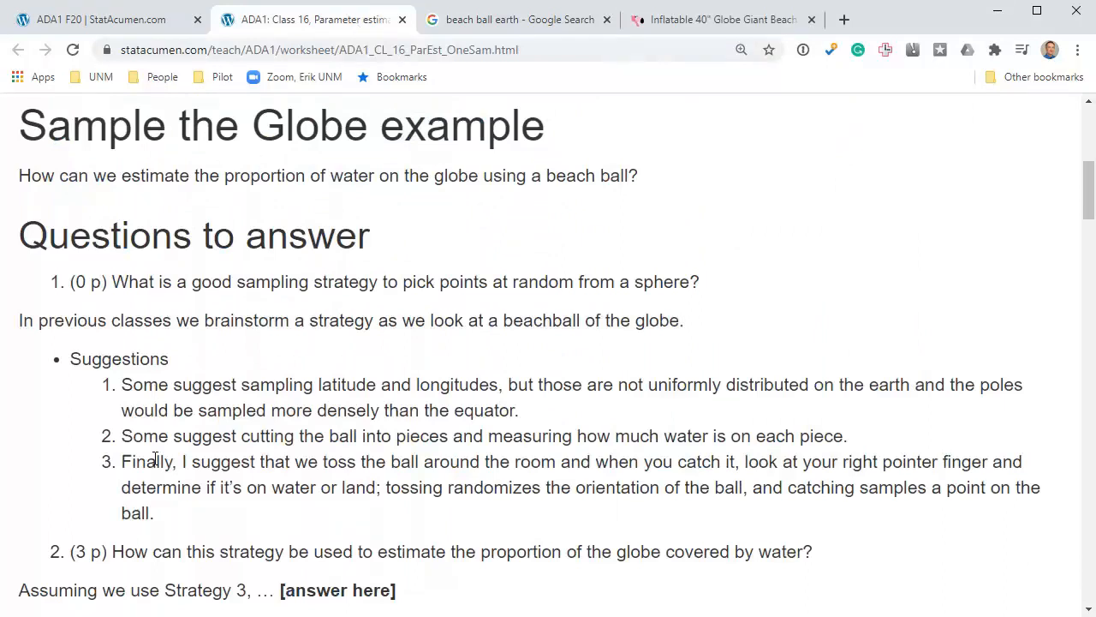
pyautogui.moveTo(153, 461)
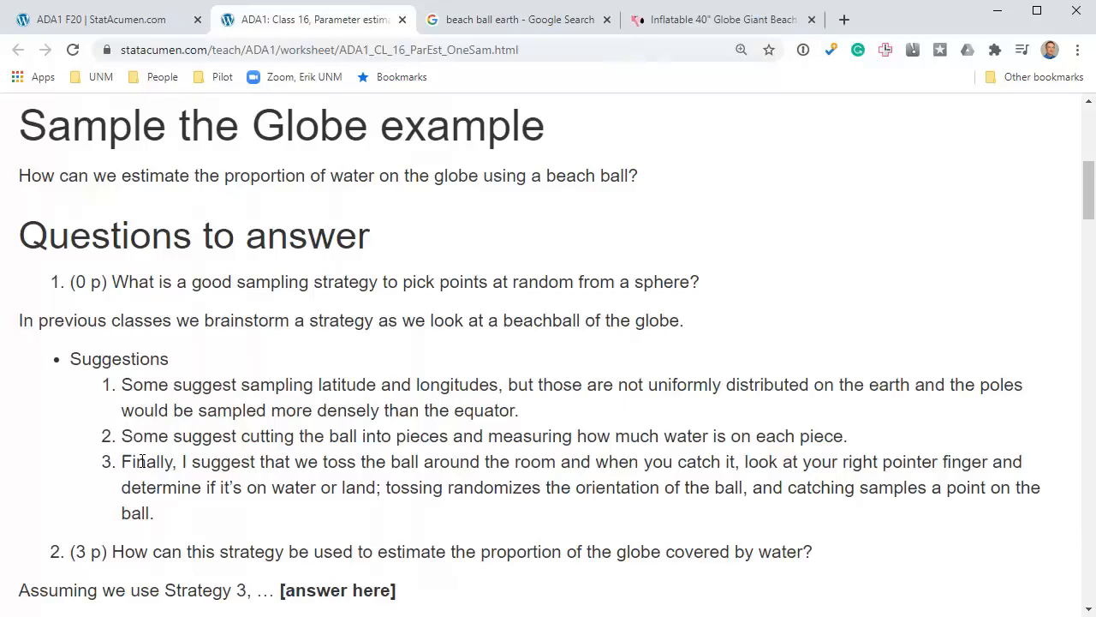
pyautogui.moveTo(230, 466)
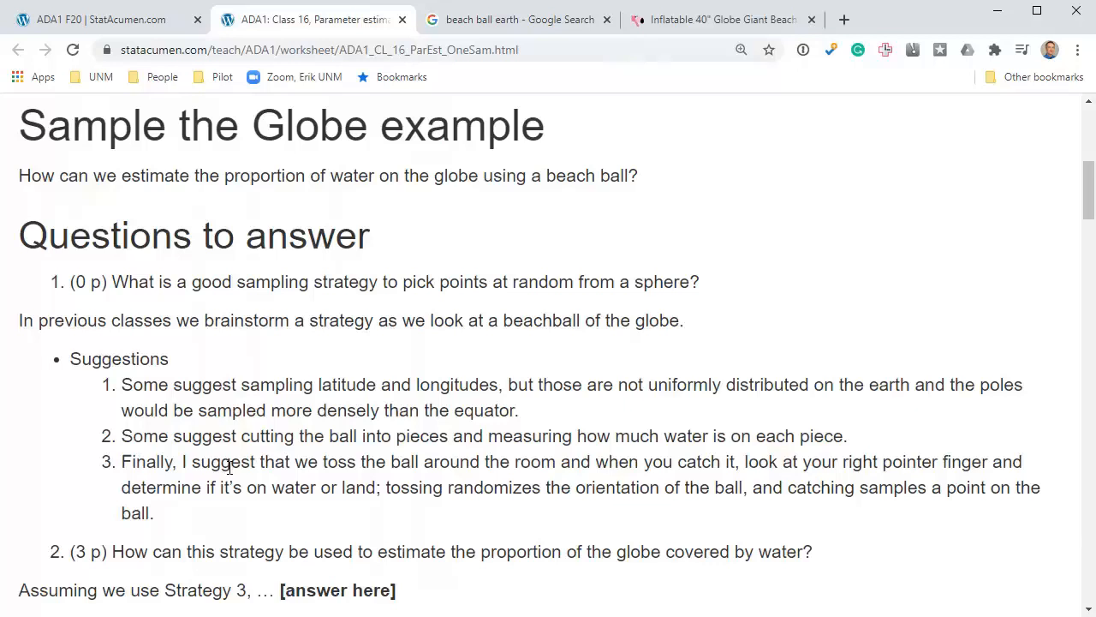
pyautogui.click(723, 18)
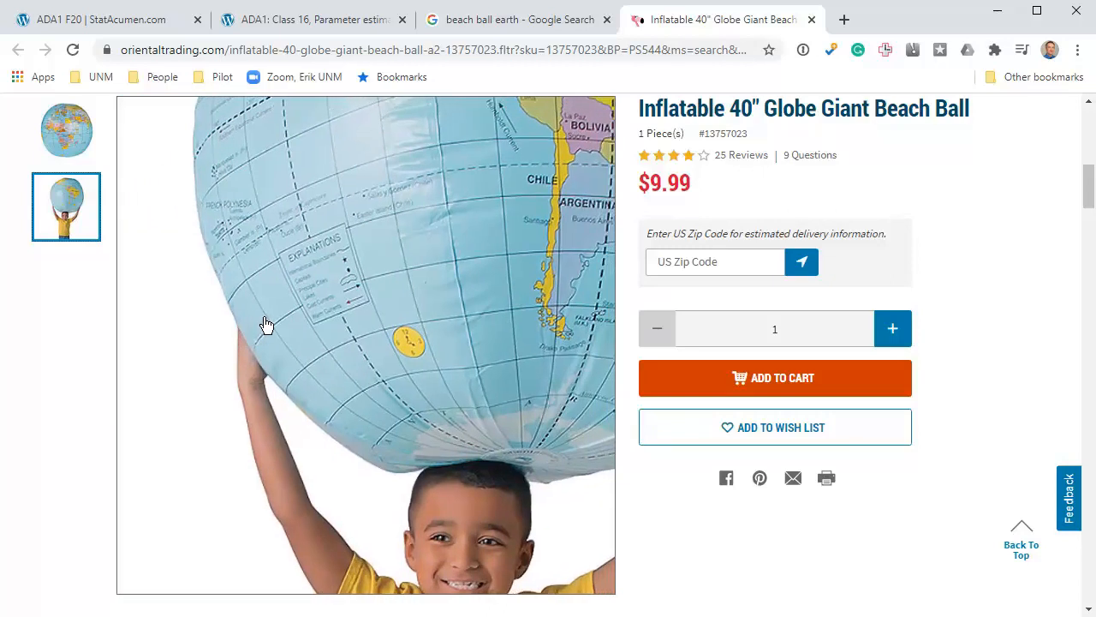
pyautogui.click(65, 130)
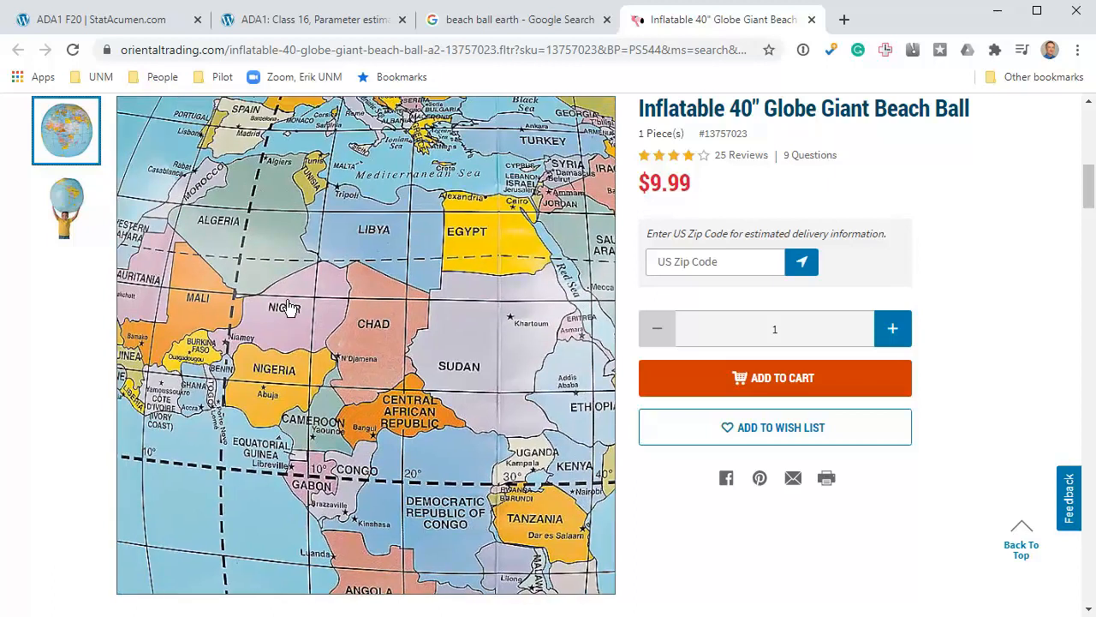
# Return to the worksheet's Sample the Globe questions and highlight the ball-tossing strategy text.
pyautogui.click(308, 18)
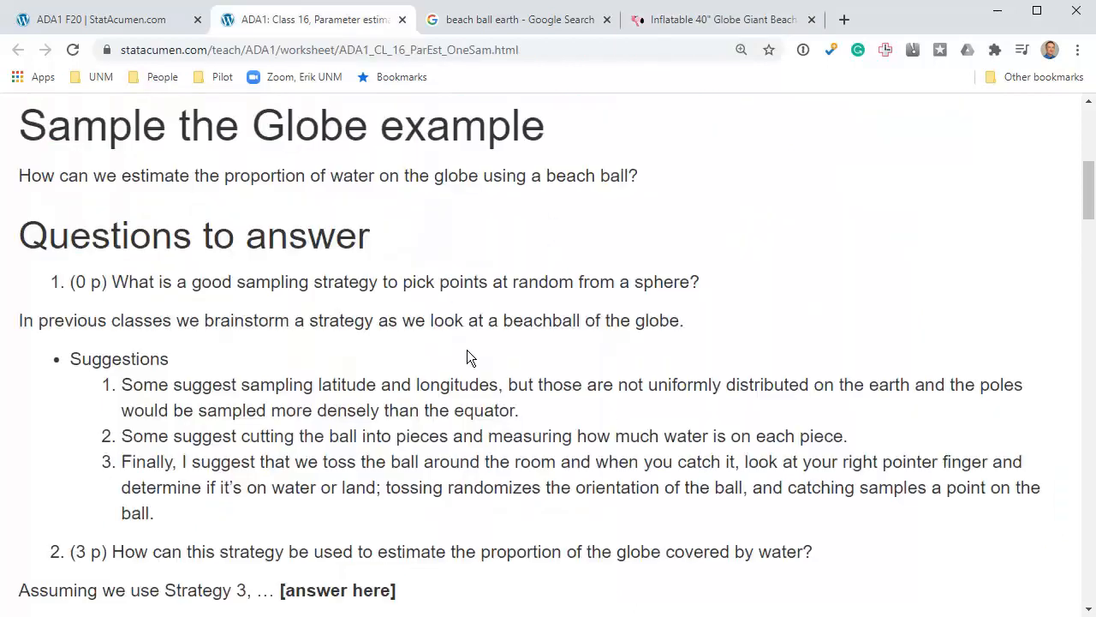
pyautogui.moveTo(850, 483)
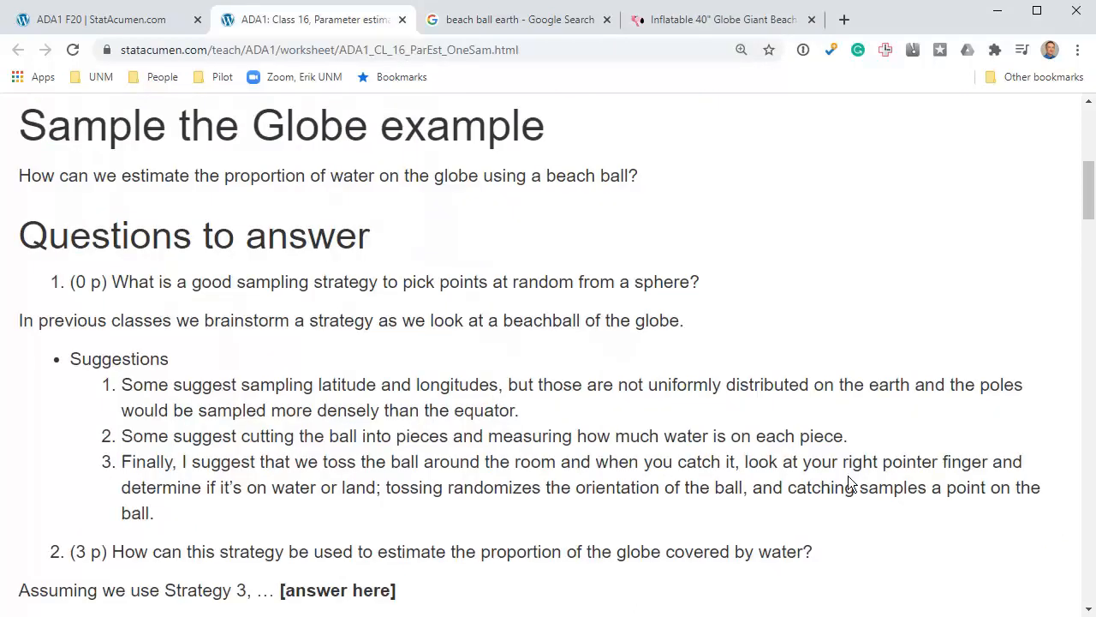
pyautogui.moveTo(843, 462); pyautogui.dragTo(962, 462)
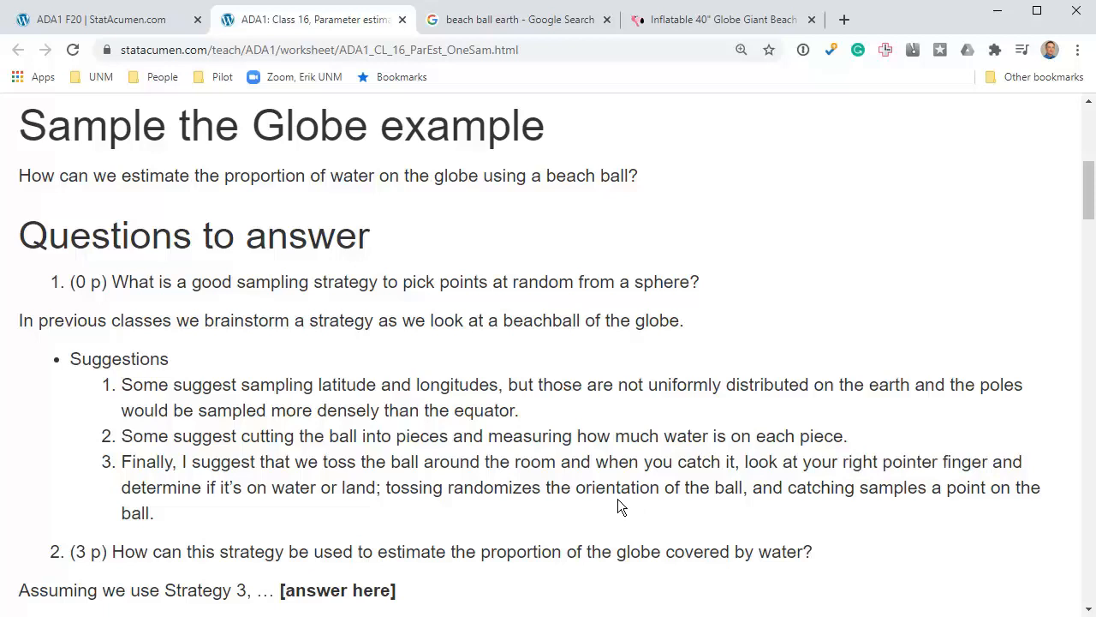
pyautogui.moveTo(130, 277)
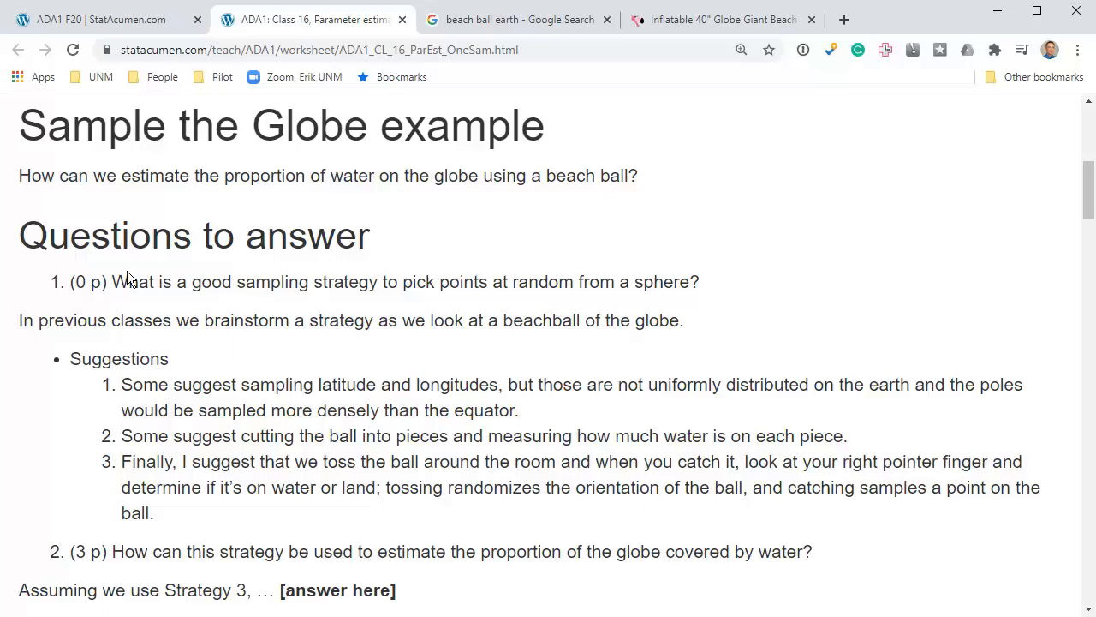
pyautogui.doubleClick(86, 281)
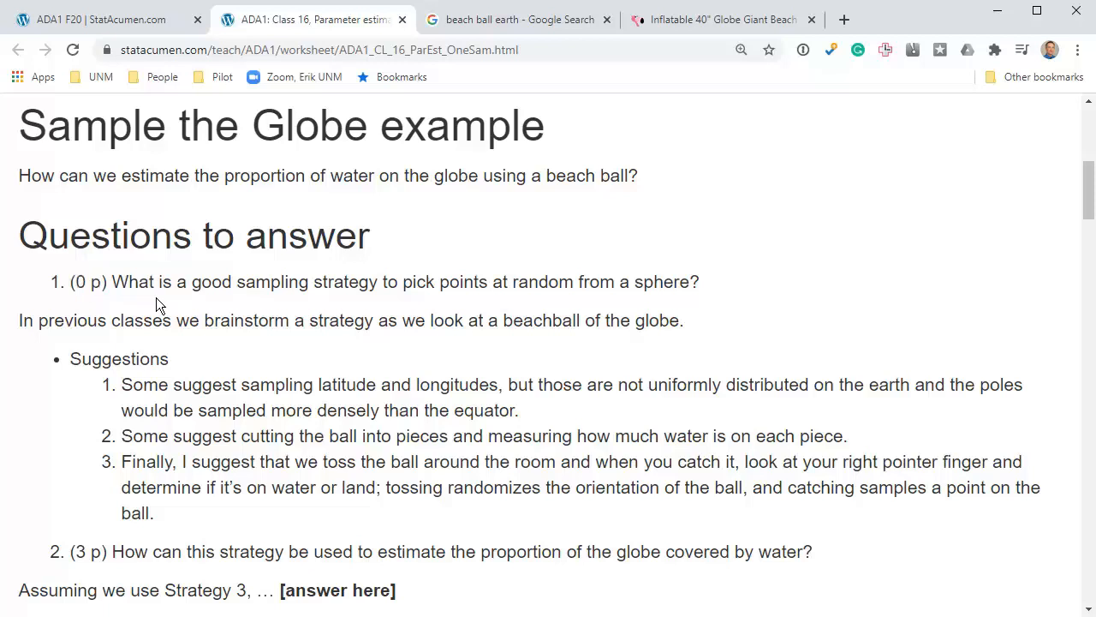
pyautogui.scroll(-3)
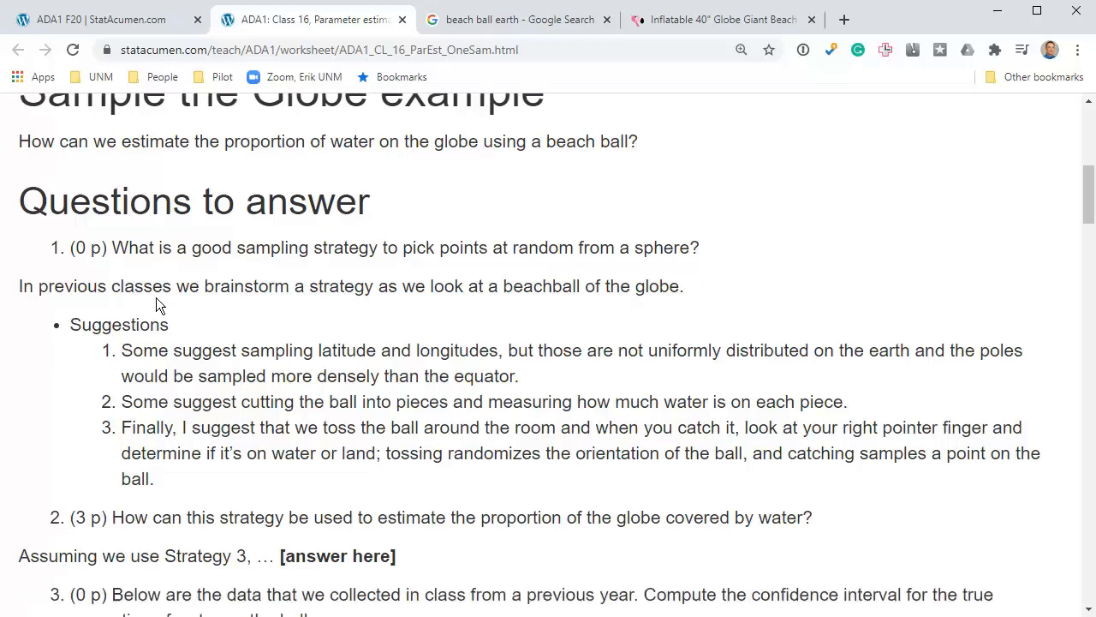
pyautogui.scroll(-3)
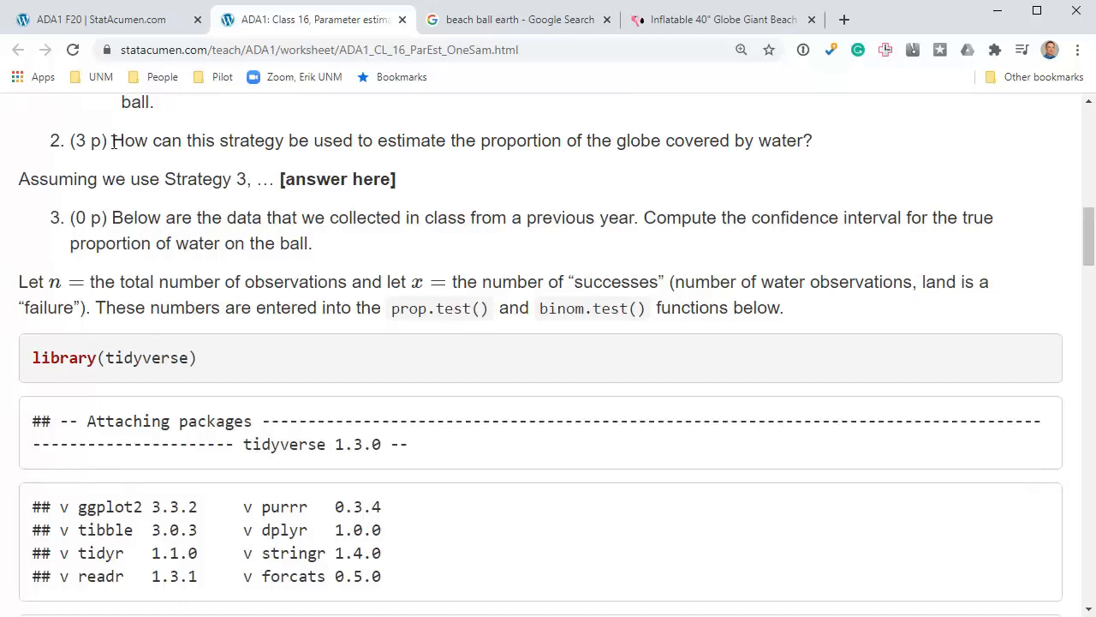
pyautogui.moveTo(381, 161)
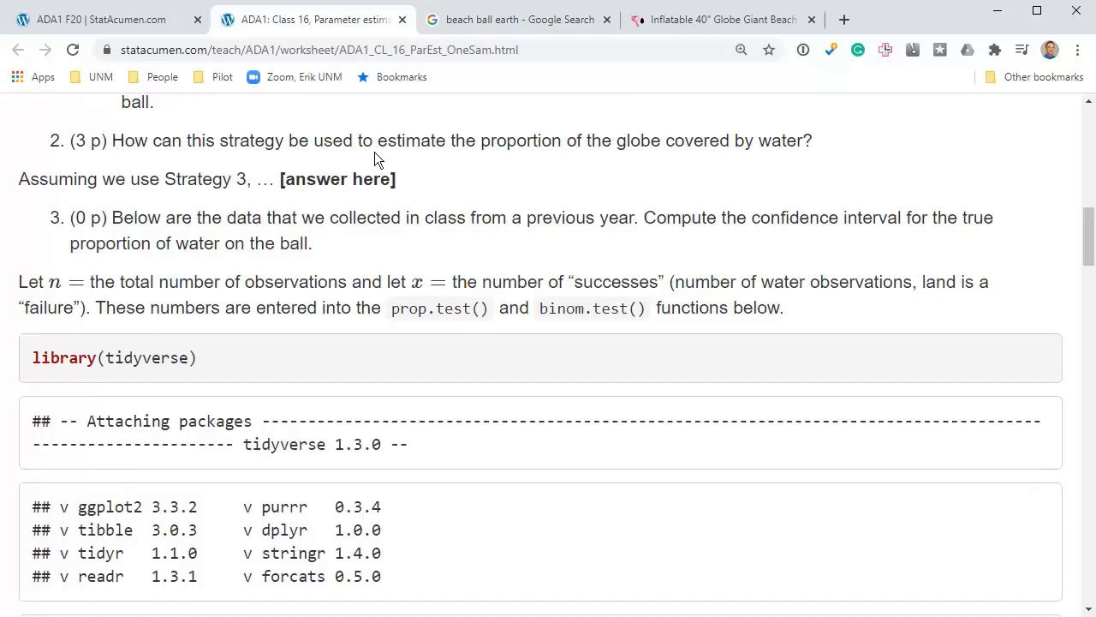
pyautogui.moveTo(658, 130)
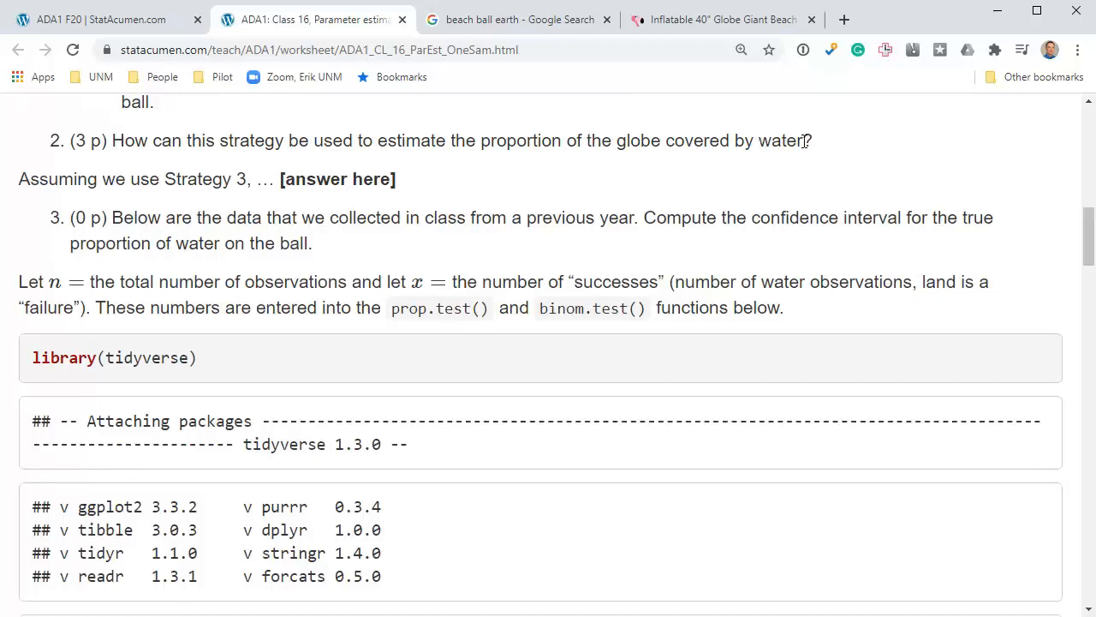
pyautogui.moveTo(398, 179)
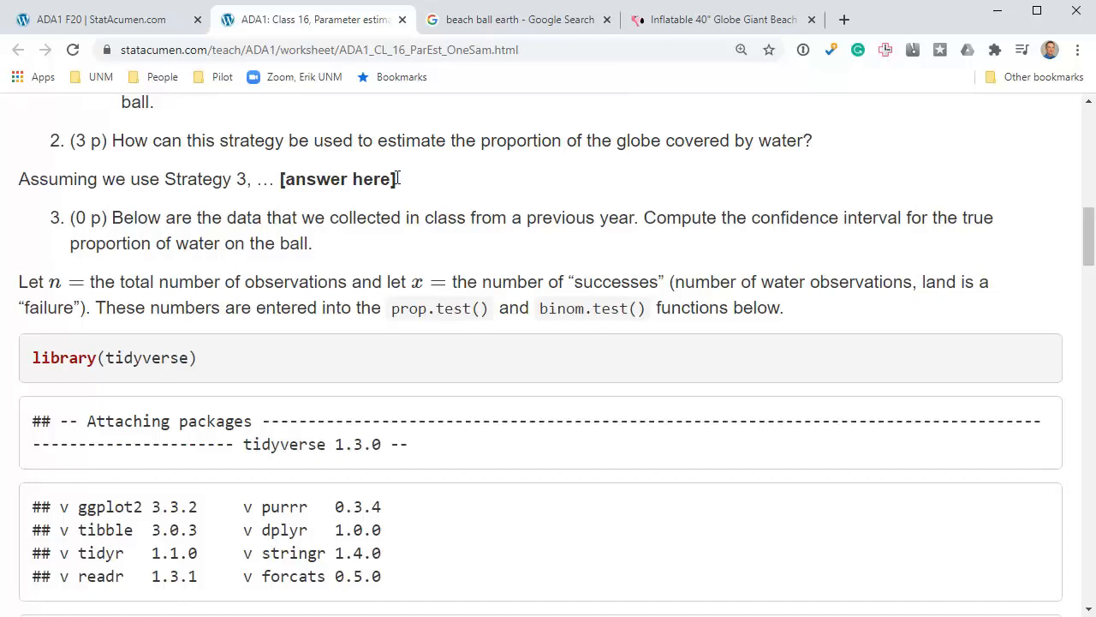
pyautogui.moveTo(264, 384)
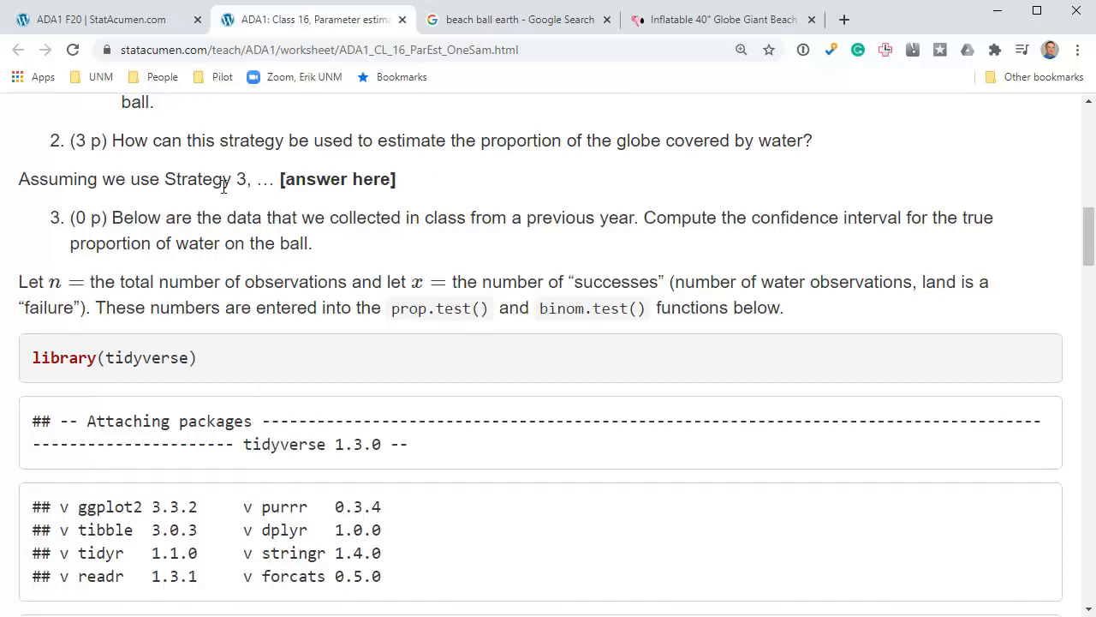
pyautogui.moveTo(250, 187)
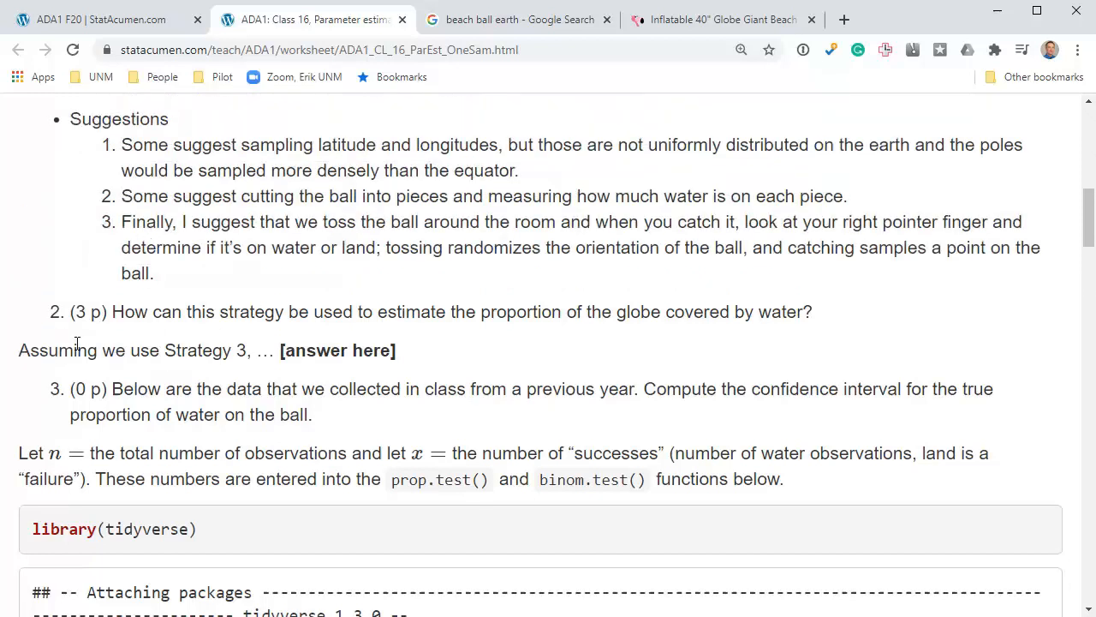
pyautogui.moveTo(124, 225)
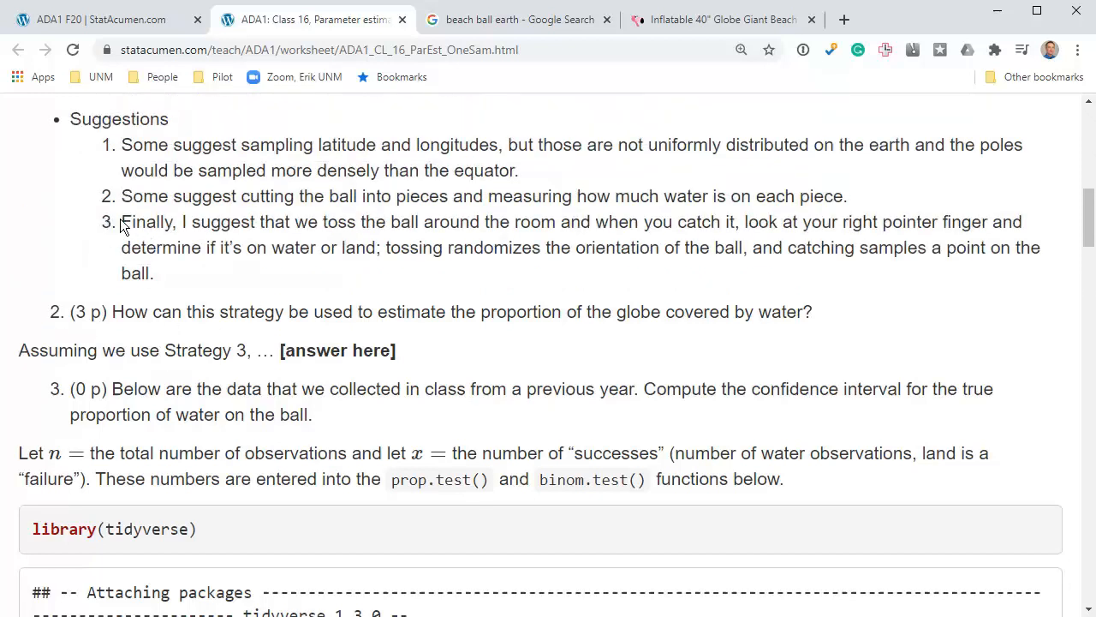
pyautogui.doubleClick(148, 223)
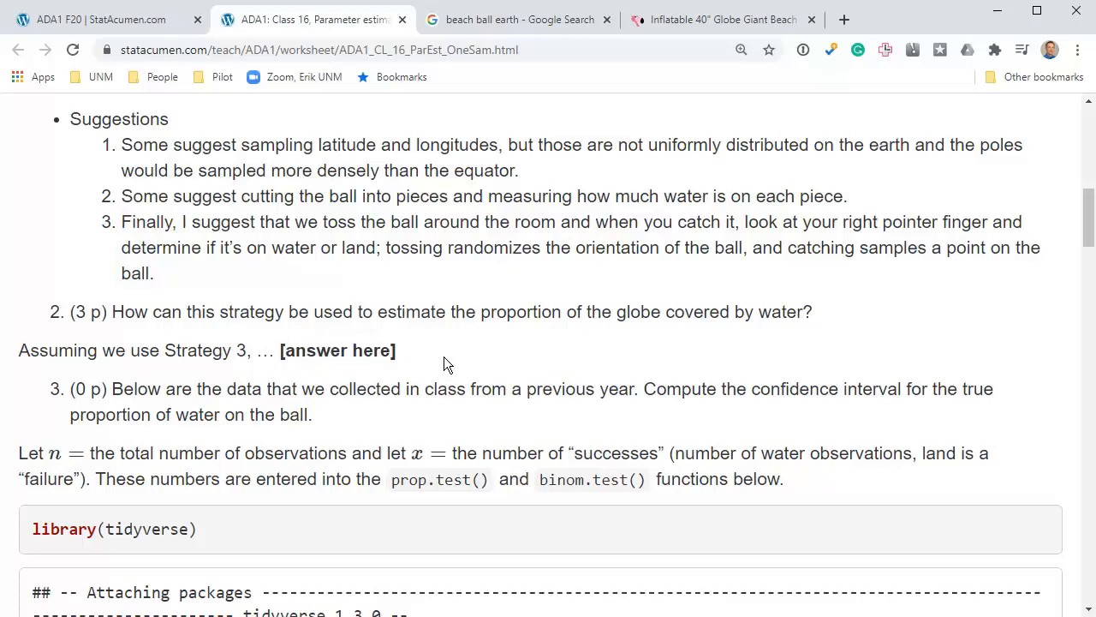
pyautogui.scroll(-3)
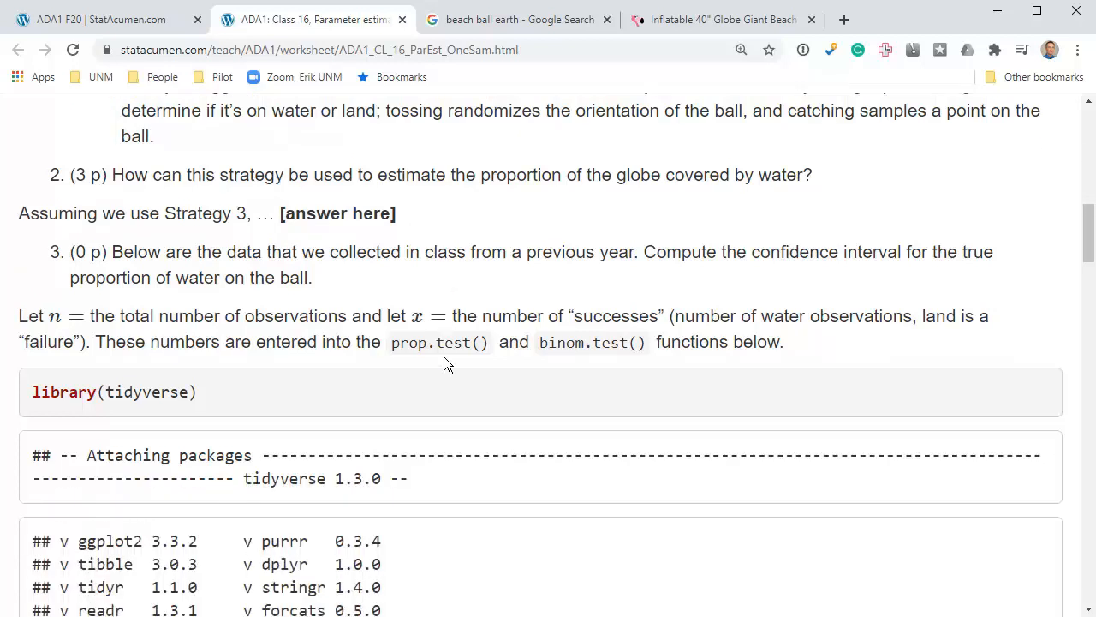
pyautogui.scroll(-3)
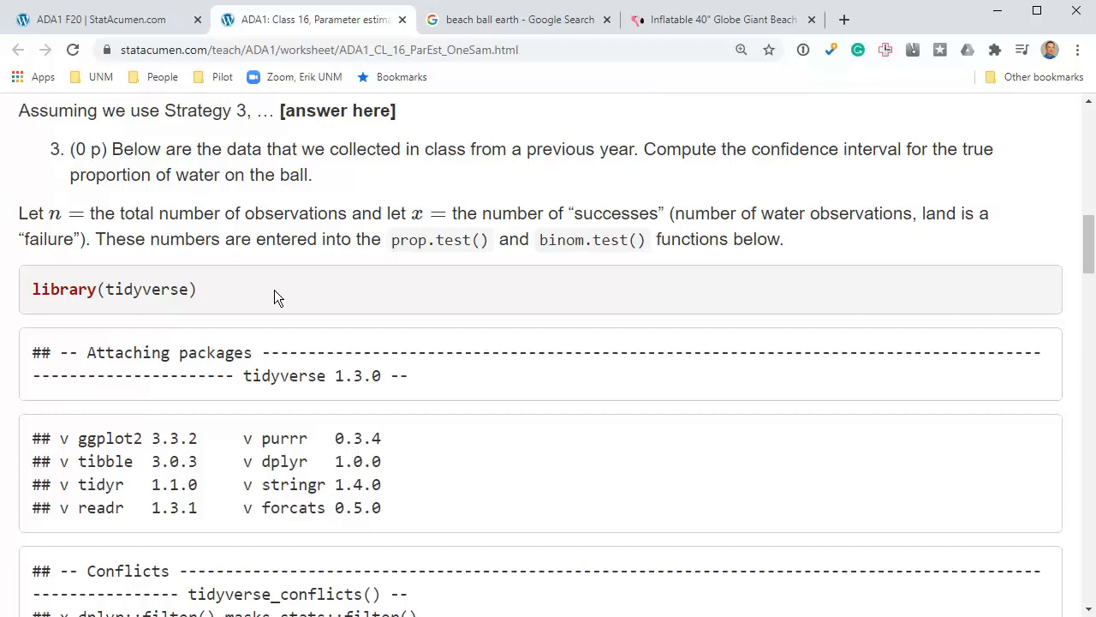
pyautogui.moveTo(276, 285)
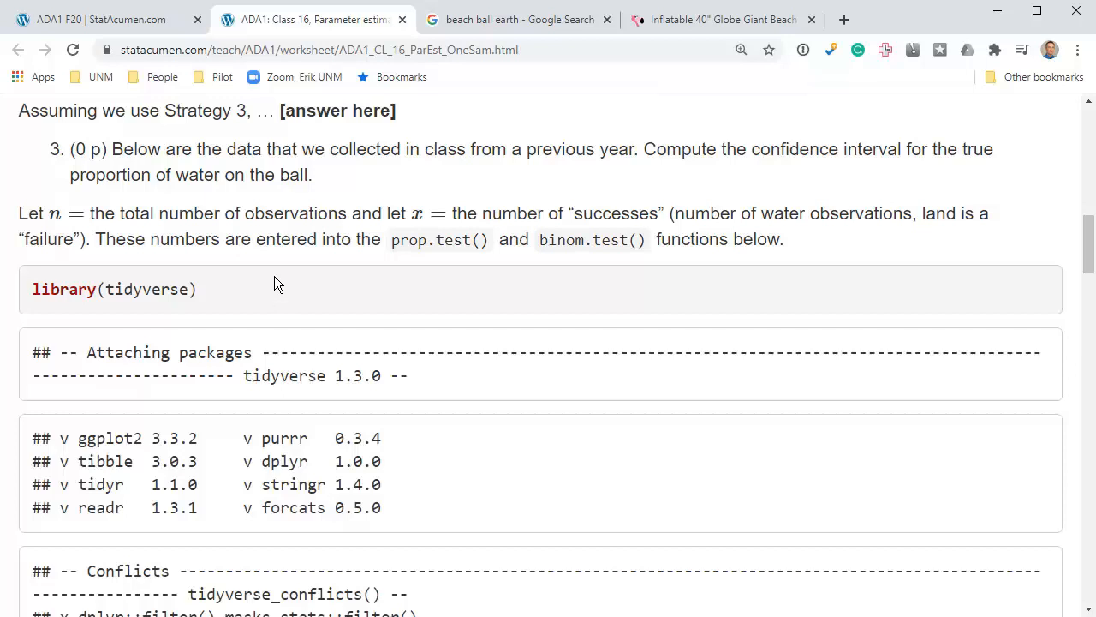
pyautogui.moveTo(240, 213)
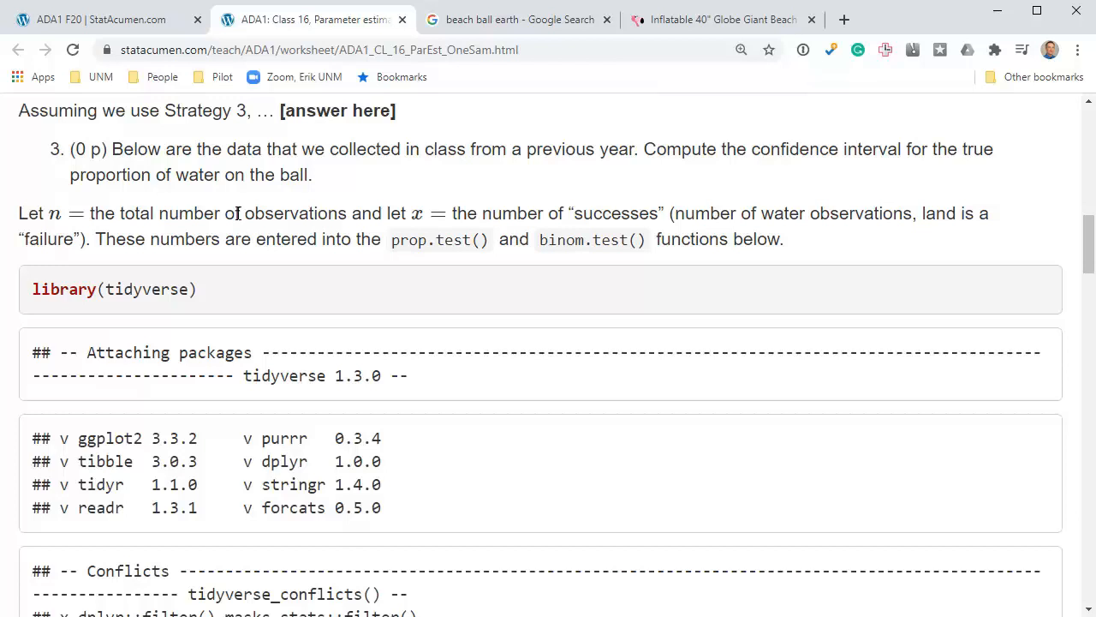
pyautogui.moveTo(247, 223)
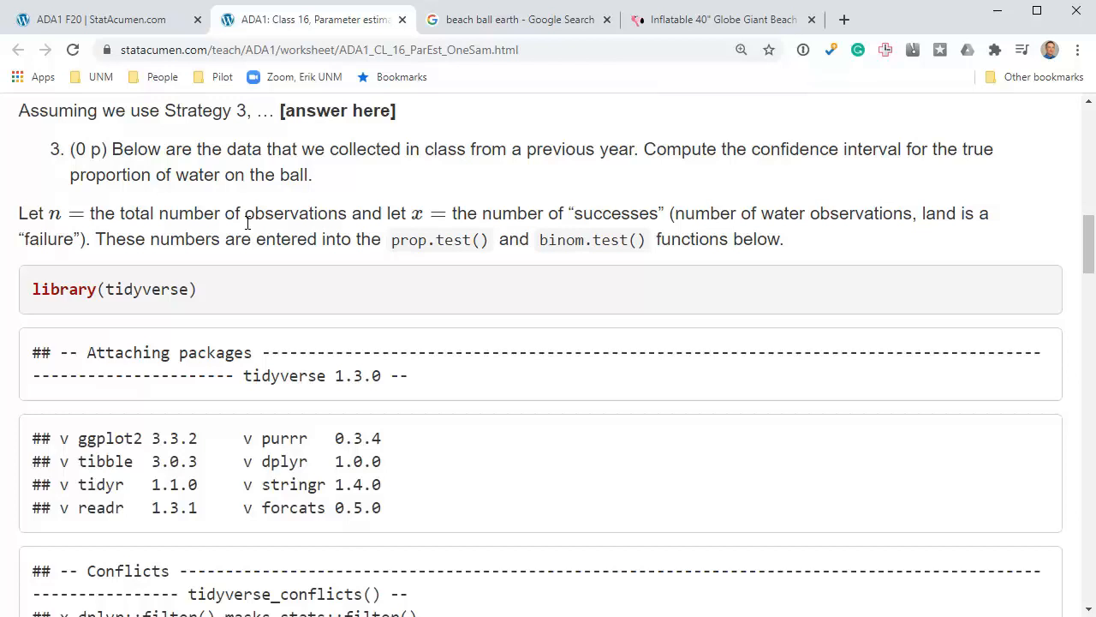
pyautogui.moveTo(247, 223)
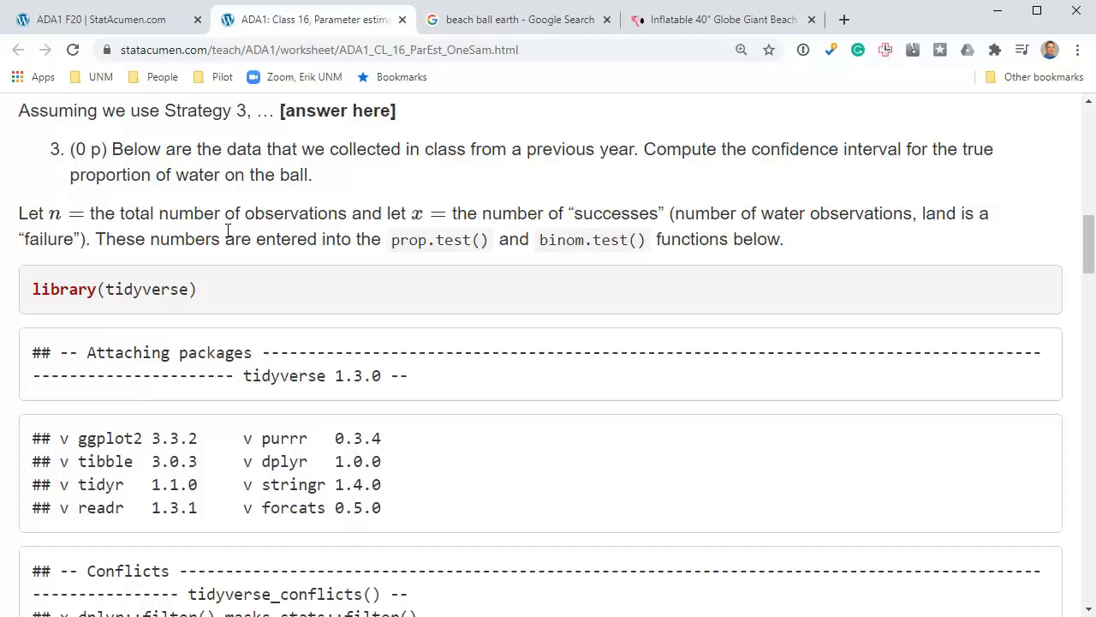
pyautogui.moveTo(42, 216)
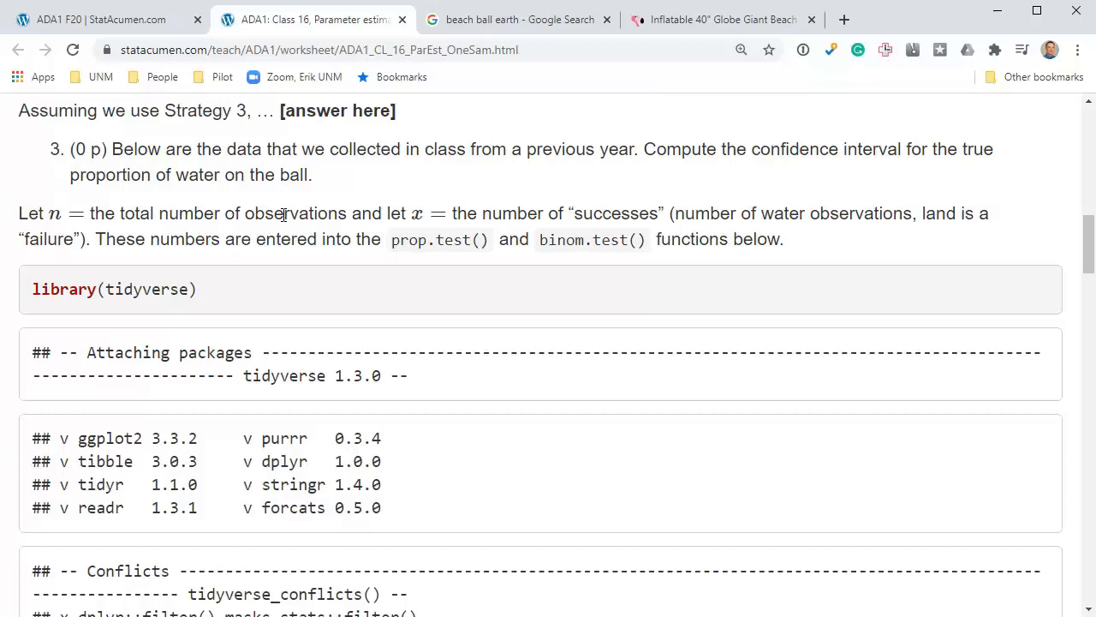
pyautogui.scroll(-3)
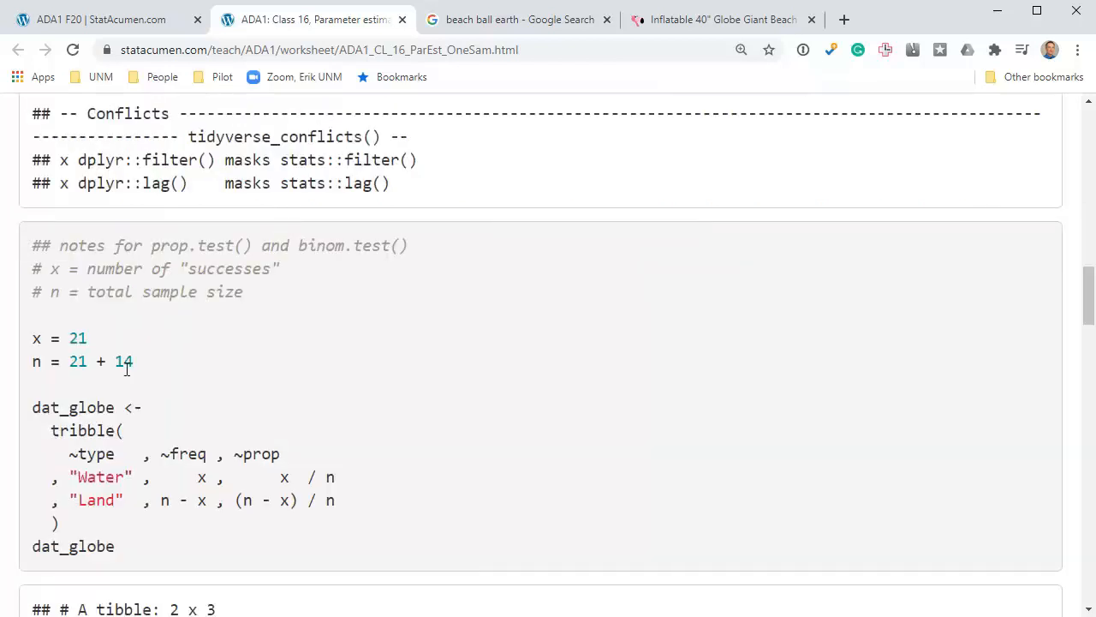
pyautogui.scroll(3)
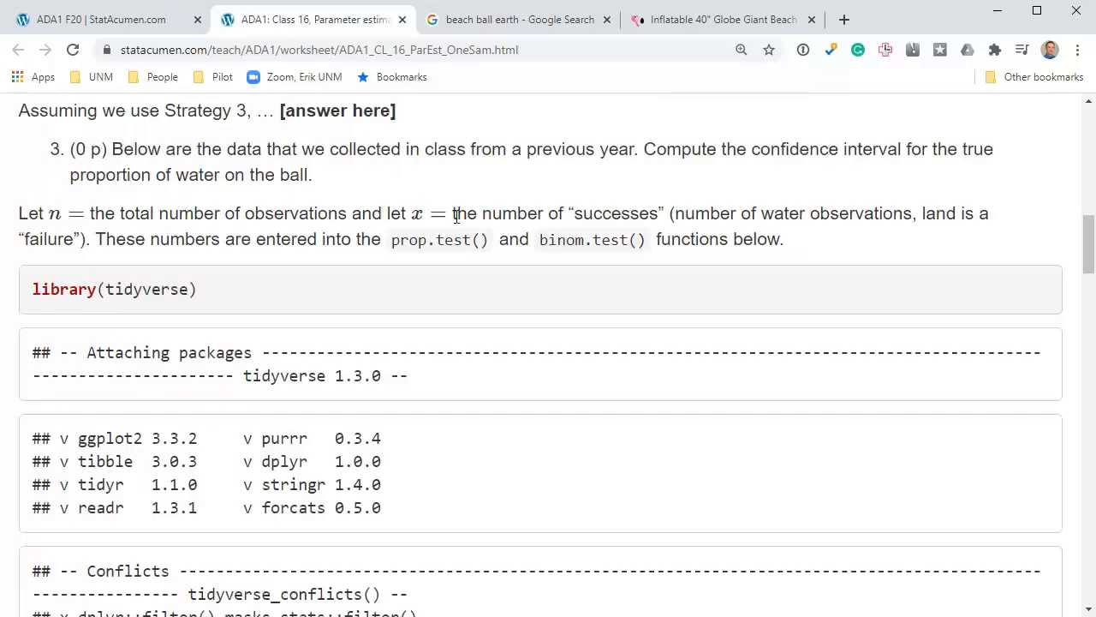
pyautogui.doubleClick(617, 212)
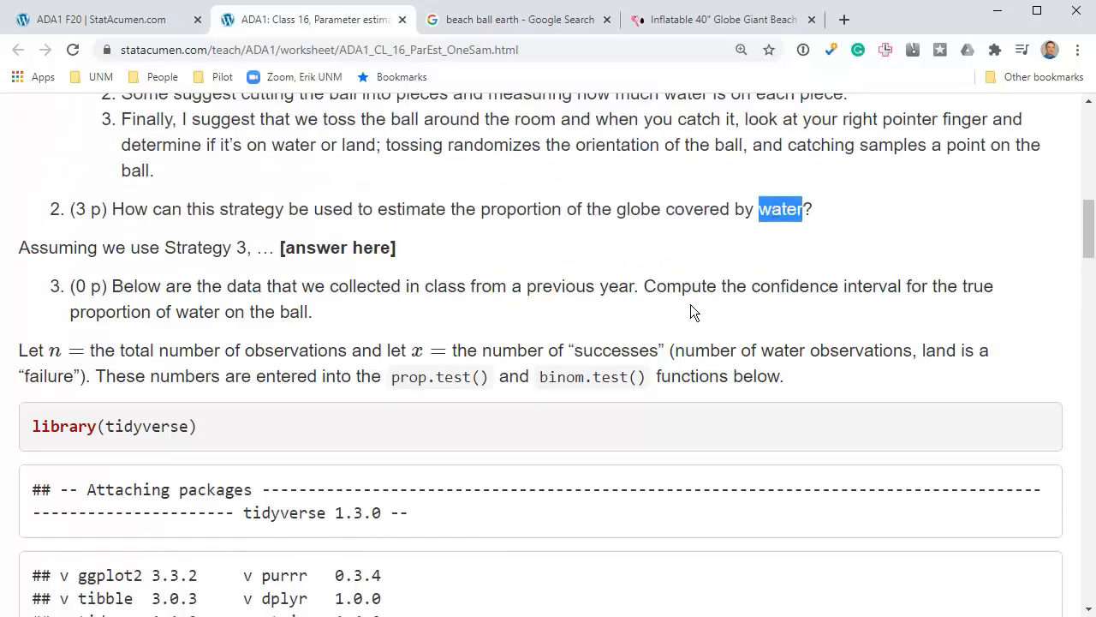
pyautogui.doubleClick(615, 349)
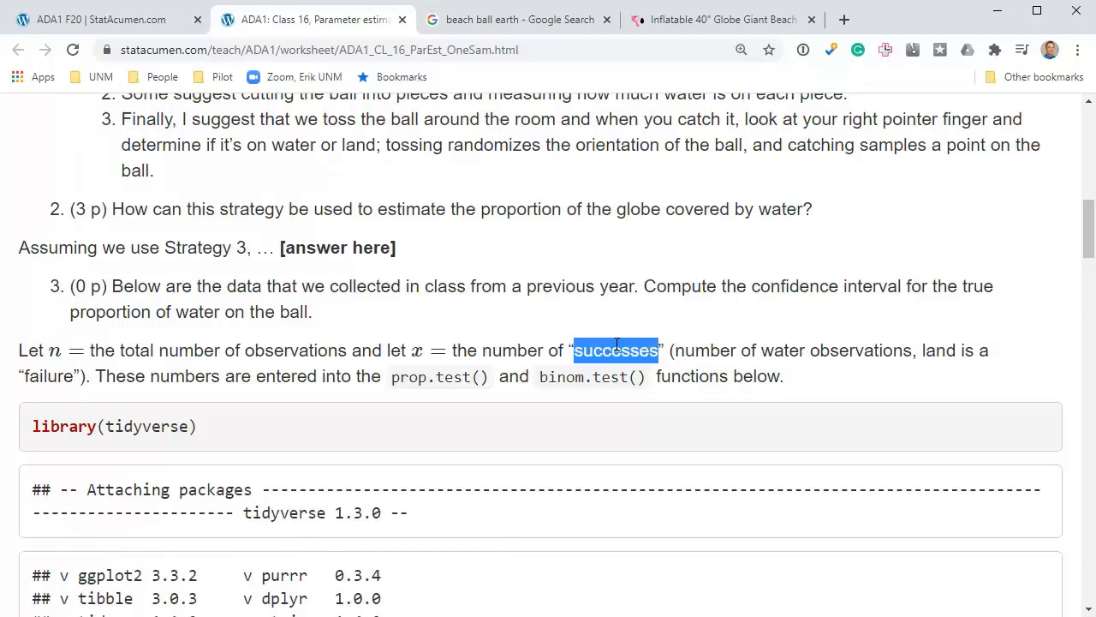
pyautogui.moveTo(723, 354)
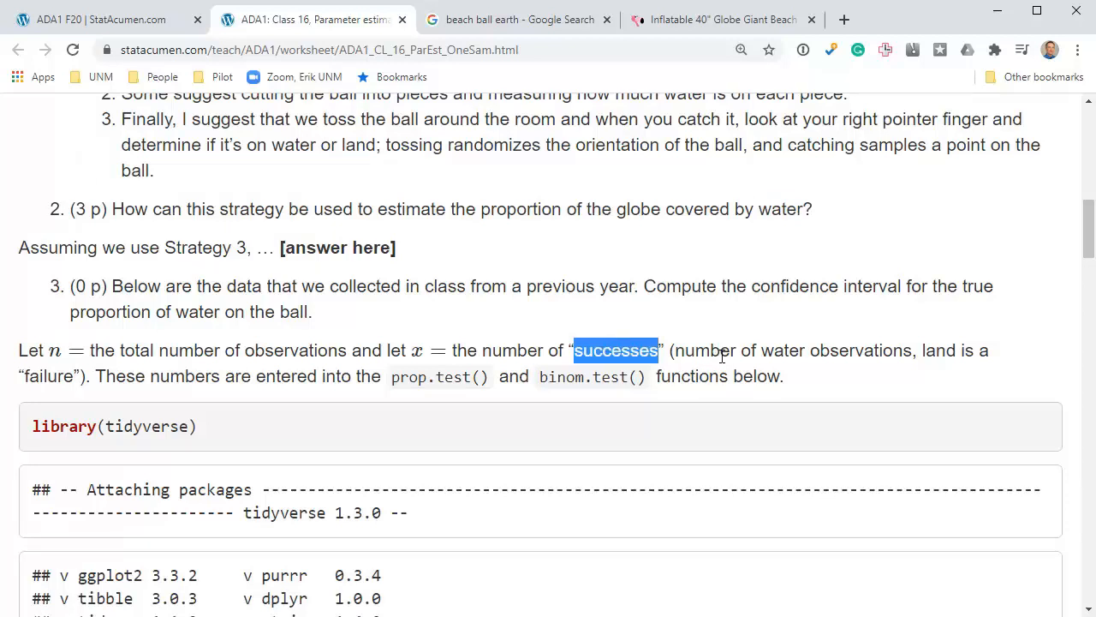
pyautogui.moveTo(805, 346)
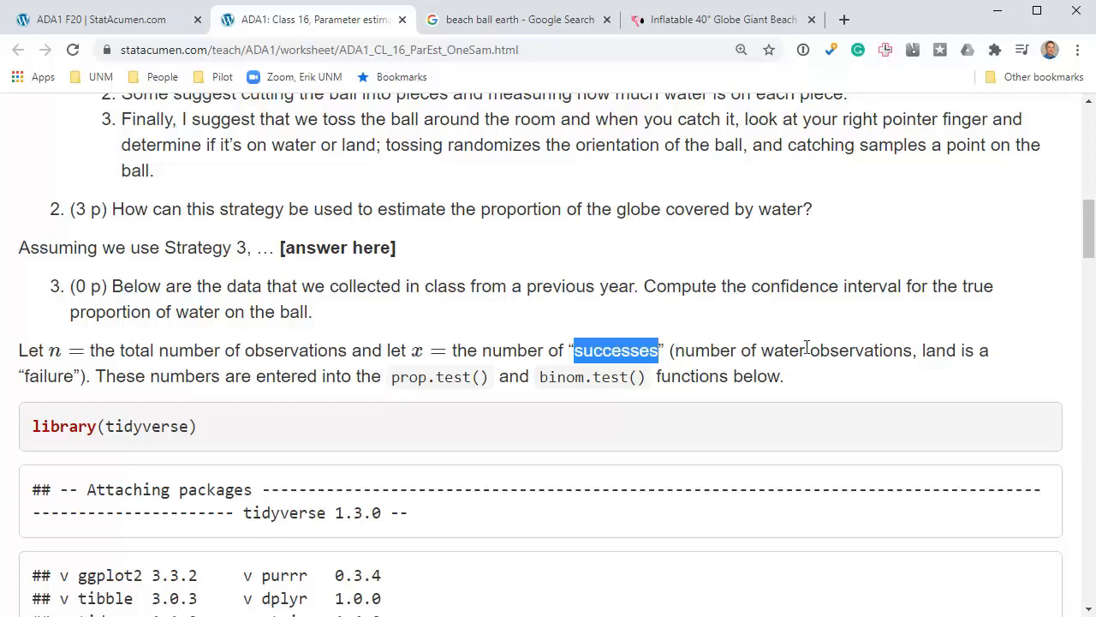
pyautogui.doubleClick(939, 349)
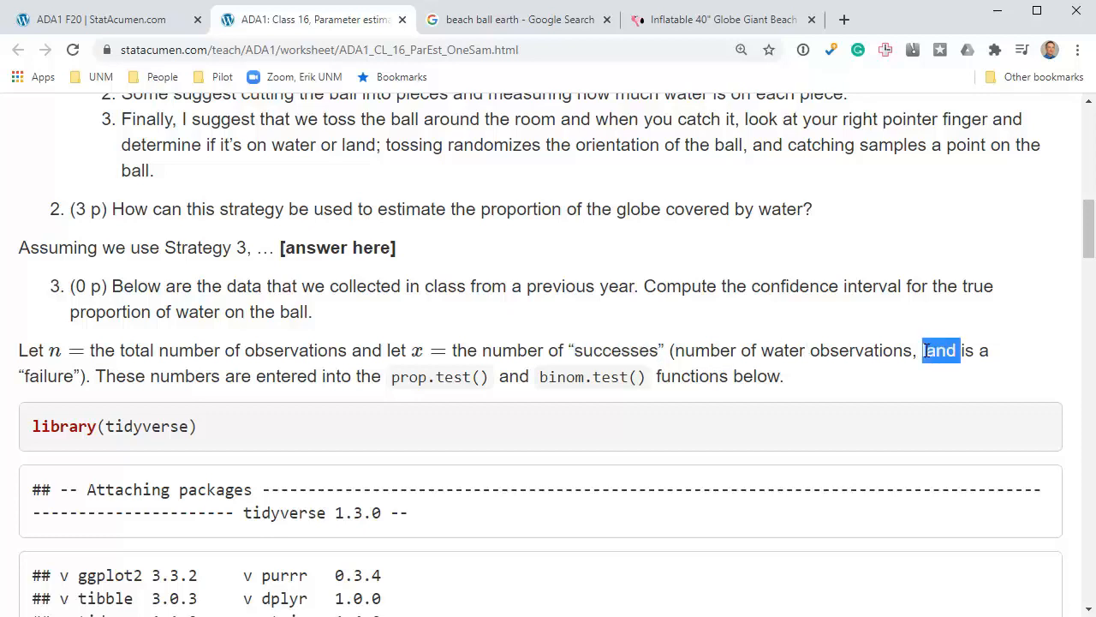
pyautogui.moveTo(1011, 336)
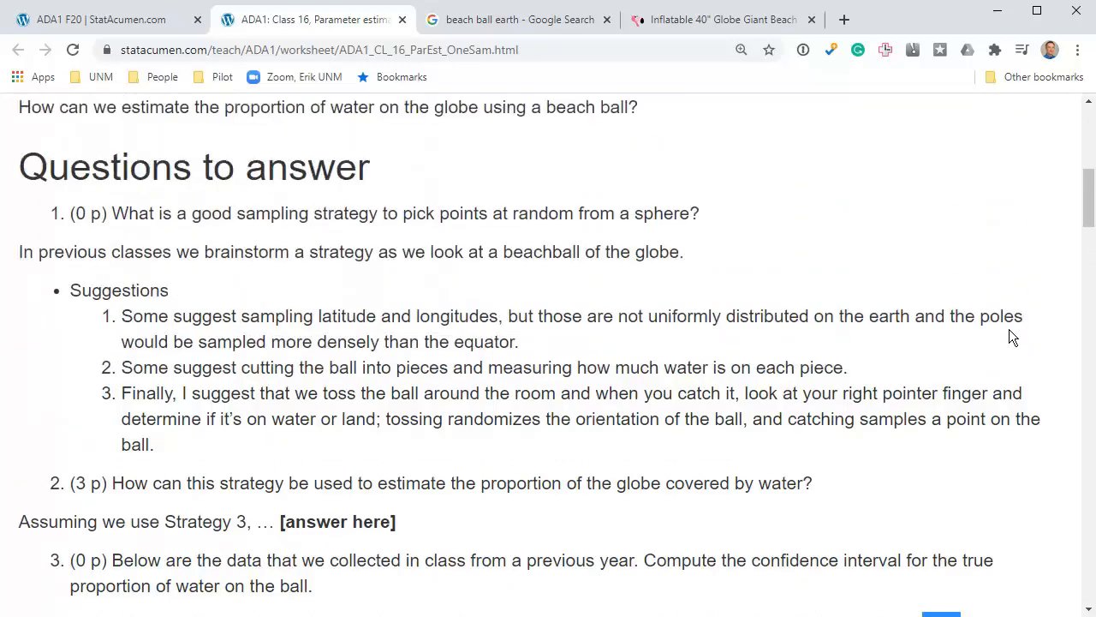
pyautogui.scroll(-3)
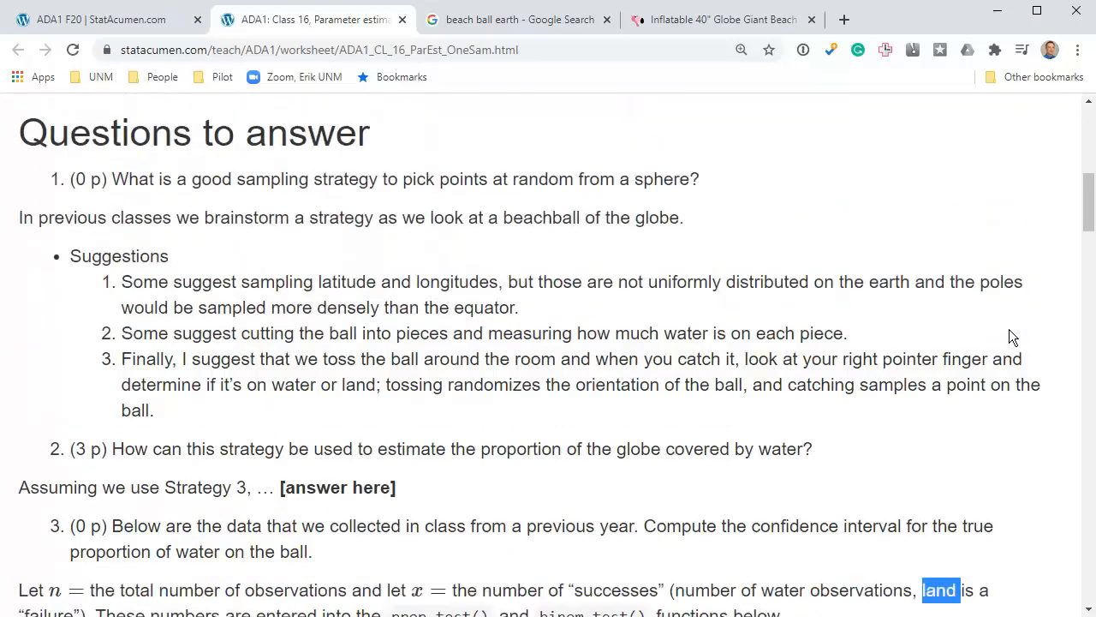
pyautogui.scroll(-3)
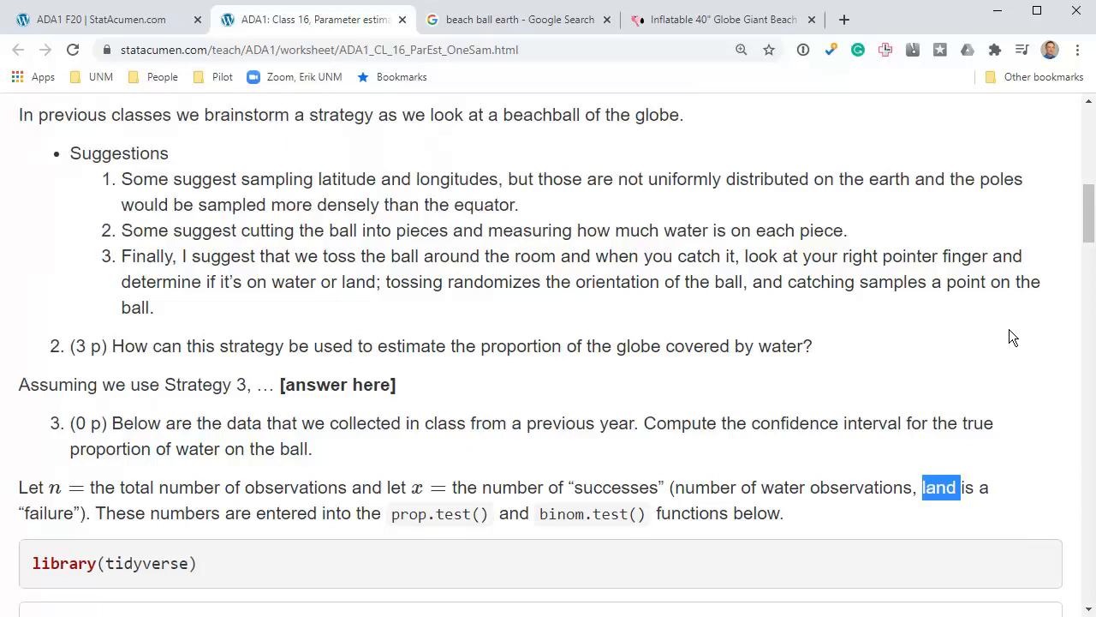
pyautogui.scroll(-3)
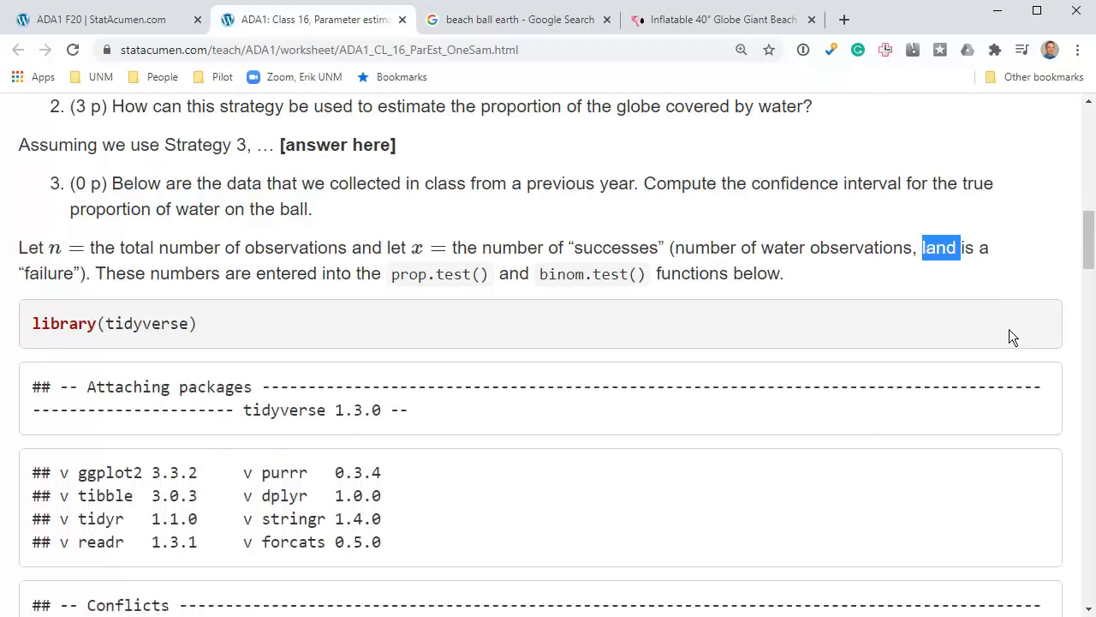
pyautogui.scroll(-3)
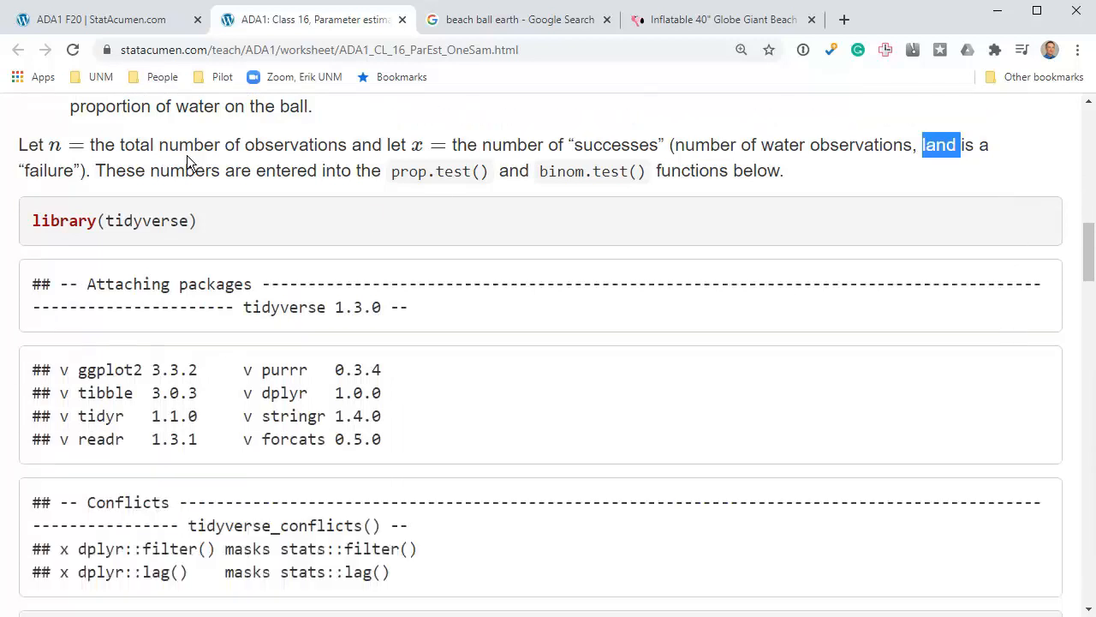
pyautogui.moveTo(428, 150)
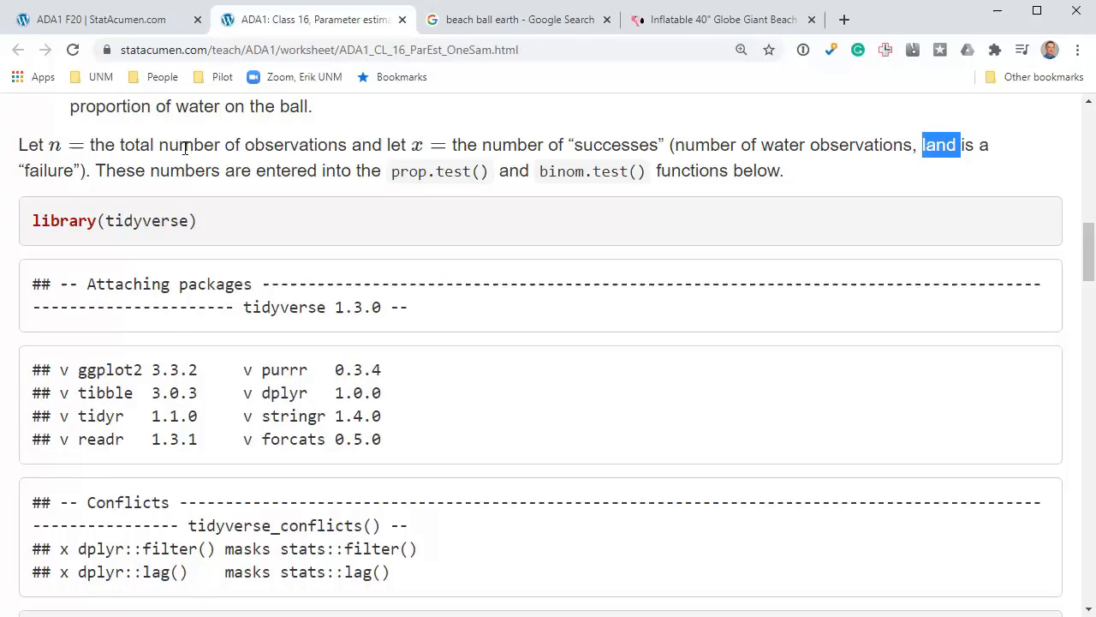
pyautogui.moveTo(216, 137)
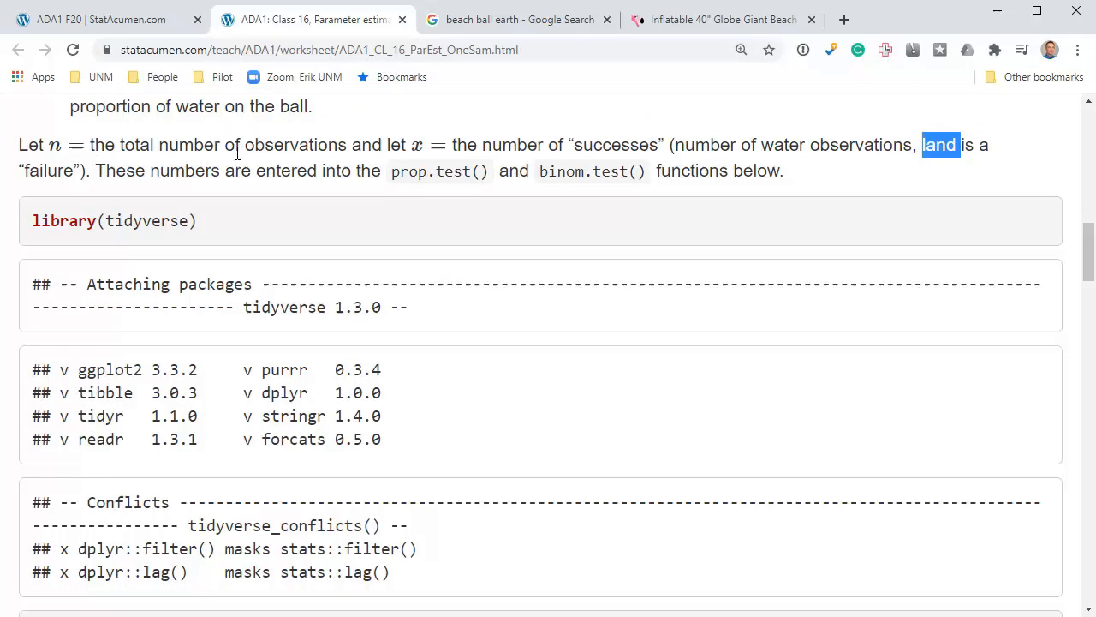
pyautogui.moveTo(559, 165)
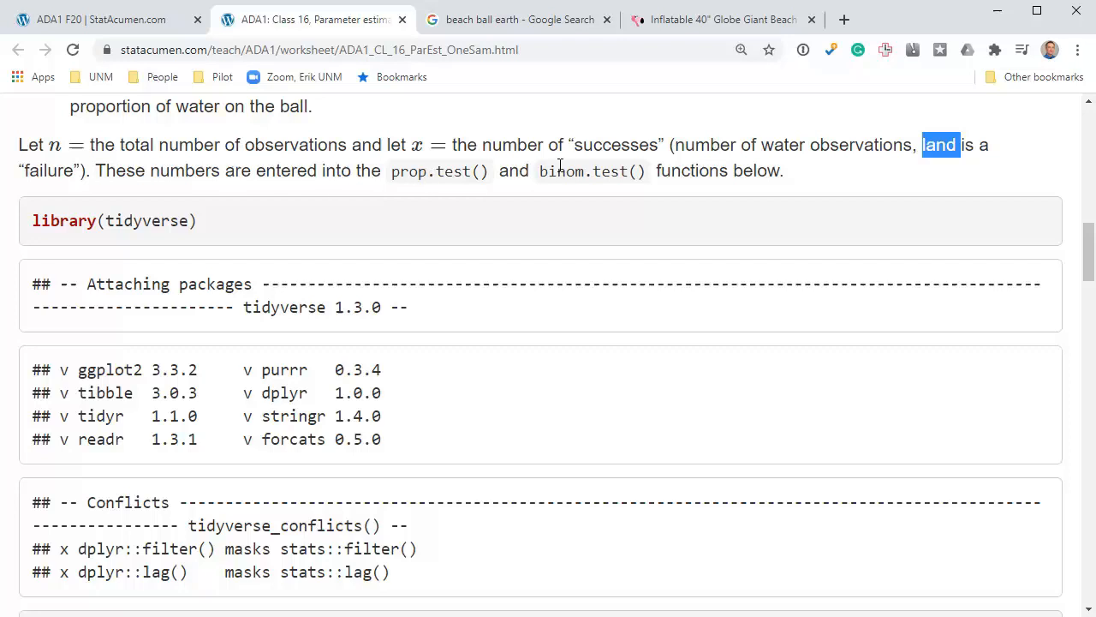
pyautogui.moveTo(555, 195)
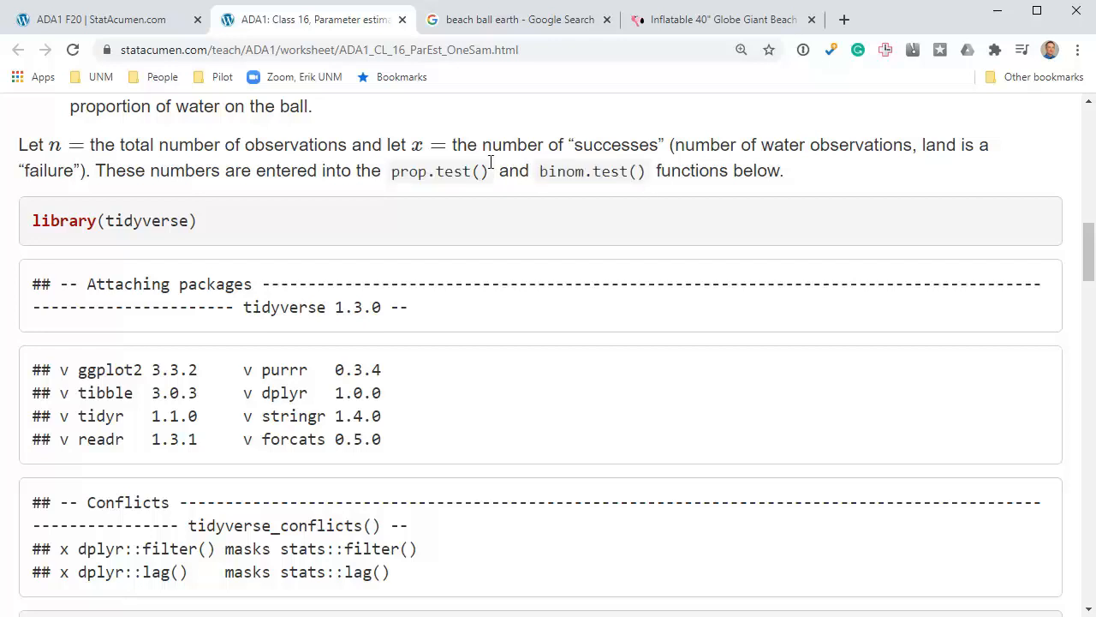
pyautogui.moveTo(541, 171)
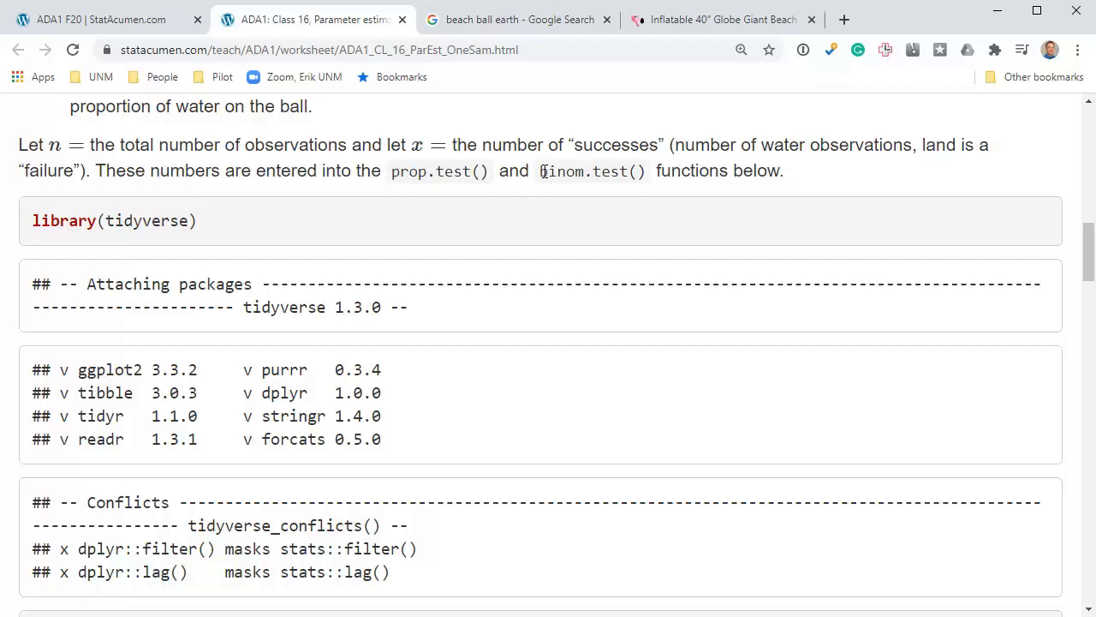
pyautogui.doubleClick(589, 171)
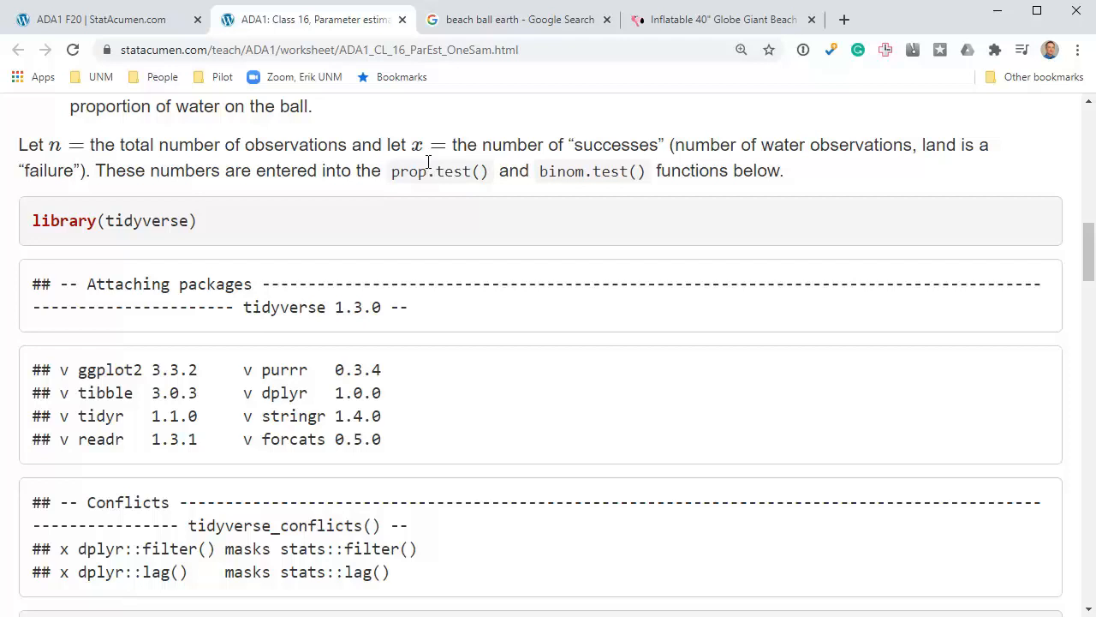
pyautogui.moveTo(565, 180)
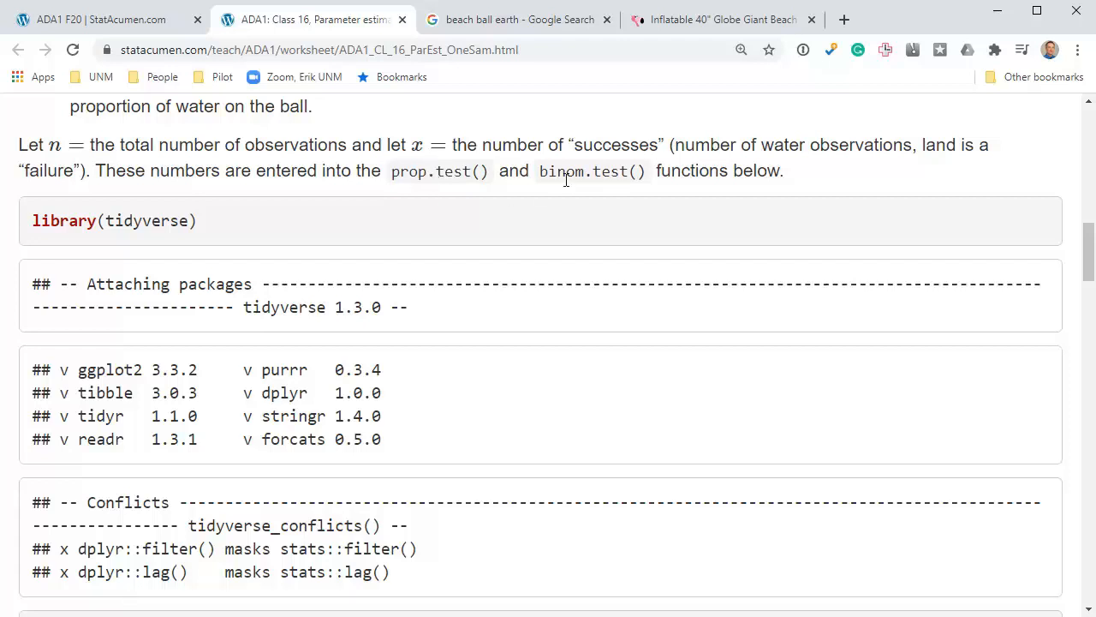
pyautogui.moveTo(384, 176)
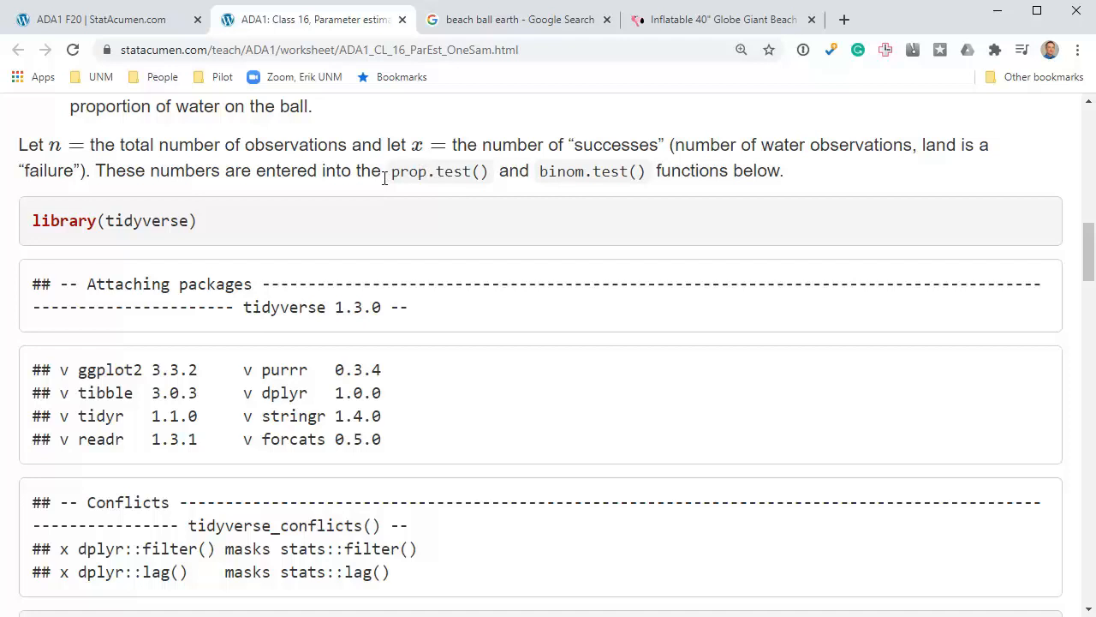
pyautogui.moveTo(391, 174)
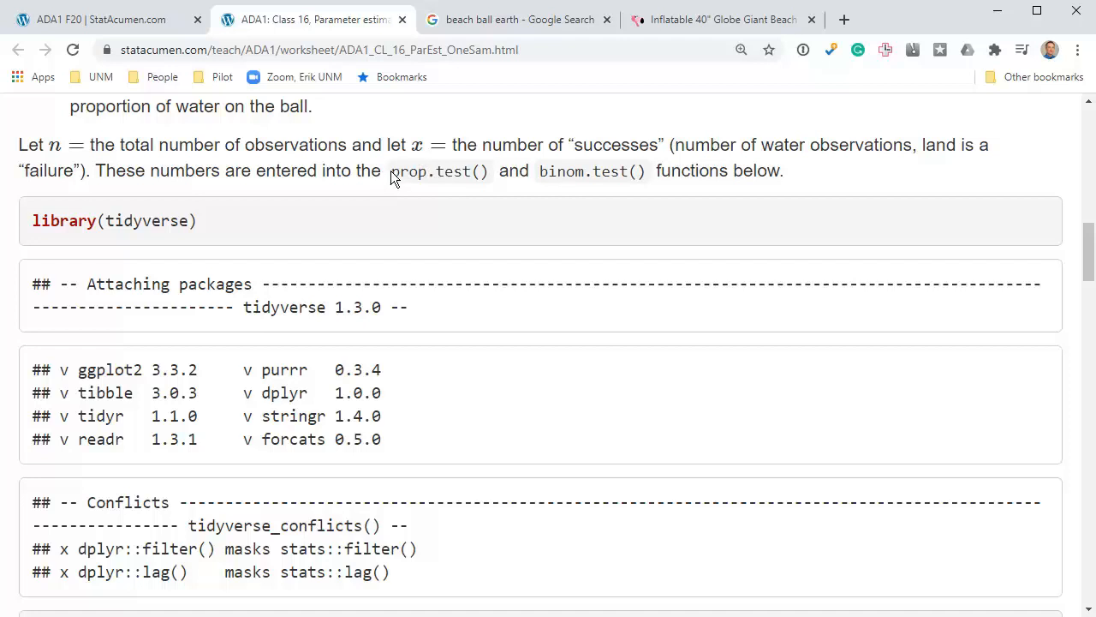
pyautogui.scroll(-3)
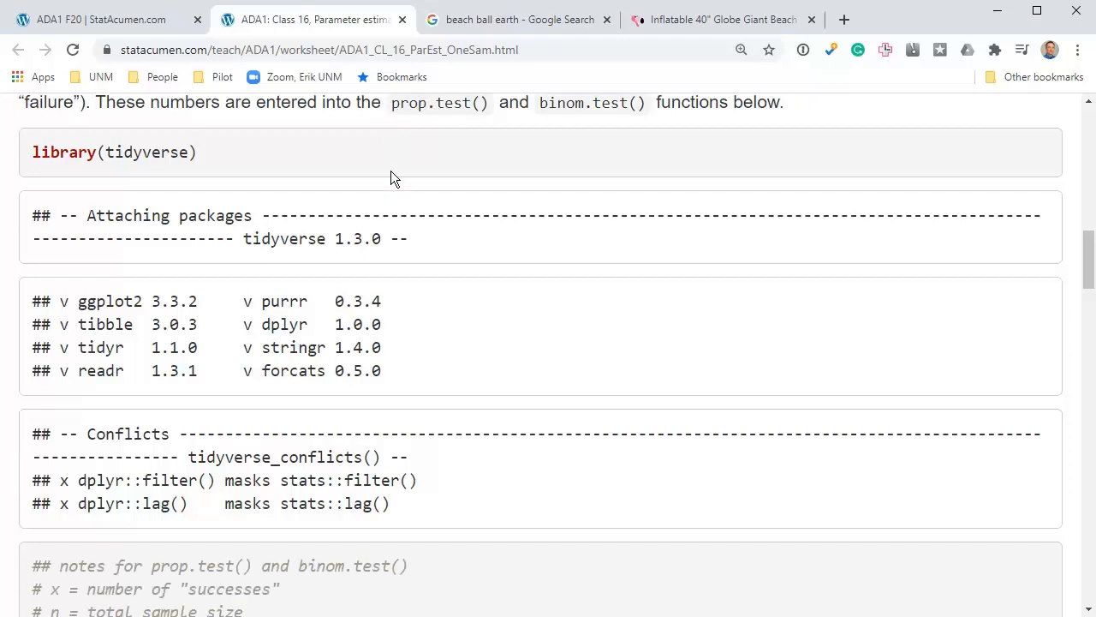
pyautogui.scroll(-3)
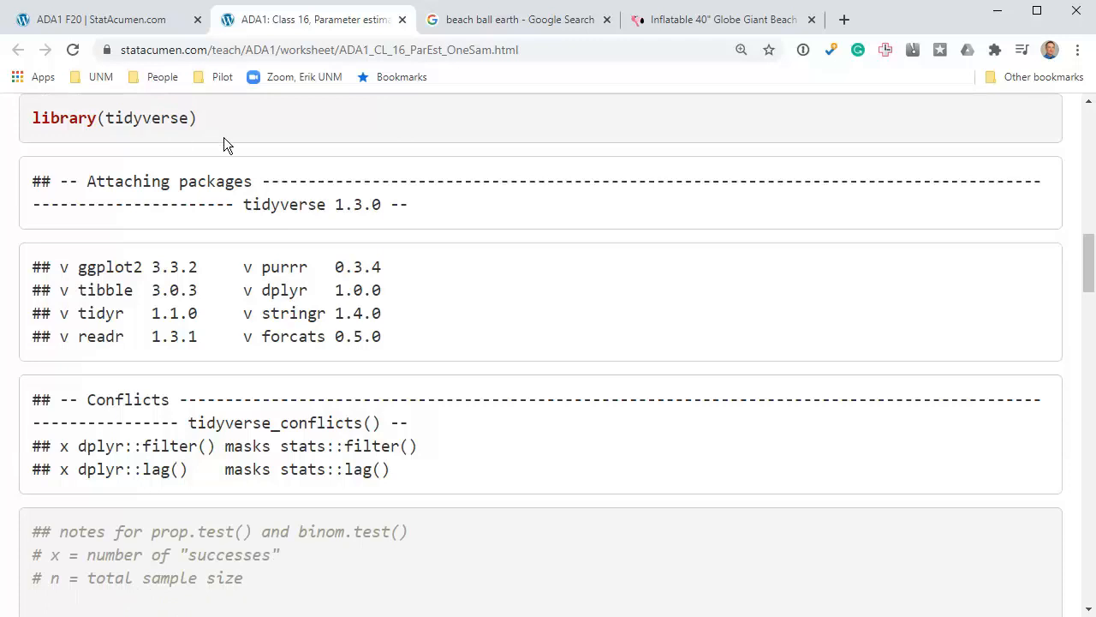
pyautogui.scroll(-3)
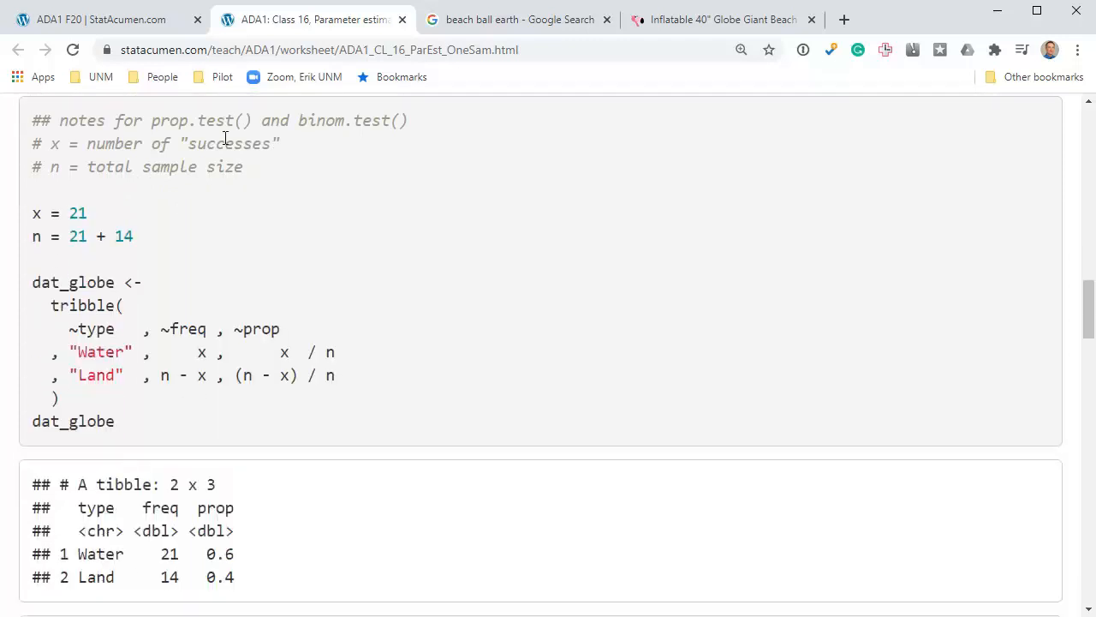
pyautogui.moveTo(181, 352)
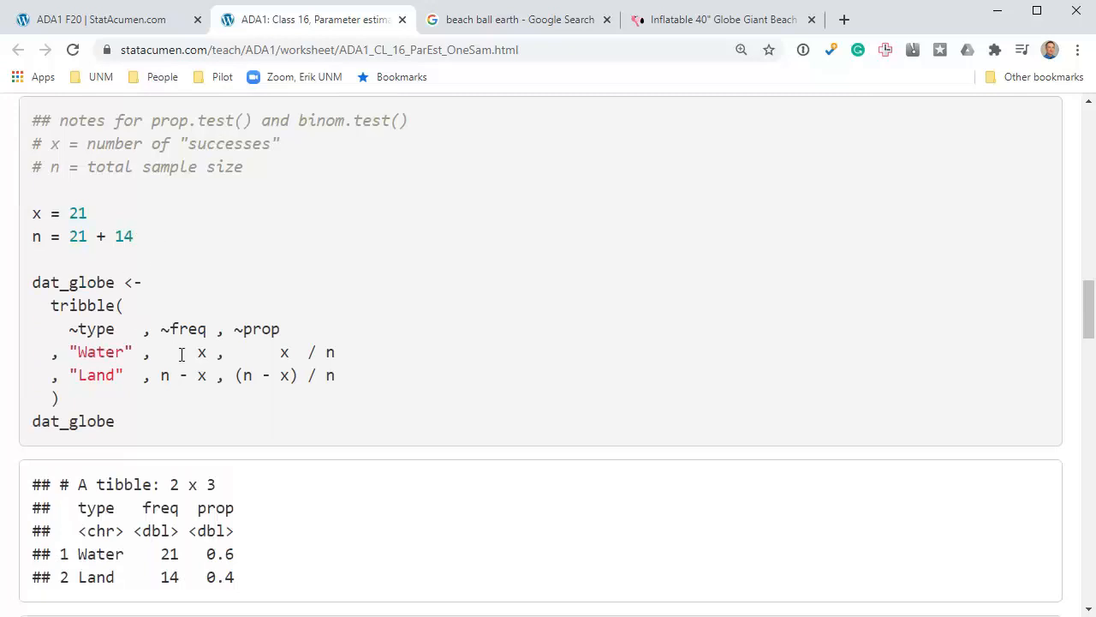
pyautogui.moveTo(58, 271)
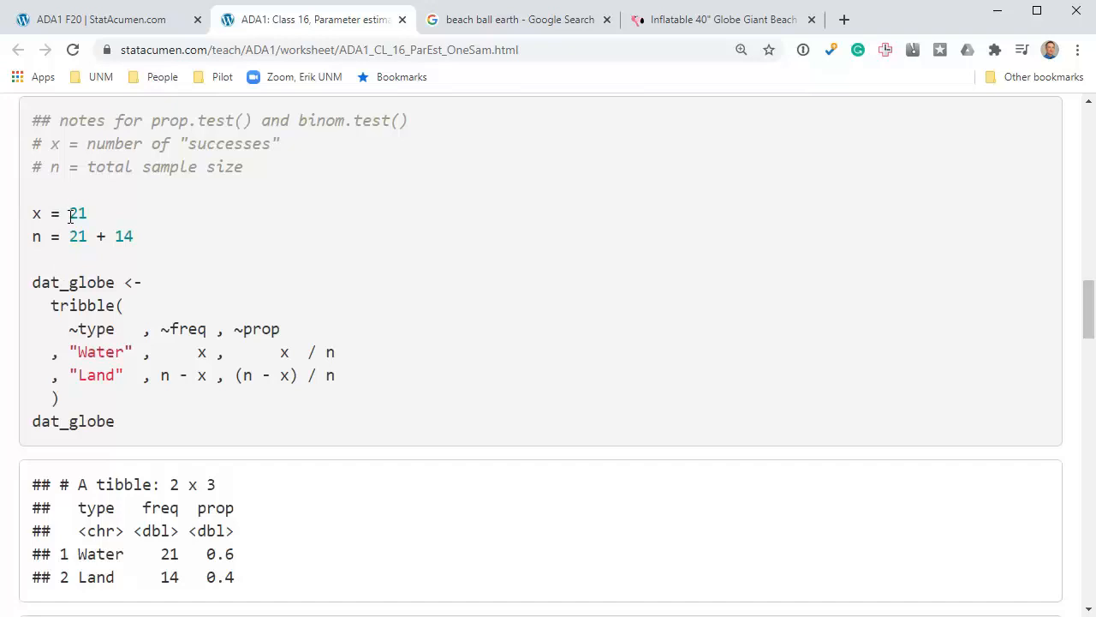
pyautogui.doubleClick(77, 212)
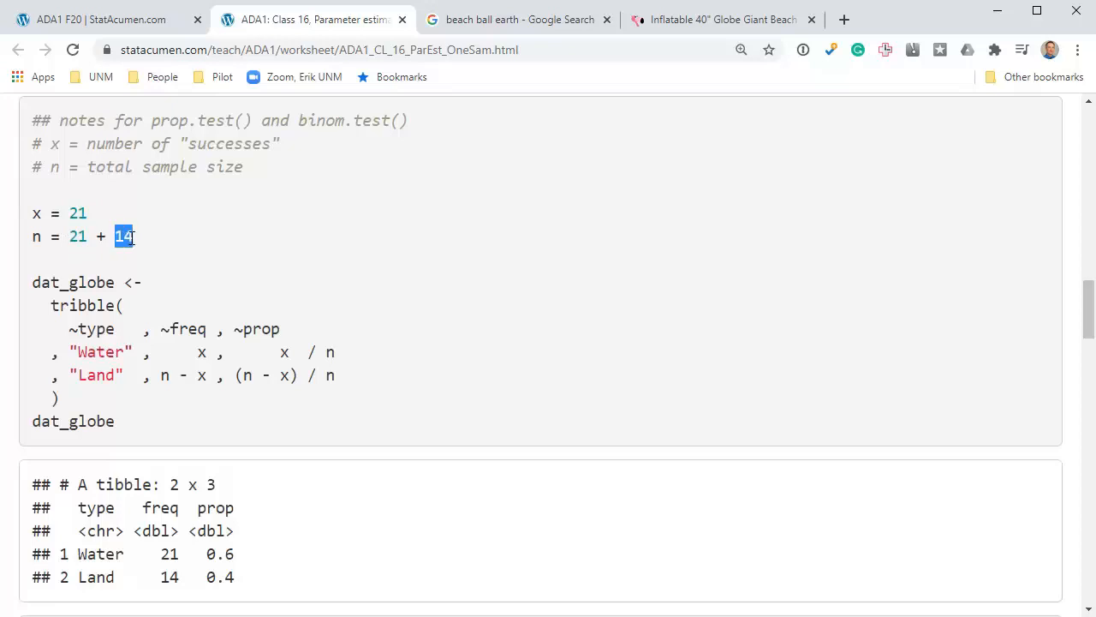
pyautogui.doubleClick(77, 212)
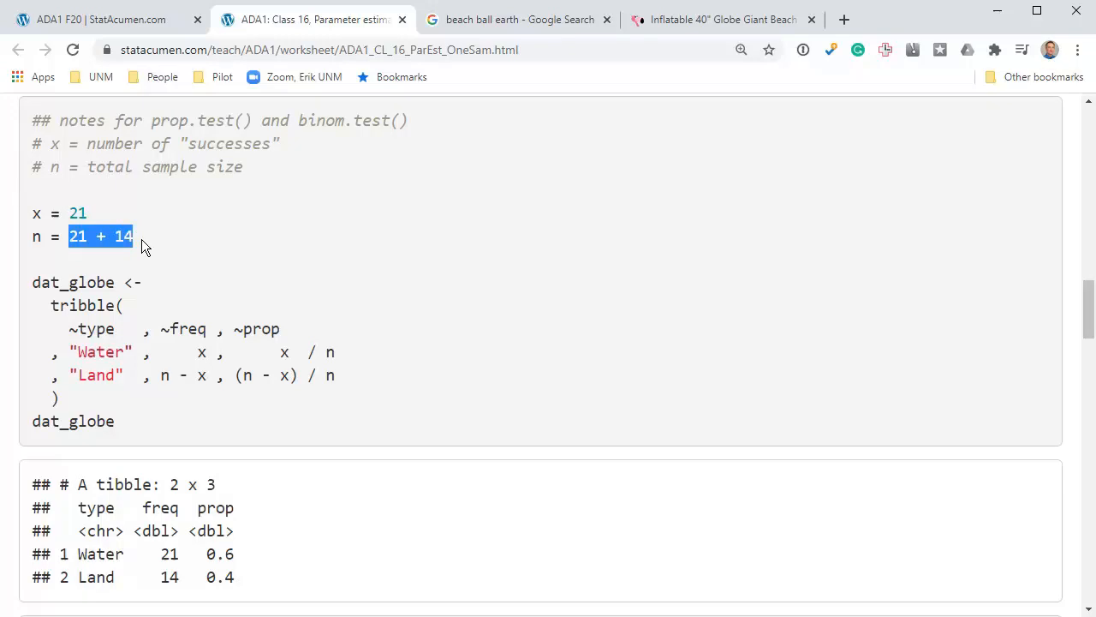
pyautogui.click(175, 250)
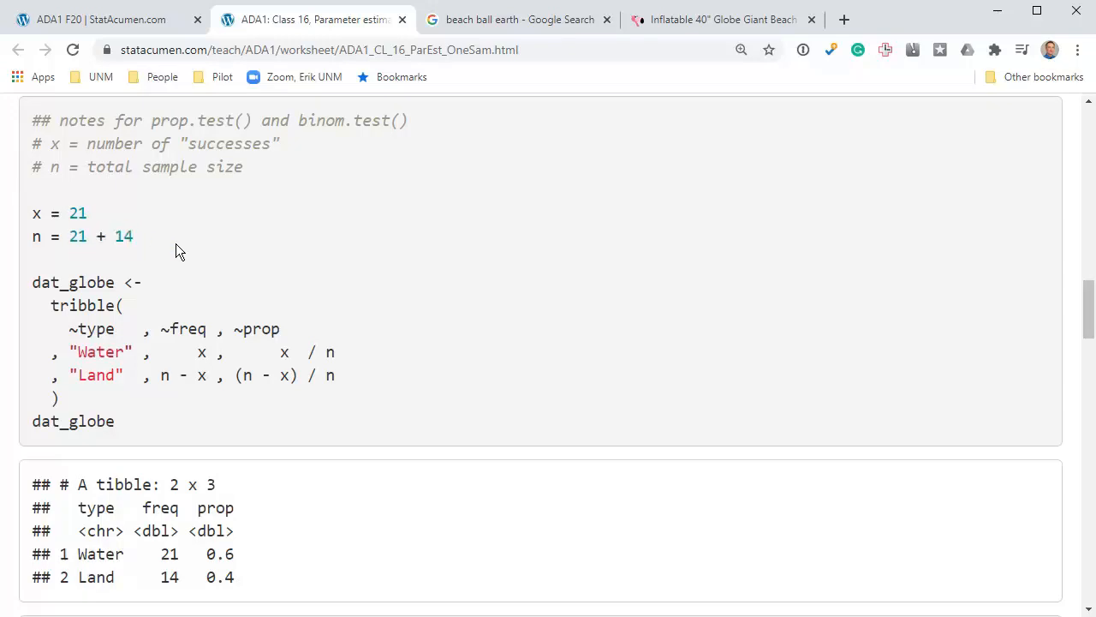
pyautogui.moveTo(89, 305)
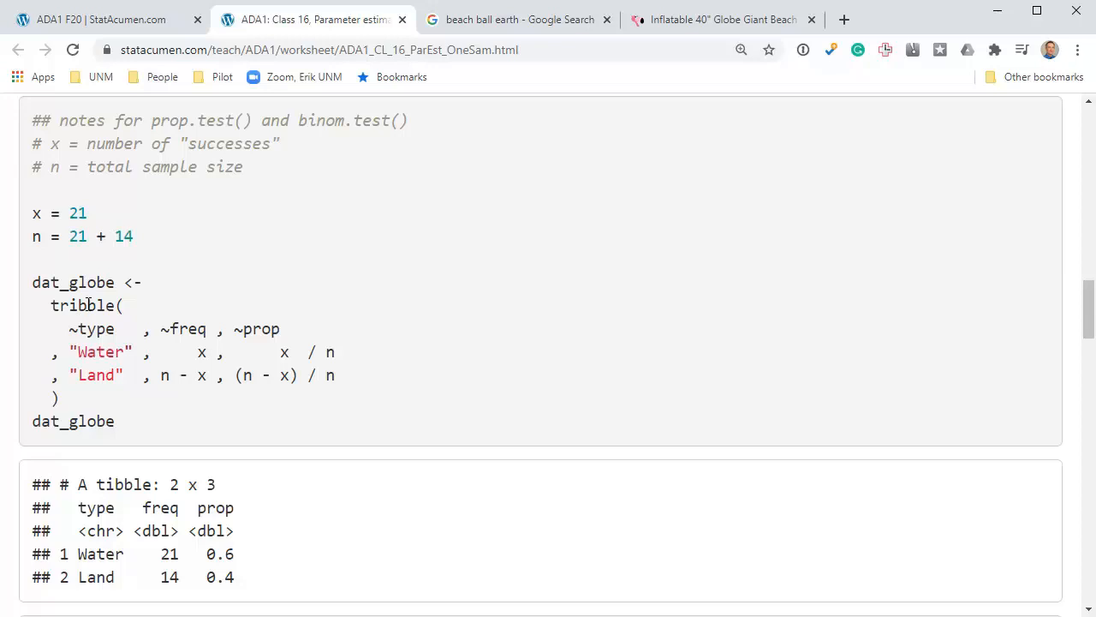
pyautogui.doubleClick(86, 305)
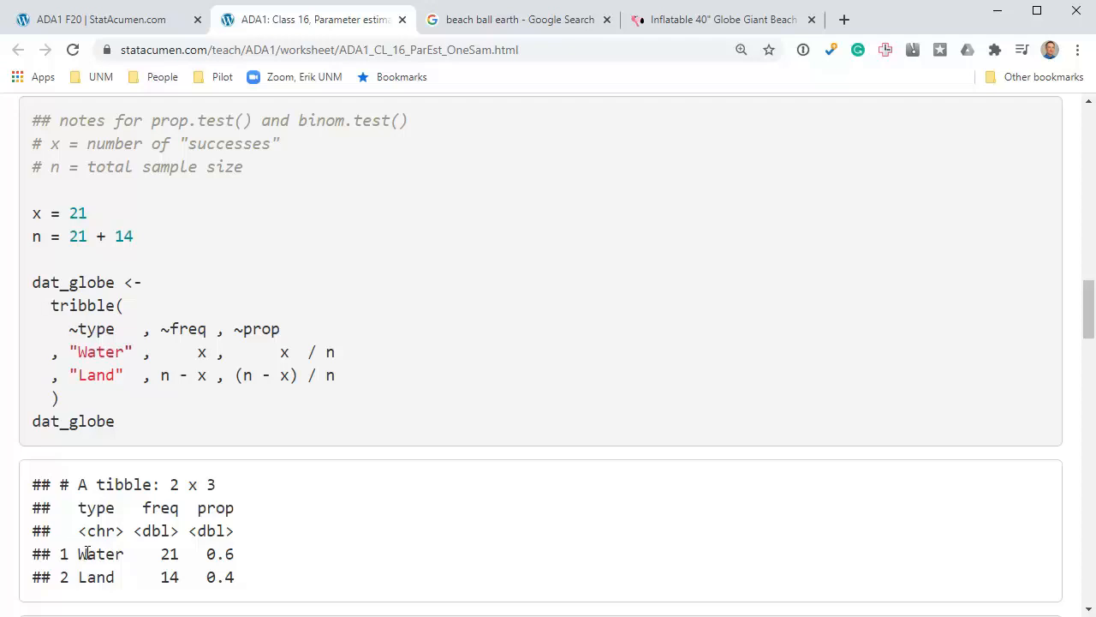
pyautogui.moveTo(78, 507); pyautogui.dragTo(236, 575)
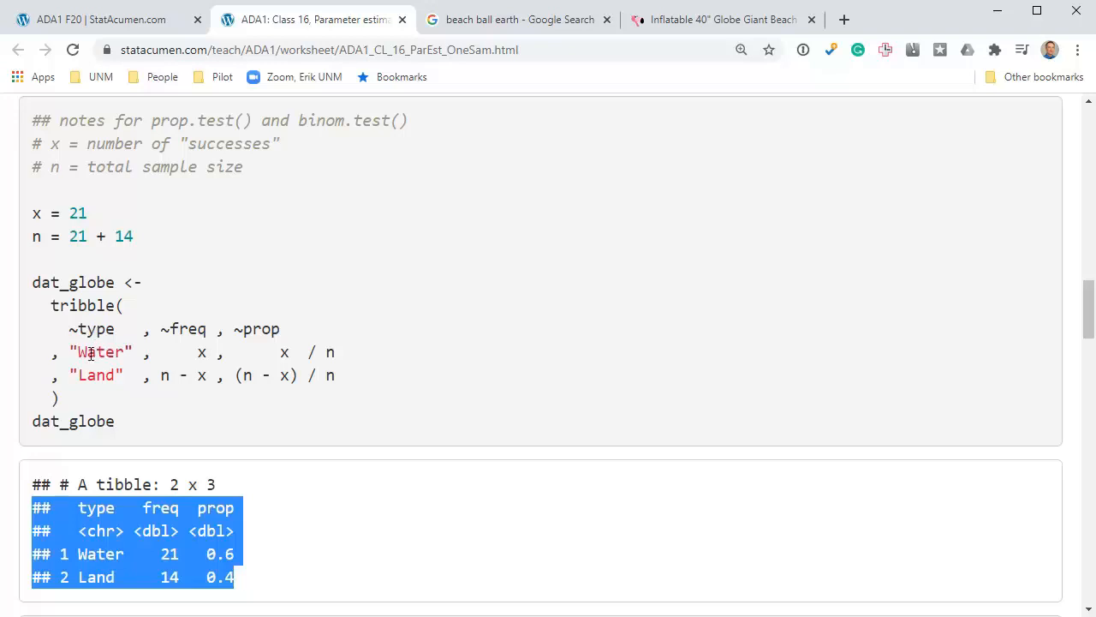
pyautogui.moveTo(192, 322)
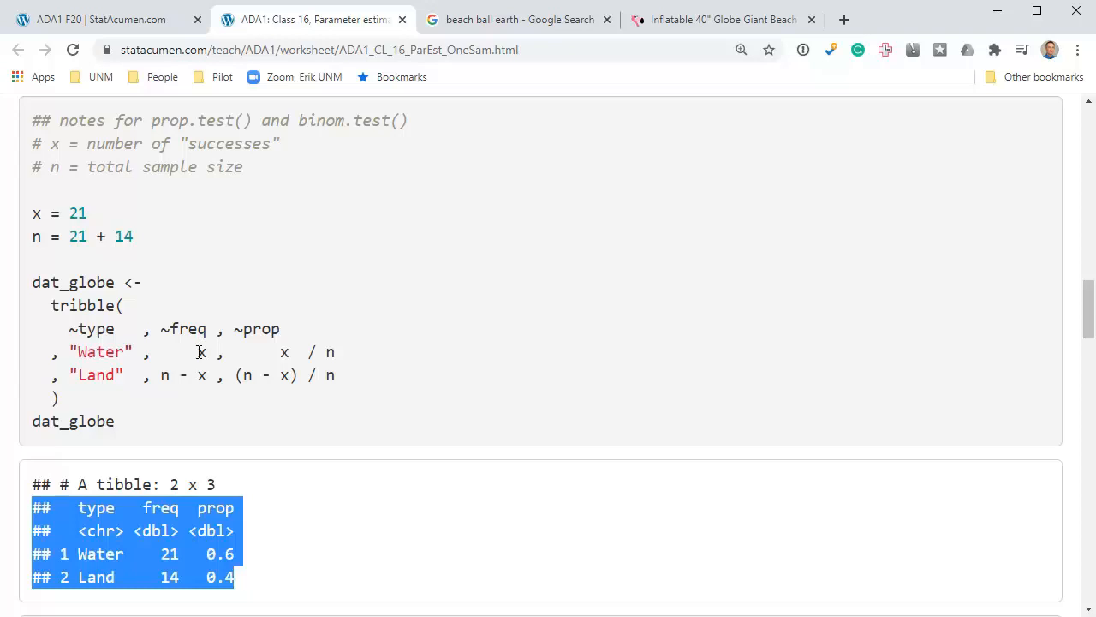
pyautogui.doubleClick(199, 353)
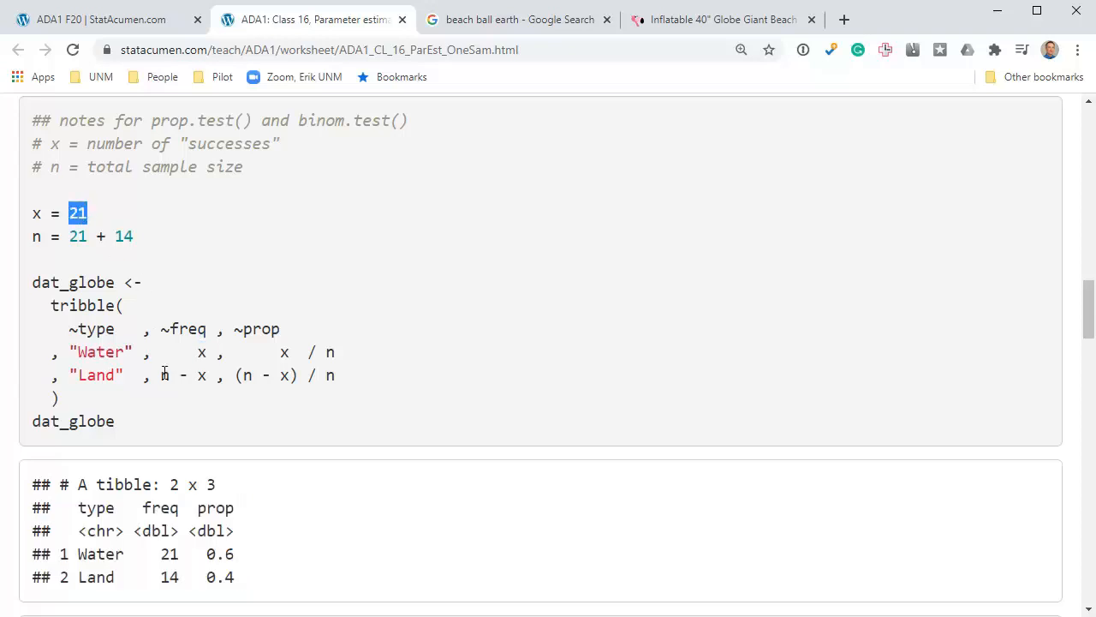
pyautogui.doubleClick(182, 375)
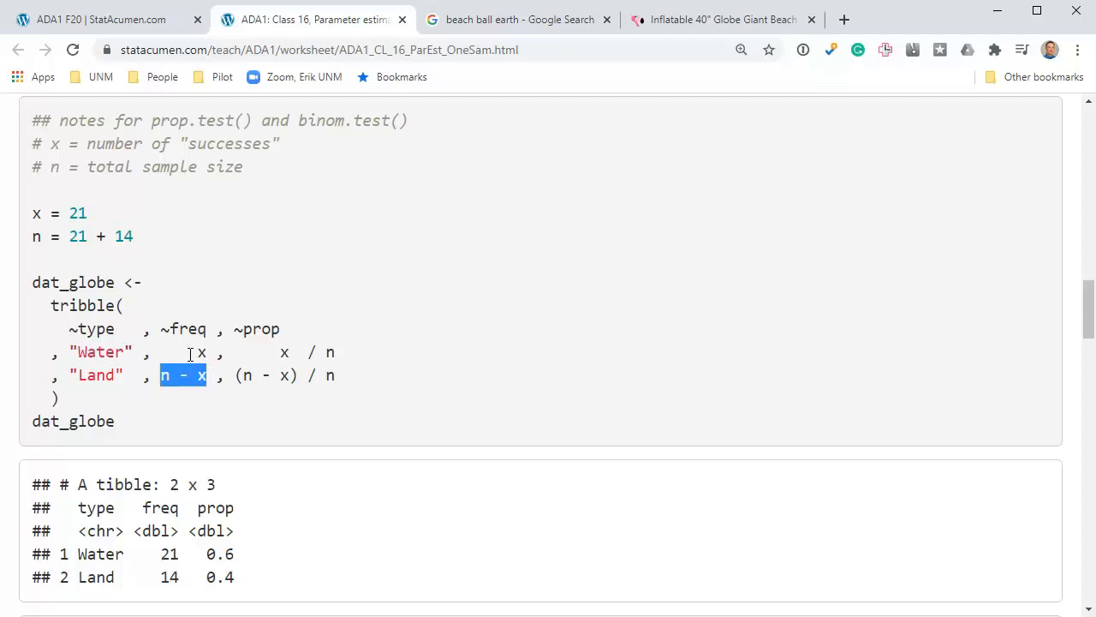
pyautogui.doubleClick(124, 236)
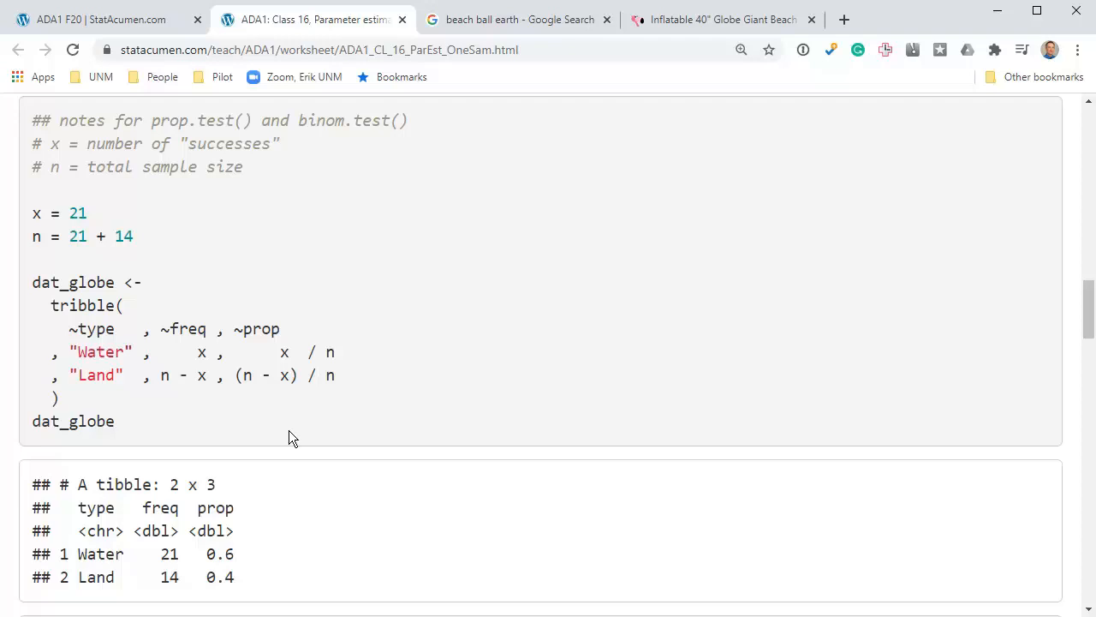
pyautogui.moveTo(129, 545)
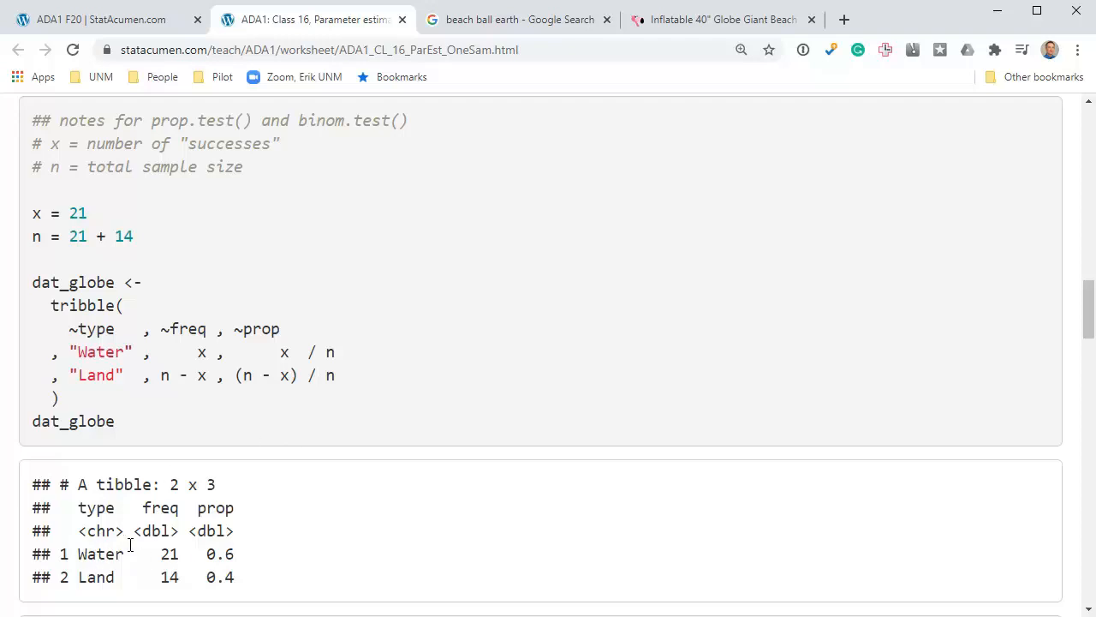
pyautogui.doubleClick(220, 553)
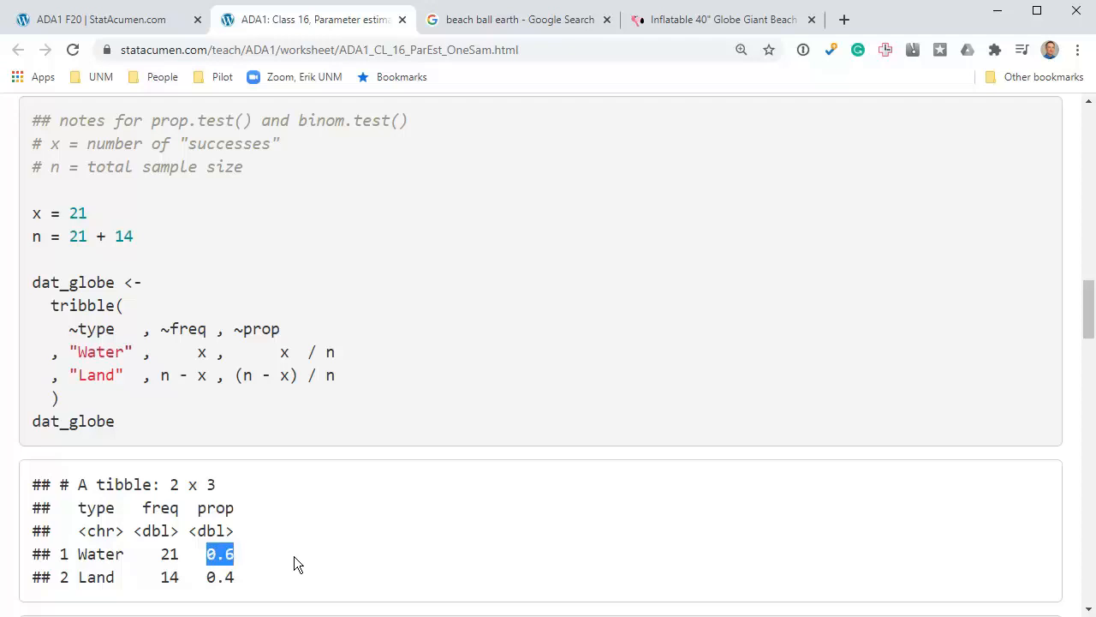
pyautogui.scroll(-3)
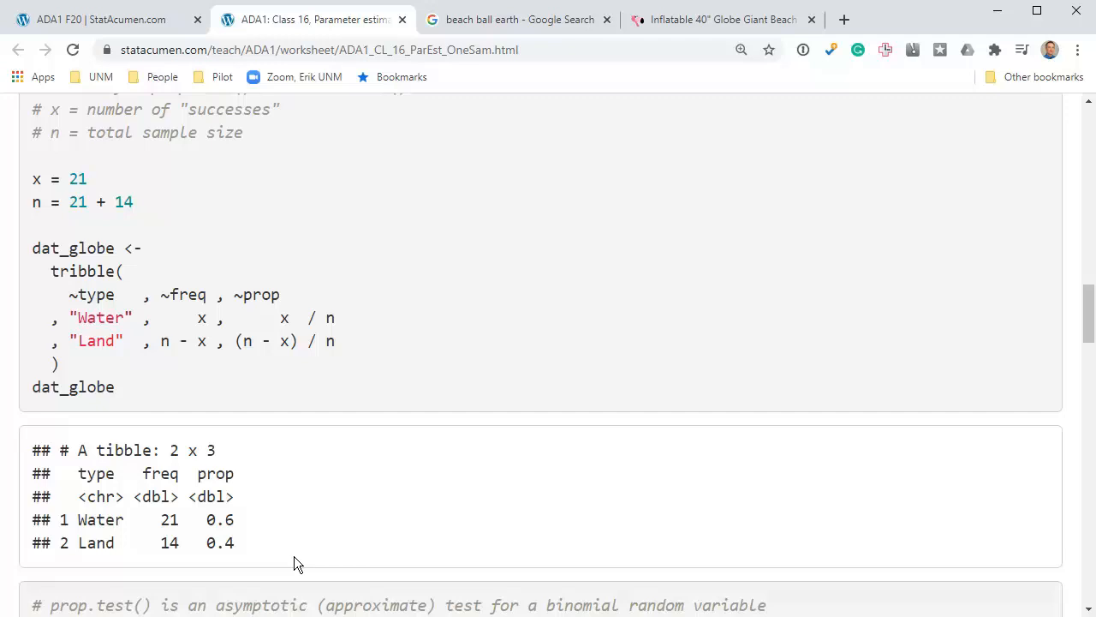
# Reveal the prop.test() output, then switch to the globe beach ball product page.
pyautogui.scroll(-3)
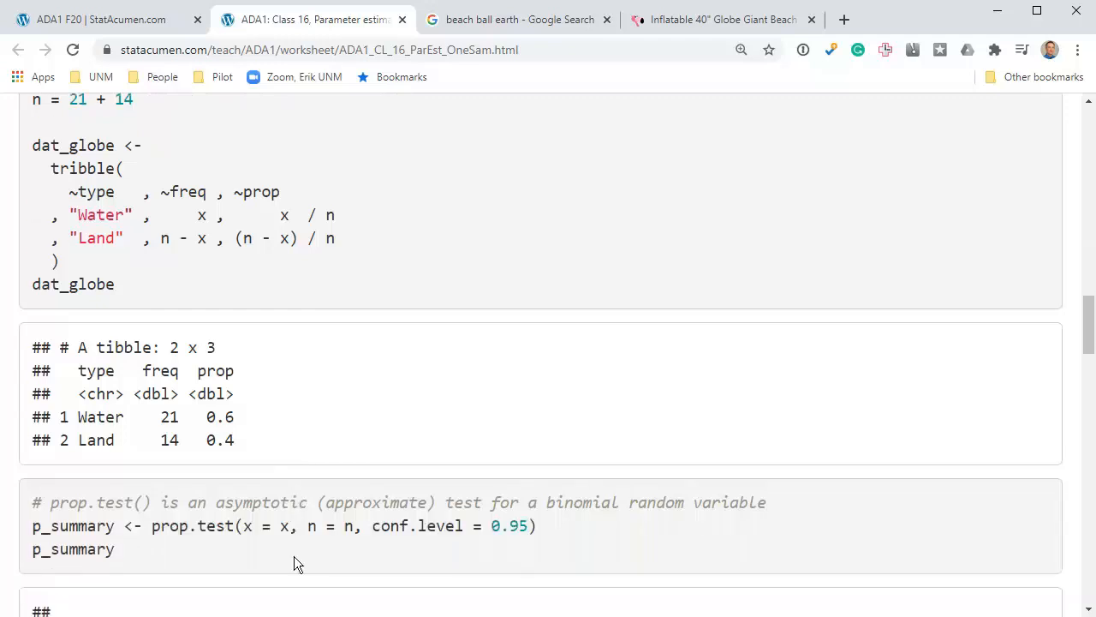
pyautogui.scroll(-3)
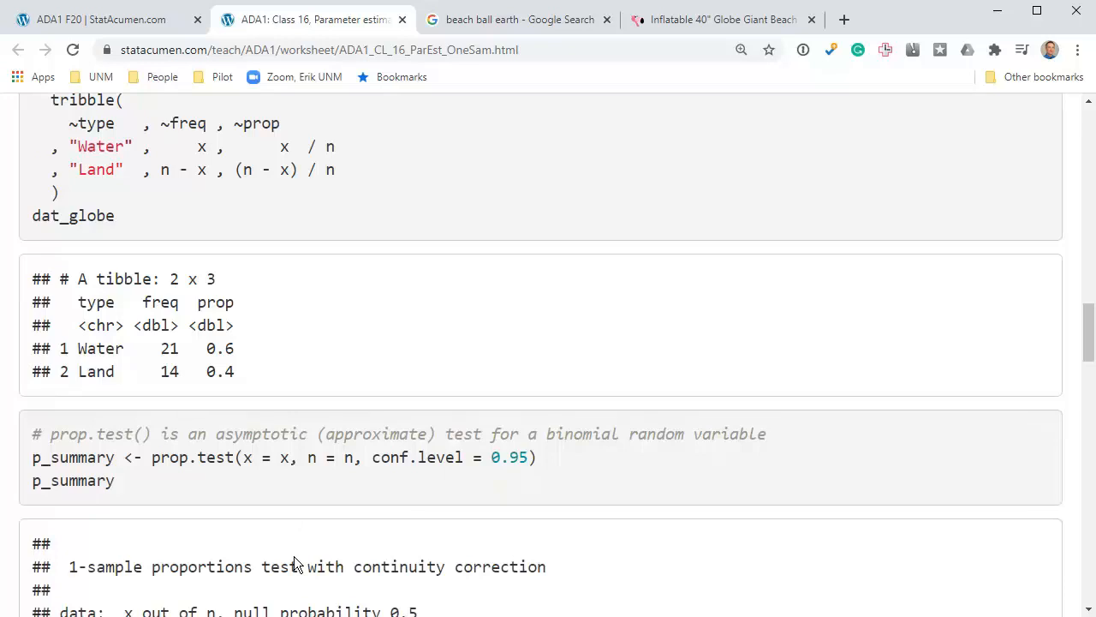
pyautogui.click(723, 19)
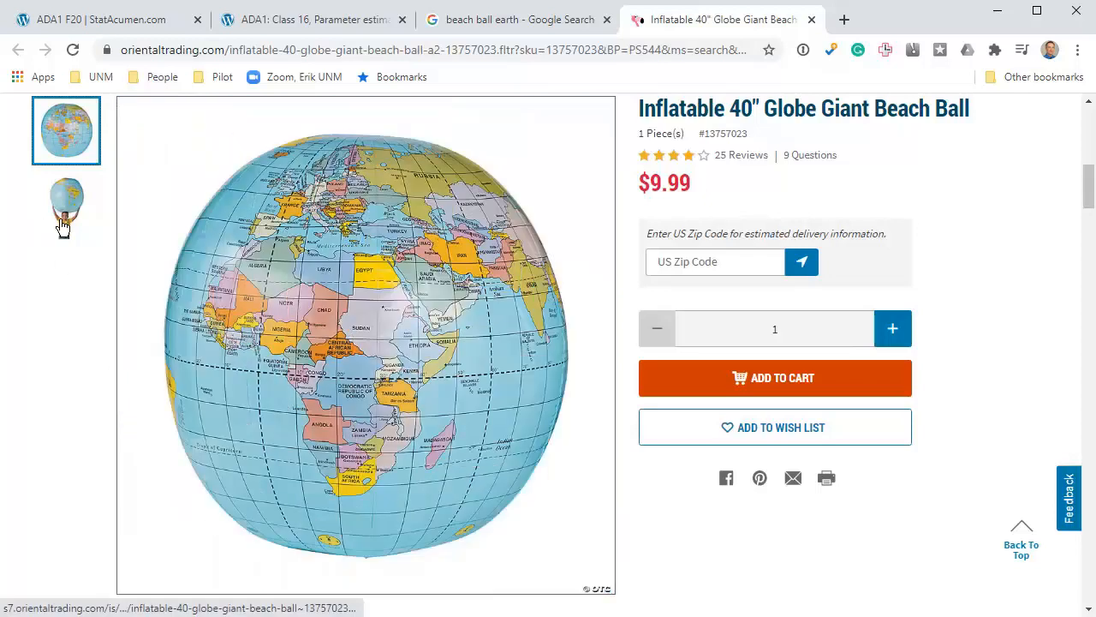
# View the child-holding-globe and plain globe photos, then return to the worksheet's prop.test() output.
pyautogui.click(66, 207)
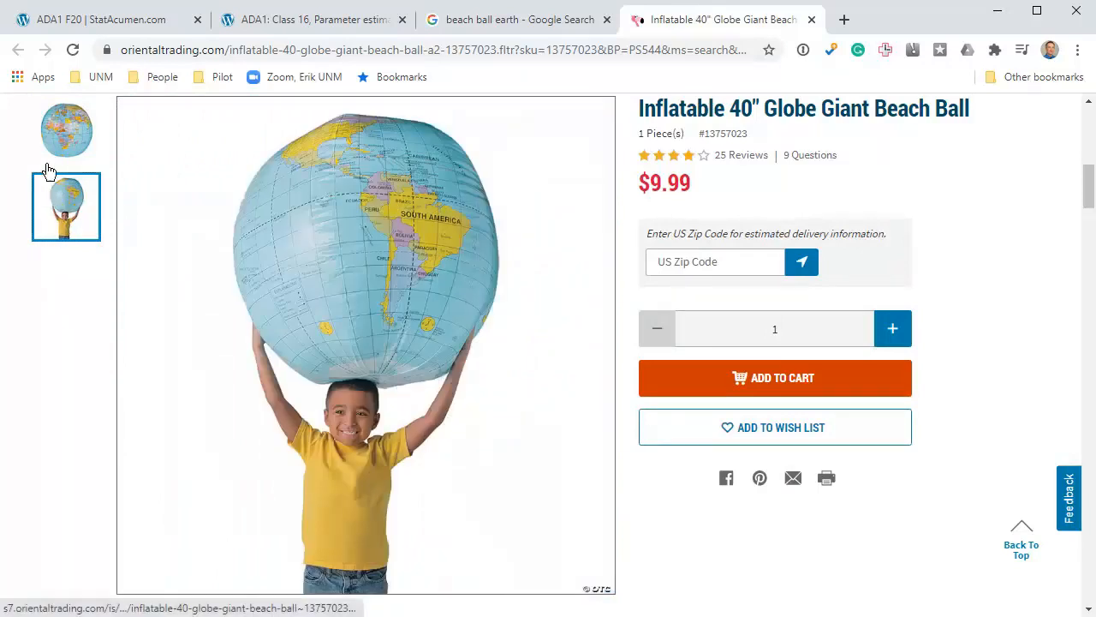
pyautogui.click(65, 130)
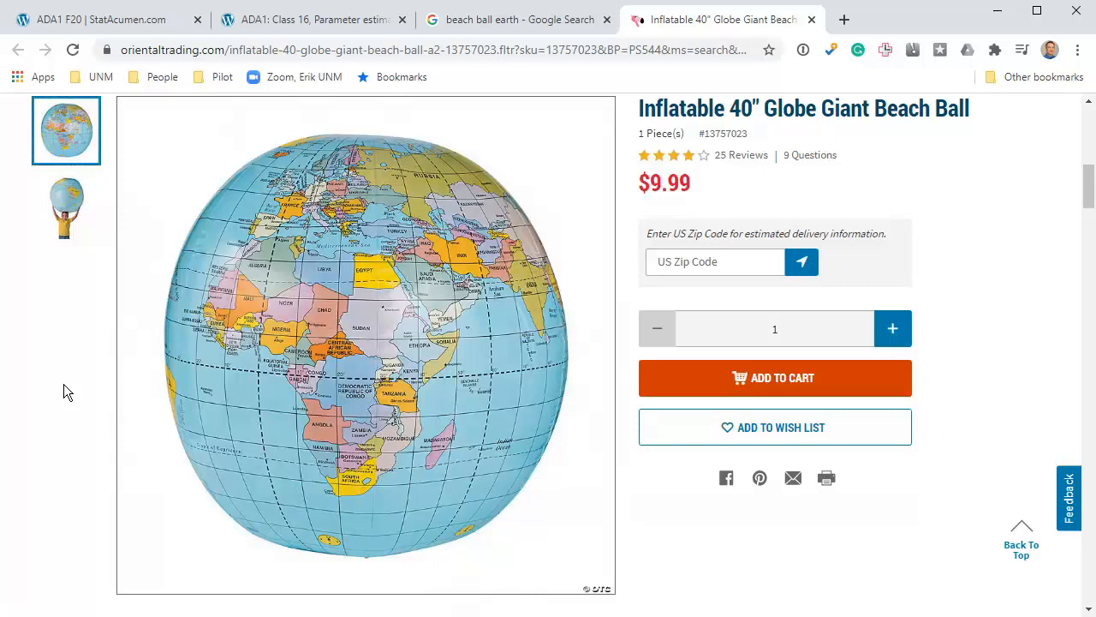
pyautogui.click(311, 19)
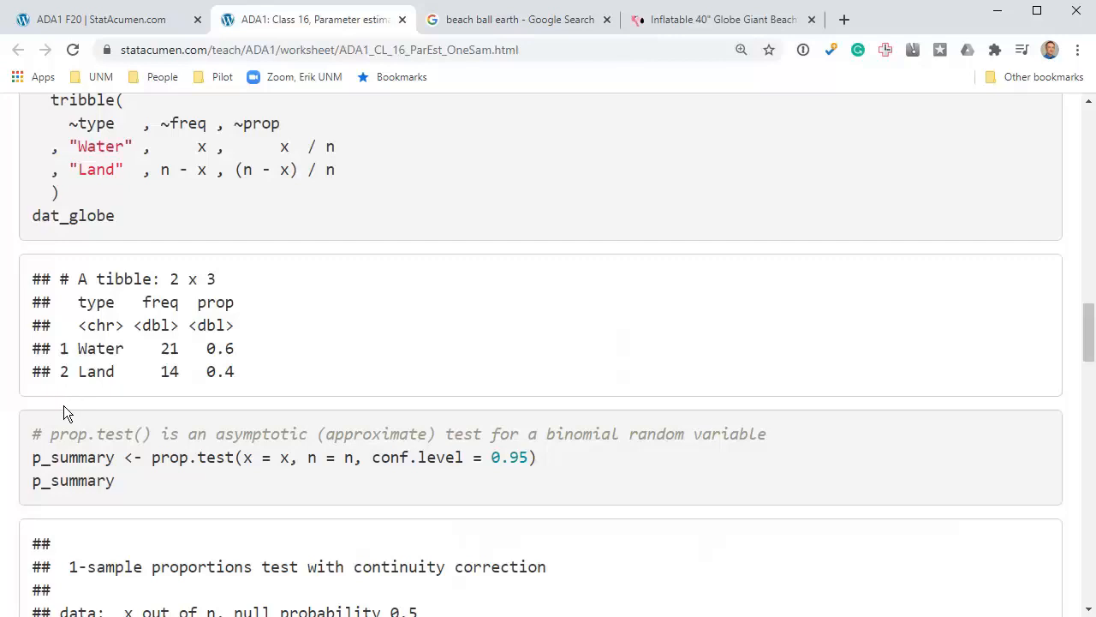
pyautogui.scroll(-3)
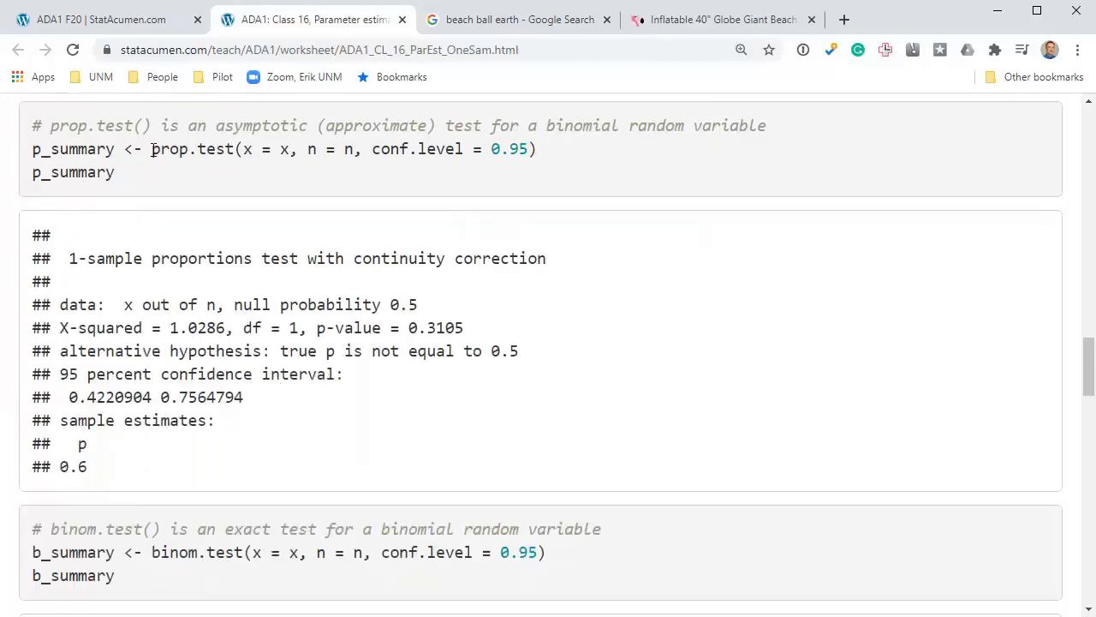
pyautogui.doubleClick(186, 149)
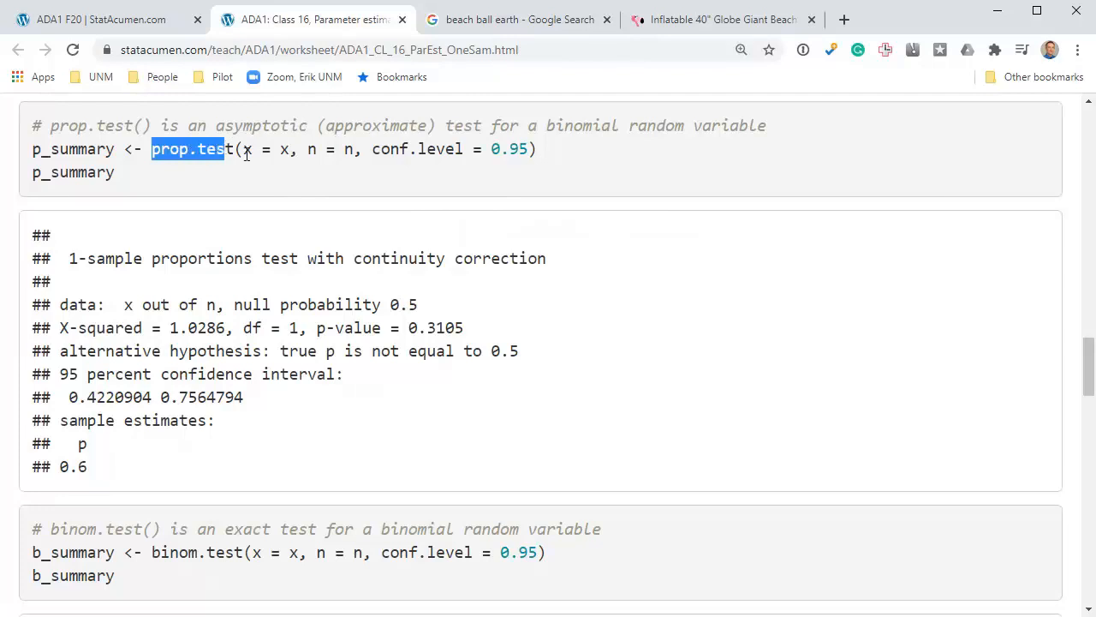
pyautogui.doubleClick(311, 149)
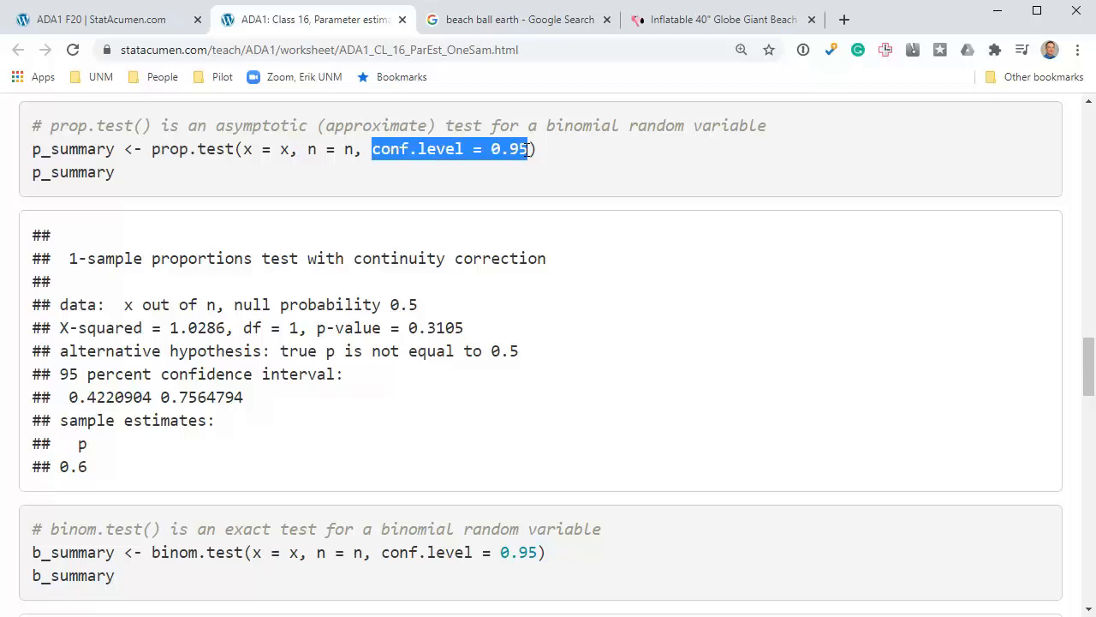
pyautogui.doubleClick(172, 147)
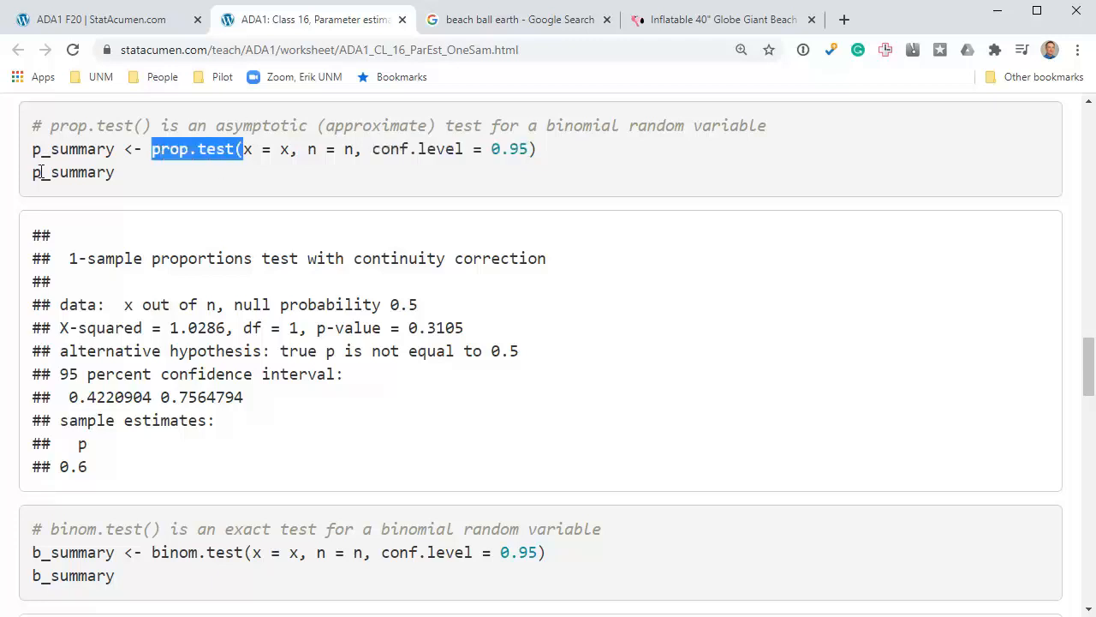
pyautogui.doubleClick(72, 171)
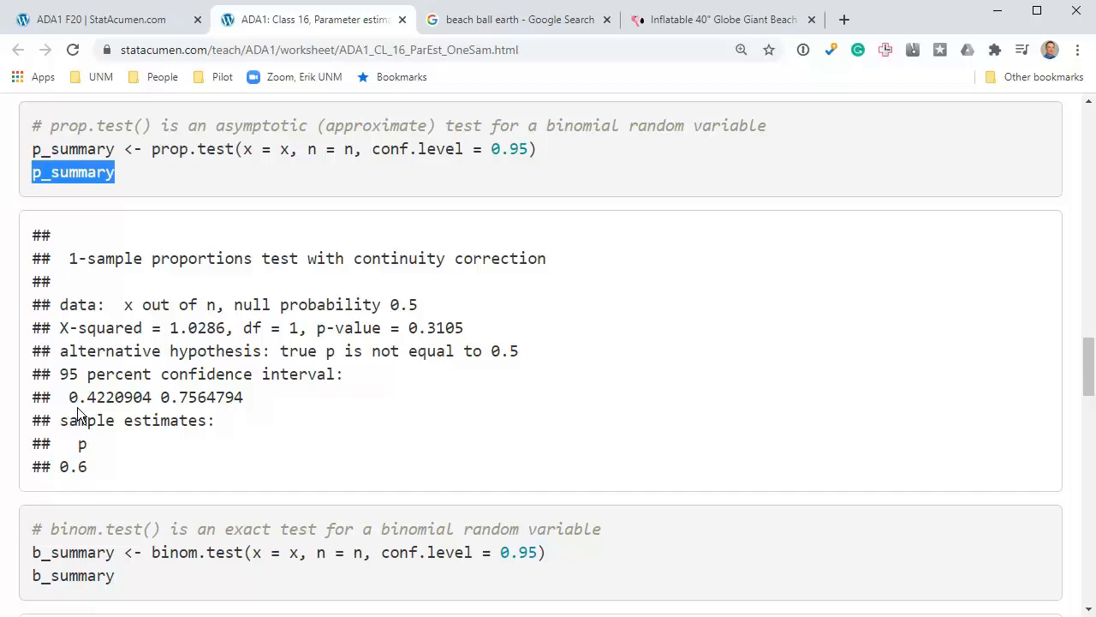
pyautogui.moveTo(106, 284)
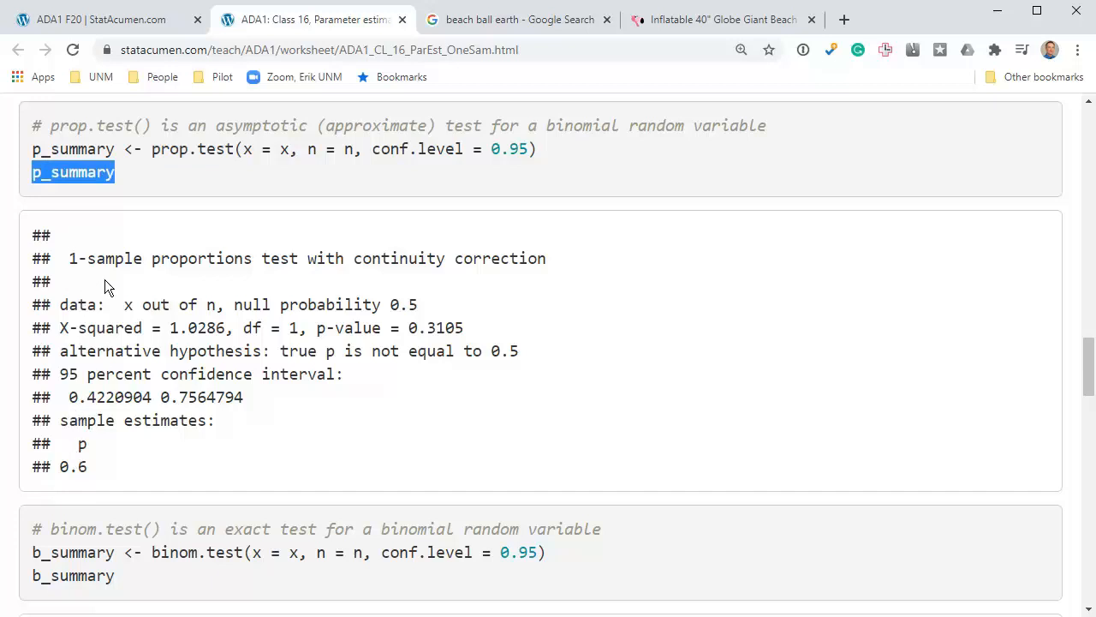
pyautogui.moveTo(79, 261)
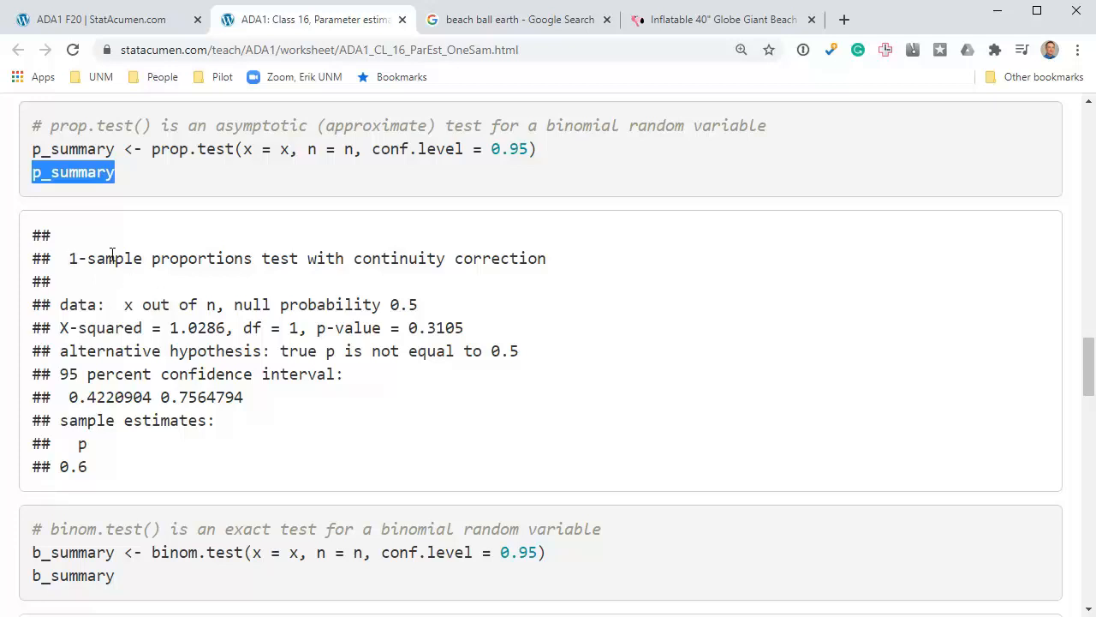
pyautogui.moveTo(473, 257)
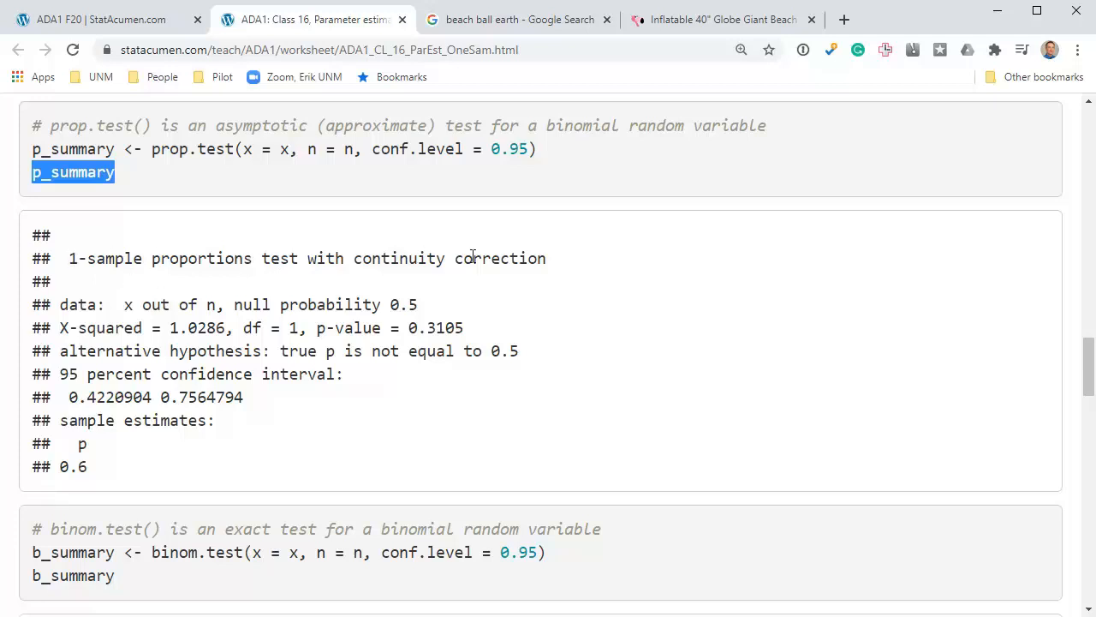
pyautogui.doubleClick(394, 257)
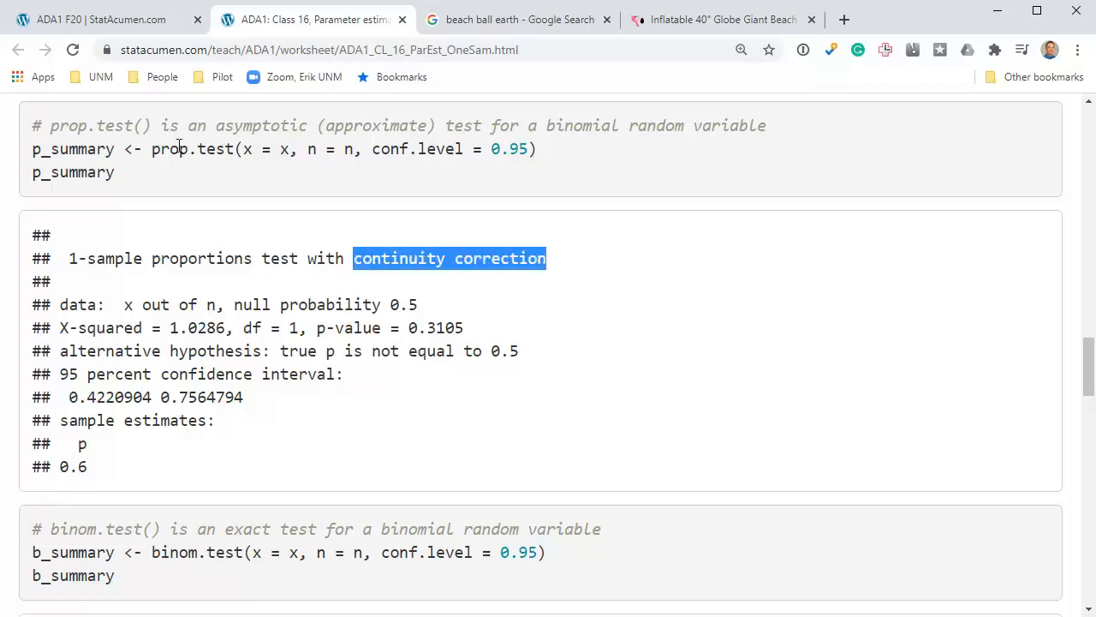
pyautogui.moveTo(236, 151)
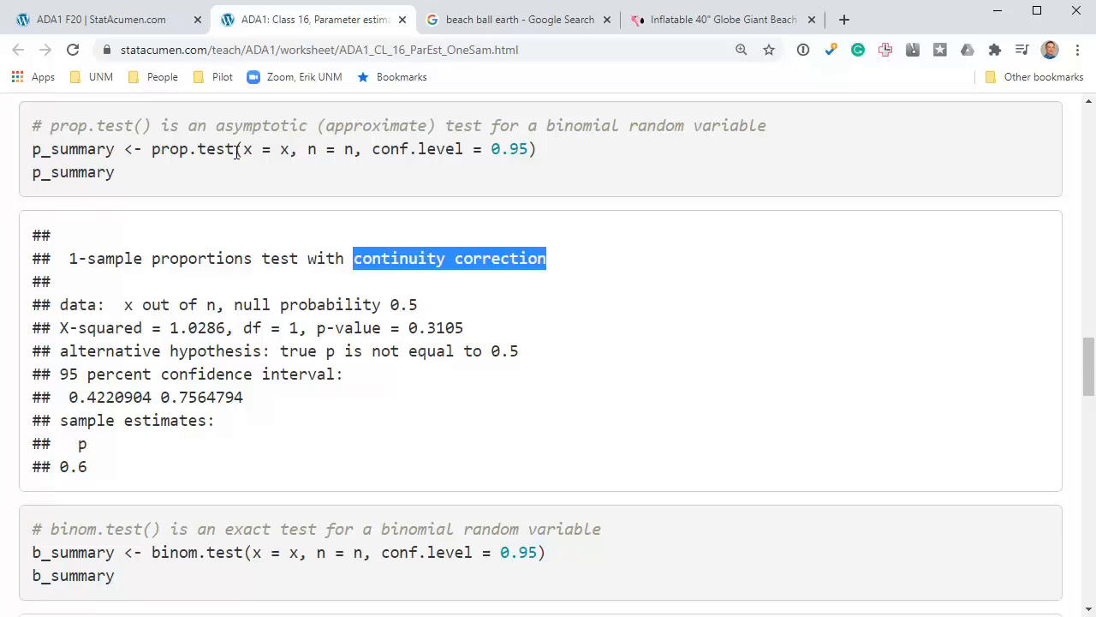
pyautogui.moveTo(247, 170)
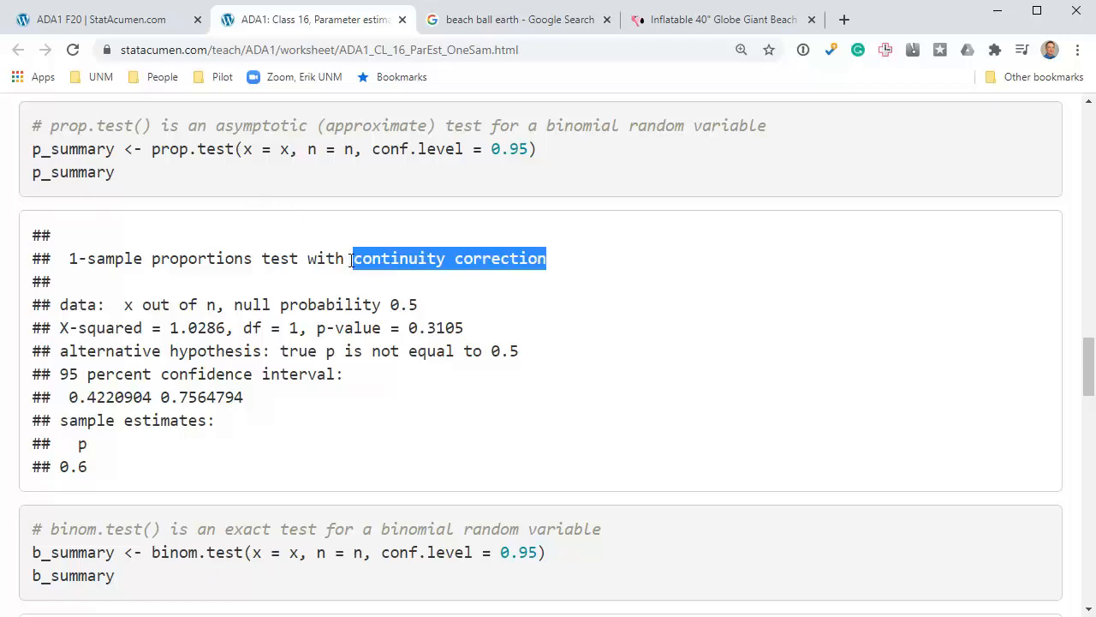
pyautogui.moveTo(546, 256); pyautogui.dragTo(511, 257)
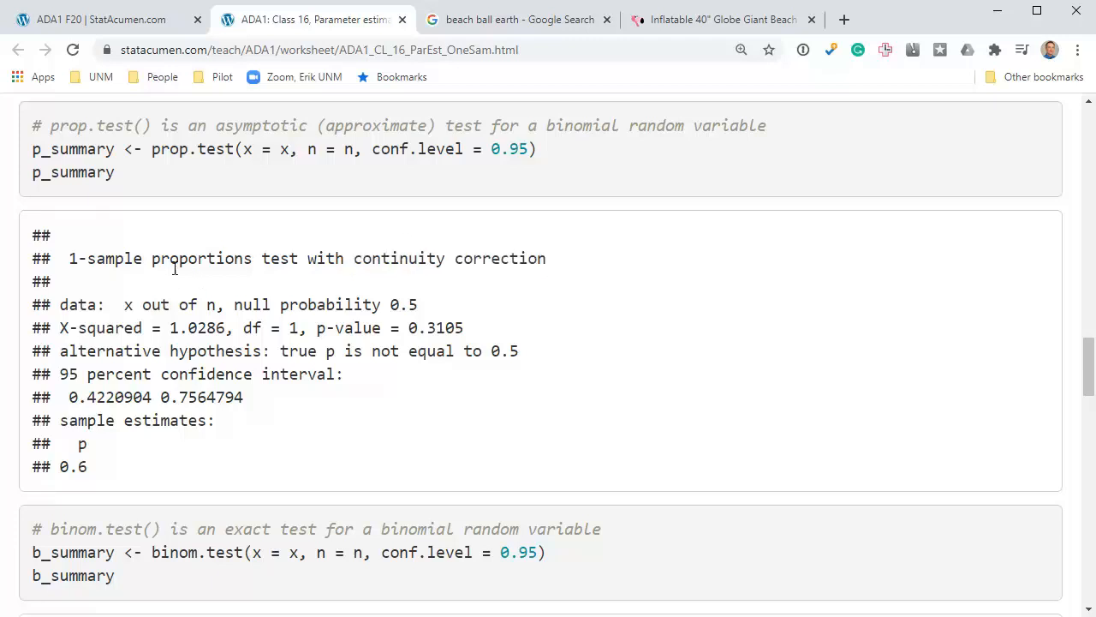
pyautogui.moveTo(199, 263)
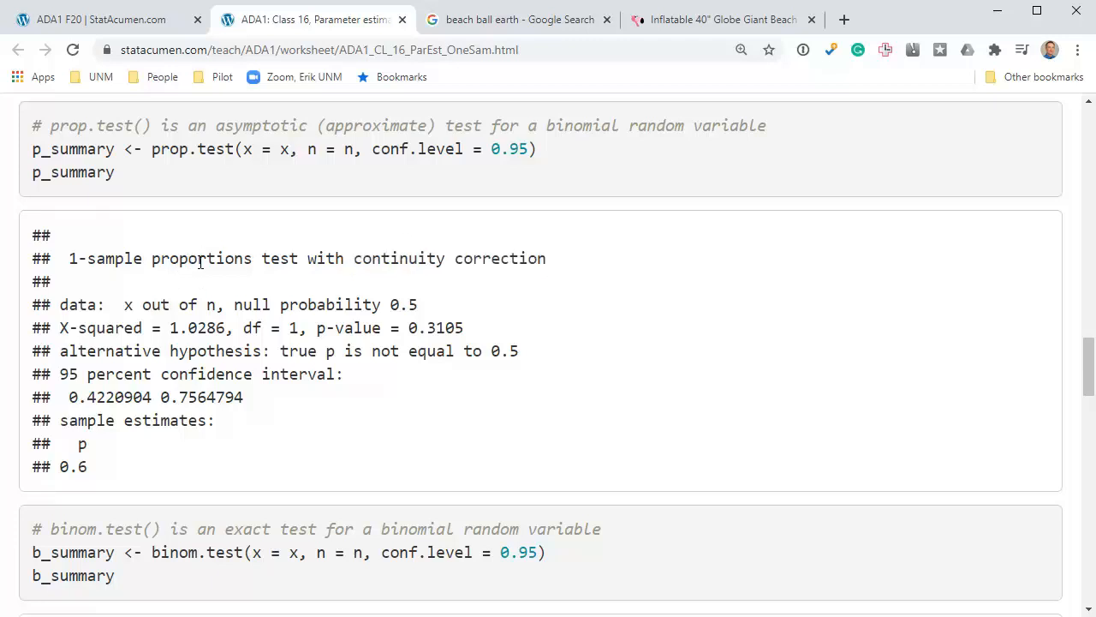
pyautogui.moveTo(127, 305)
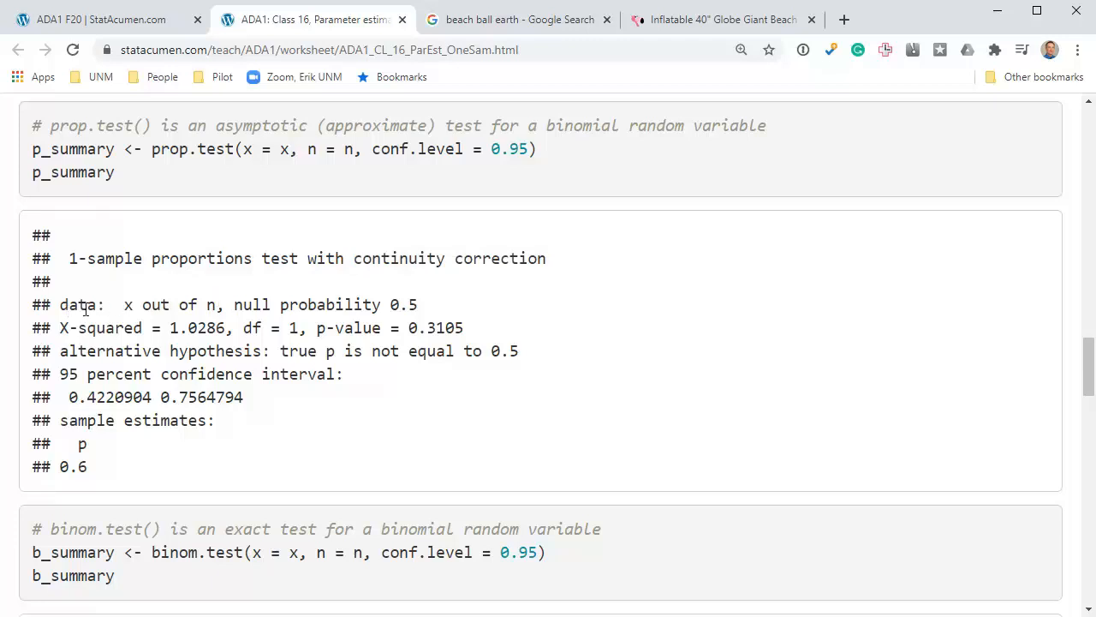
pyautogui.moveTo(124, 305); pyautogui.dragTo(185, 305)
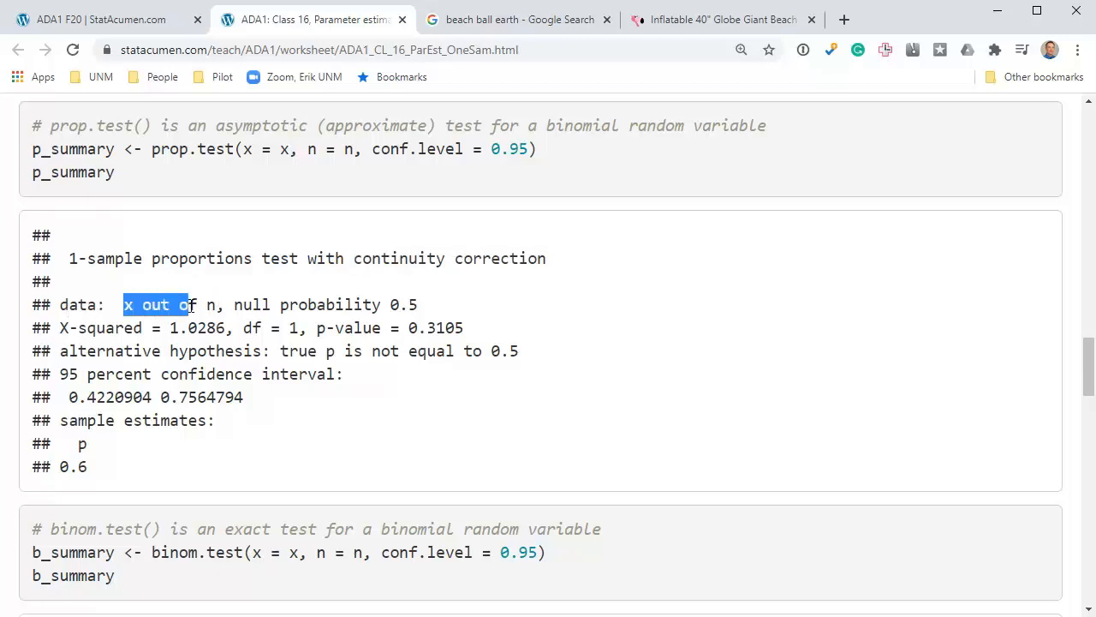
pyautogui.scroll(-3)
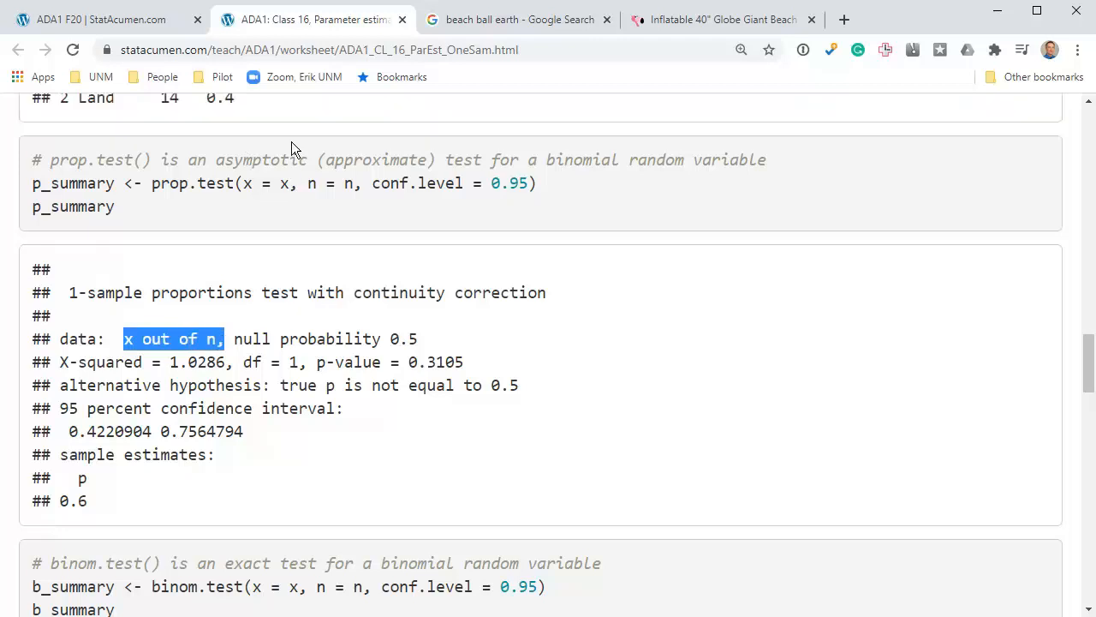
pyautogui.scroll(3)
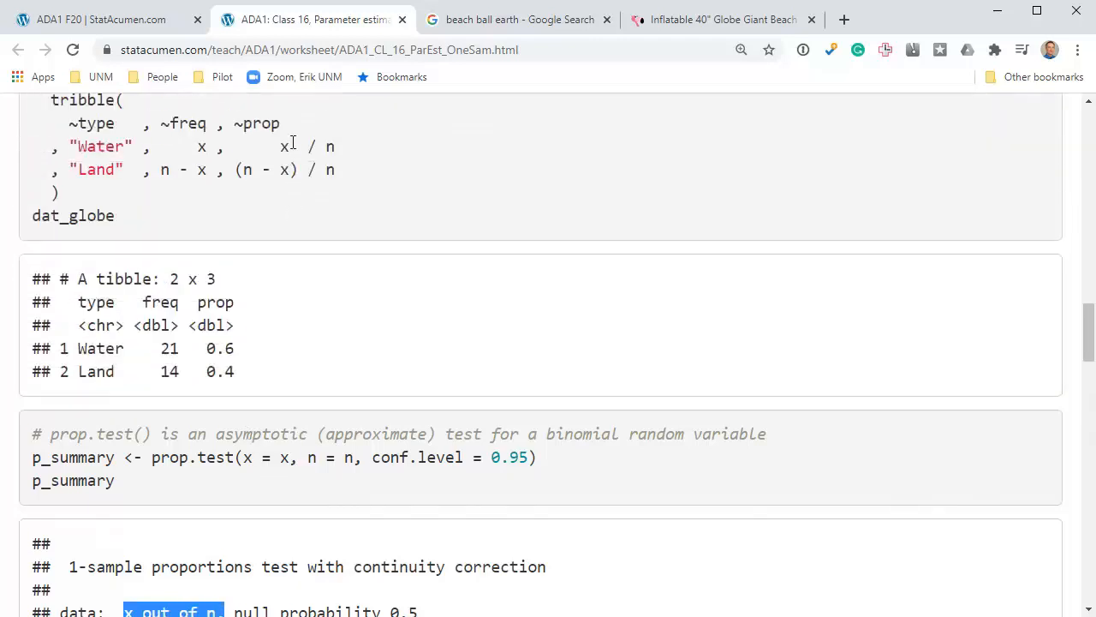
pyautogui.scroll(3)
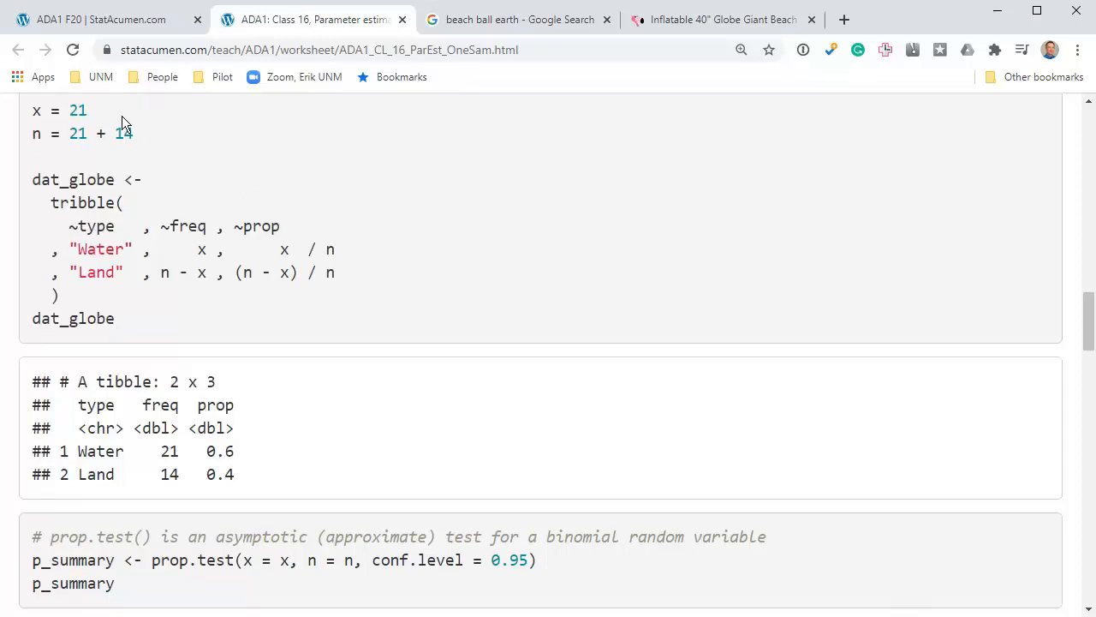
pyautogui.doubleClick(76, 110)
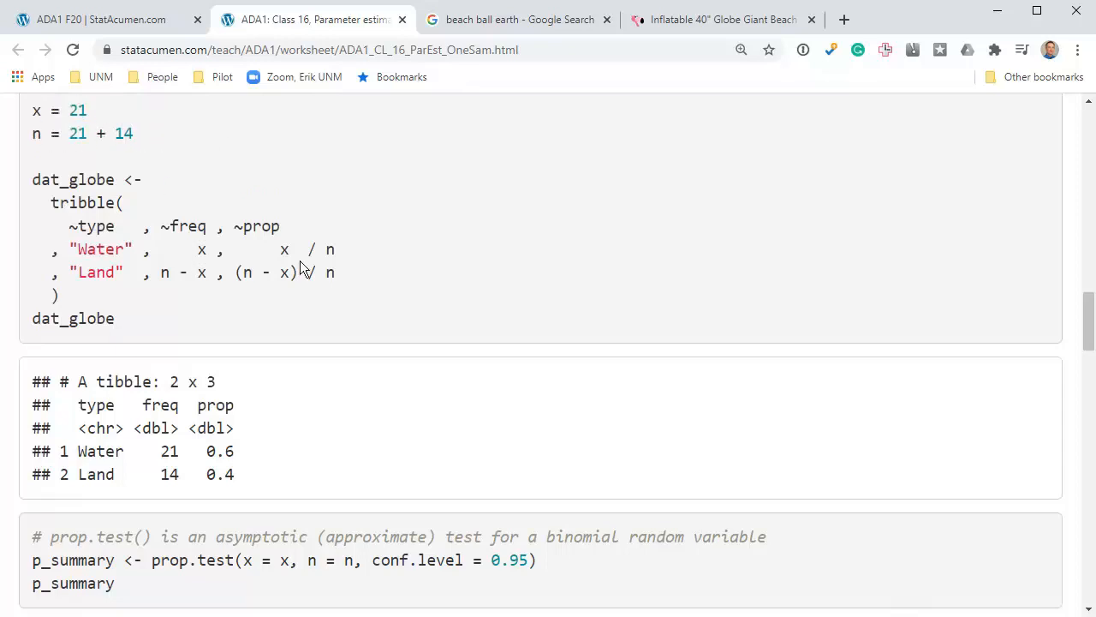
pyautogui.scroll(-3)
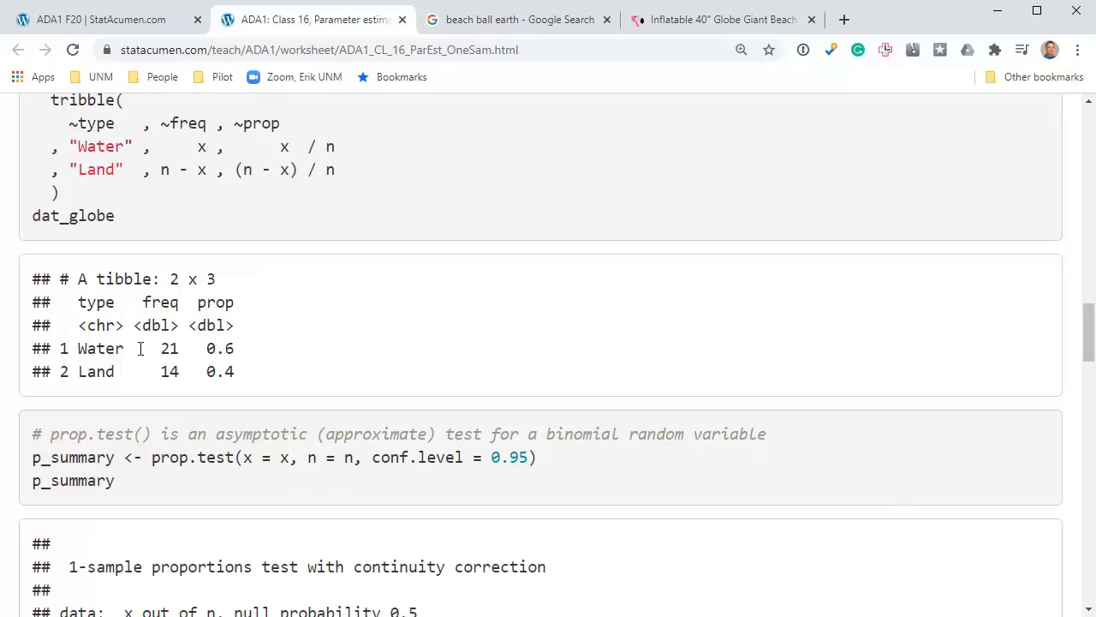
pyautogui.doubleClick(218, 348)
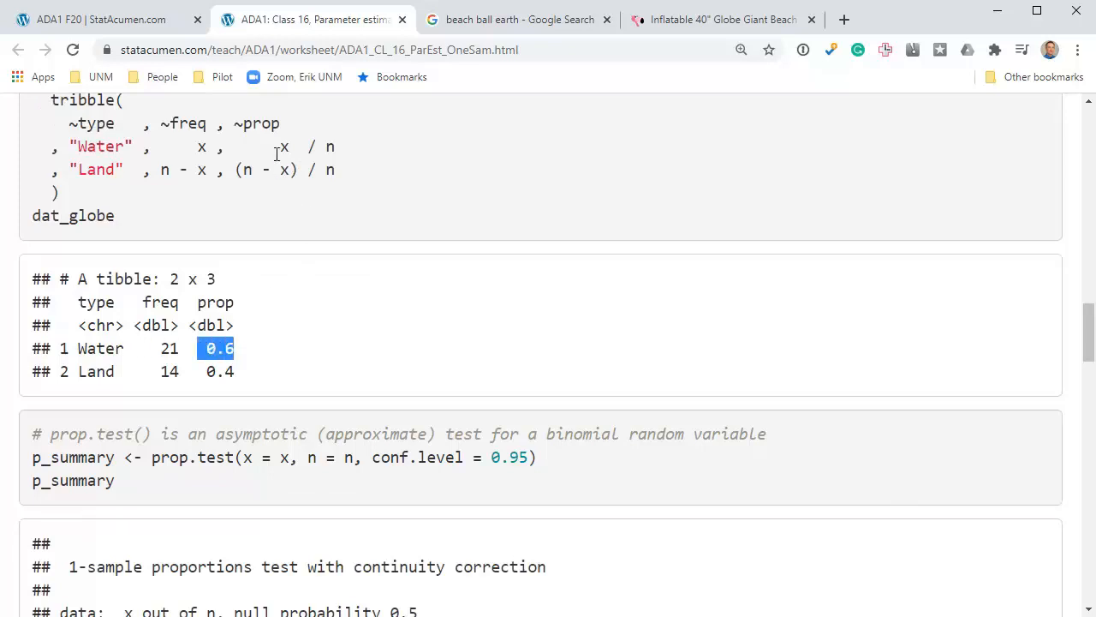
pyautogui.scroll(-3)
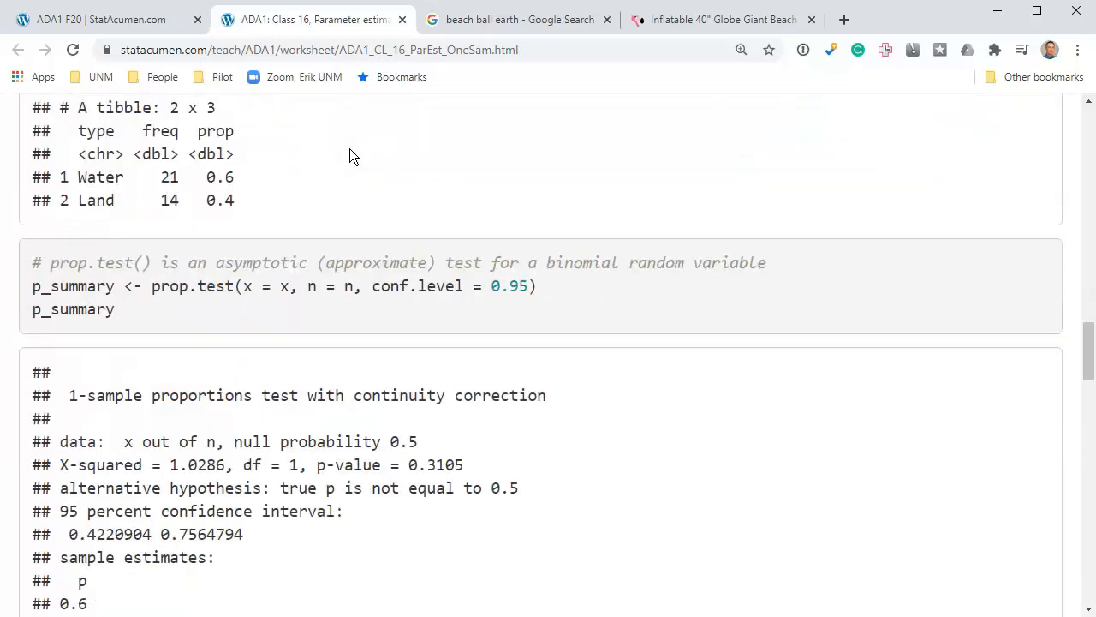
pyautogui.scroll(-3)
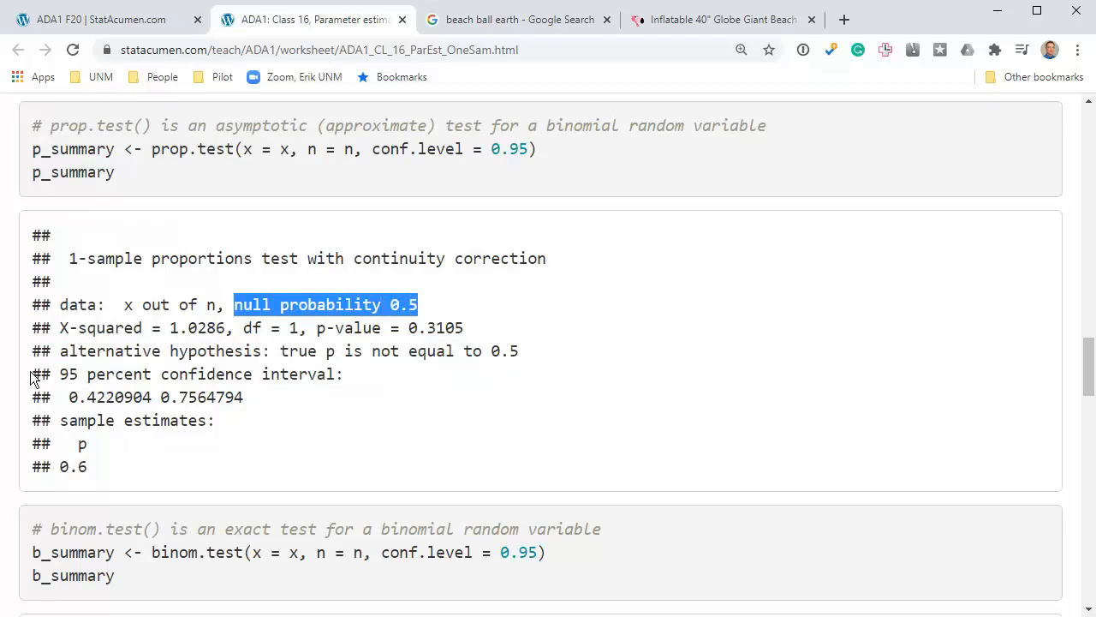
pyautogui.click(308, 398)
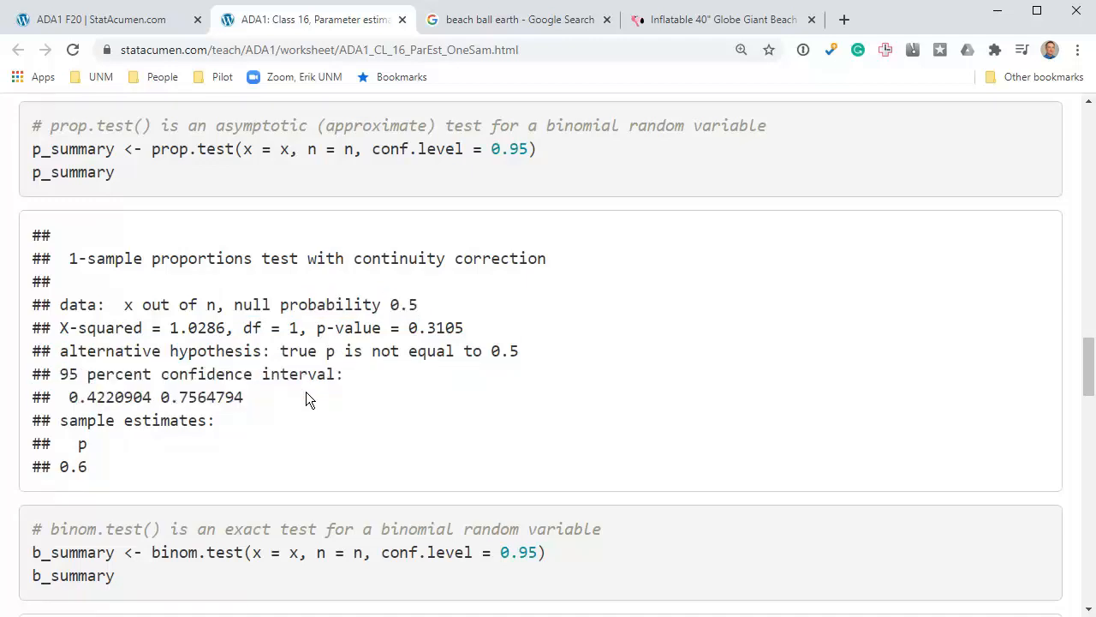
pyautogui.doubleClick(107, 397)
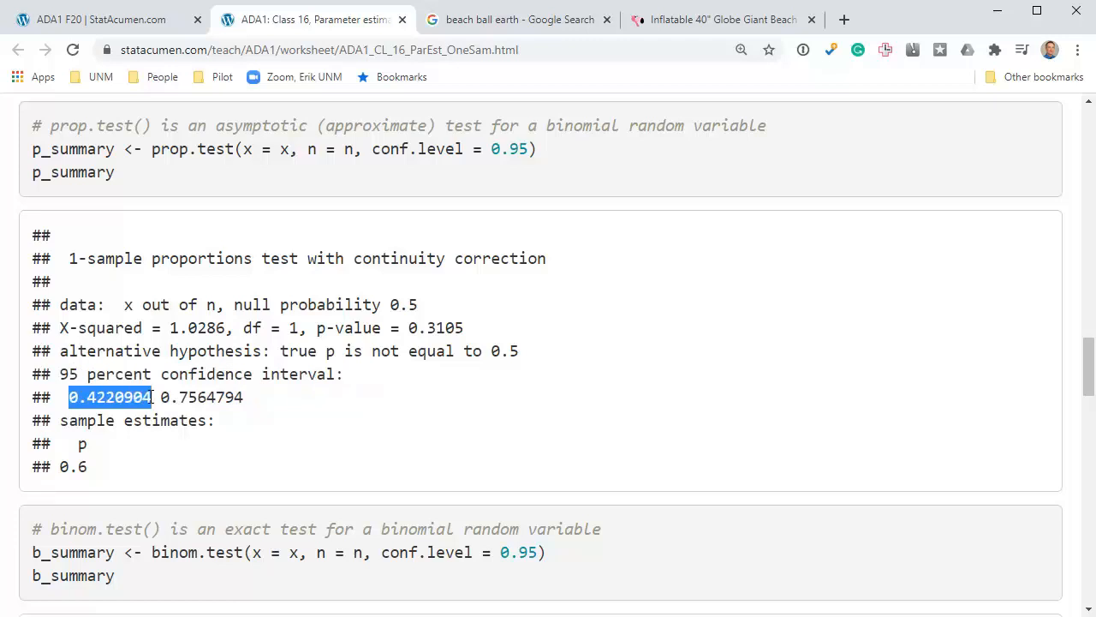
pyautogui.moveTo(158, 398)
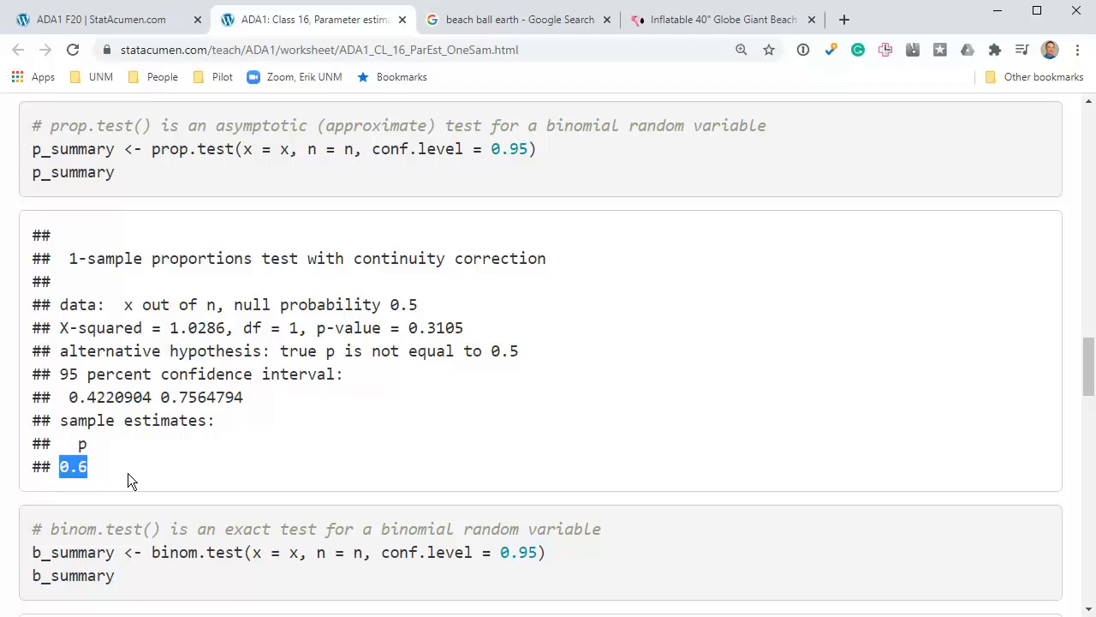
pyautogui.scroll(-3)
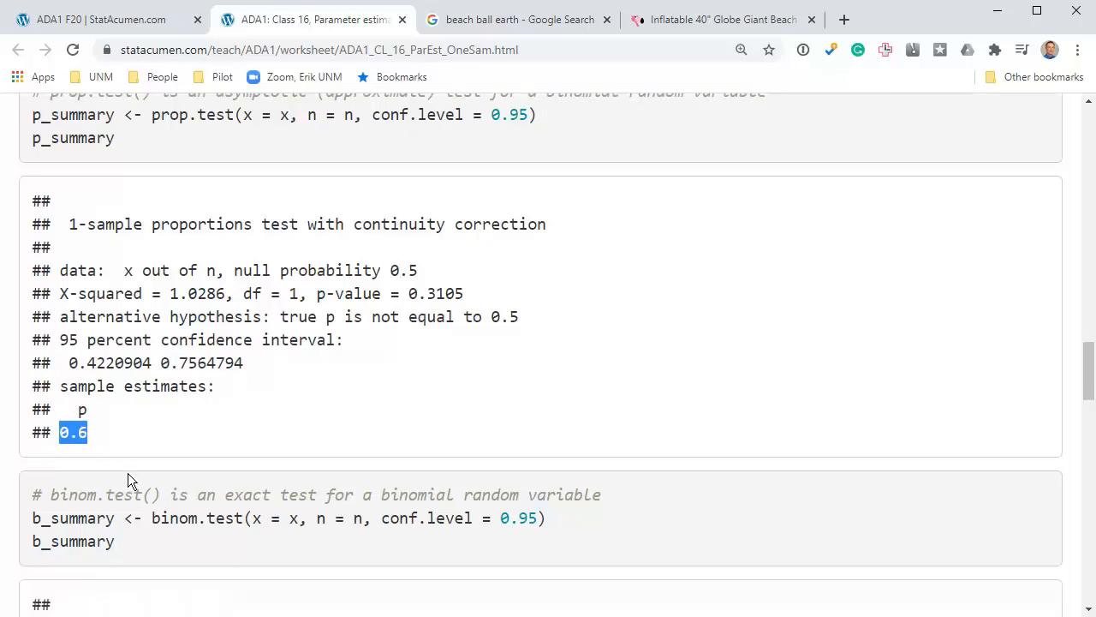
pyautogui.scroll(-3)
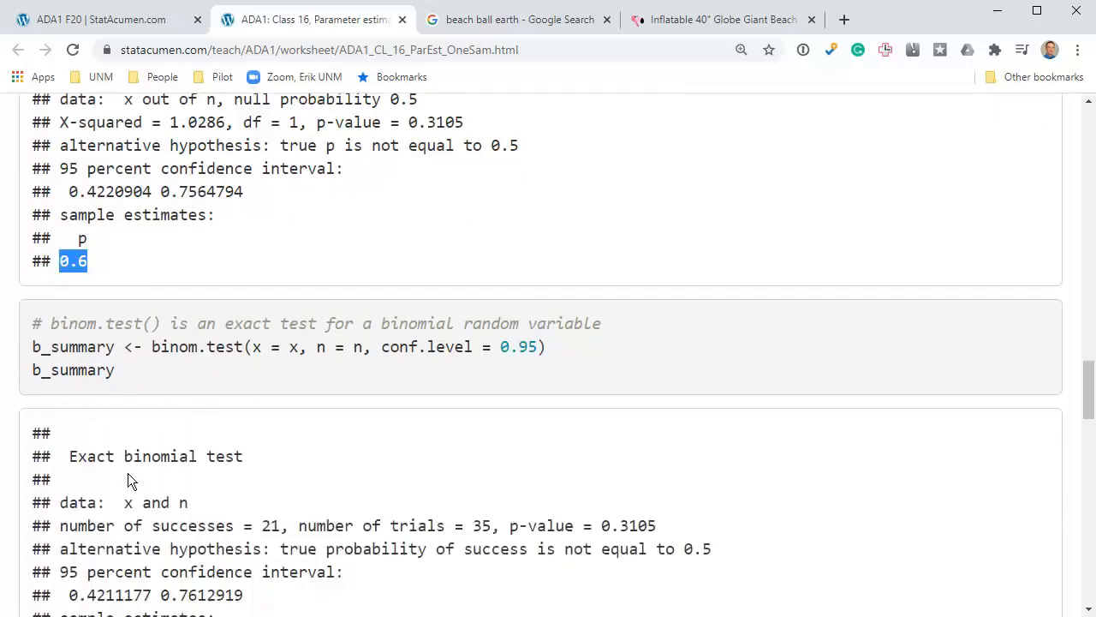
pyautogui.scroll(-3)
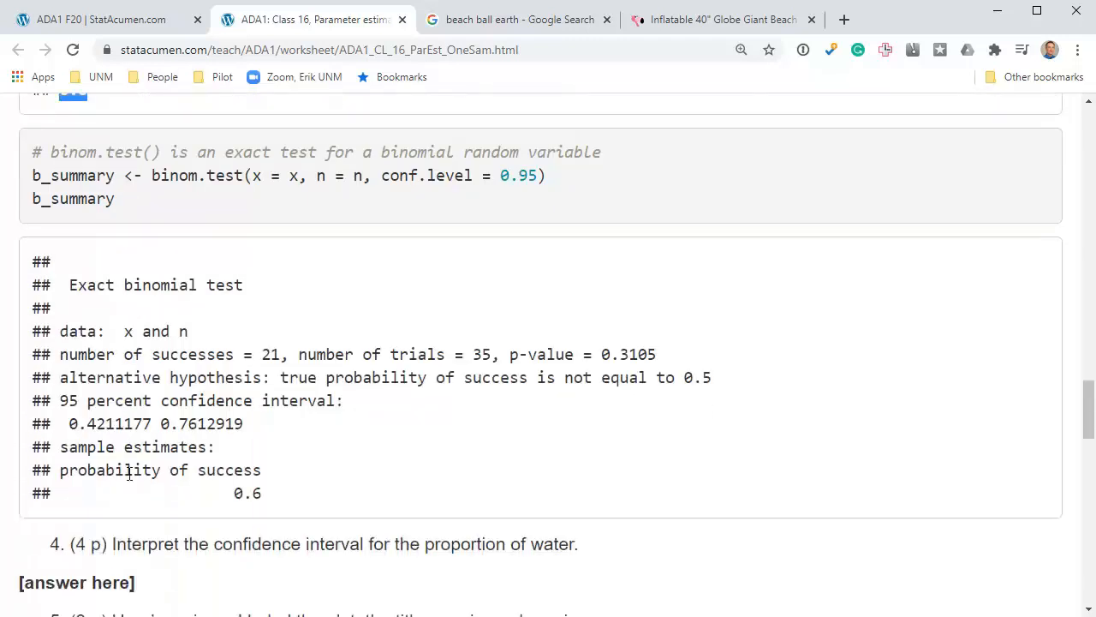
pyautogui.moveTo(69, 182)
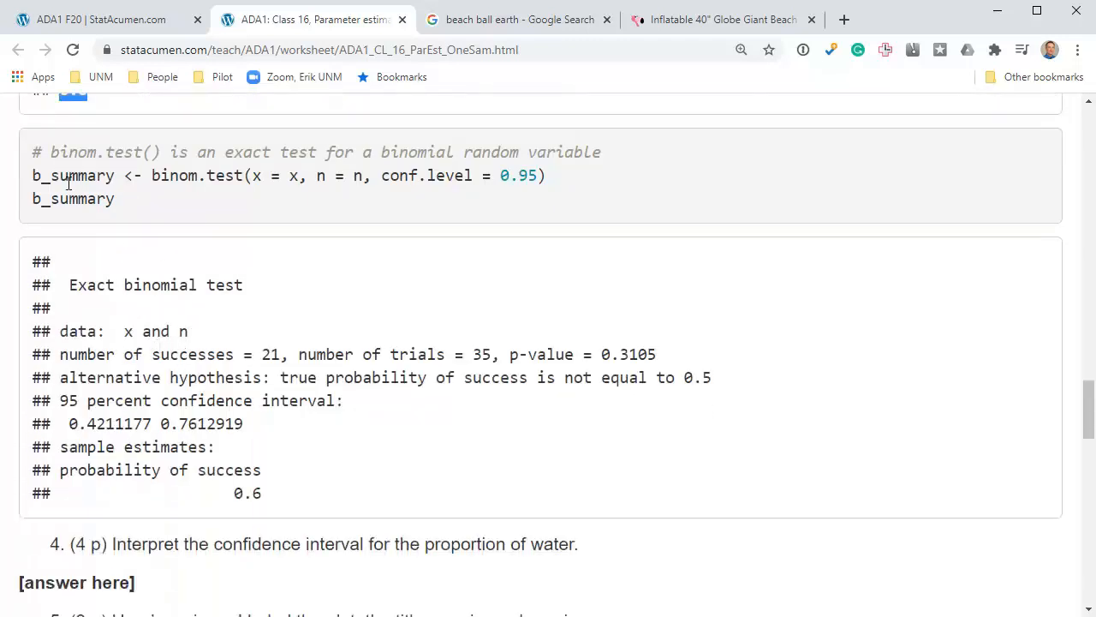
pyautogui.doubleClick(188, 175)
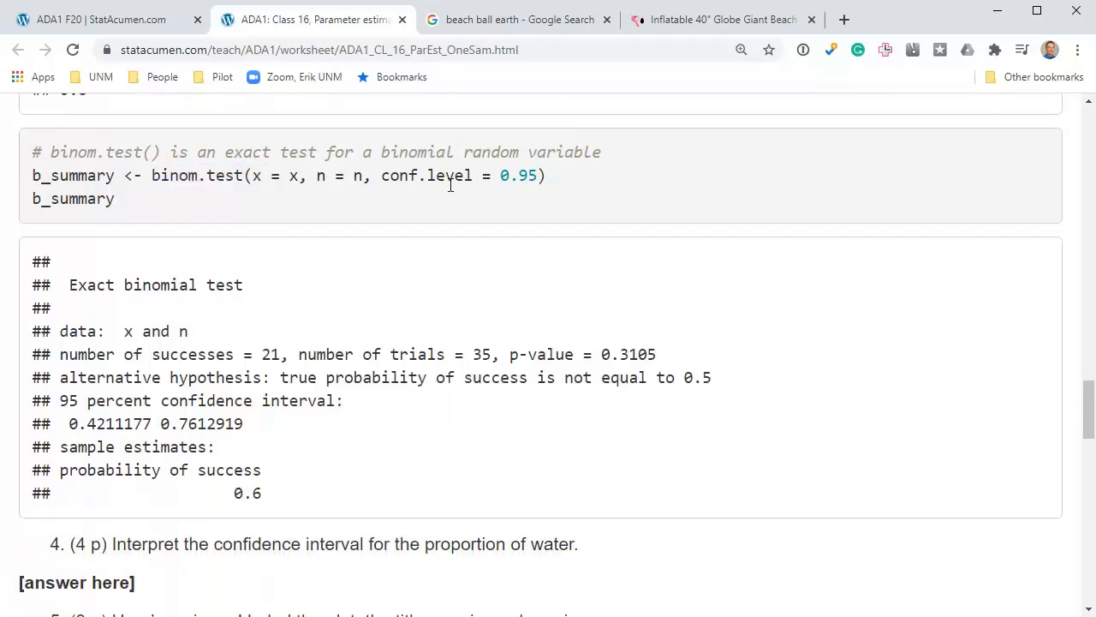
pyautogui.moveTo(106, 370)
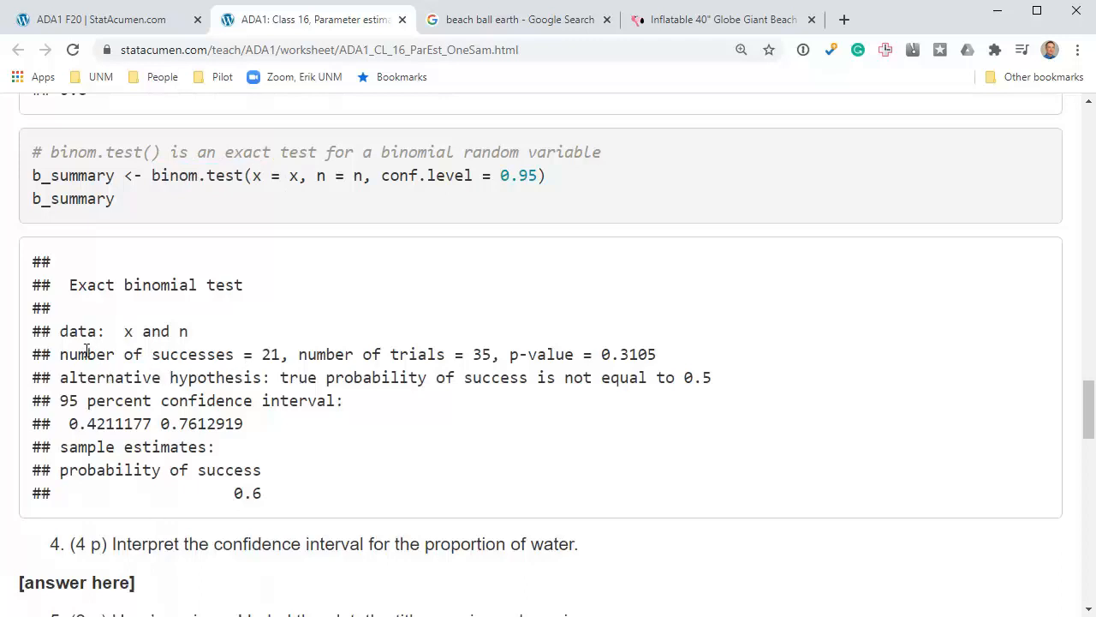
pyautogui.moveTo(60, 353); pyautogui.dragTo(469, 353)
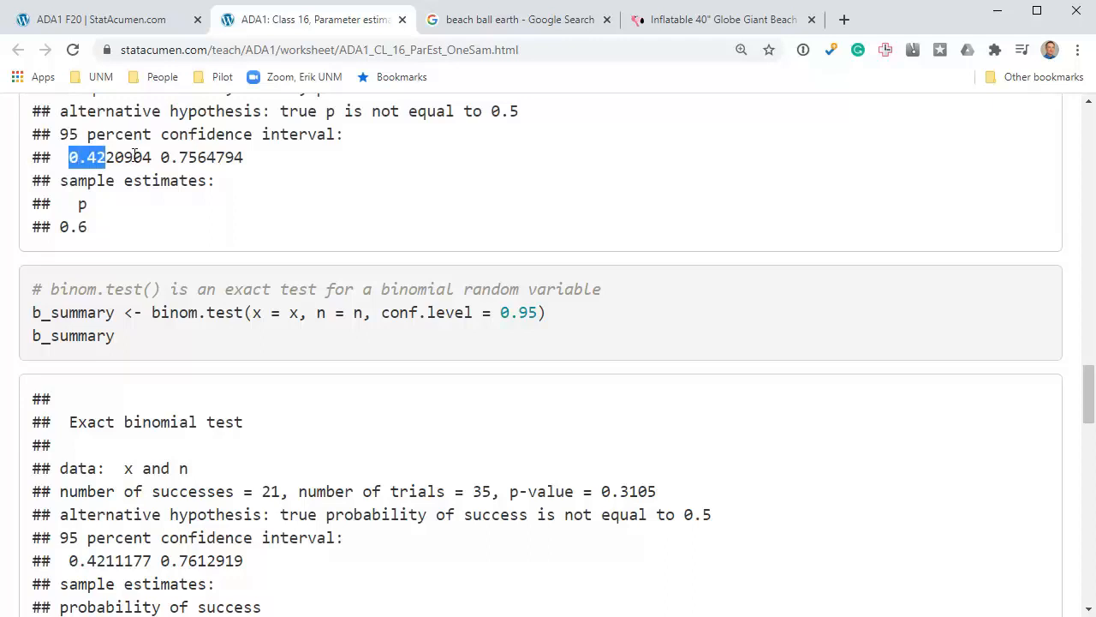
pyautogui.click(253, 158)
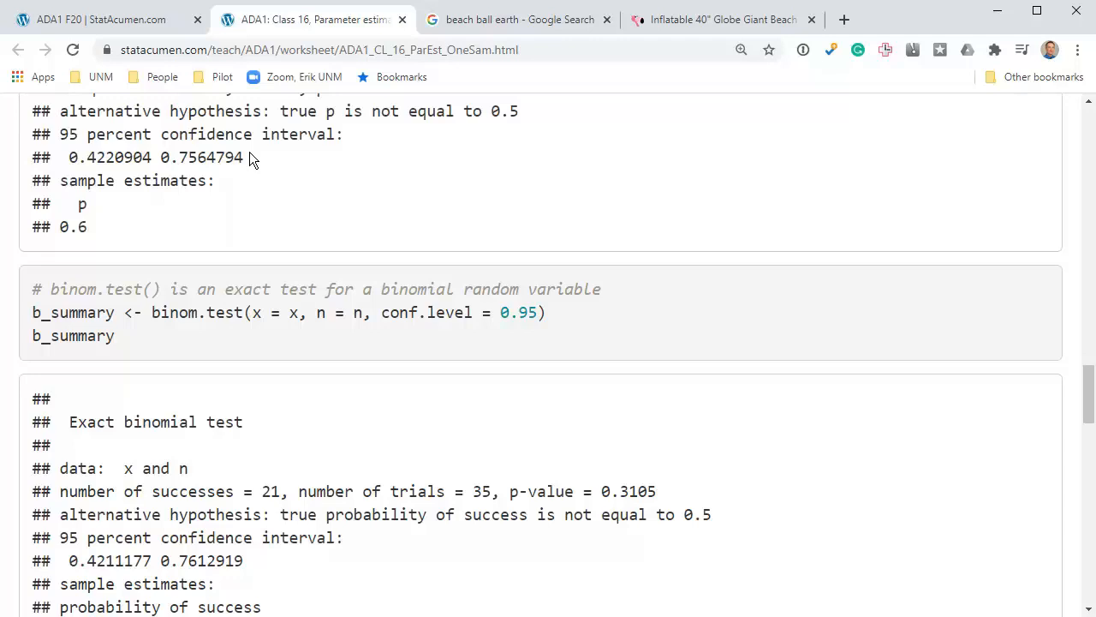
pyautogui.moveTo(329, 514)
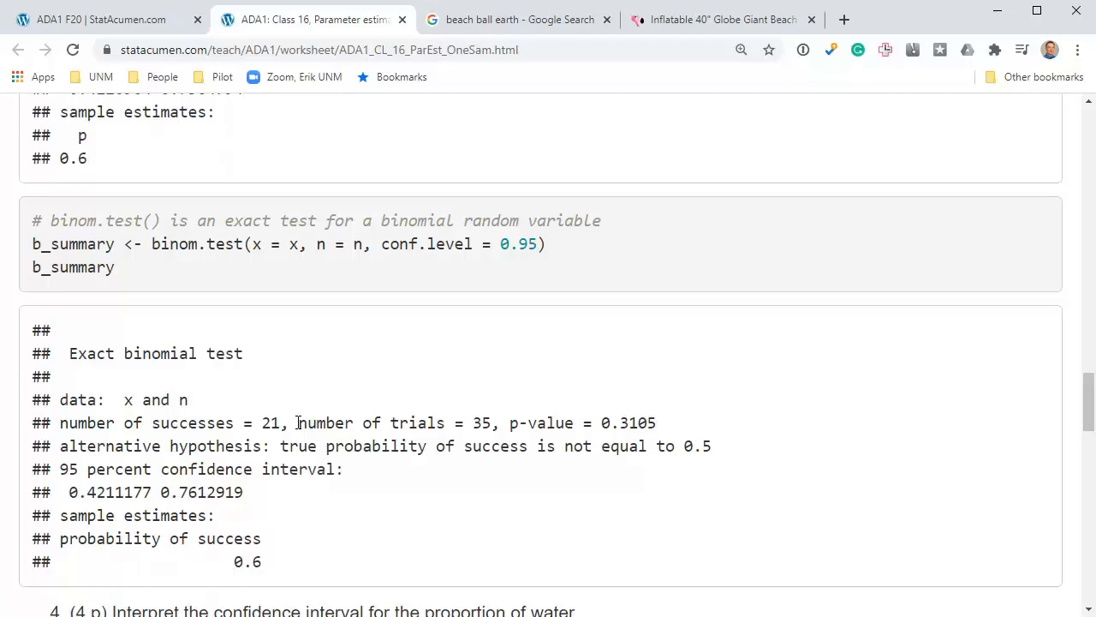
pyautogui.moveTo(236, 528)
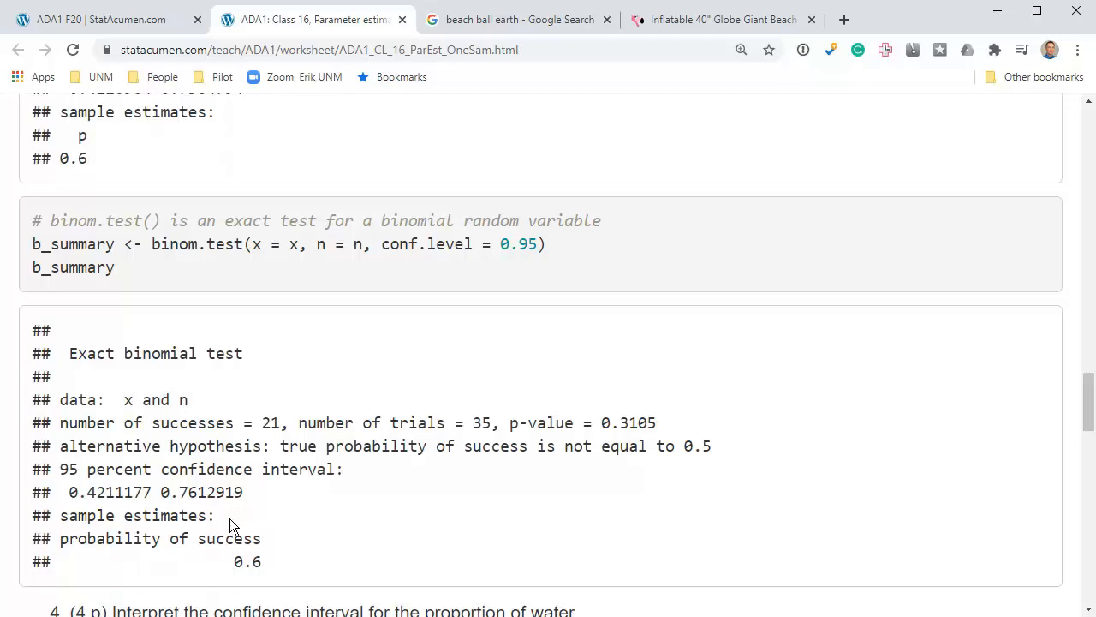
pyautogui.moveTo(113, 492); pyautogui.dragTo(243, 491)
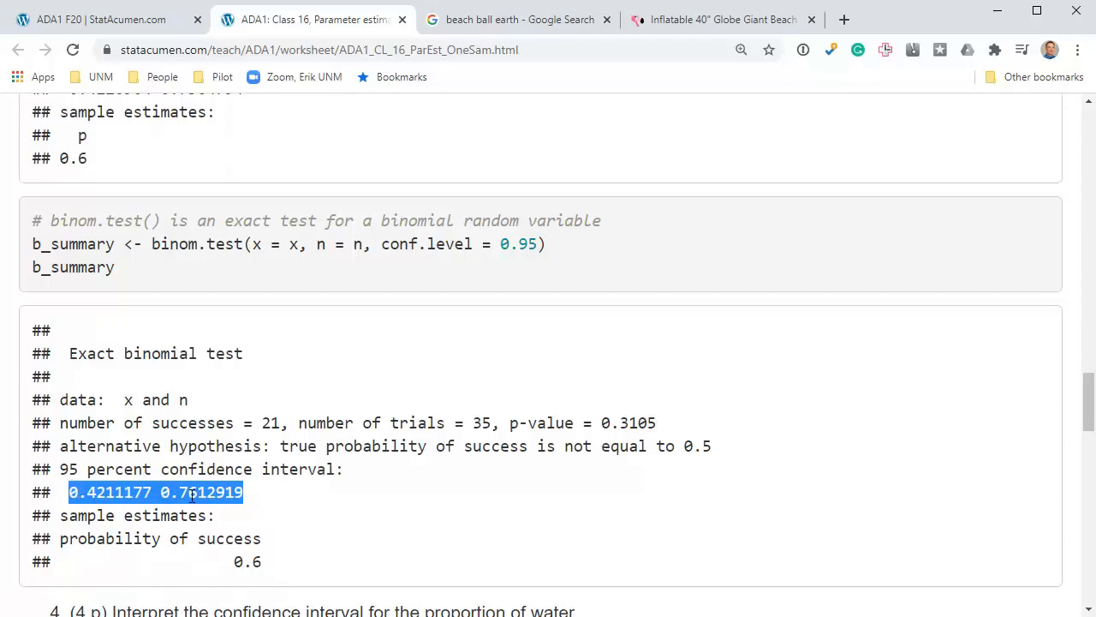
pyautogui.scroll(-3)
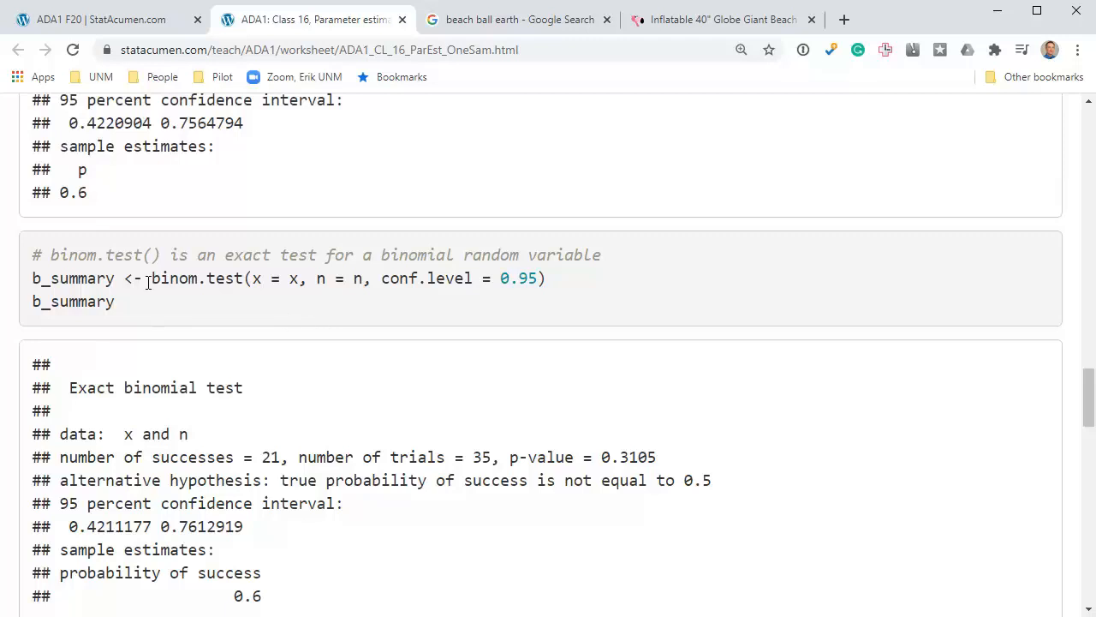
# Highlight the binom.test and prop.test names and bring the exact binomial output (0.421–0.761, estimate 0.6) into view.
pyautogui.doubleClick(197, 278)
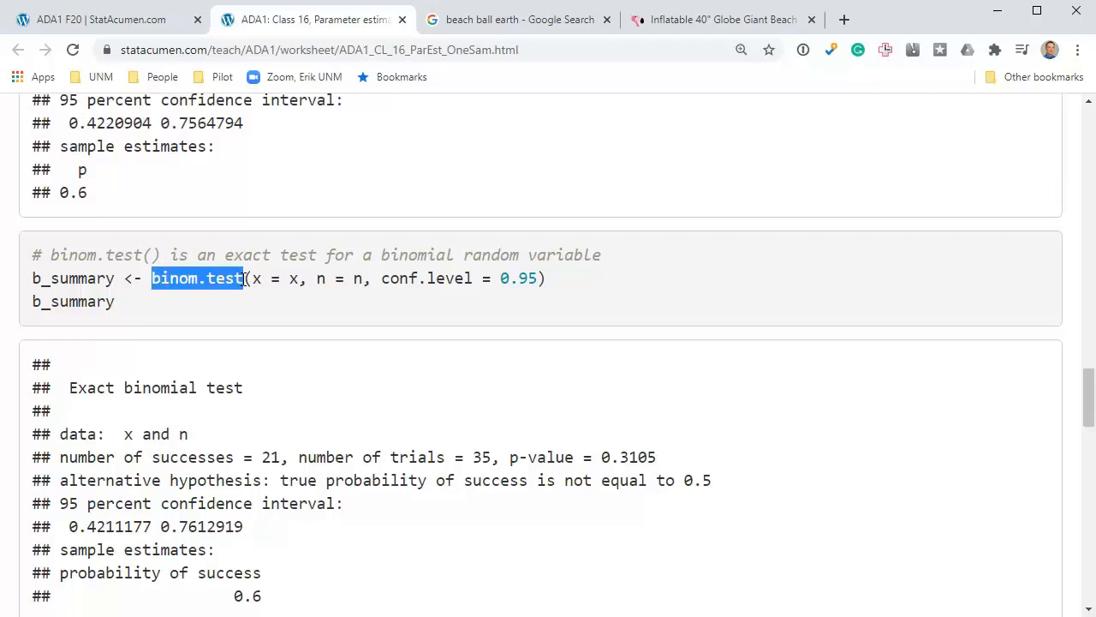
pyautogui.scroll(-3)
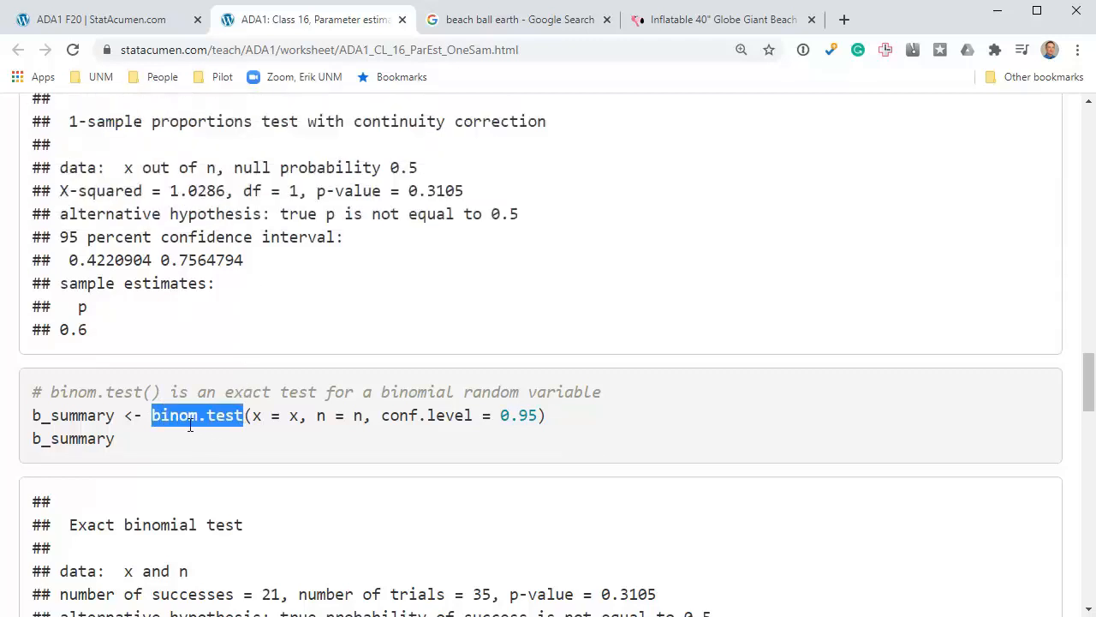
pyautogui.click(291, 416)
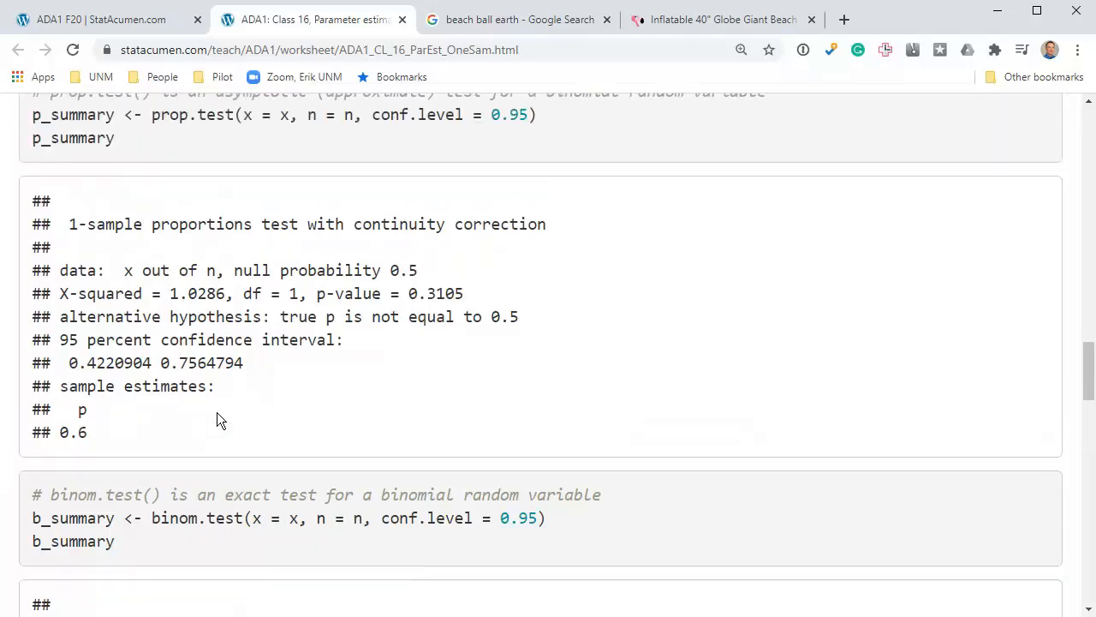
pyautogui.doubleClick(171, 114)
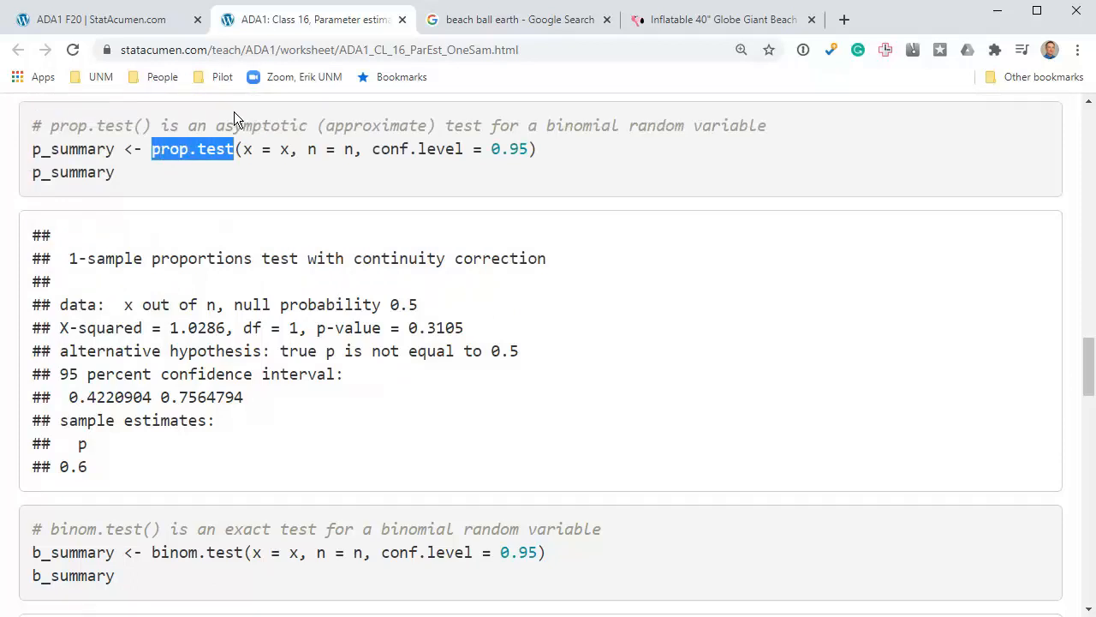
pyautogui.moveTo(195, 526)
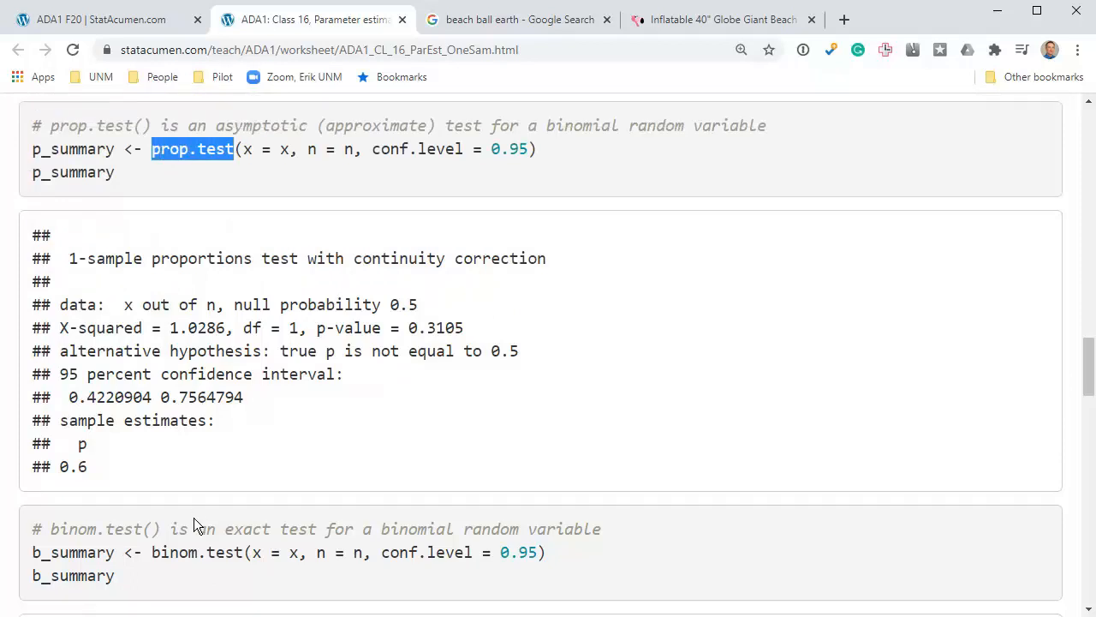
pyautogui.moveTo(209, 514)
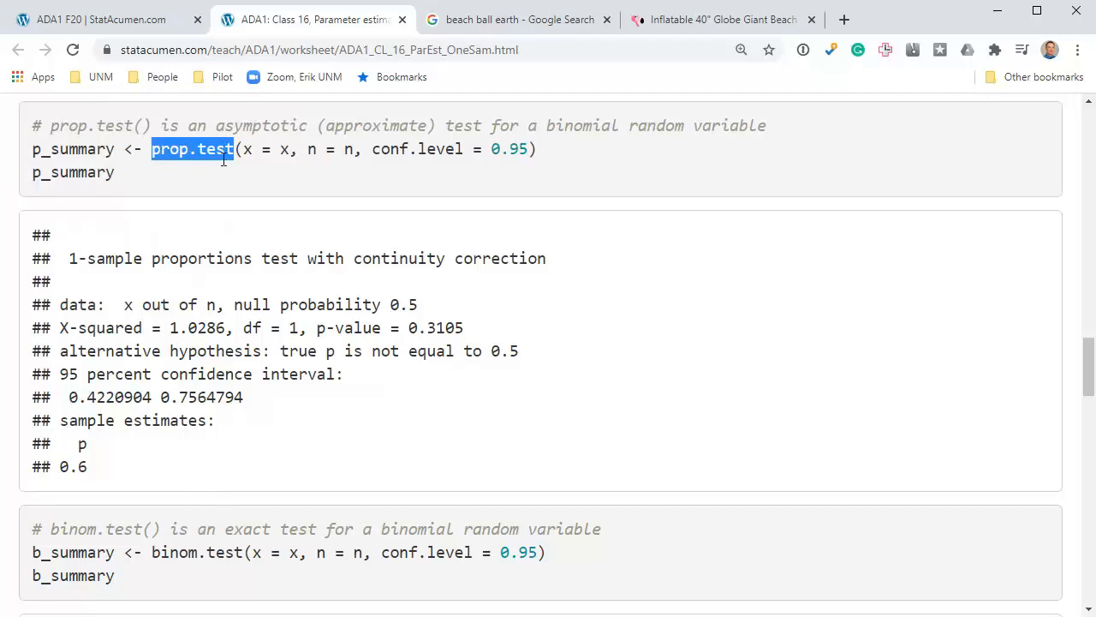
pyautogui.scroll(-3)
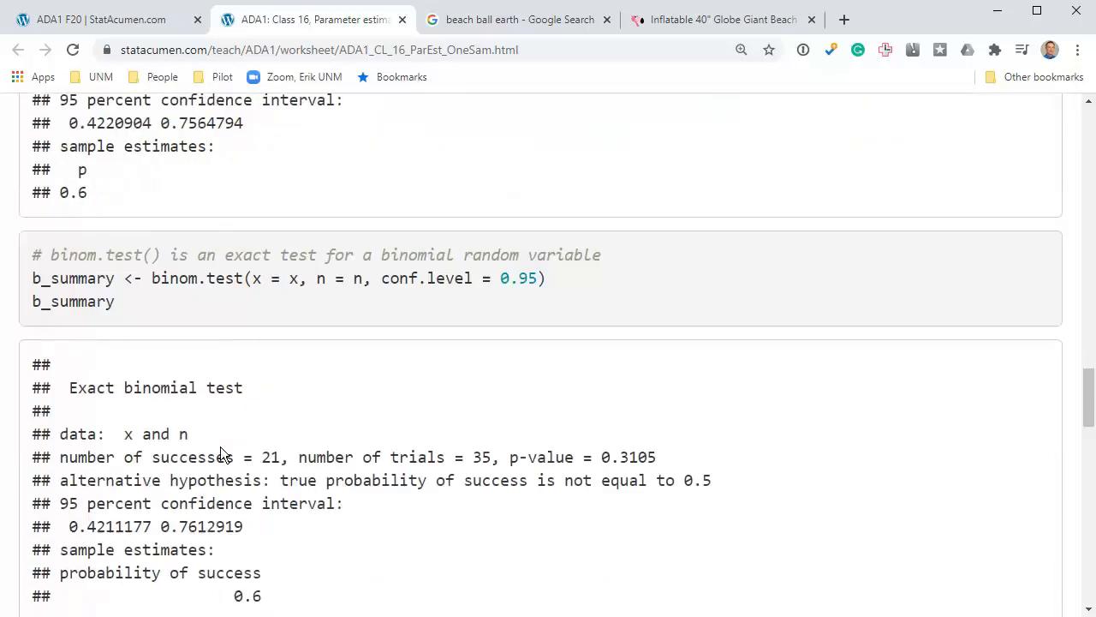
# Highlight question 4 on interpreting the interval and scroll through the worksheet.
pyautogui.scroll(-3)
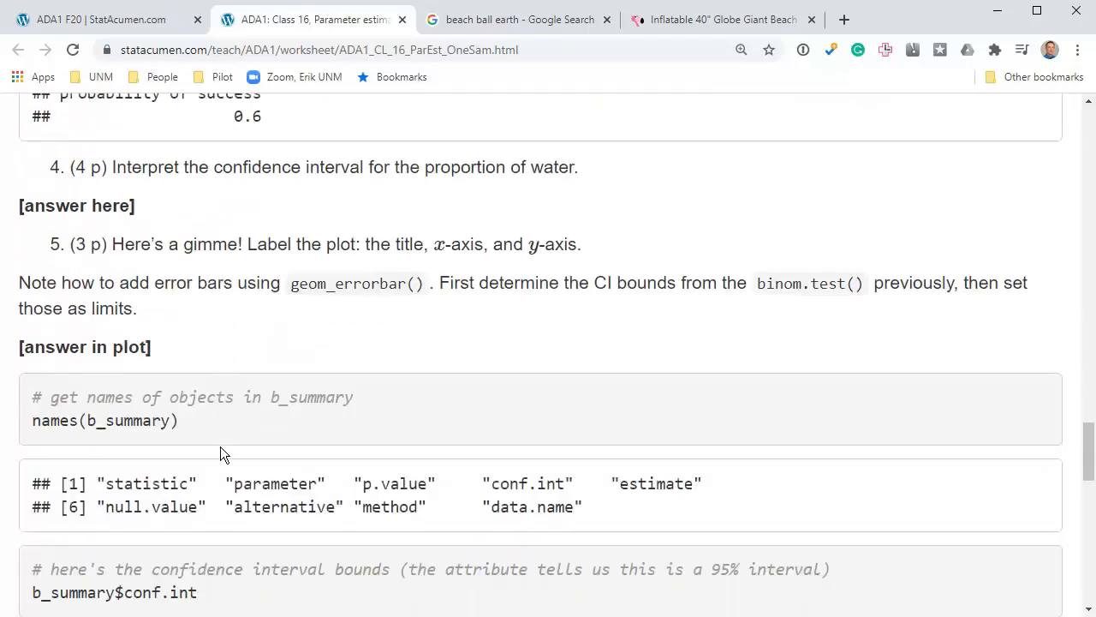
pyautogui.doubleClick(120, 168)
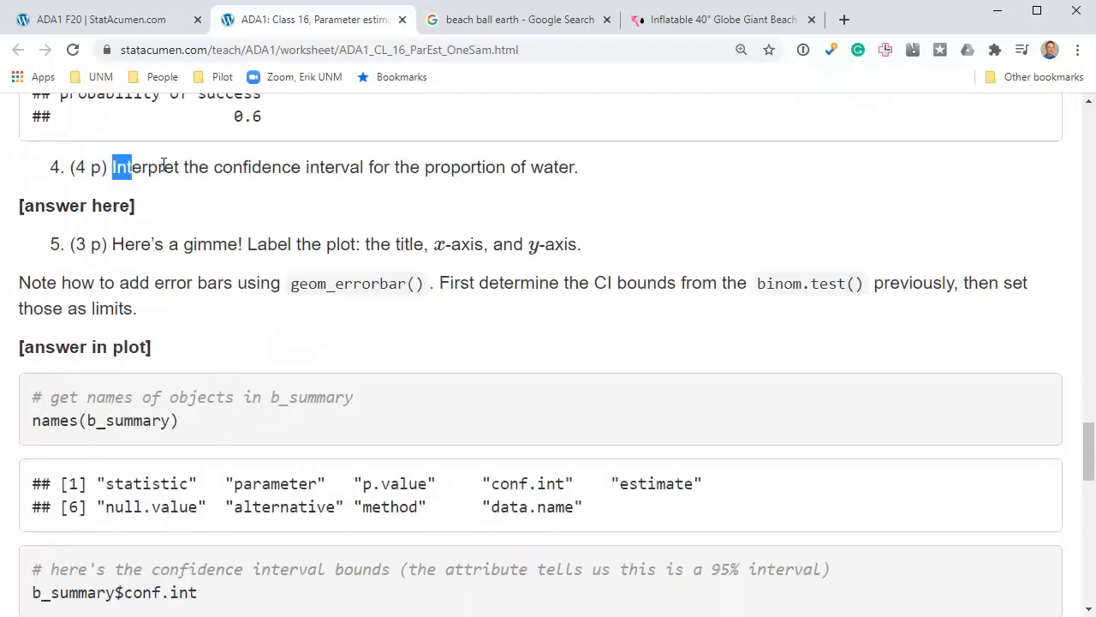
pyautogui.moveTo(113, 168); pyautogui.dragTo(579, 168)
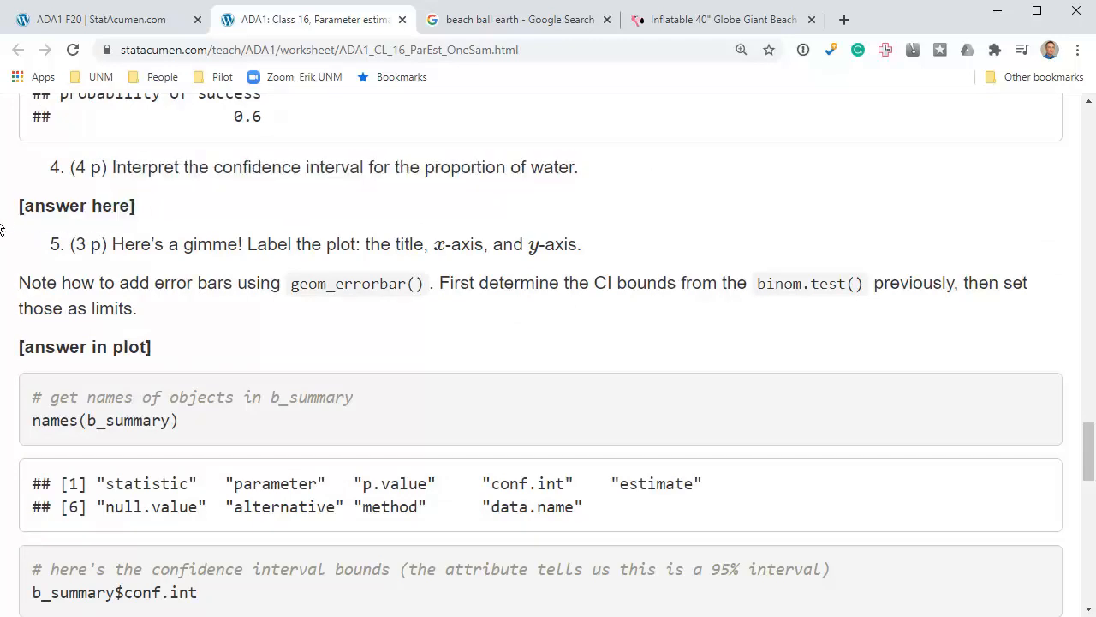
pyautogui.moveTo(190, 220)
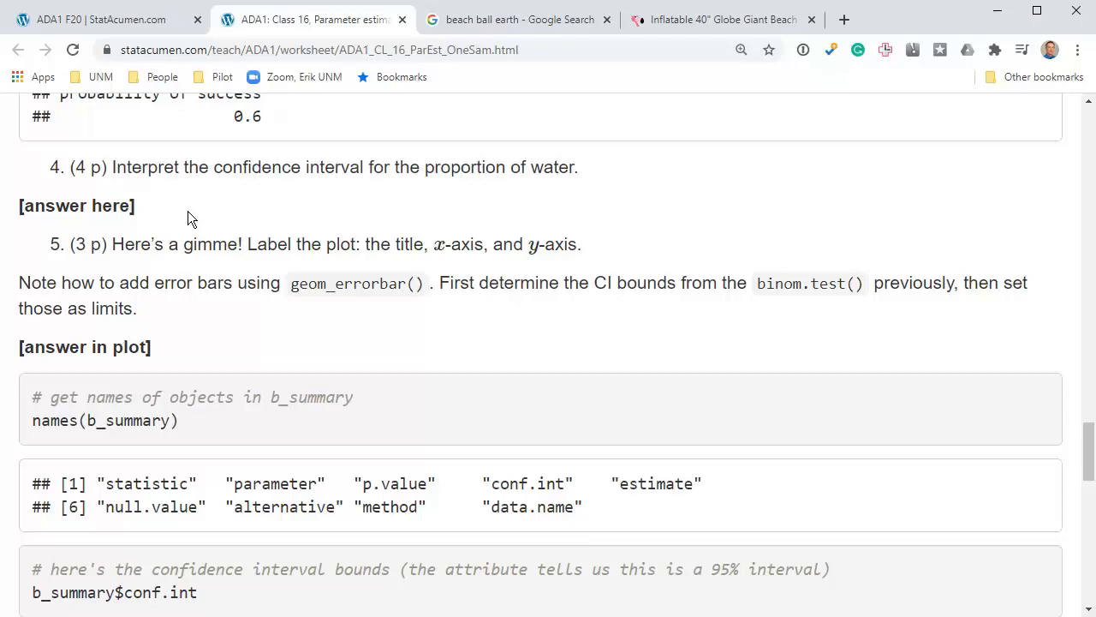
pyautogui.scroll(-3)
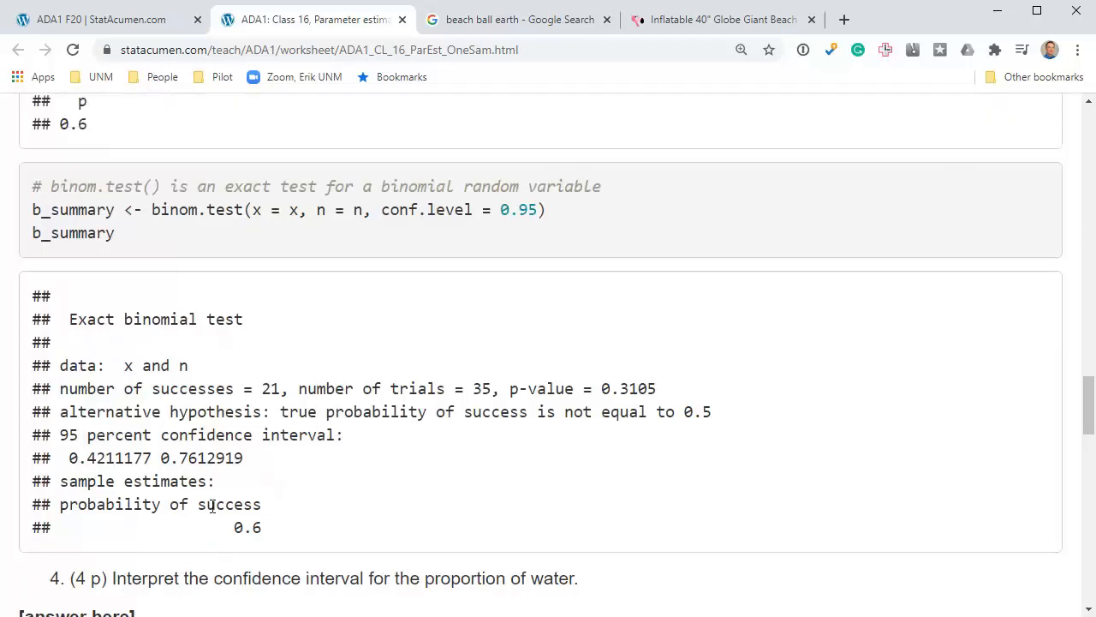
pyautogui.scroll(-3)
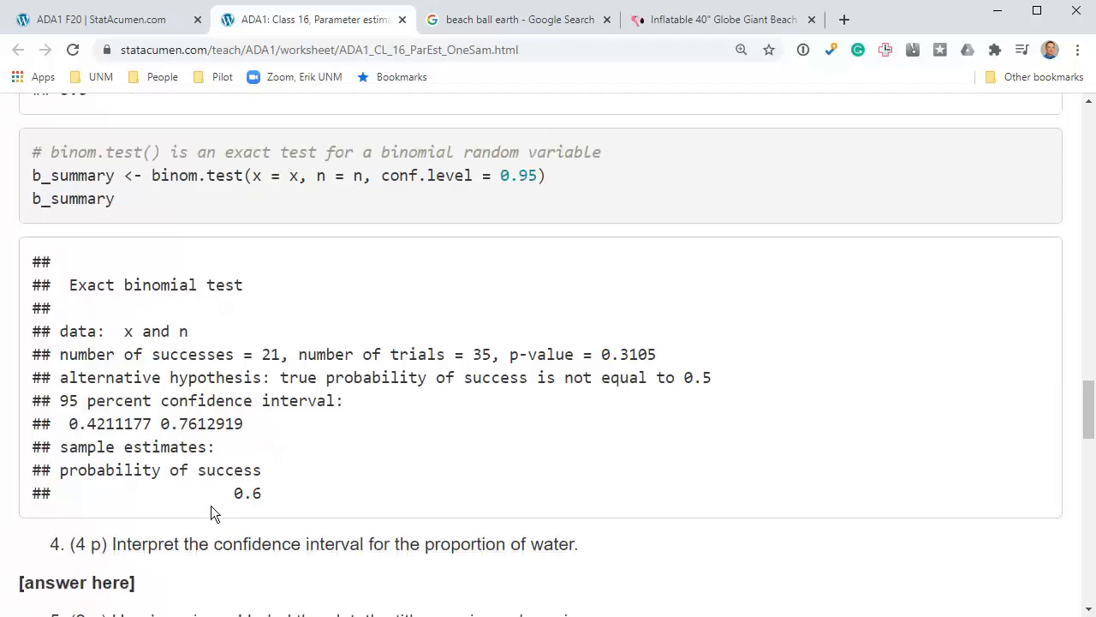
pyautogui.scroll(-3)
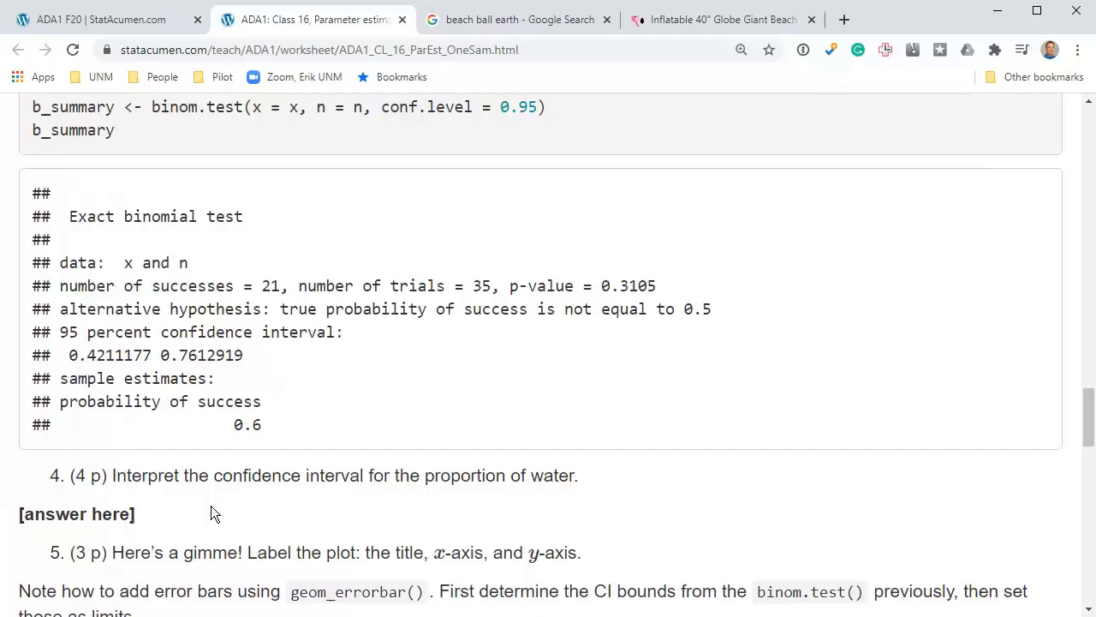
pyautogui.moveTo(82, 360)
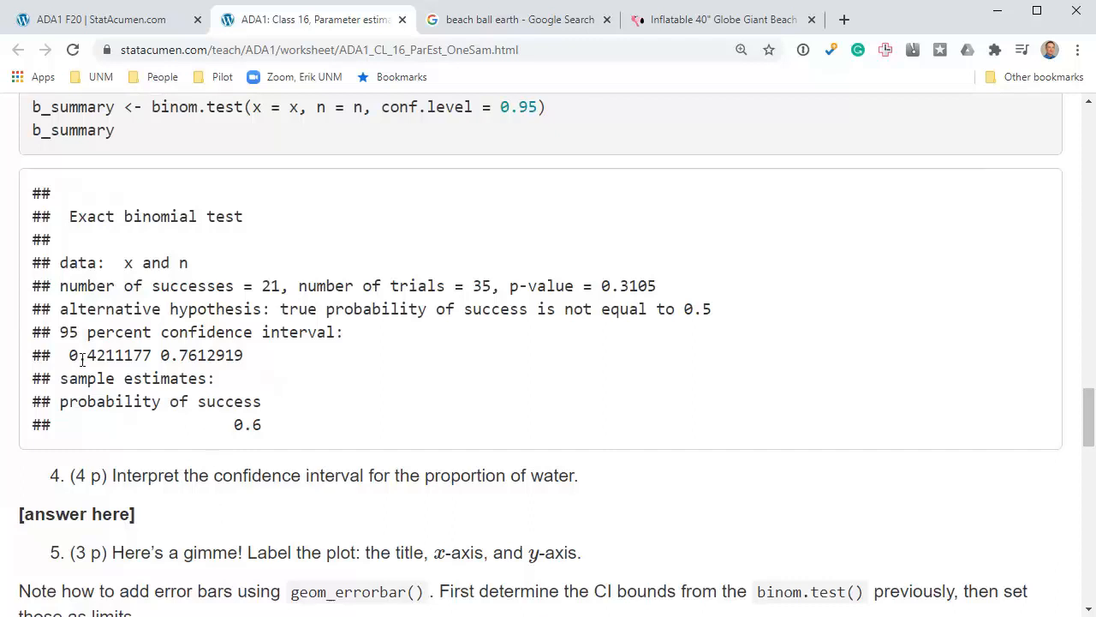
pyautogui.moveTo(89, 481)
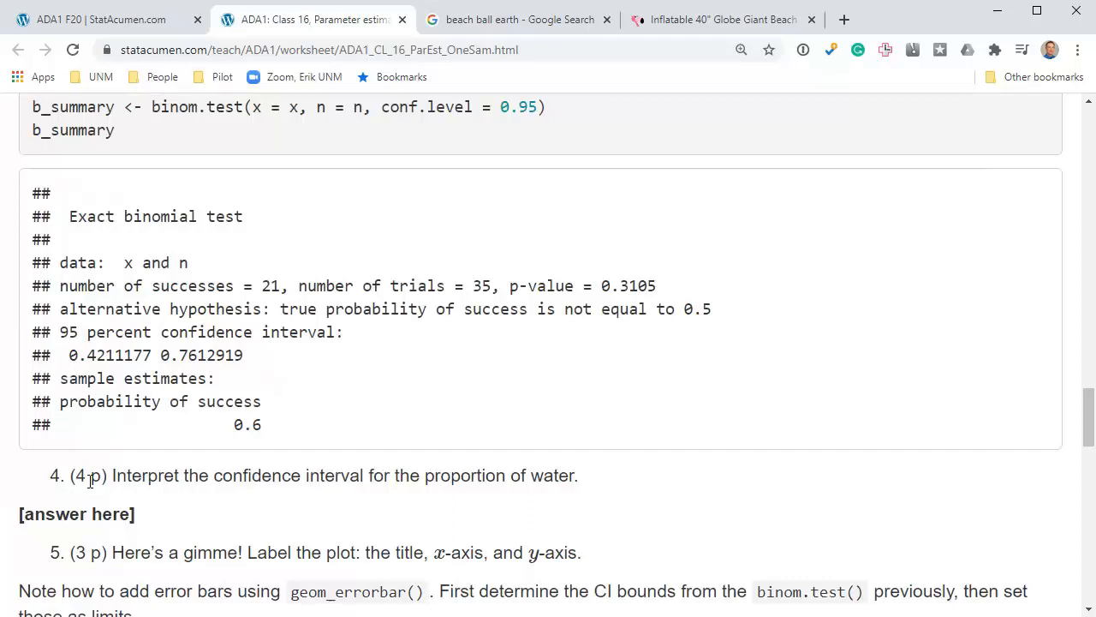
pyautogui.moveTo(72, 354)
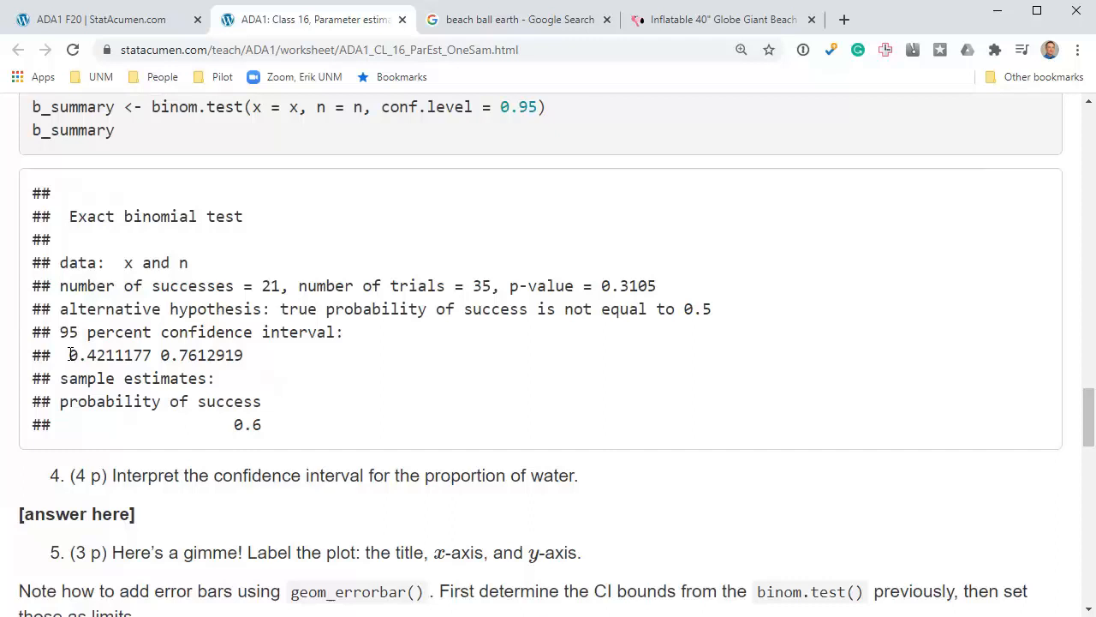
# Highlight the binomial confidence interval bounds starting at 0.4211177 near the dat_globe chunk.
pyautogui.moveTo(68, 354); pyautogui.dragTo(111, 354)
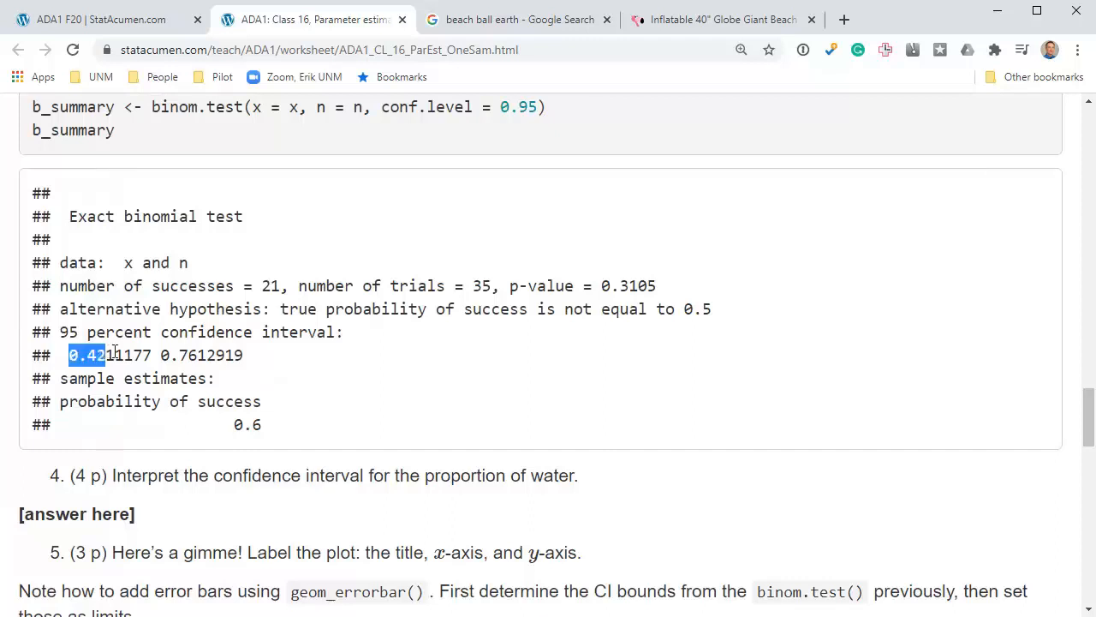
pyautogui.moveTo(103, 355); pyautogui.dragTo(197, 355)
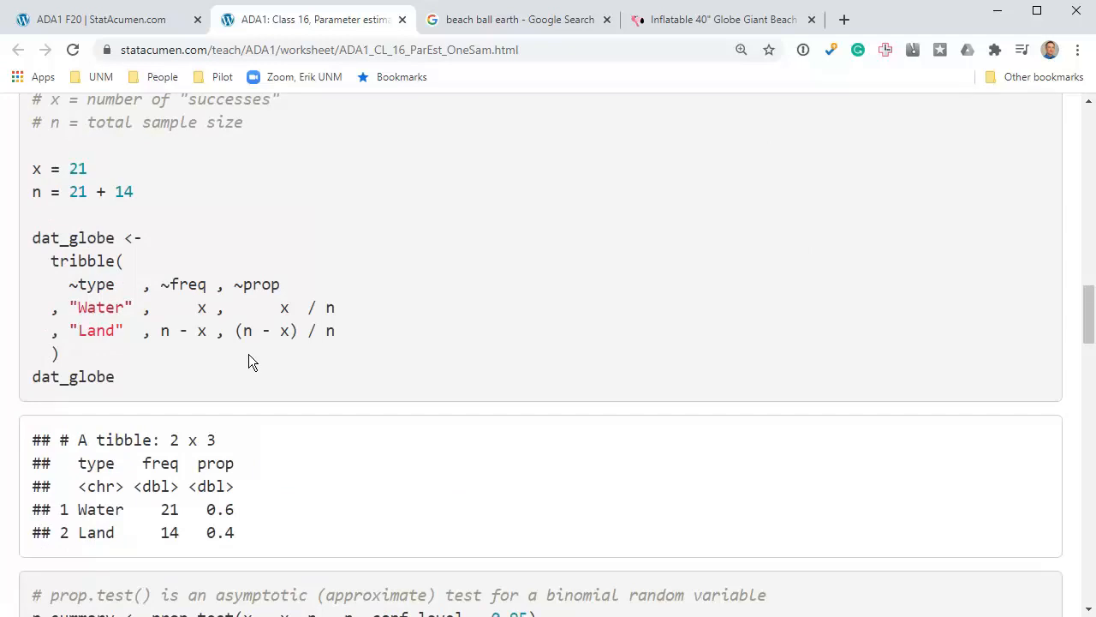
pyautogui.scroll(3)
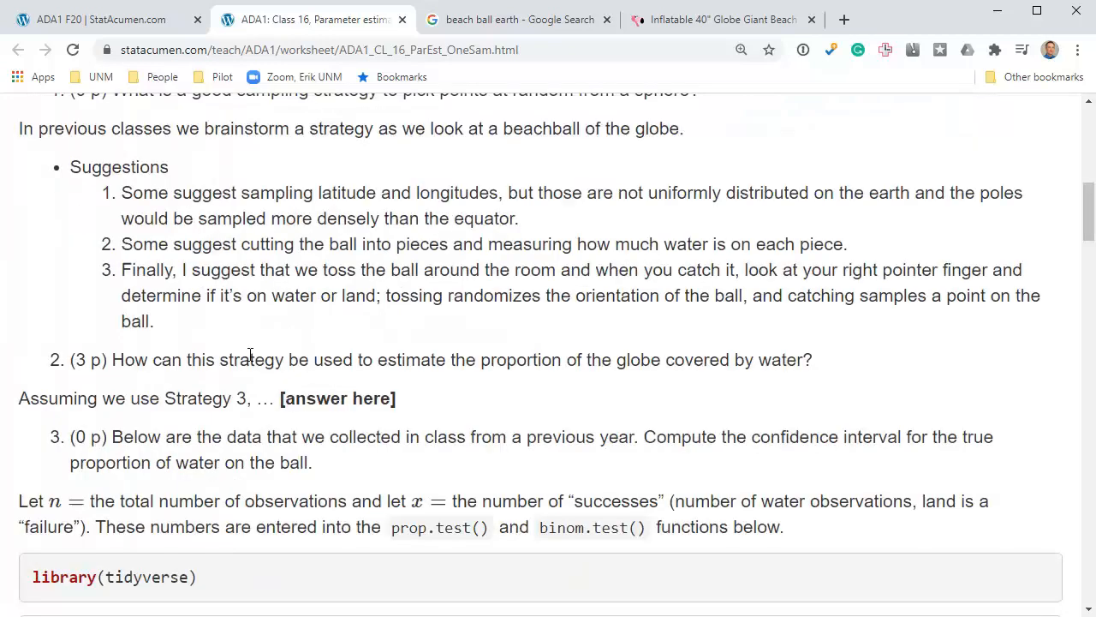
pyautogui.click(723, 19)
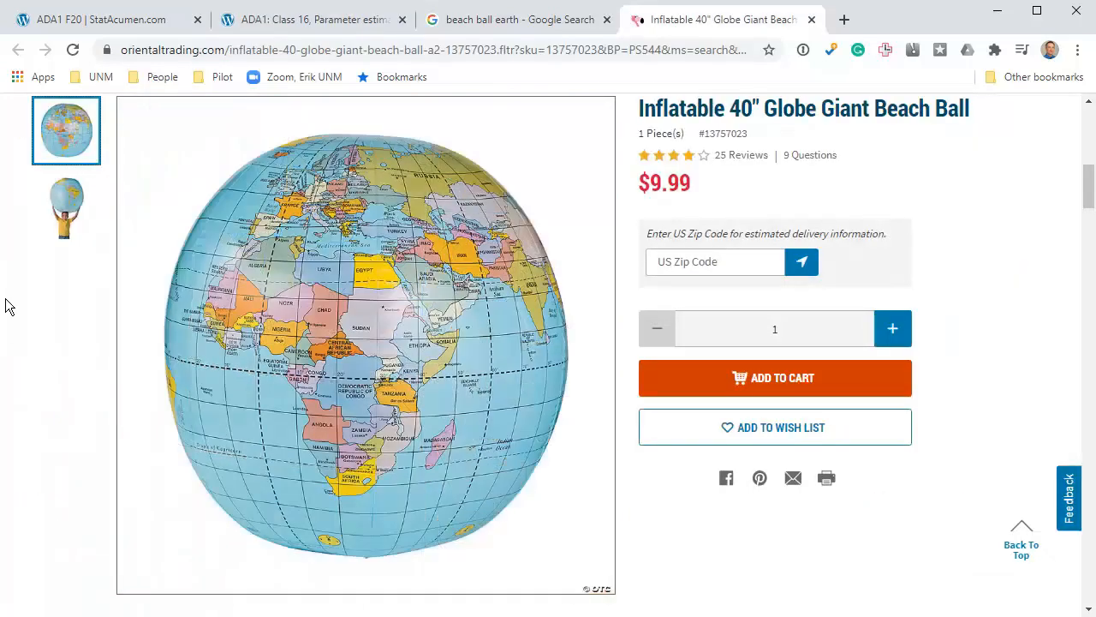
pyautogui.click(65, 207)
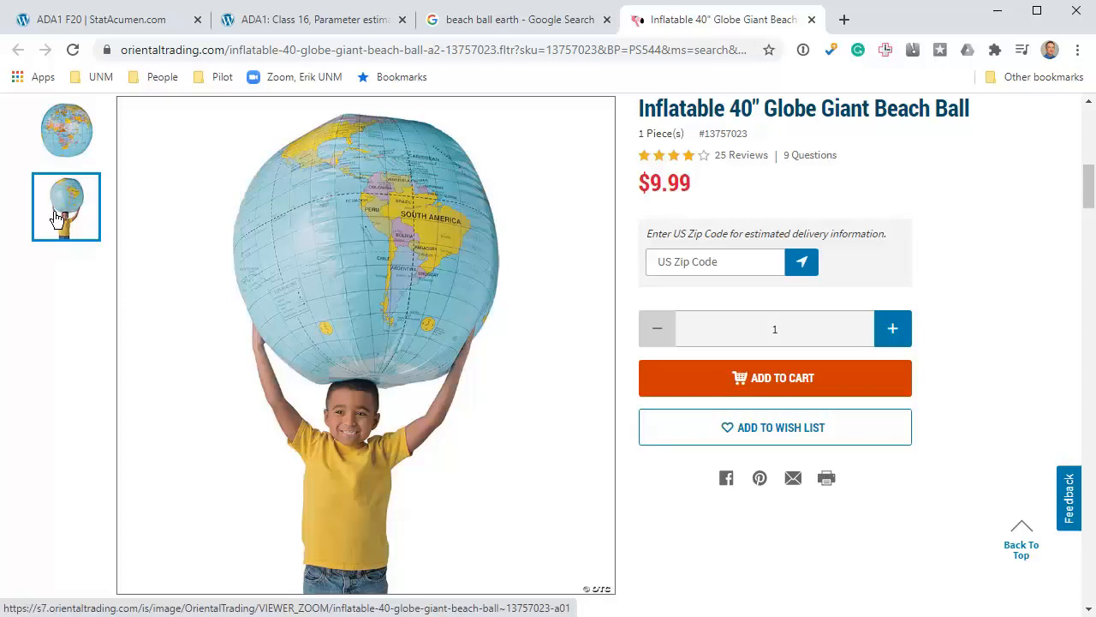
pyautogui.click(312, 18)
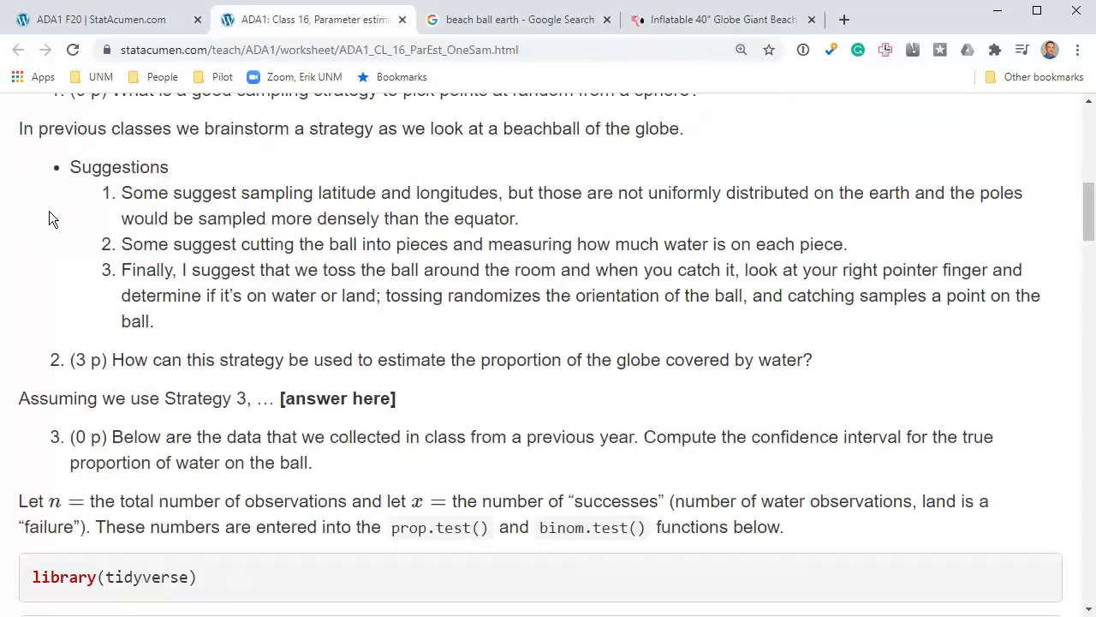
pyautogui.scroll(-3)
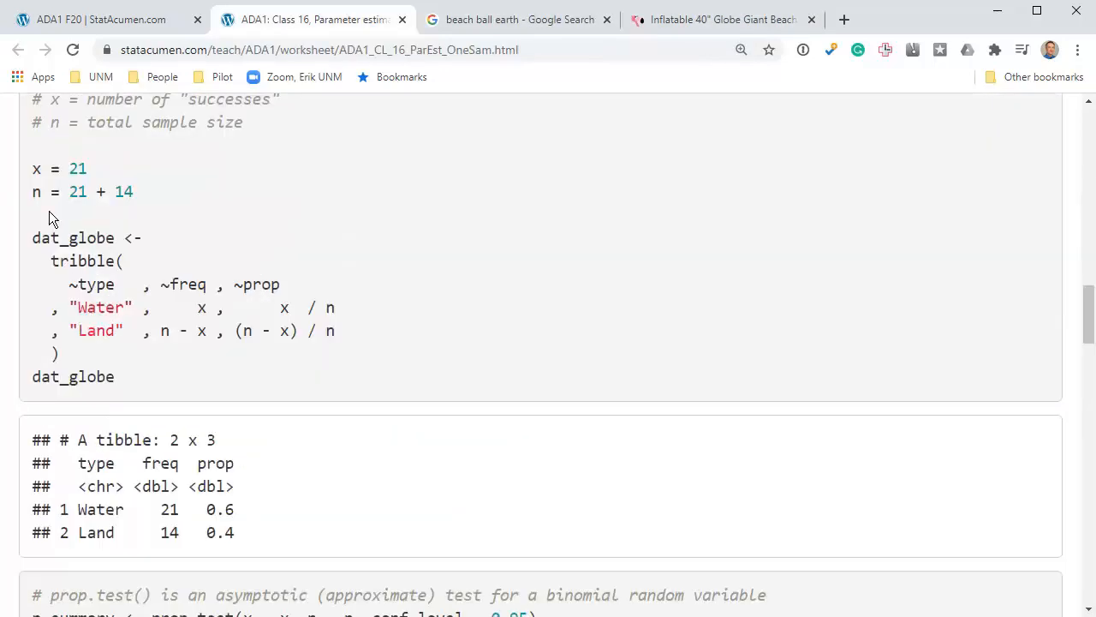
# Highlight the x and n count lines, then move down to the binom.test output.
pyautogui.tripleClick(59, 168)
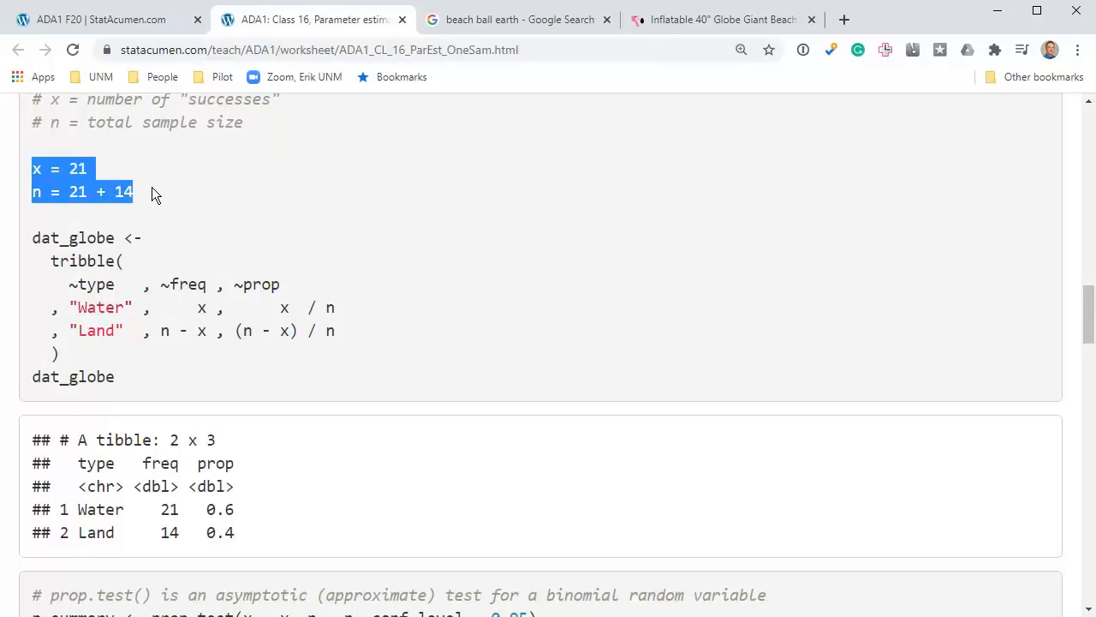
pyautogui.scroll(-3)
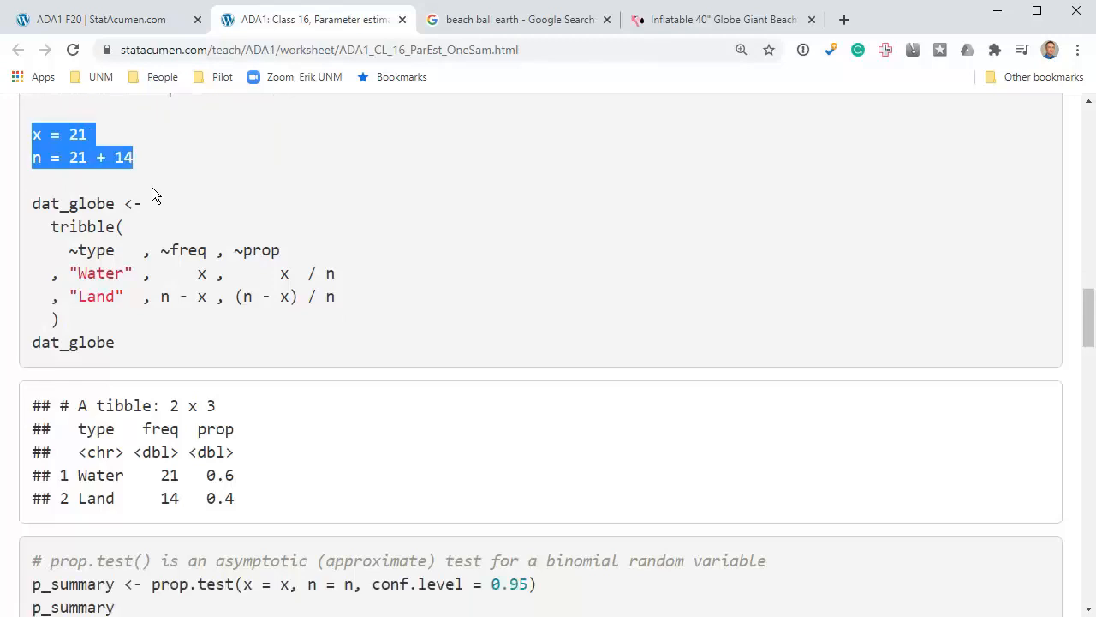
pyautogui.scroll(-3)
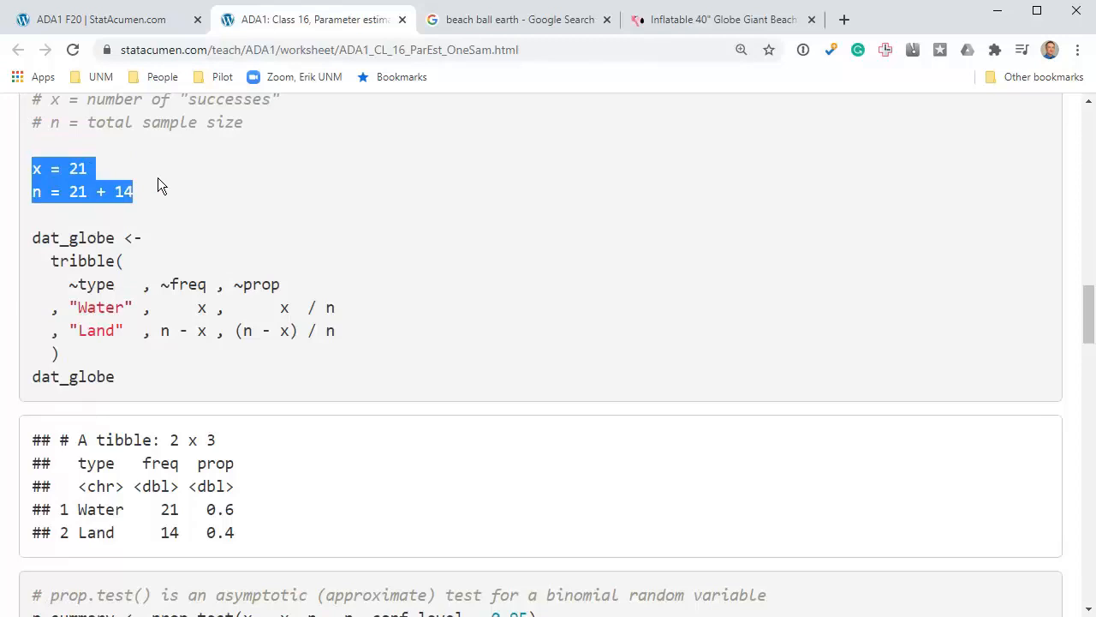
pyautogui.scroll(-3)
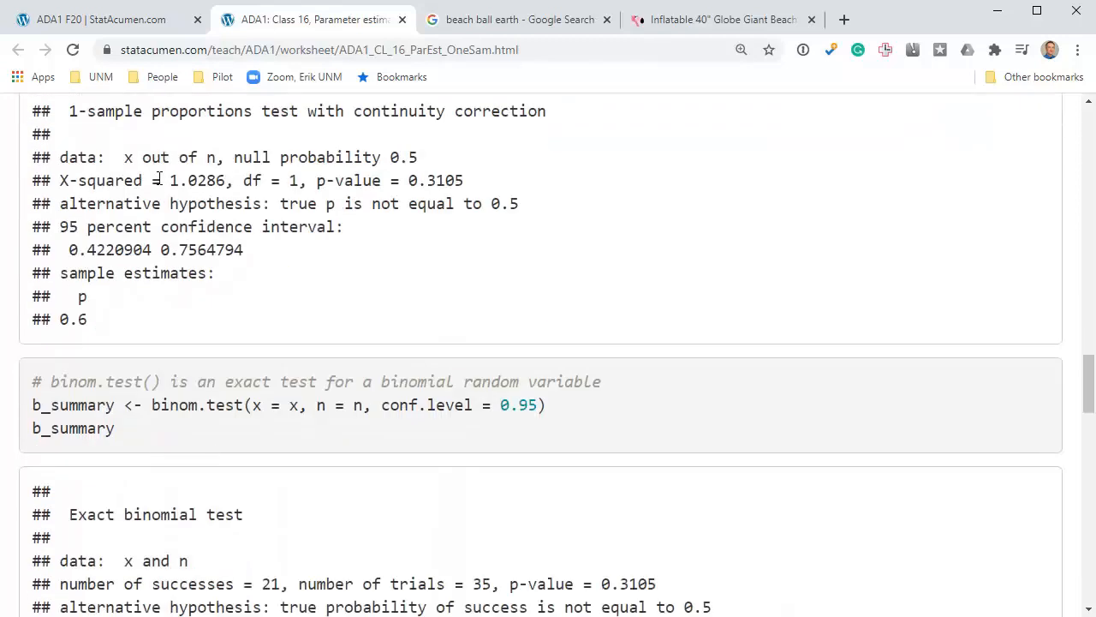
pyautogui.scroll(-3)
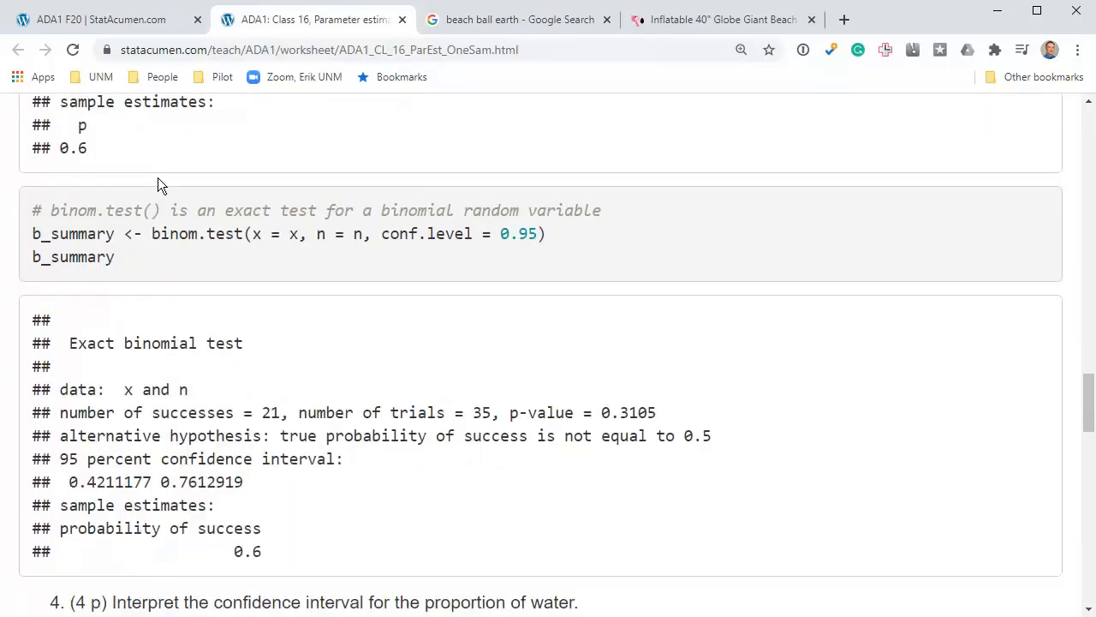
# Highlight the binomial confidence interval bounds 0.4211177 and 0.7612919.
pyautogui.doubleClick(168, 459)
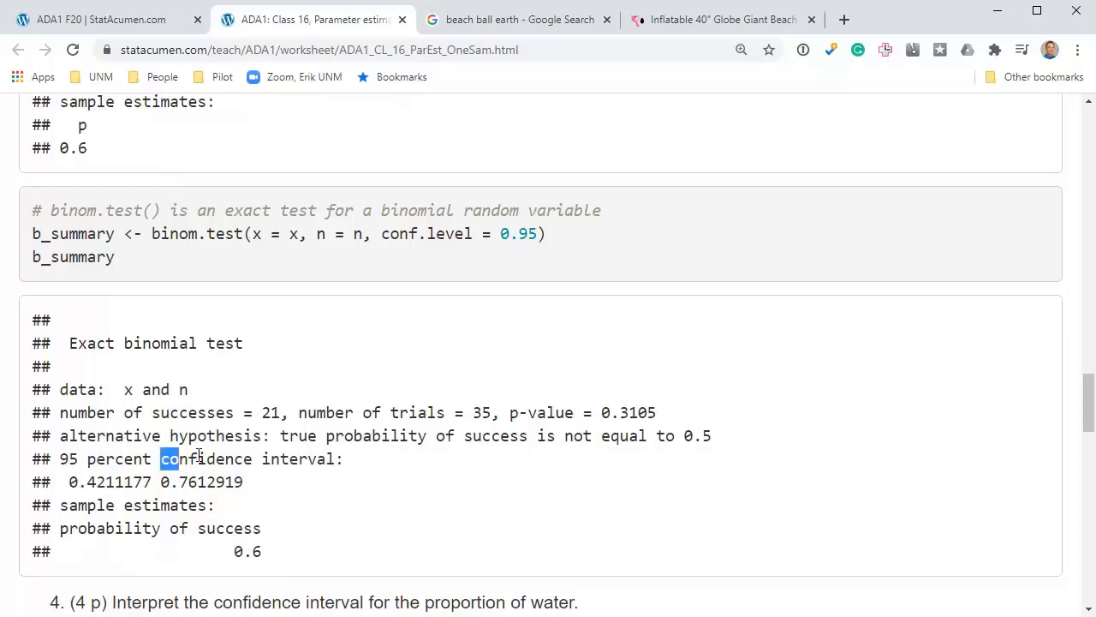
pyautogui.moveTo(168, 459); pyautogui.dragTo(340, 460)
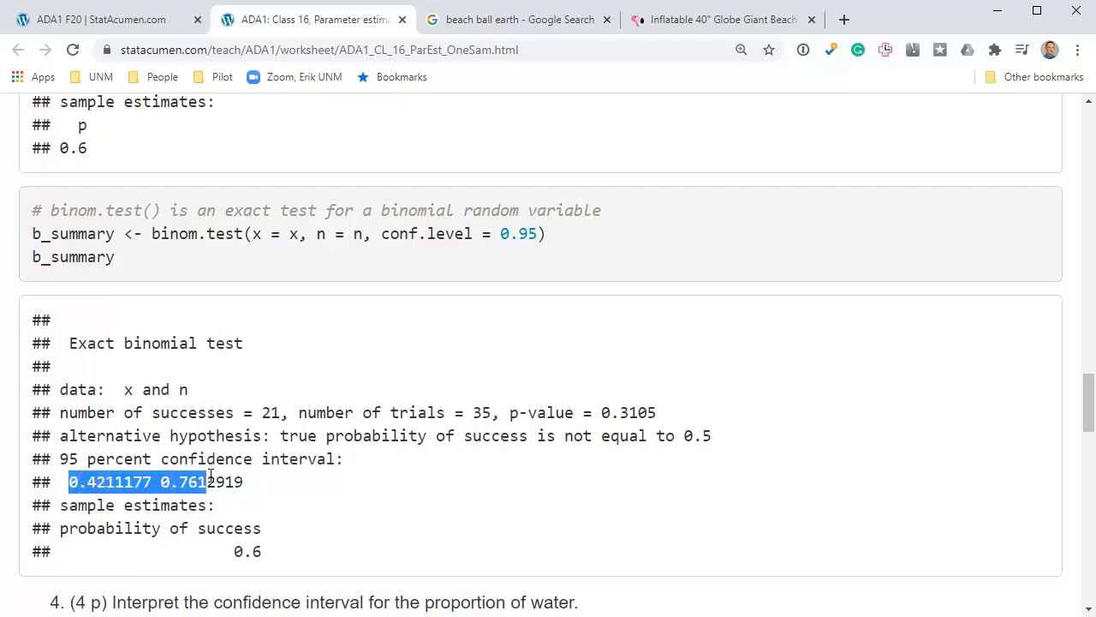
pyautogui.moveTo(206, 481); pyautogui.dragTo(243, 481)
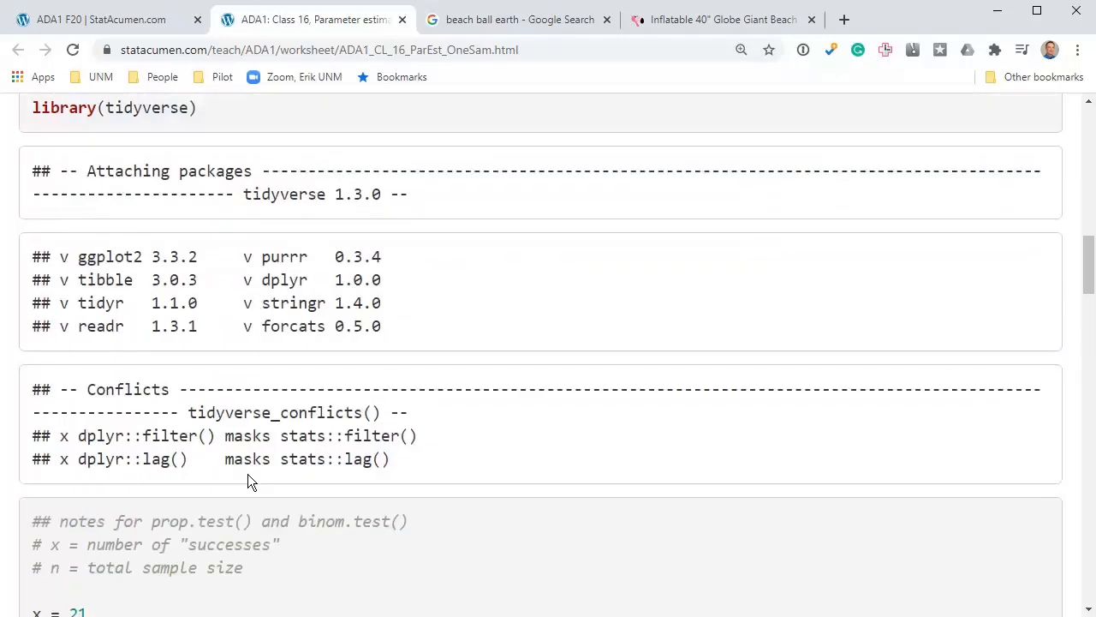
# Revisit the globe beach ball photos on Oriental Trading, then return to the worksheet's x = 21, n = 21 + 14 chunk.
pyautogui.scroll(-3)
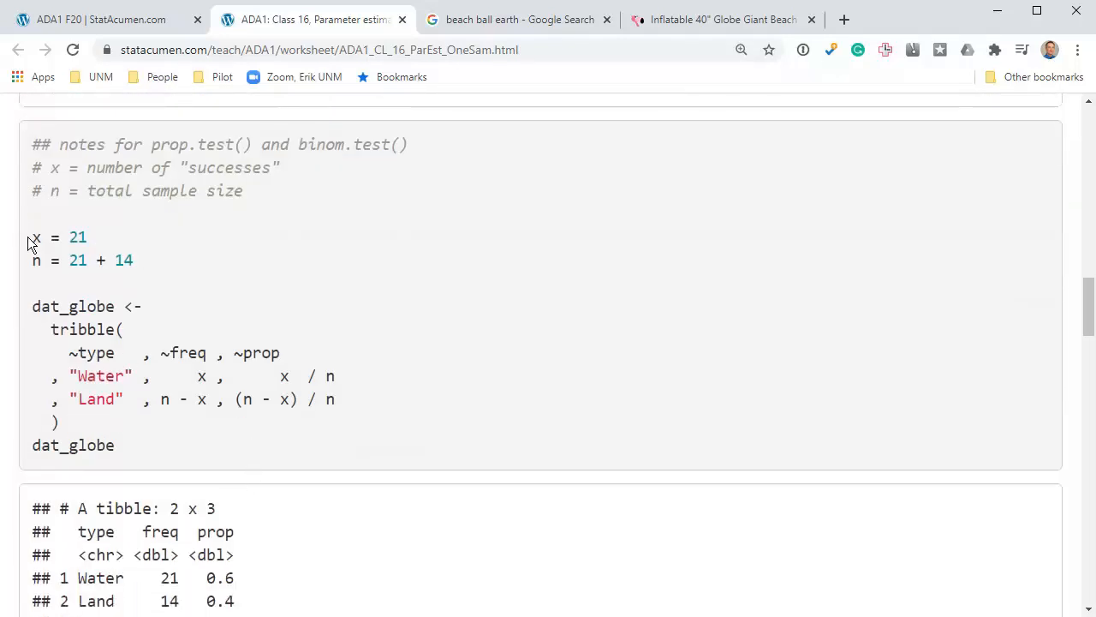
pyautogui.click(723, 19)
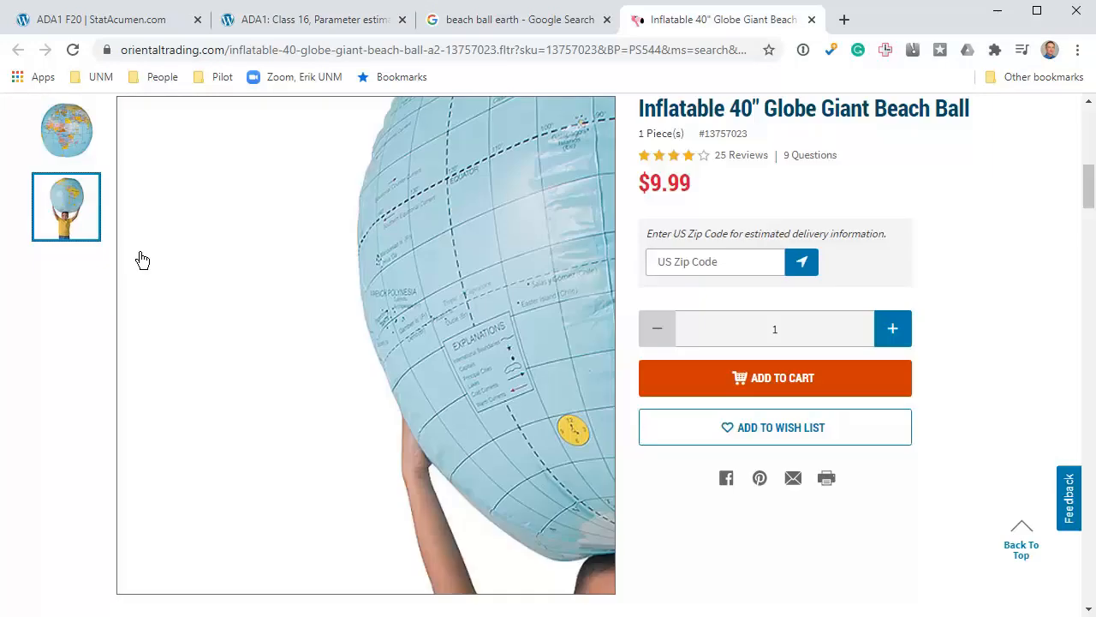
pyautogui.click(65, 130)
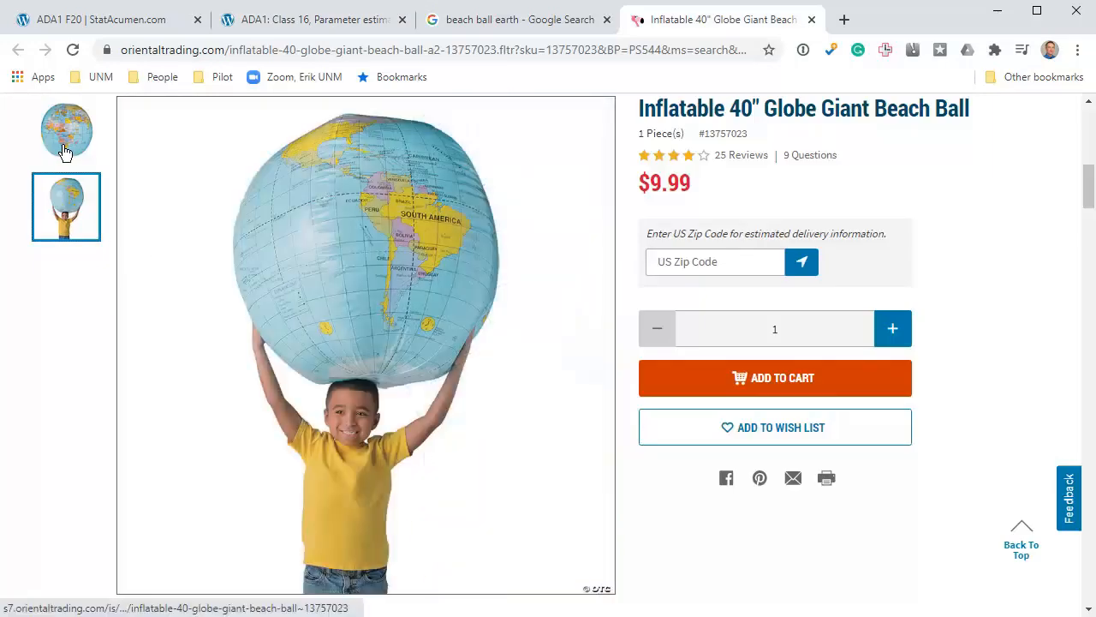
pyautogui.click(312, 19)
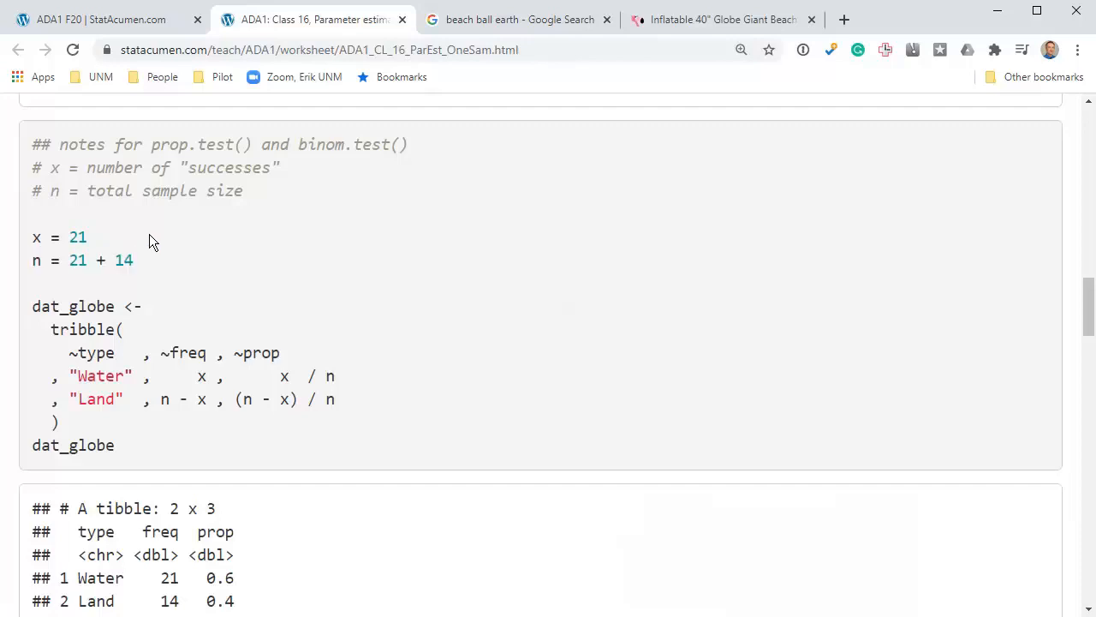
# Highlight the water count and total sample size, then move down to the binom.test output.
pyautogui.moveTo(68, 236); pyautogui.dragTo(134, 260)
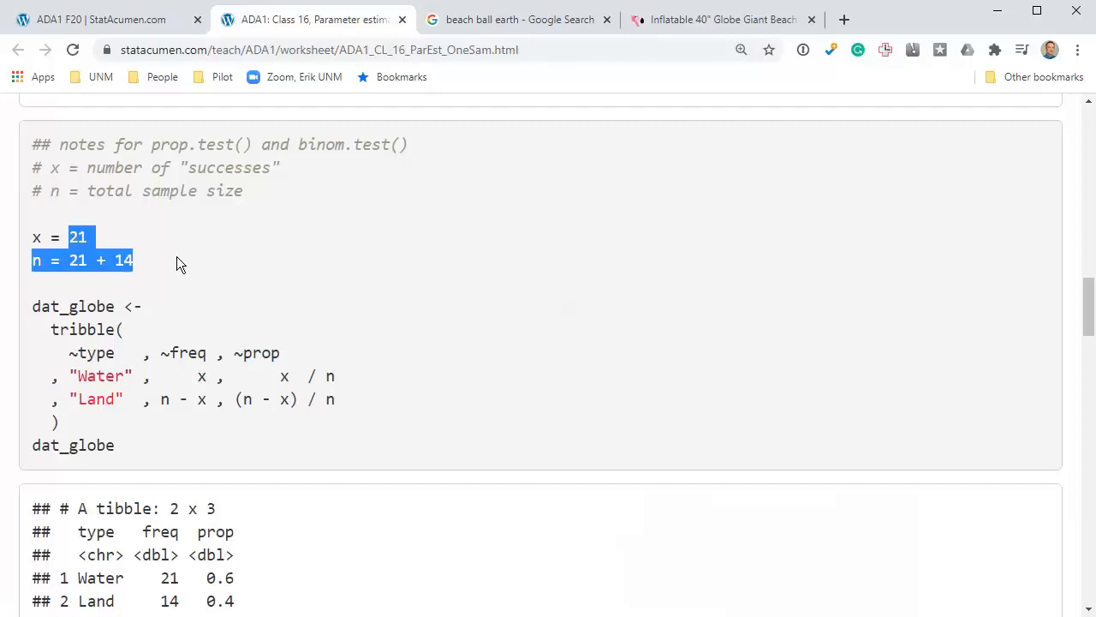
pyautogui.click(188, 254)
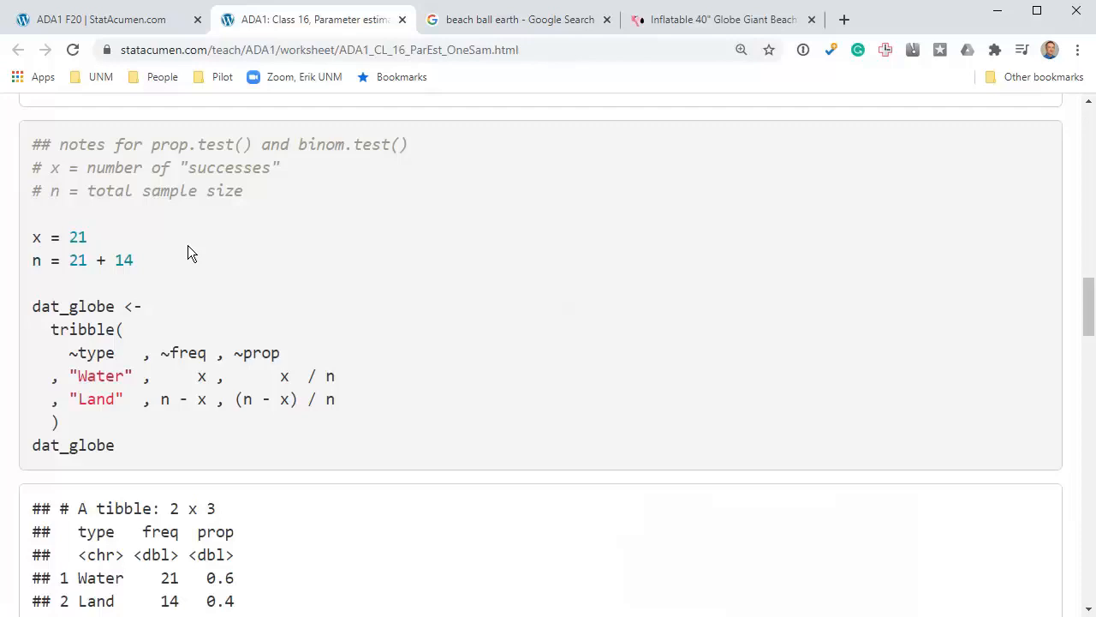
pyautogui.scroll(-3)
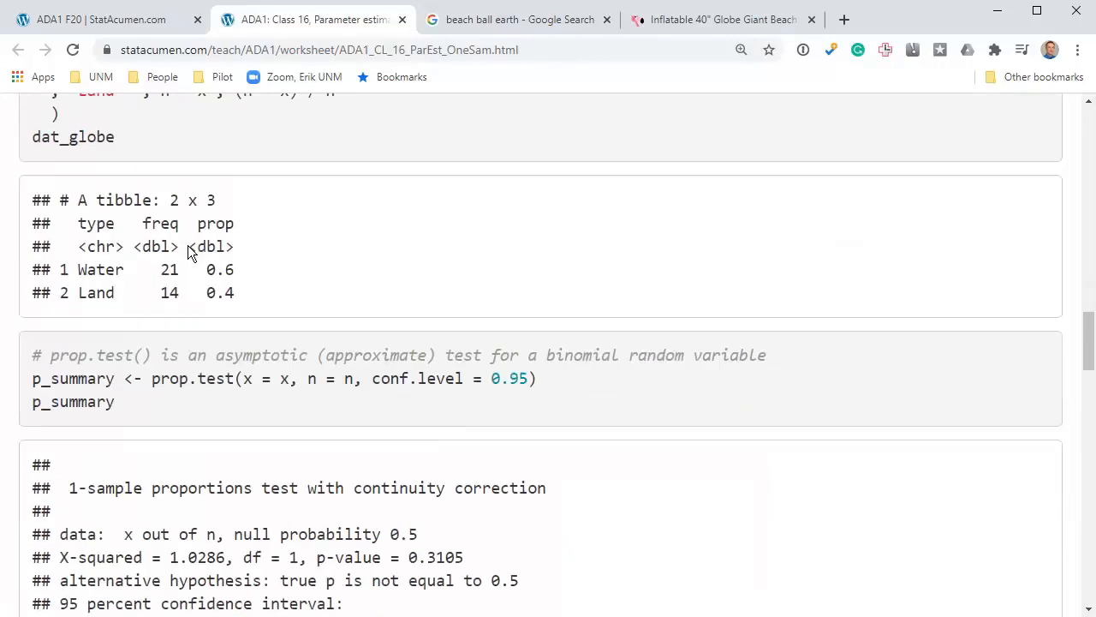
pyautogui.scroll(-3)
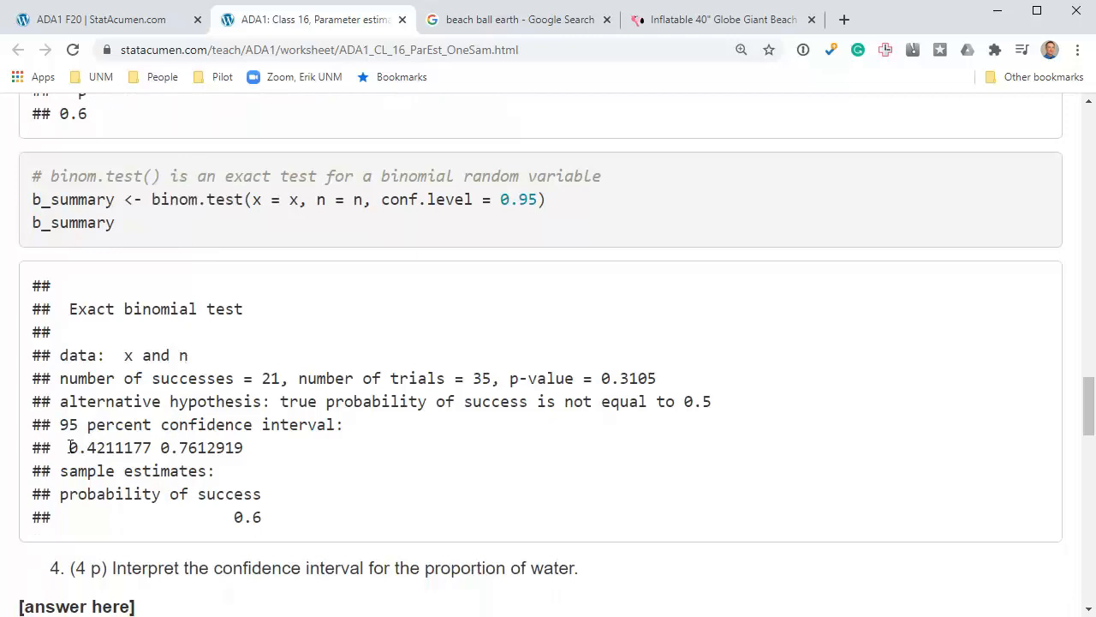
# Highlight the interval 0.4211177 0.7612919 and switch to the globe beach ball product page.
pyautogui.moveTo(69, 447); pyautogui.dragTo(243, 447)
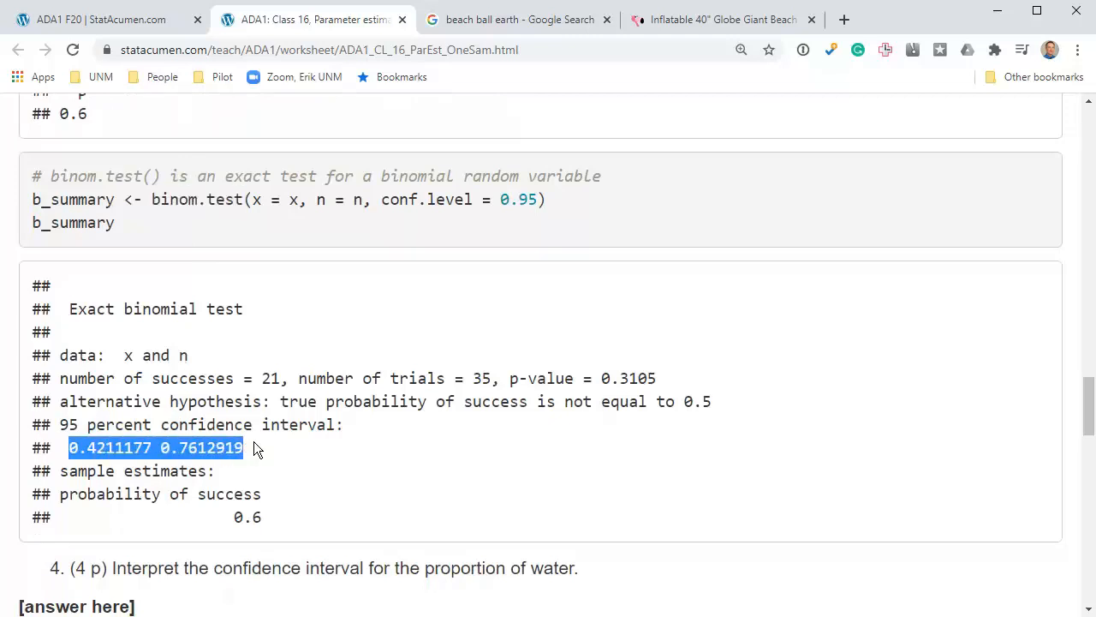
pyautogui.click(723, 19)
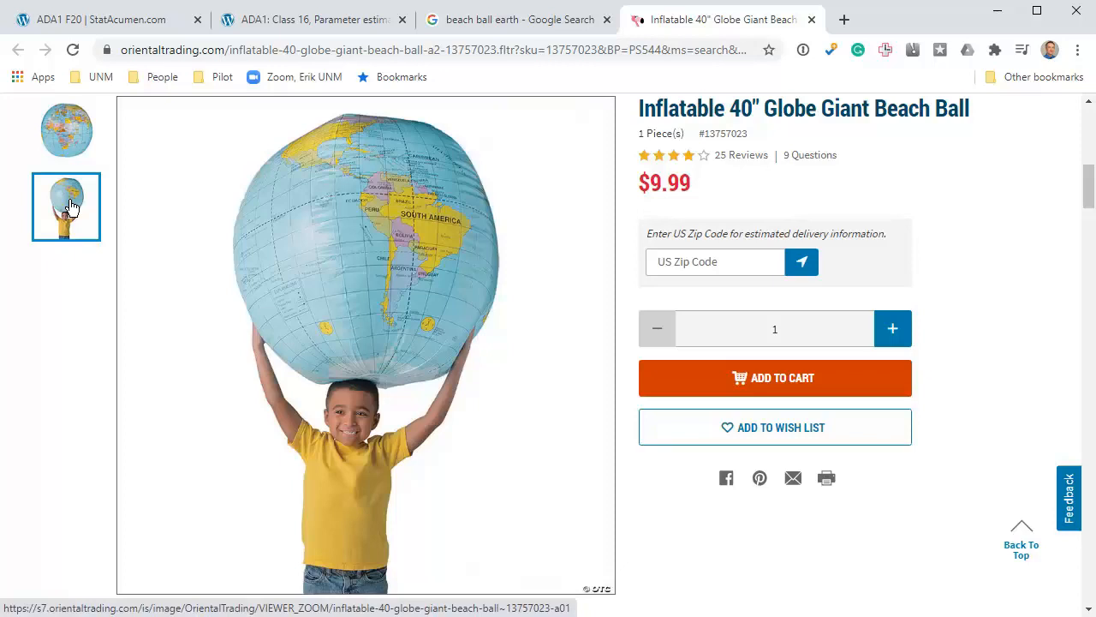
# Search Google in a new tab for 'water on earth percentage'.
pyautogui.click(844, 19)
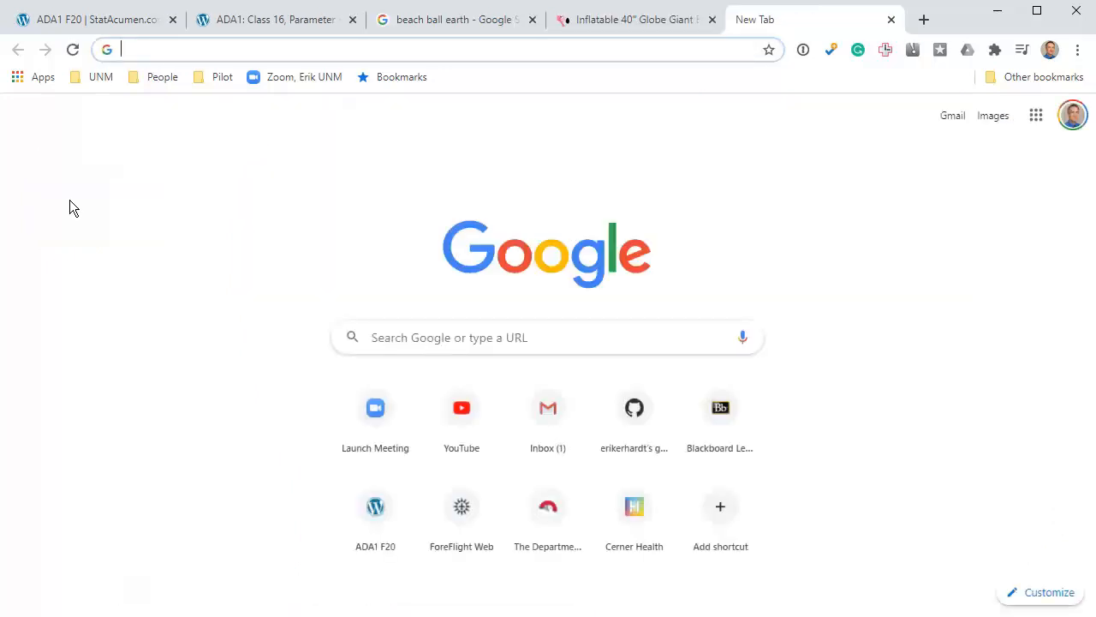
pyautogui.write('water on earth')
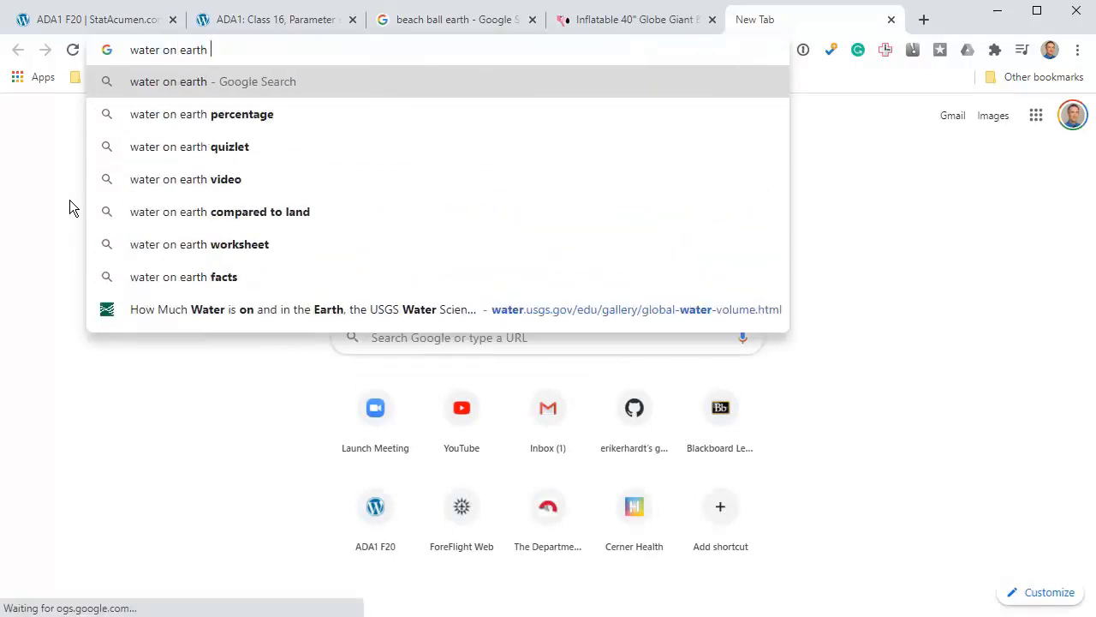
pyautogui.click(203, 113)
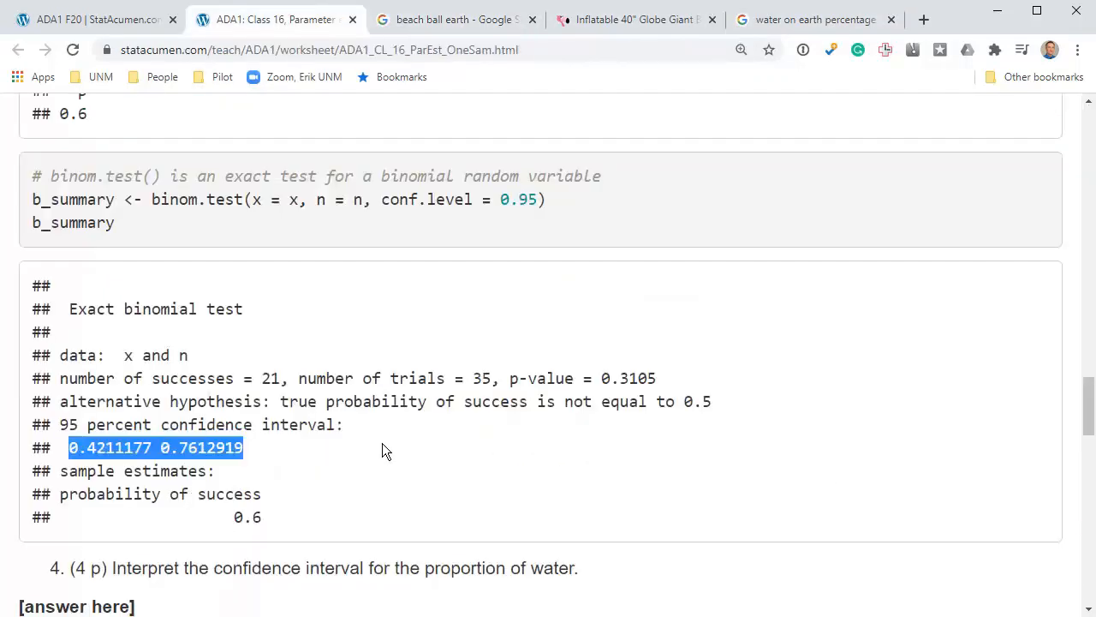
pyautogui.moveTo(230, 425)
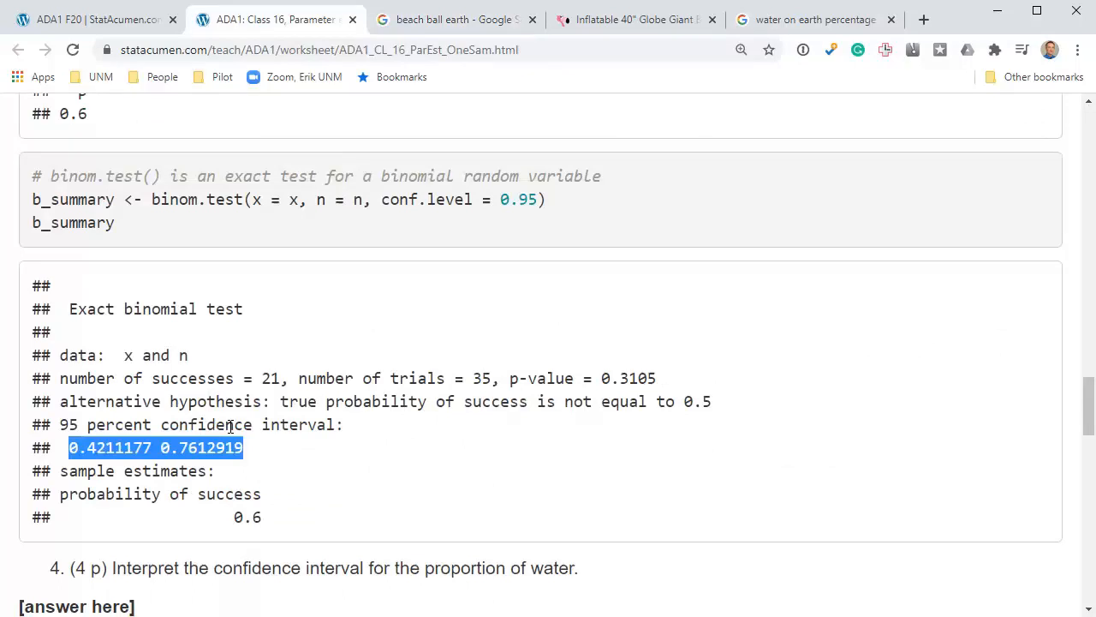
pyautogui.moveTo(230, 427)
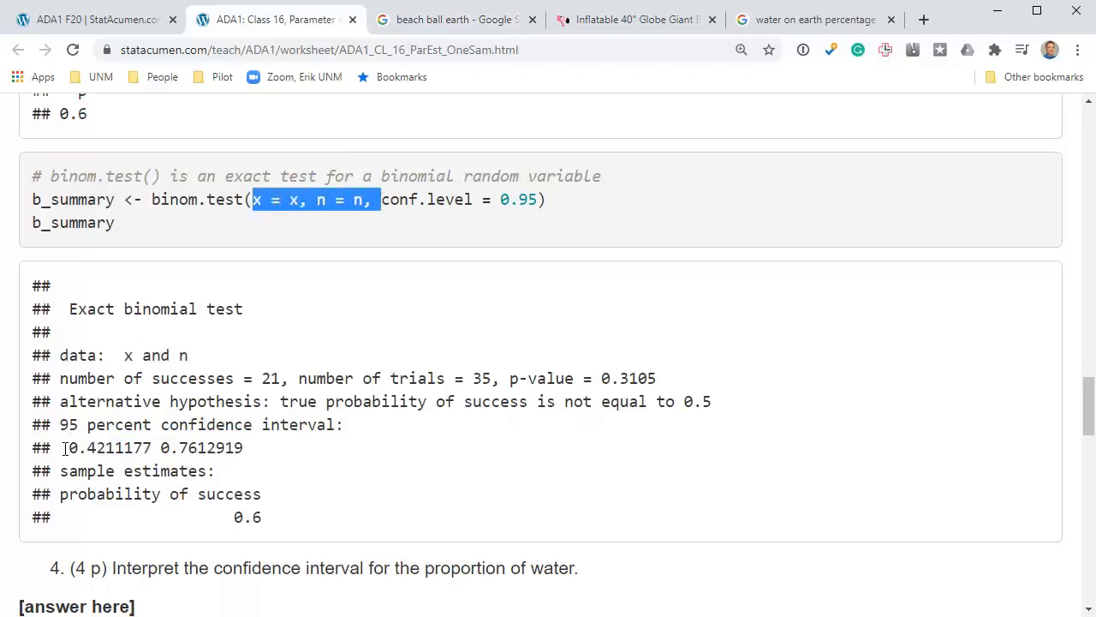
pyautogui.click(257, 449)
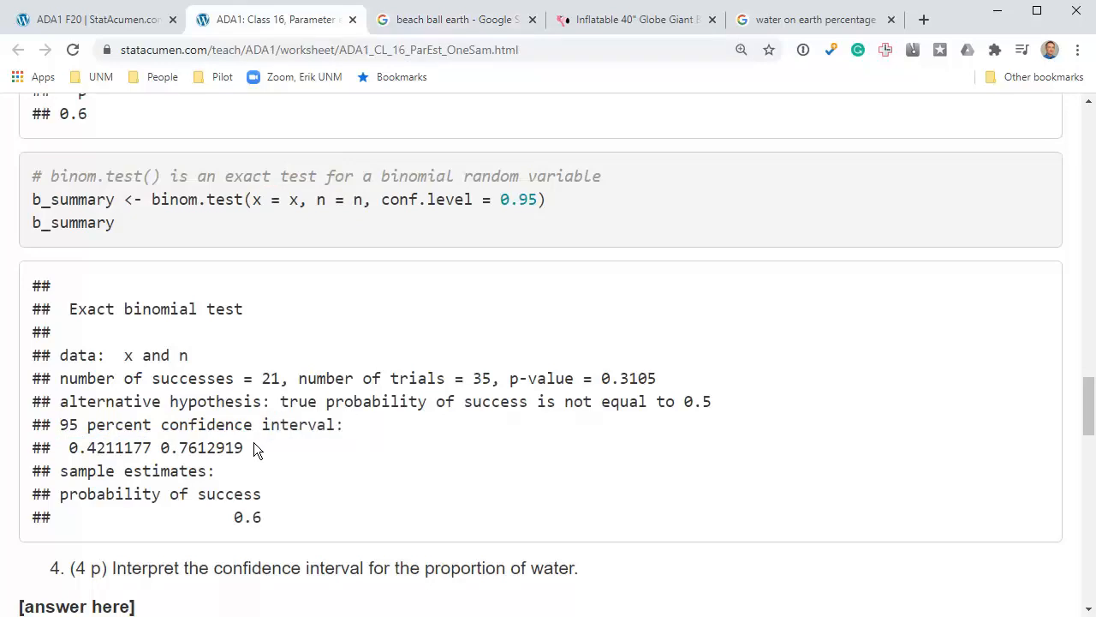
pyautogui.moveTo(70, 447); pyautogui.dragTo(243, 448)
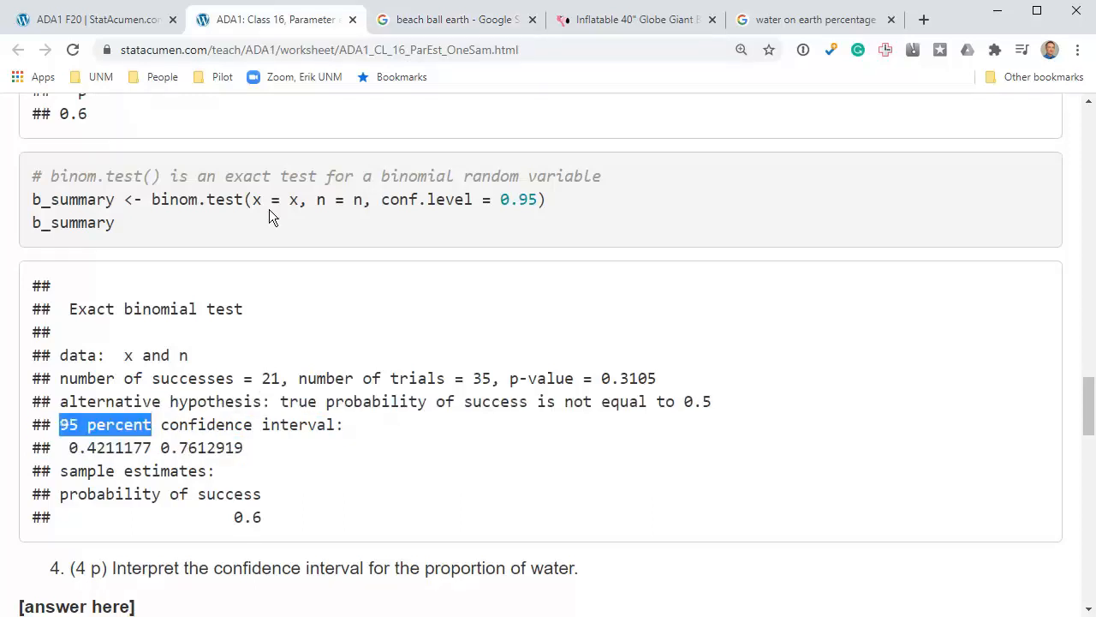
pyautogui.moveTo(254, 199); pyautogui.dragTo(353, 199)
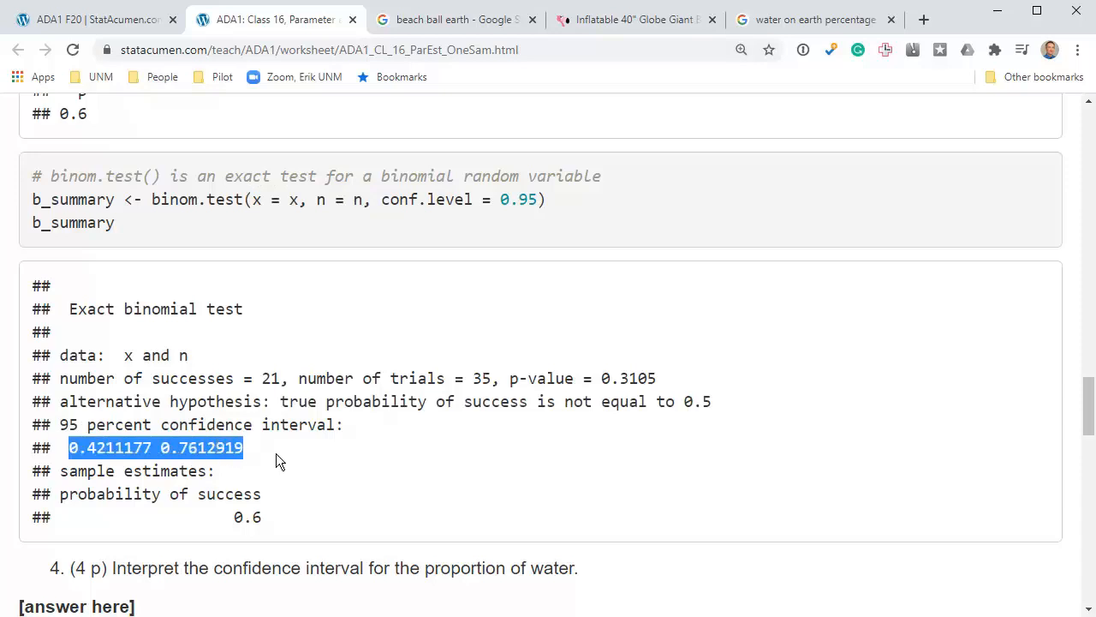
pyautogui.scroll(-3)
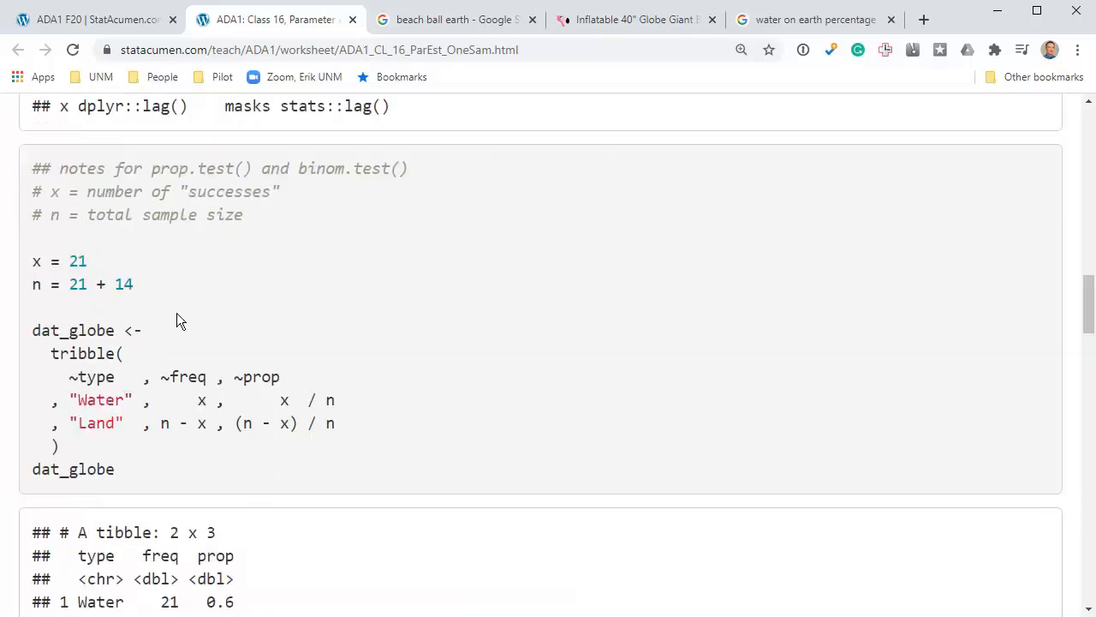
pyautogui.doubleClick(77, 260)
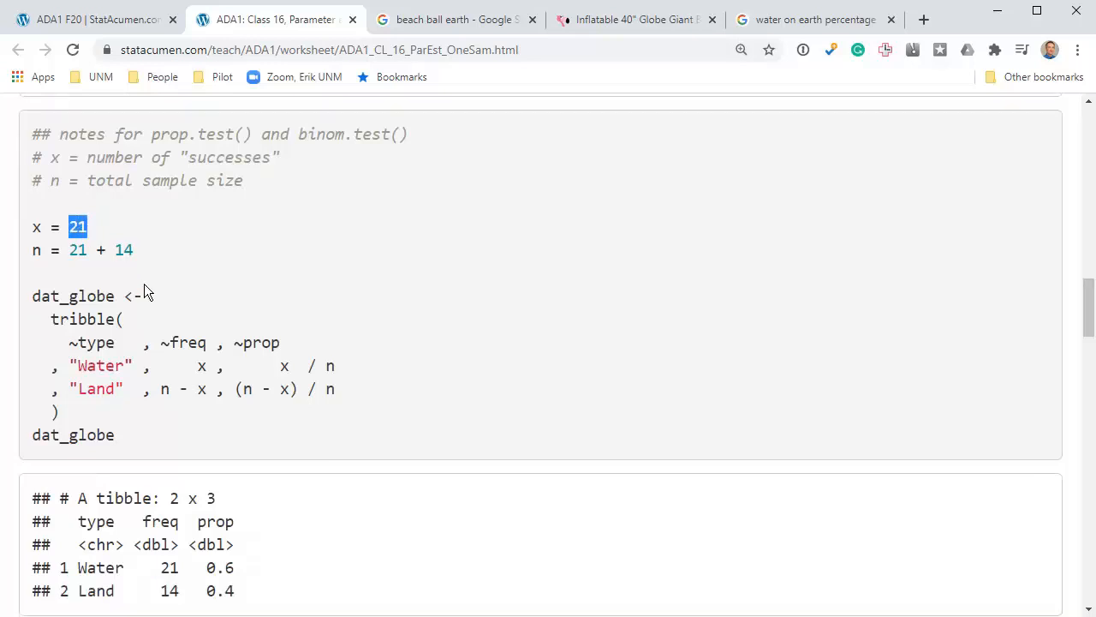
pyautogui.scroll(-3)
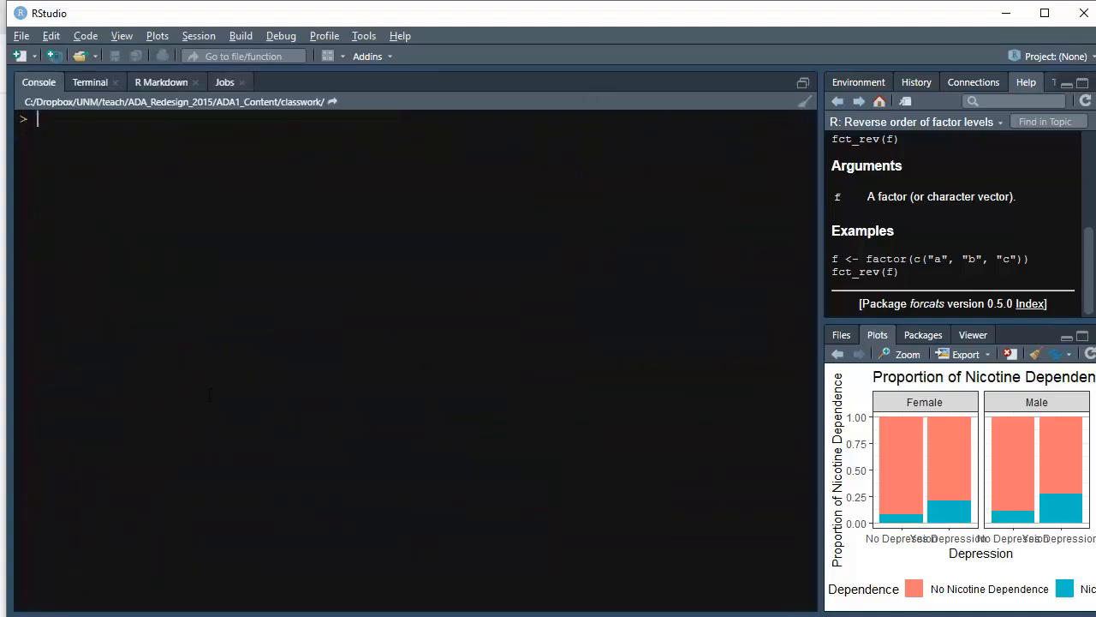
# Run binom.test(14, 35, conf.level = 0.95) in the console, giving interval 0.2387081 to 0.5788823.
pyautogui.write('bin')
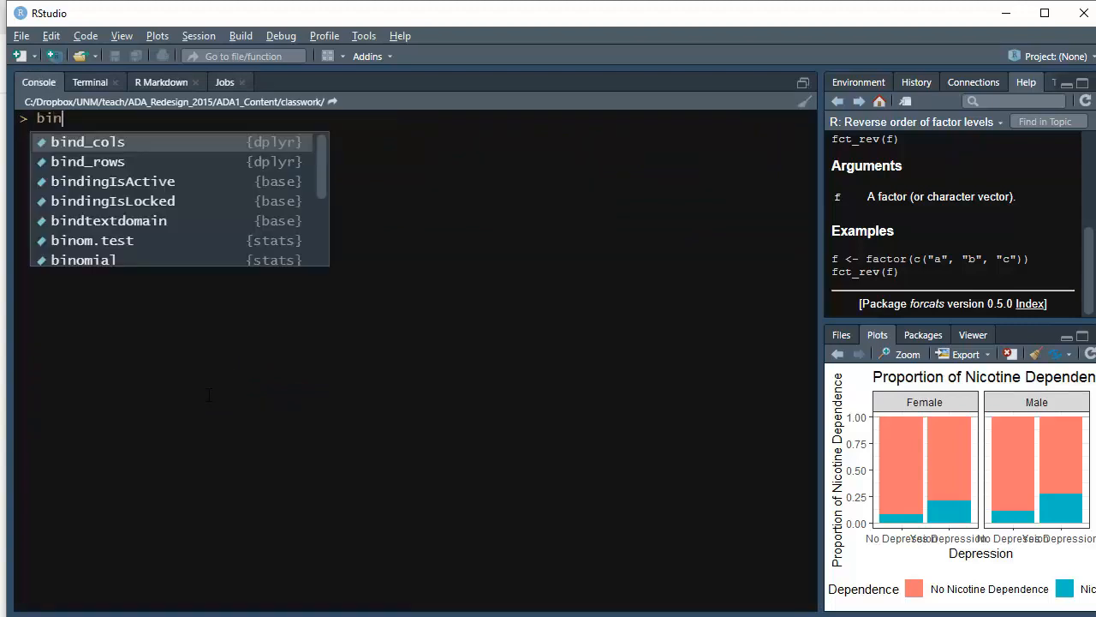
pyautogui.click(92, 240)
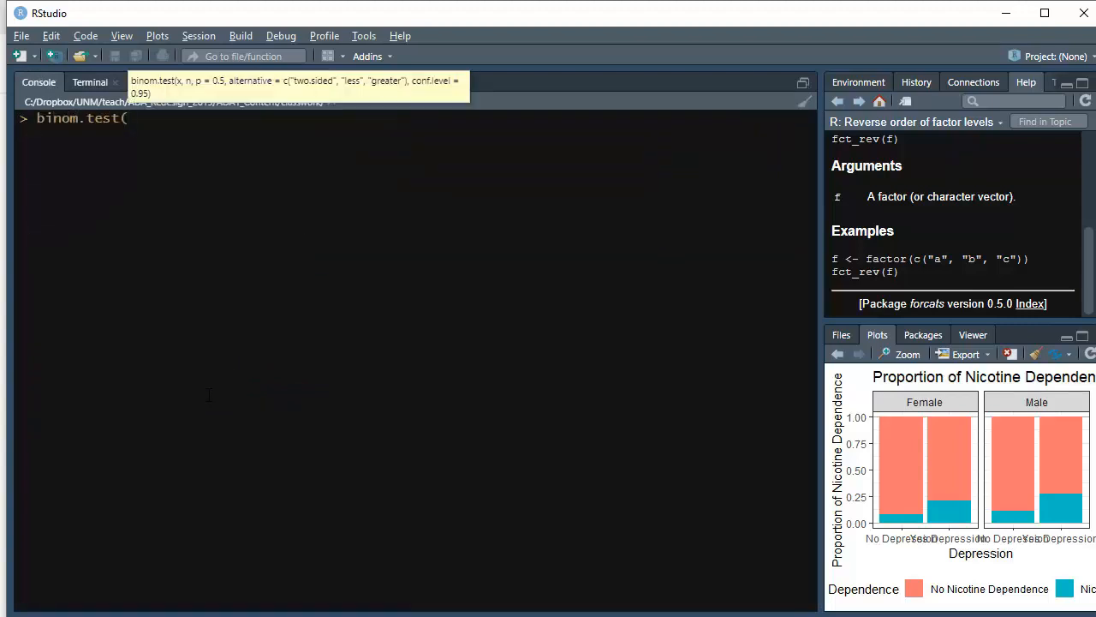
pyautogui.write('14,')
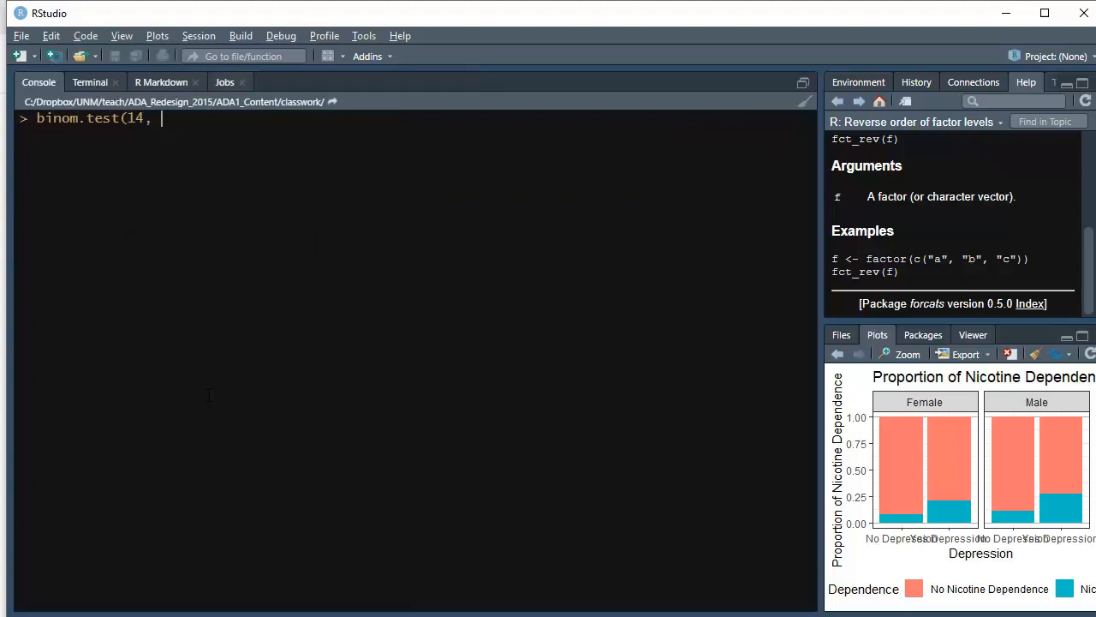
pyautogui.write('35')
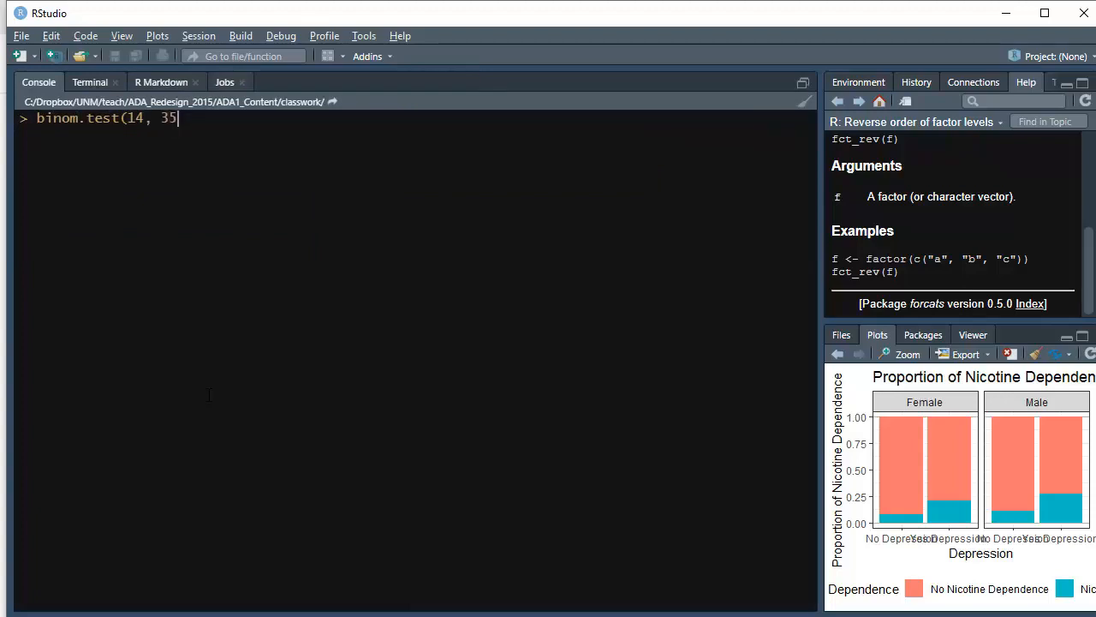
pyautogui.write(', conf.level =')
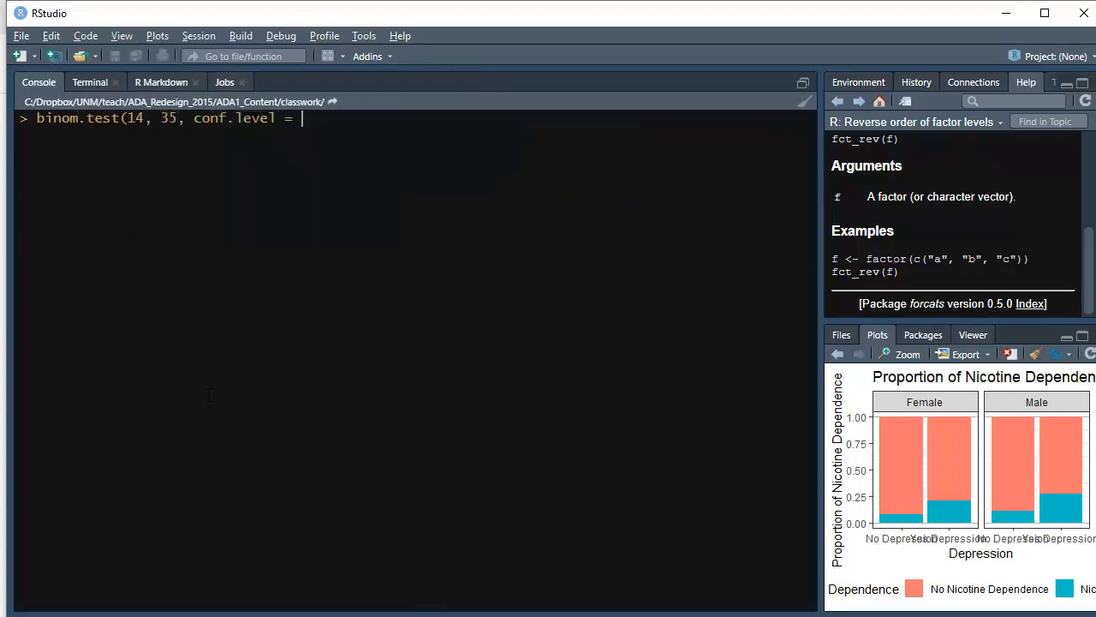
pyautogui.write('0.95)')
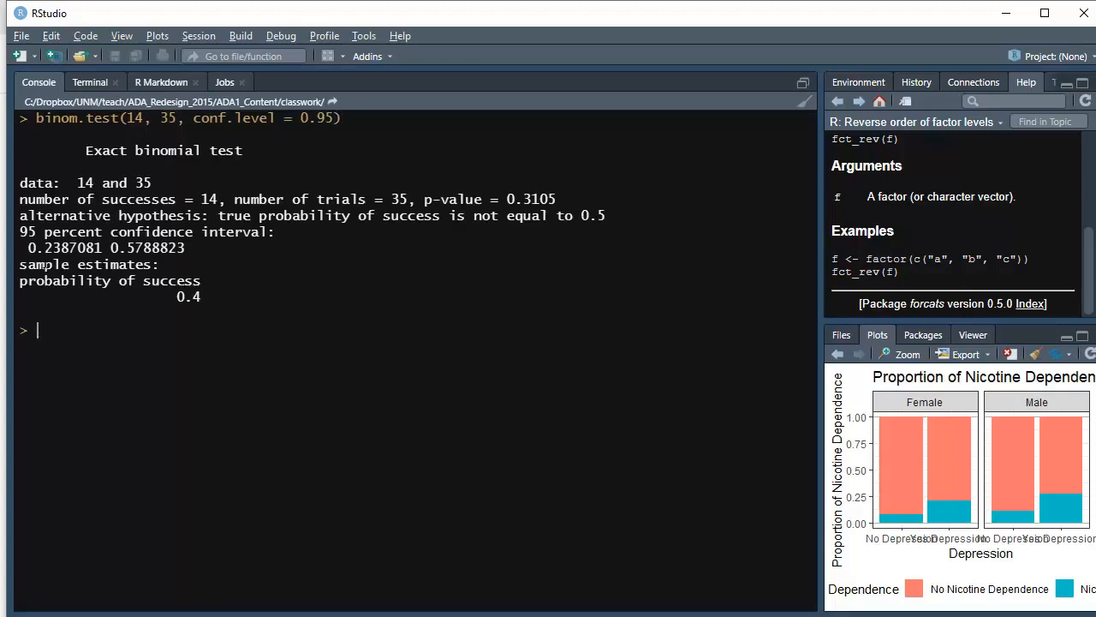
pyautogui.moveTo(28, 247); pyautogui.dragTo(185, 247)
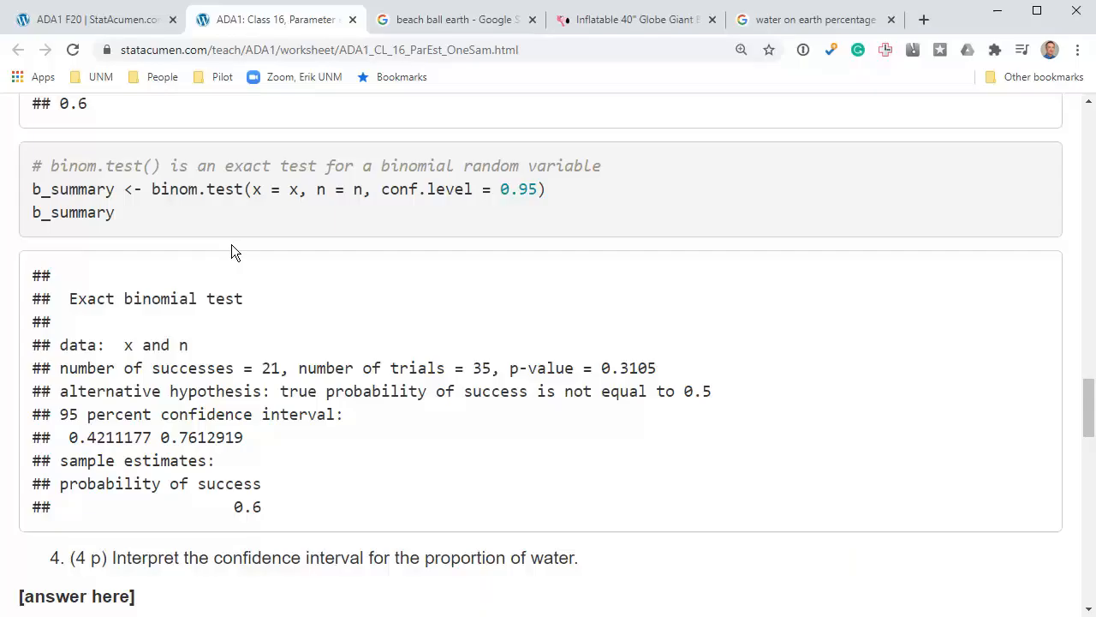
pyautogui.scroll(-3)
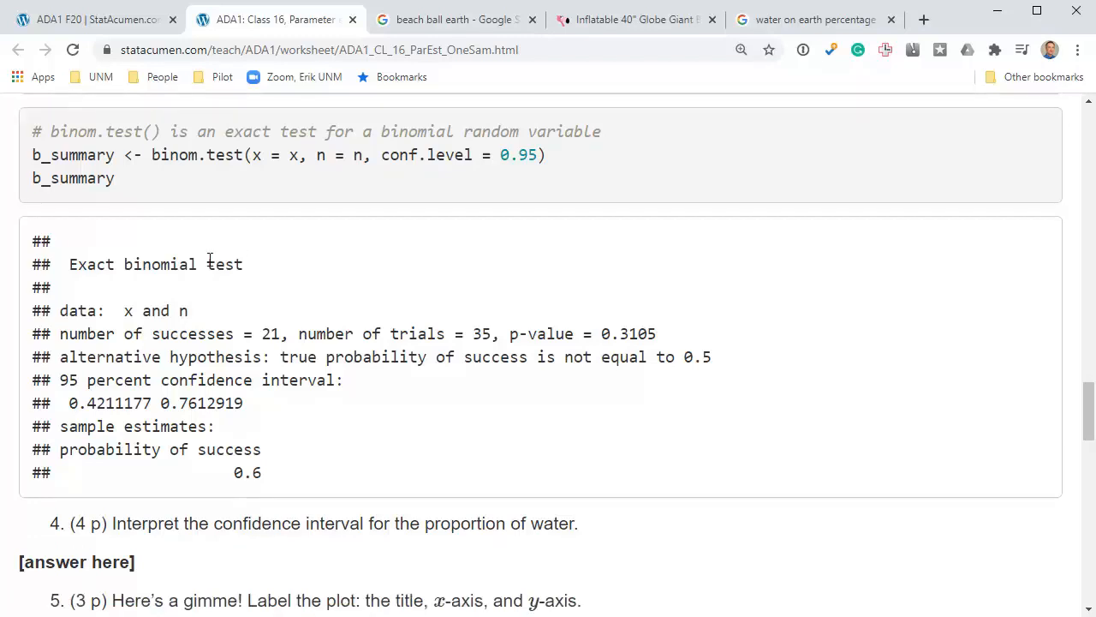
pyautogui.moveTo(187, 375)
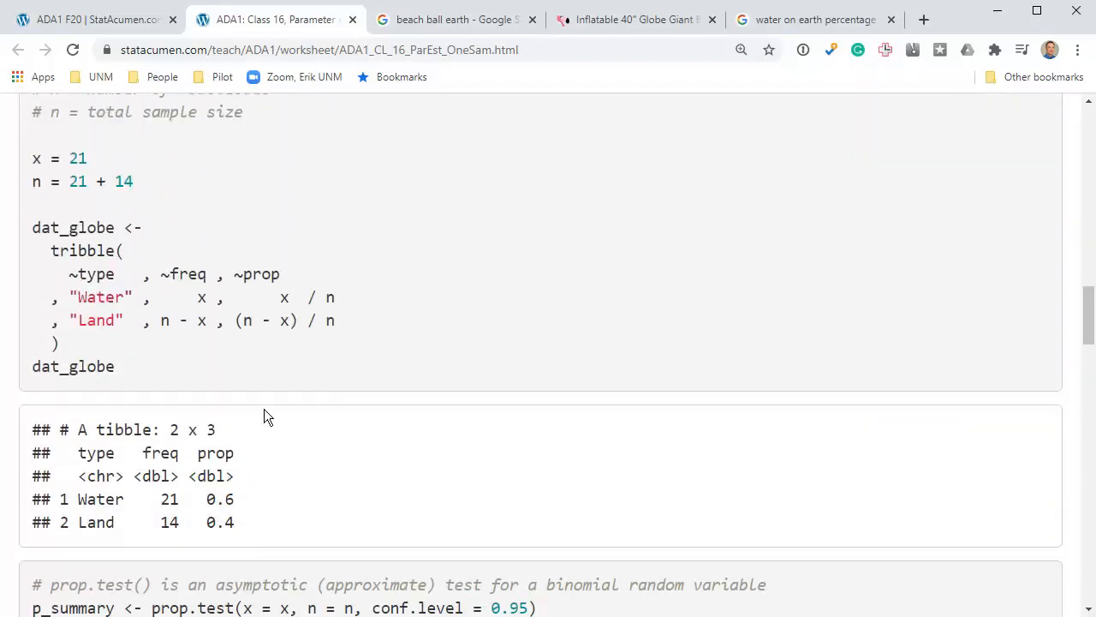
pyautogui.moveTo(33, 157); pyautogui.dragTo(134, 181)
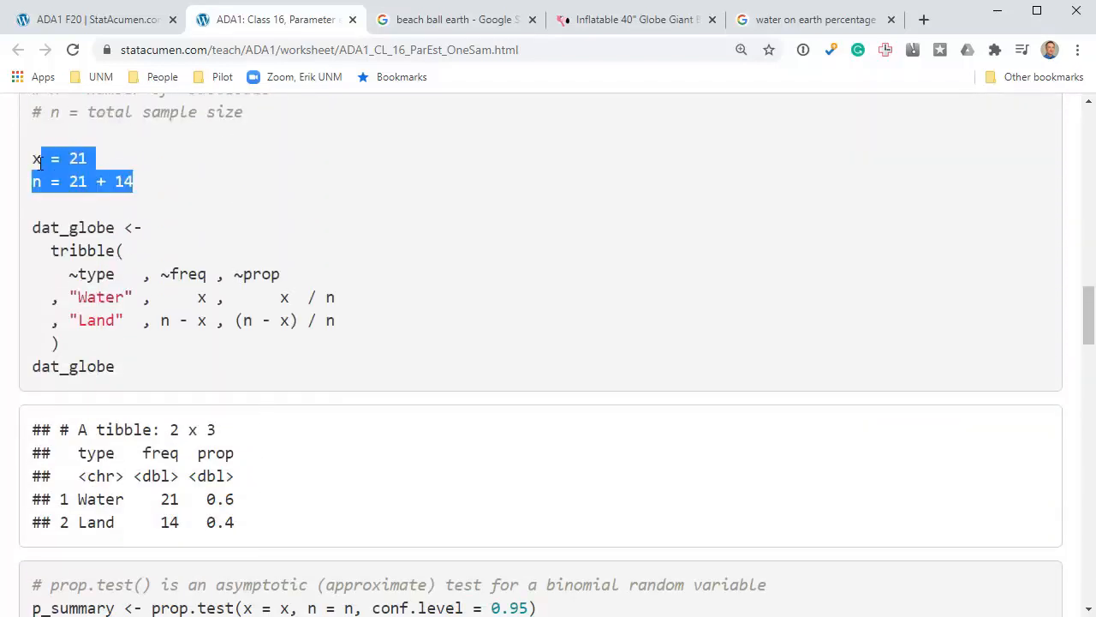
pyautogui.click(168, 165)
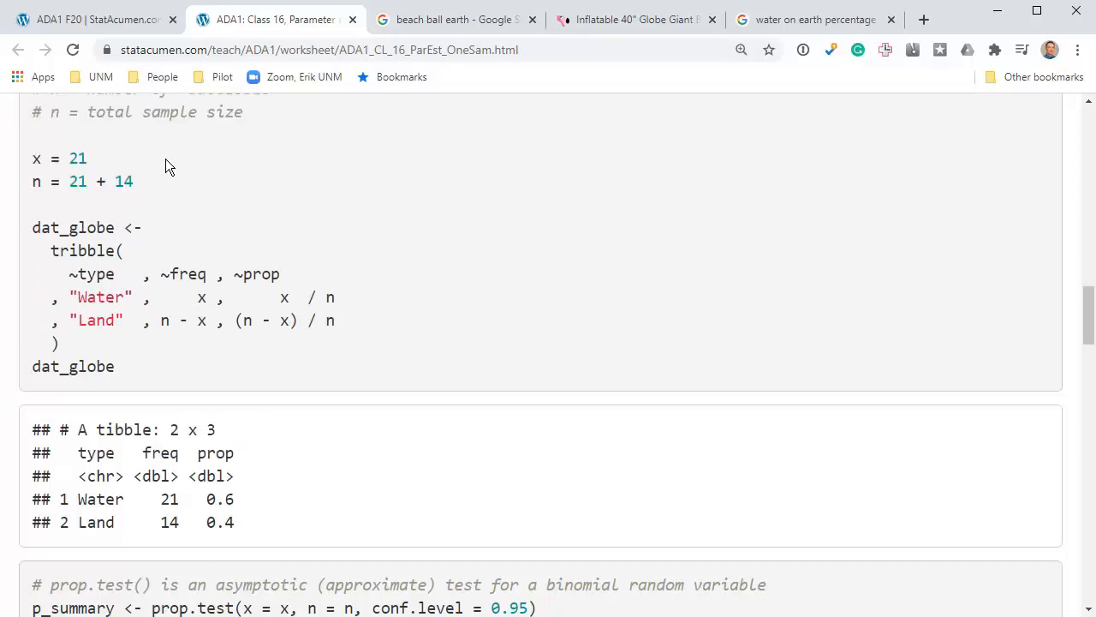
pyautogui.click(812, 19)
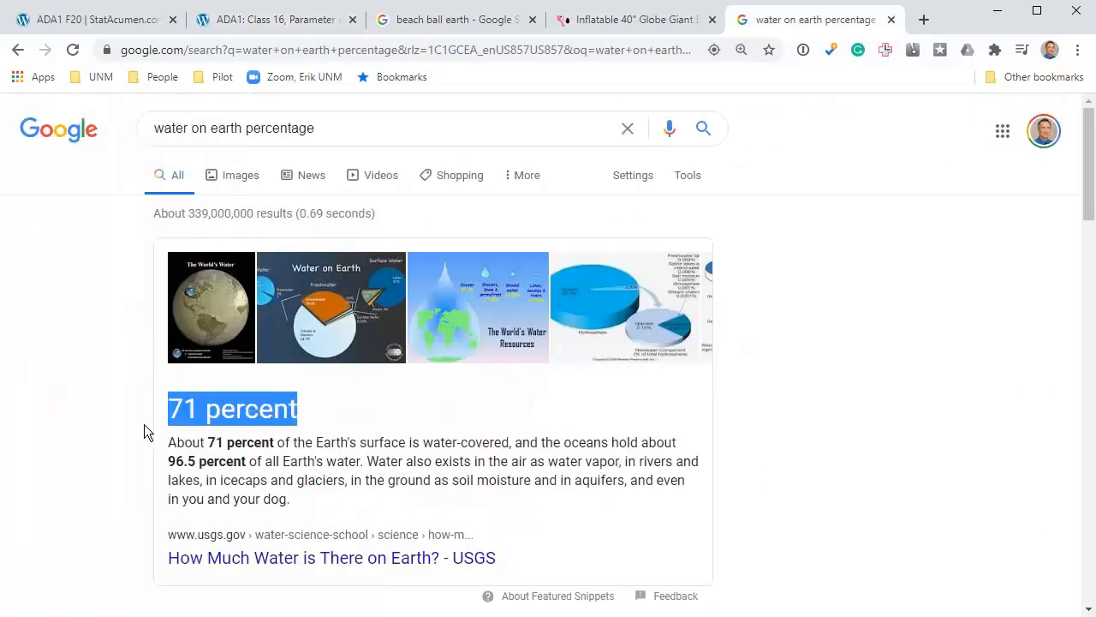
pyautogui.click(274, 19)
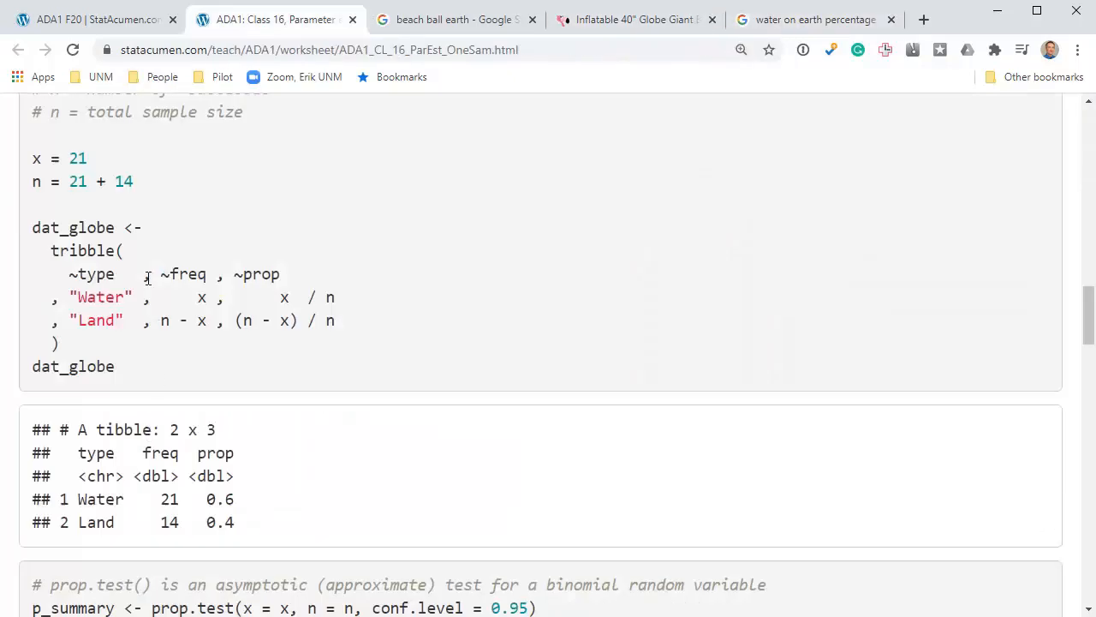
pyautogui.moveTo(32, 158); pyautogui.dragTo(133, 181)
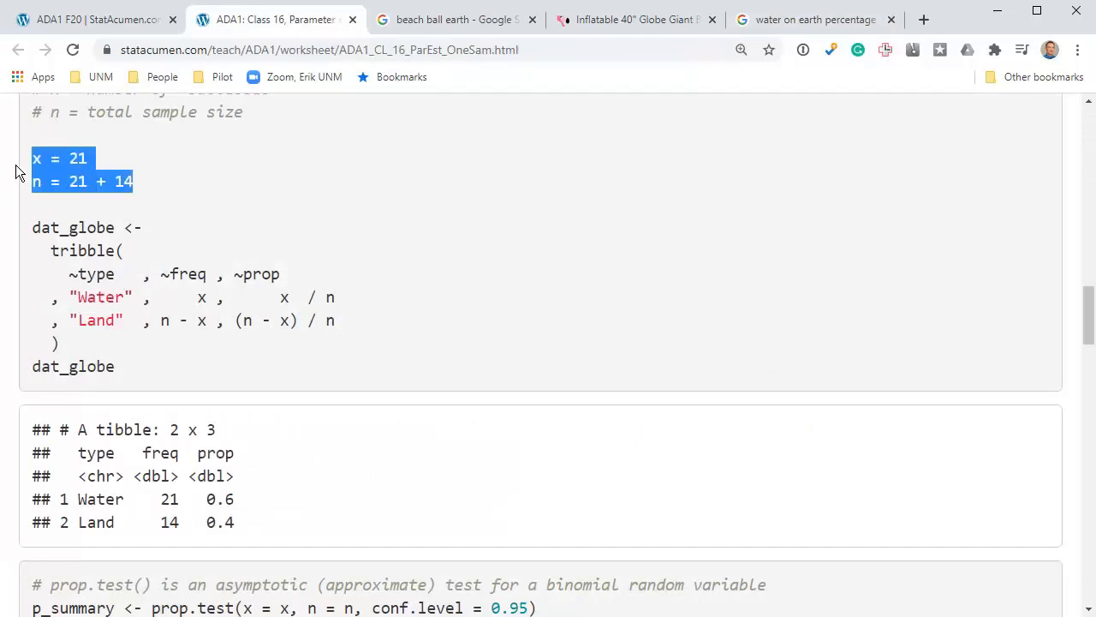
pyautogui.scroll(-3)
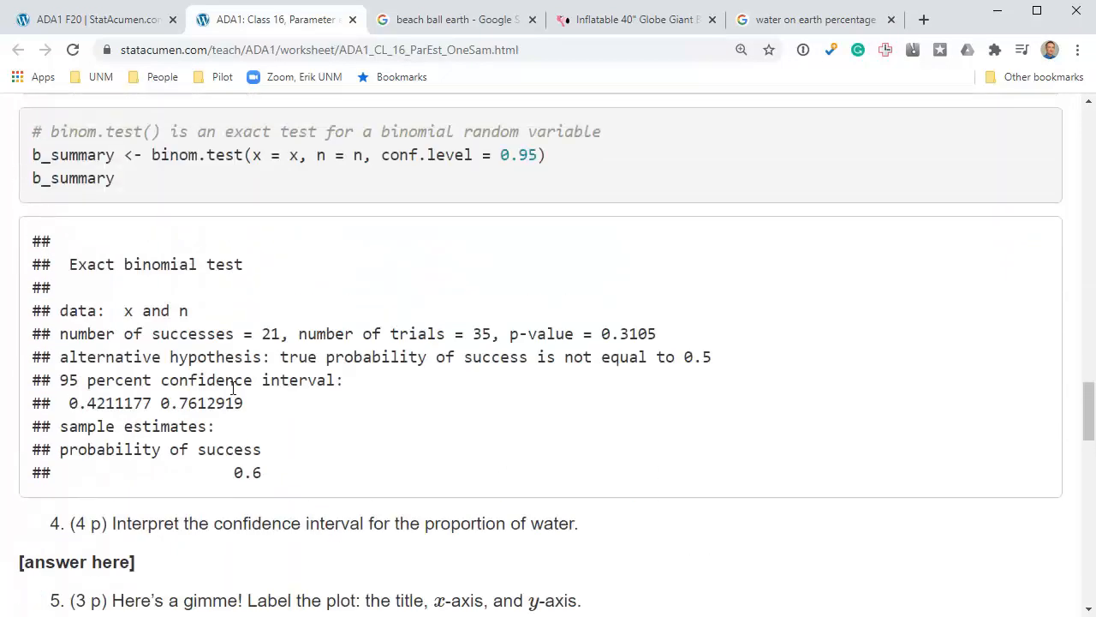
pyautogui.moveTo(68, 402); pyautogui.dragTo(243, 402)
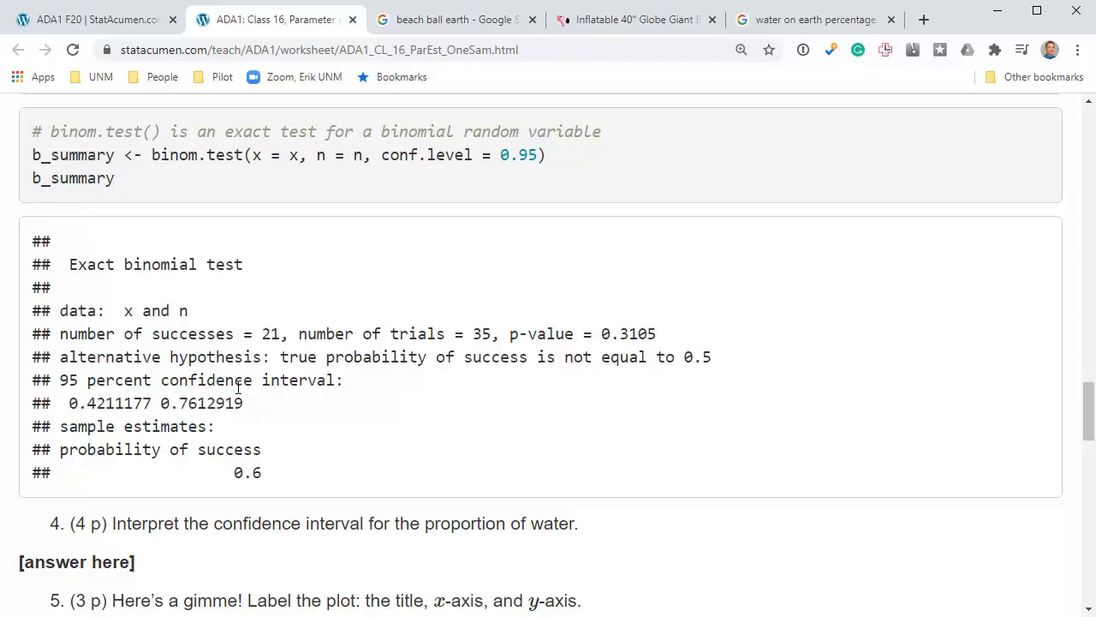
pyautogui.moveTo(94, 403); pyautogui.dragTo(243, 402)
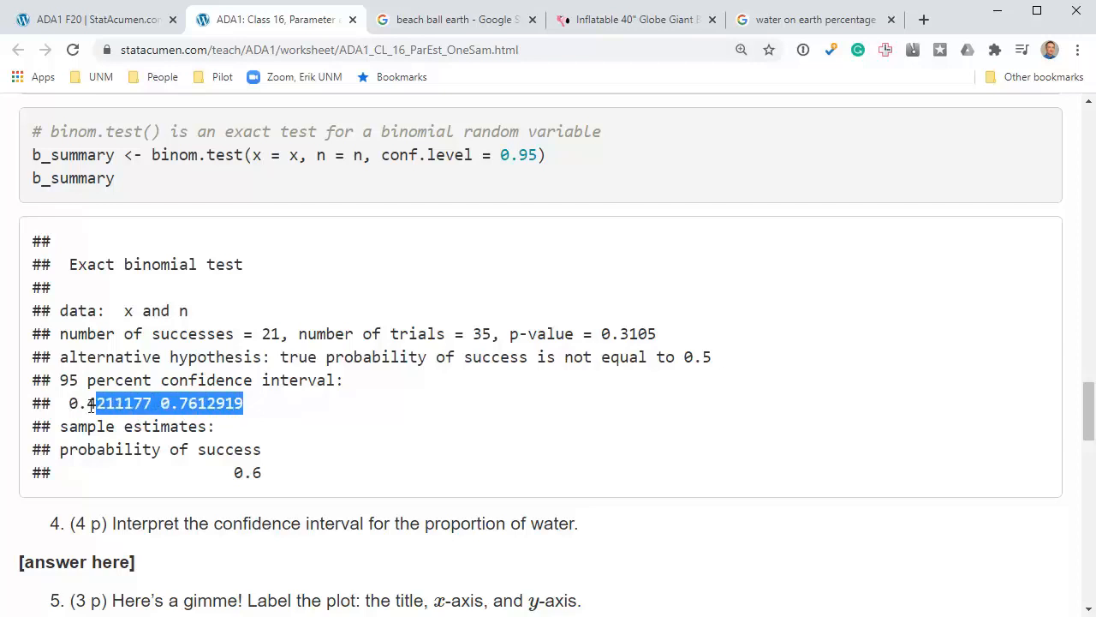
pyautogui.moveTo(94, 402); pyautogui.dragTo(68, 402)
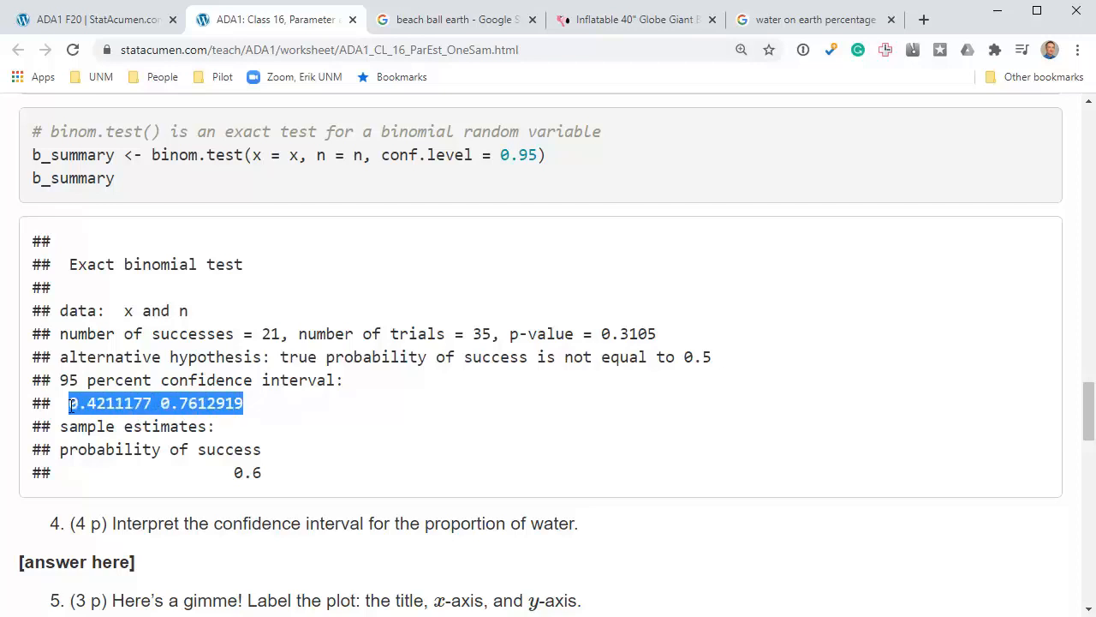
pyautogui.moveTo(277, 404)
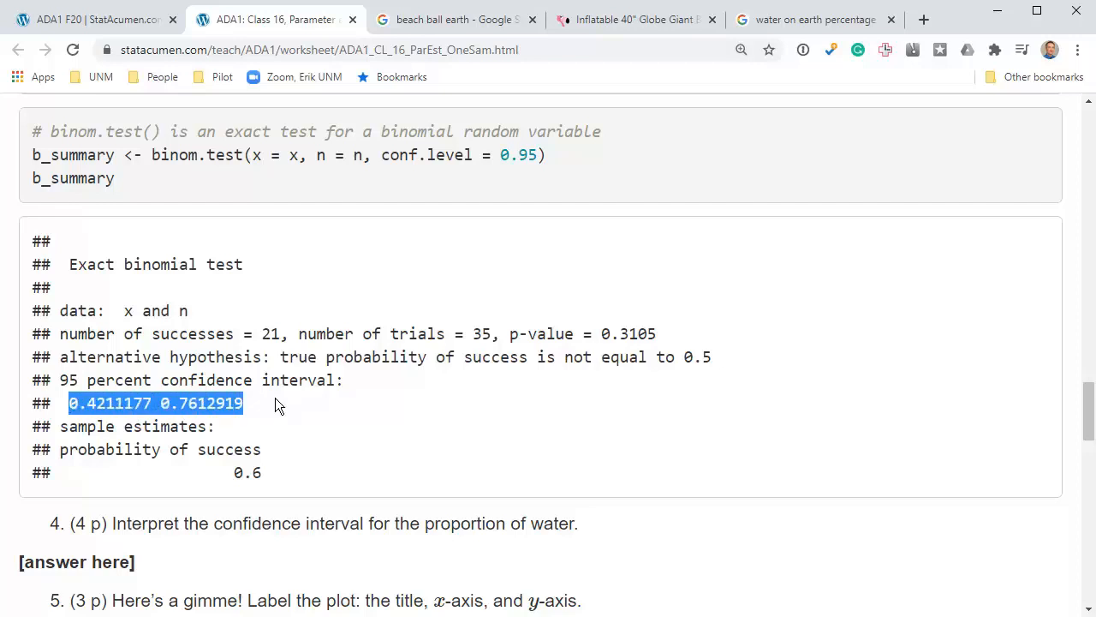
pyautogui.moveTo(31, 387)
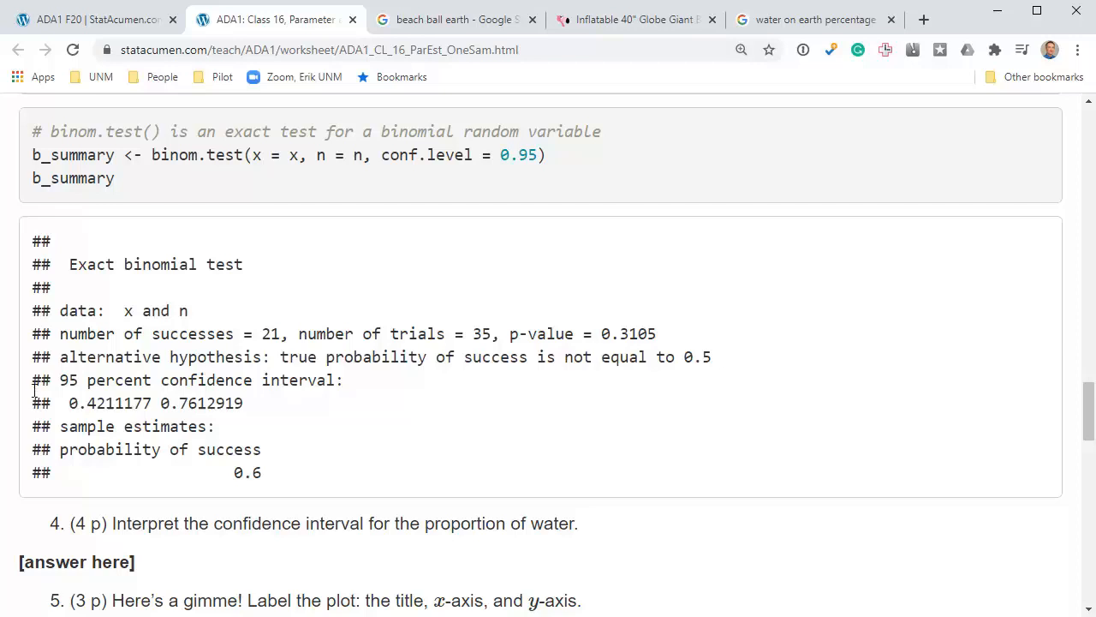
pyautogui.moveTo(31, 381); pyautogui.dragTo(243, 404)
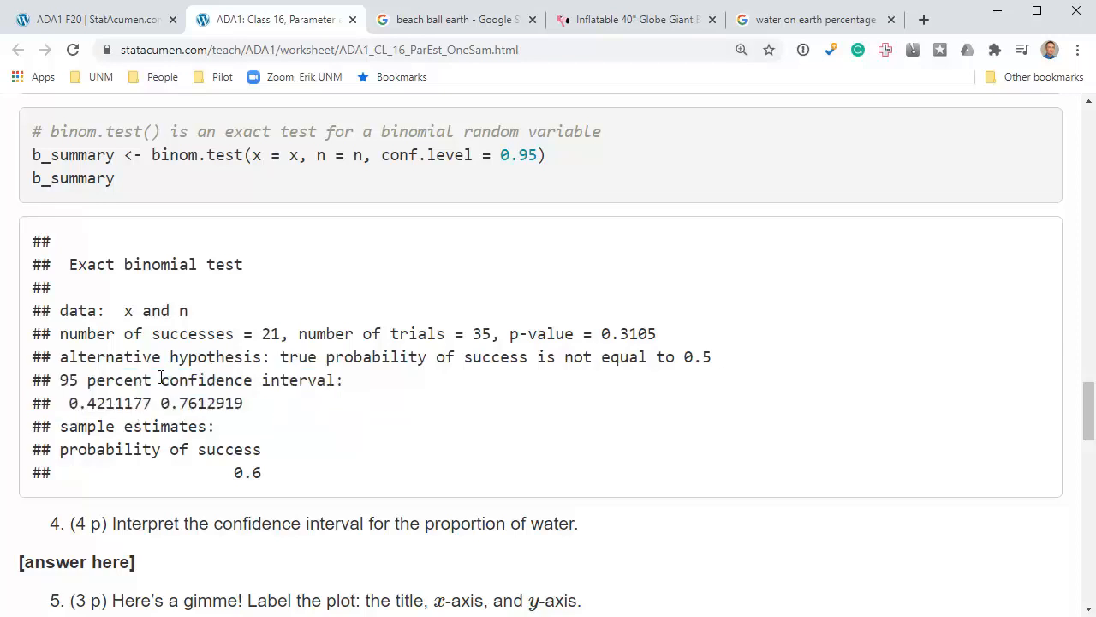
pyautogui.moveTo(273, 407)
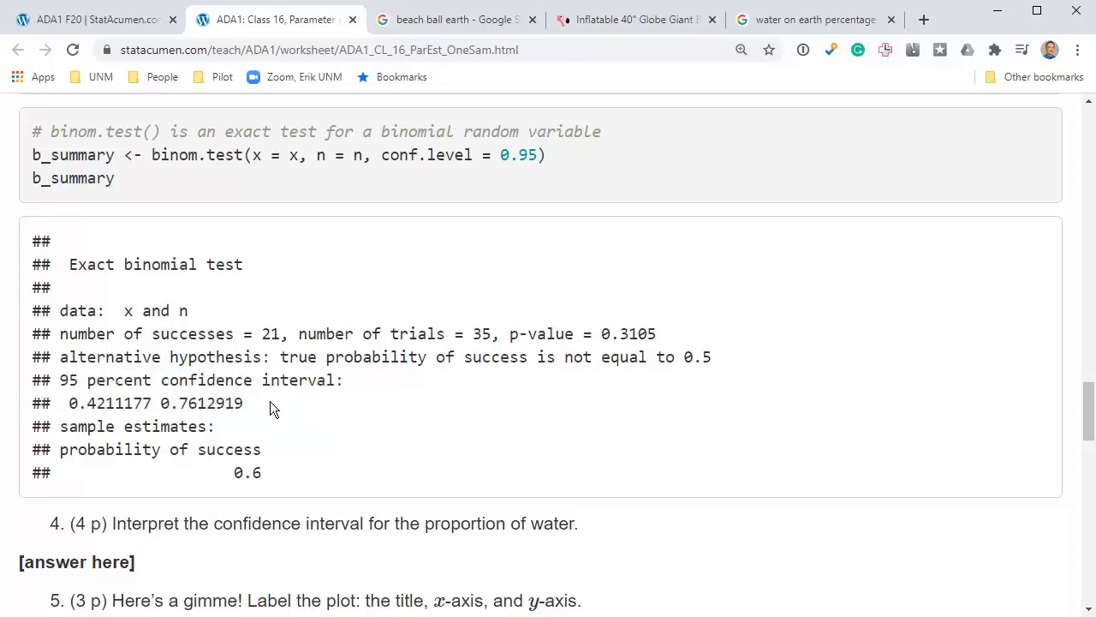
pyautogui.moveTo(277, 413)
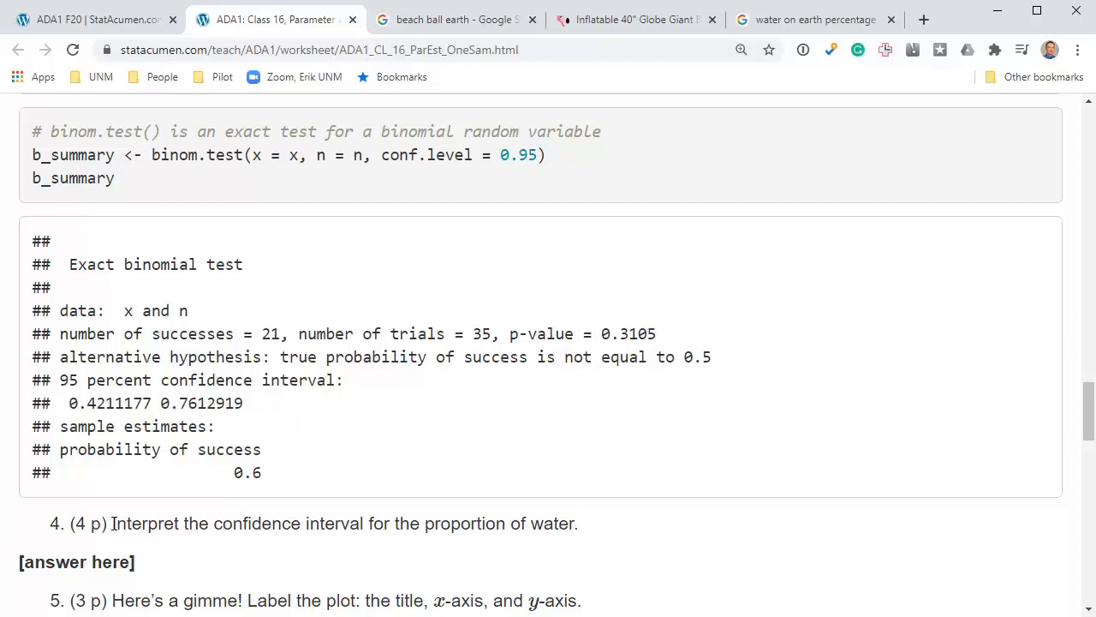
pyautogui.moveTo(113, 524); pyautogui.dragTo(579, 525)
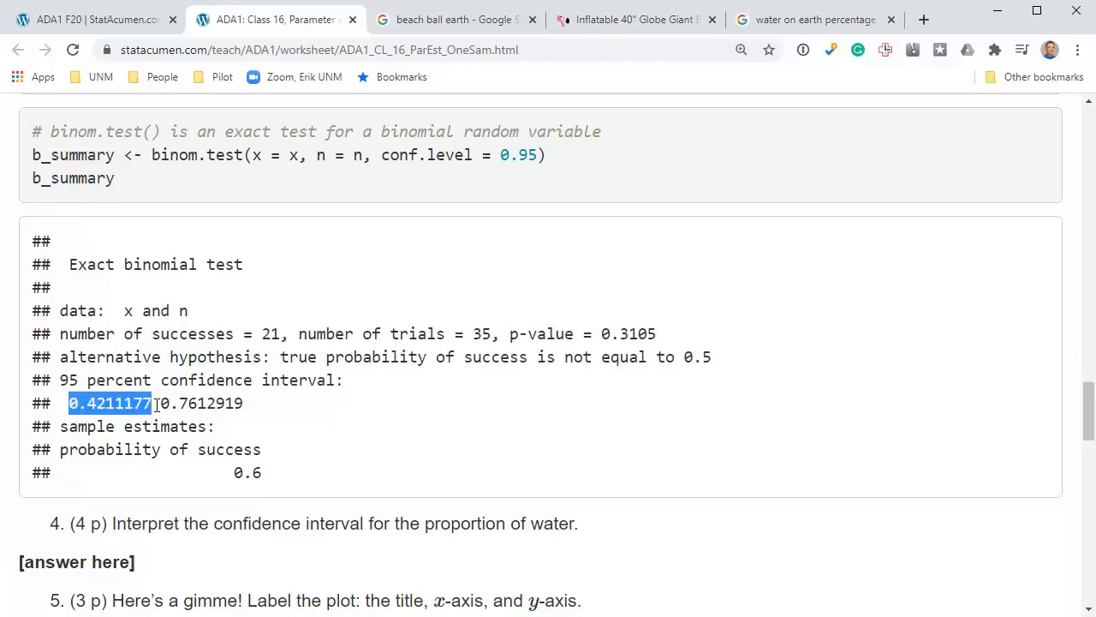
pyautogui.moveTo(151, 402); pyautogui.dragTo(249, 403)
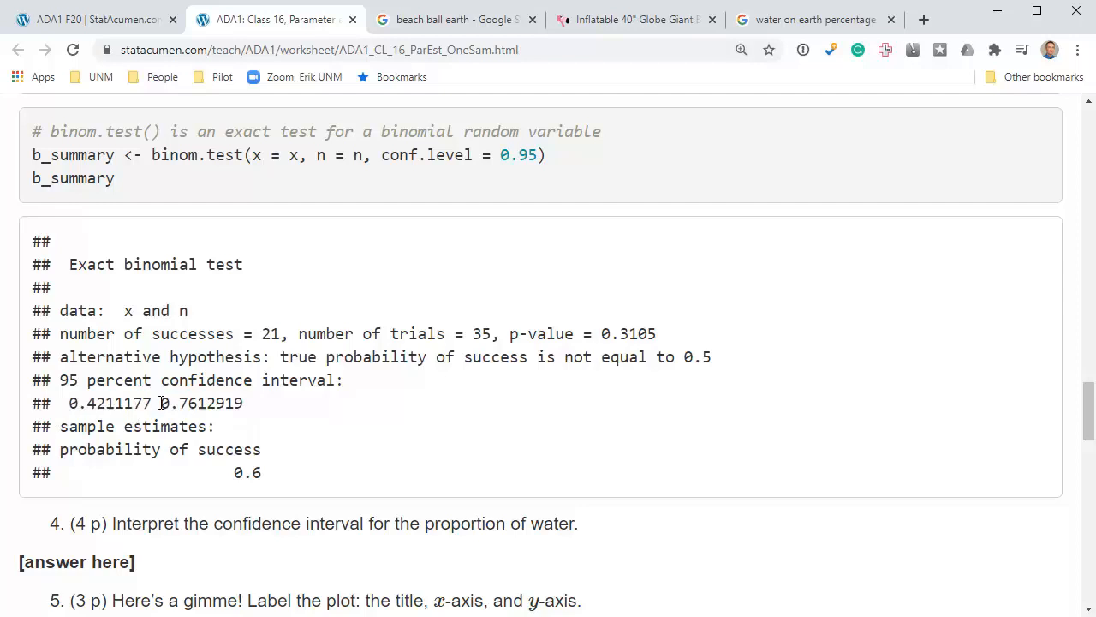
pyautogui.doubleClick(178, 402)
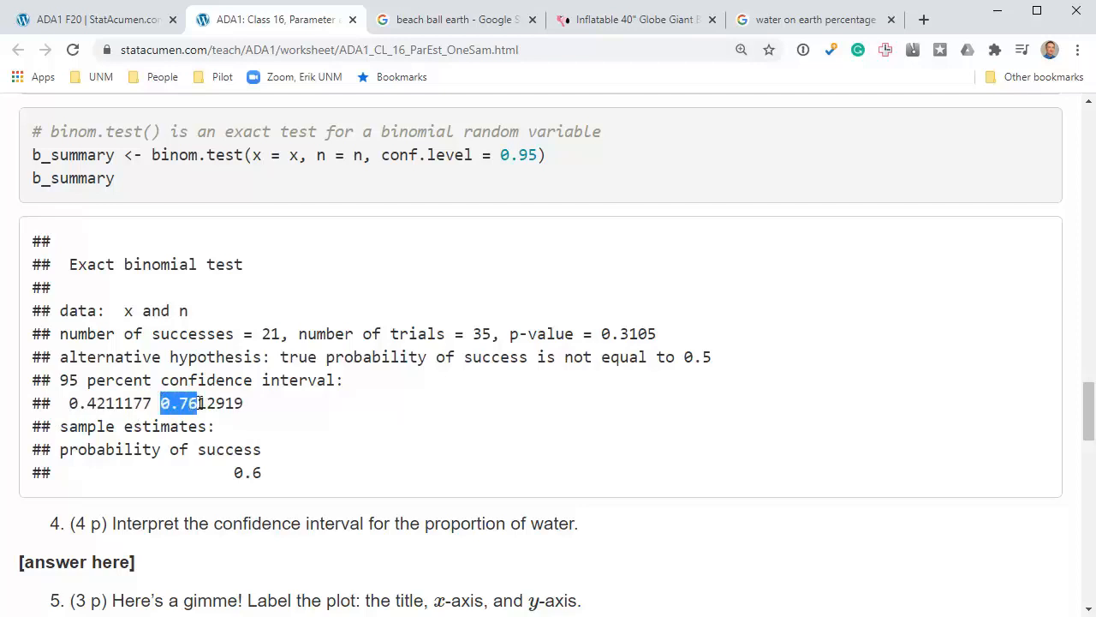
pyautogui.moveTo(247, 401)
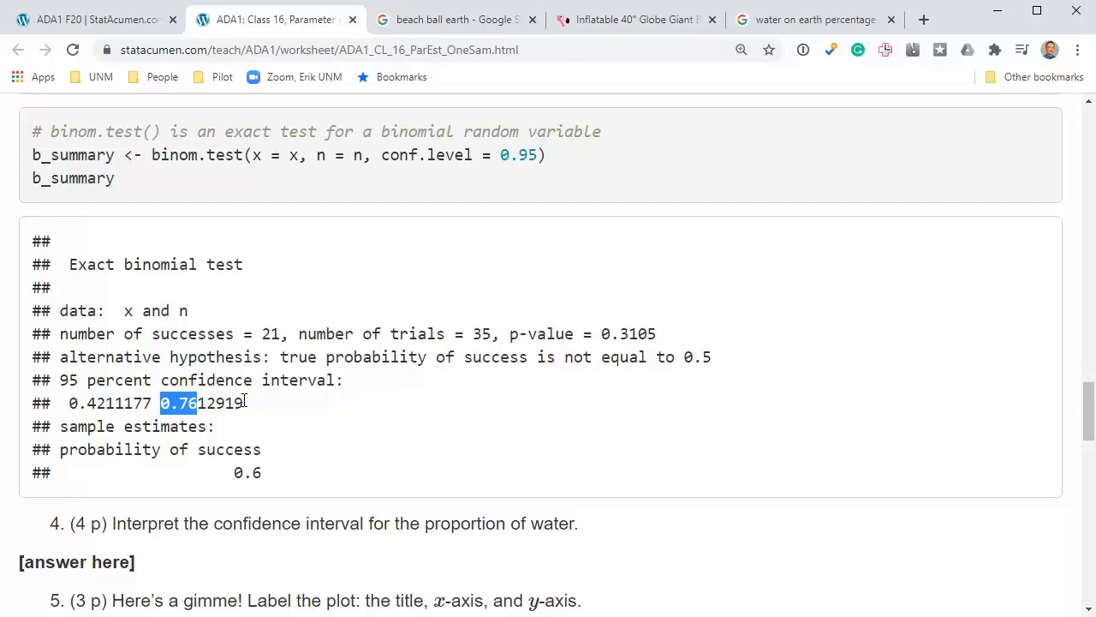
pyautogui.click(254, 402)
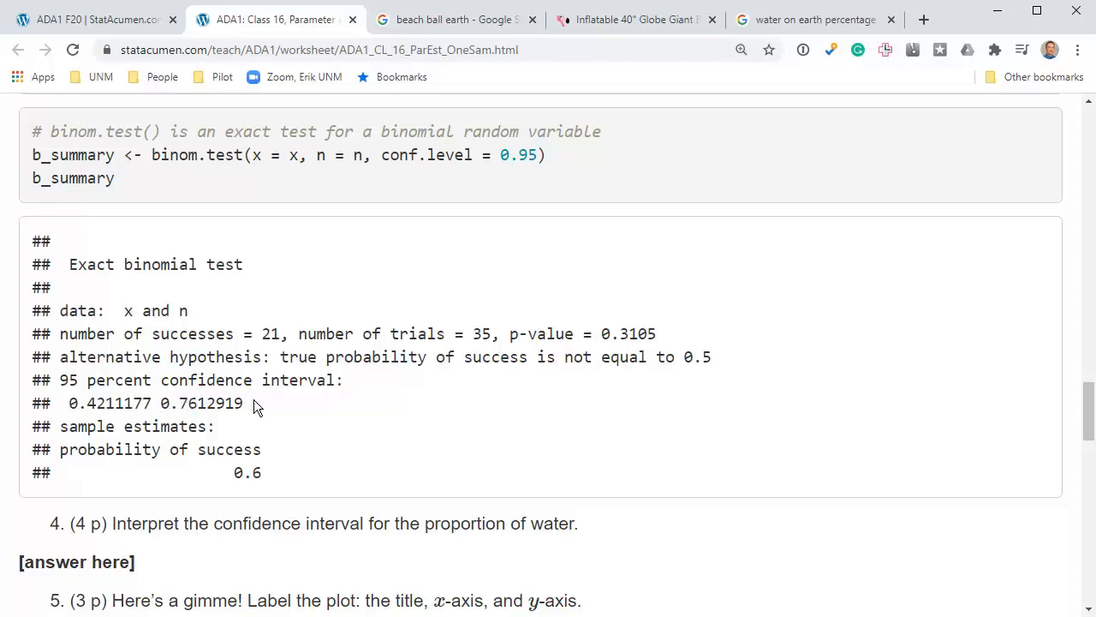
pyautogui.moveTo(69, 403); pyautogui.dragTo(243, 402)
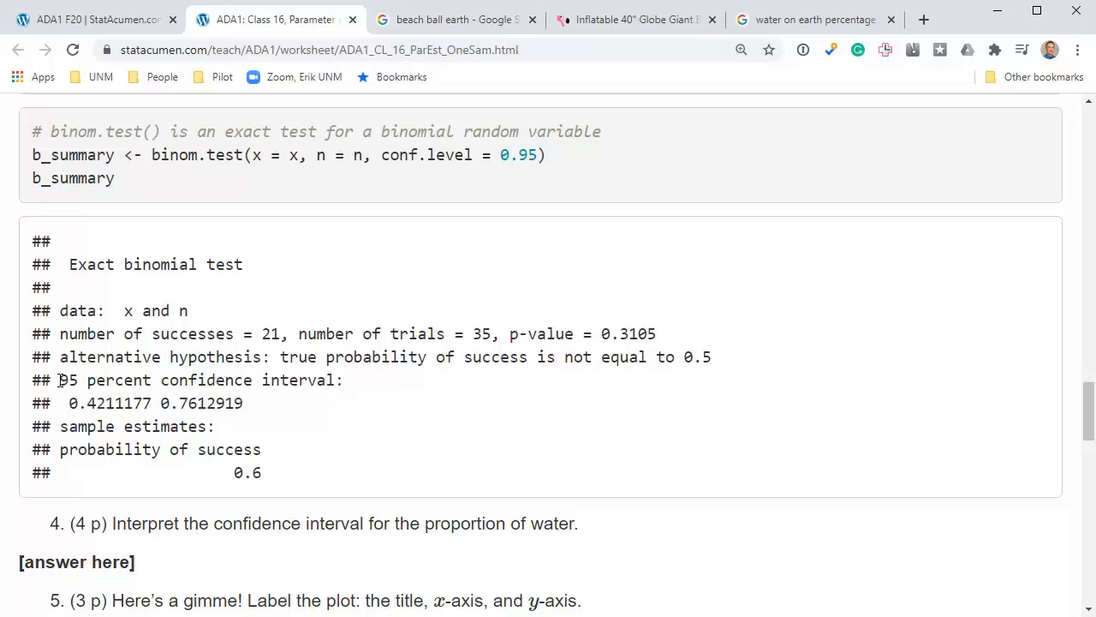
pyautogui.doubleClick(103, 381)
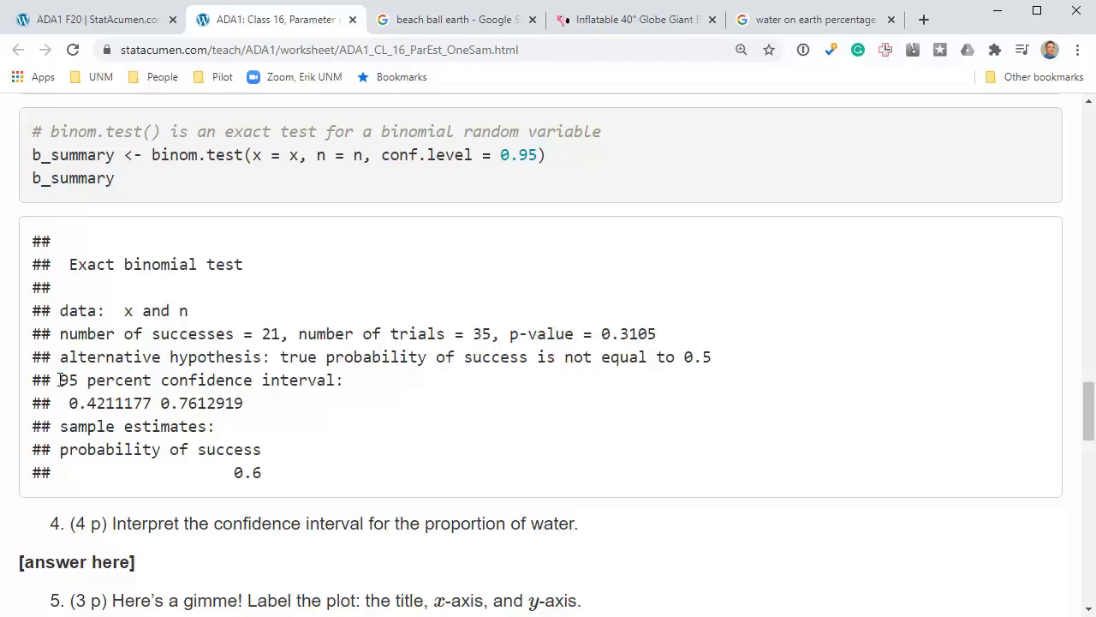
pyautogui.doubleClick(86, 381)
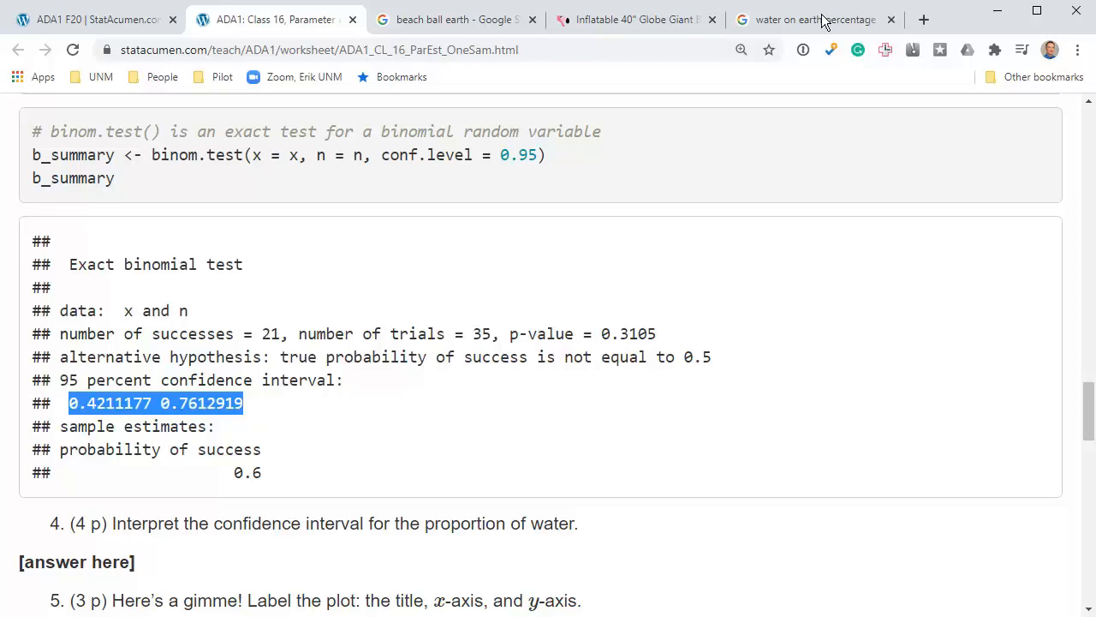
pyautogui.click(808, 19)
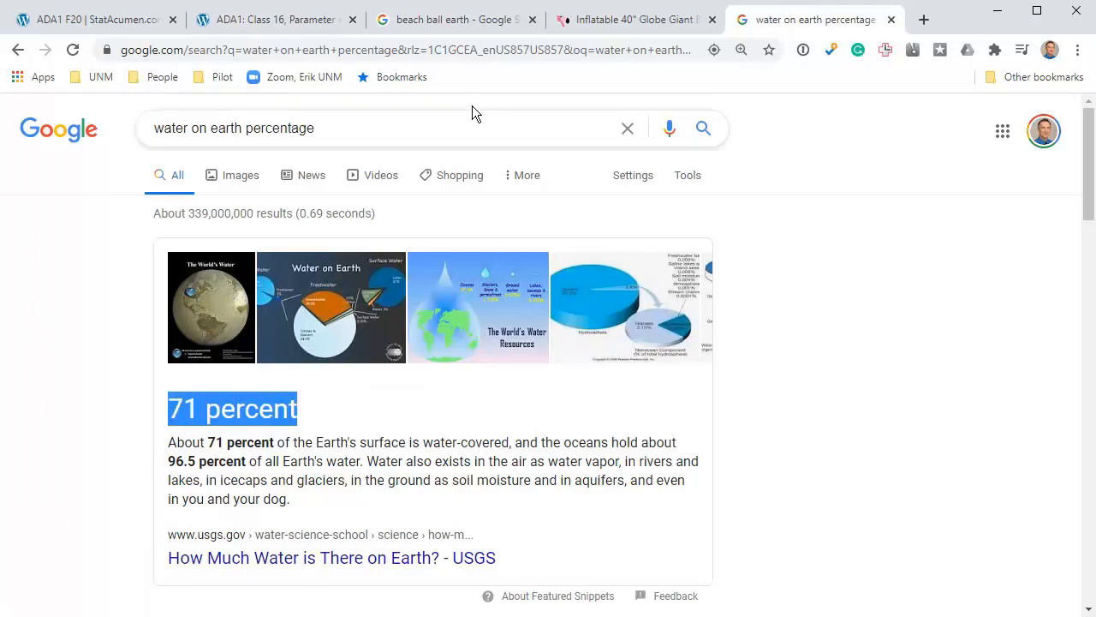
pyautogui.click(274, 19)
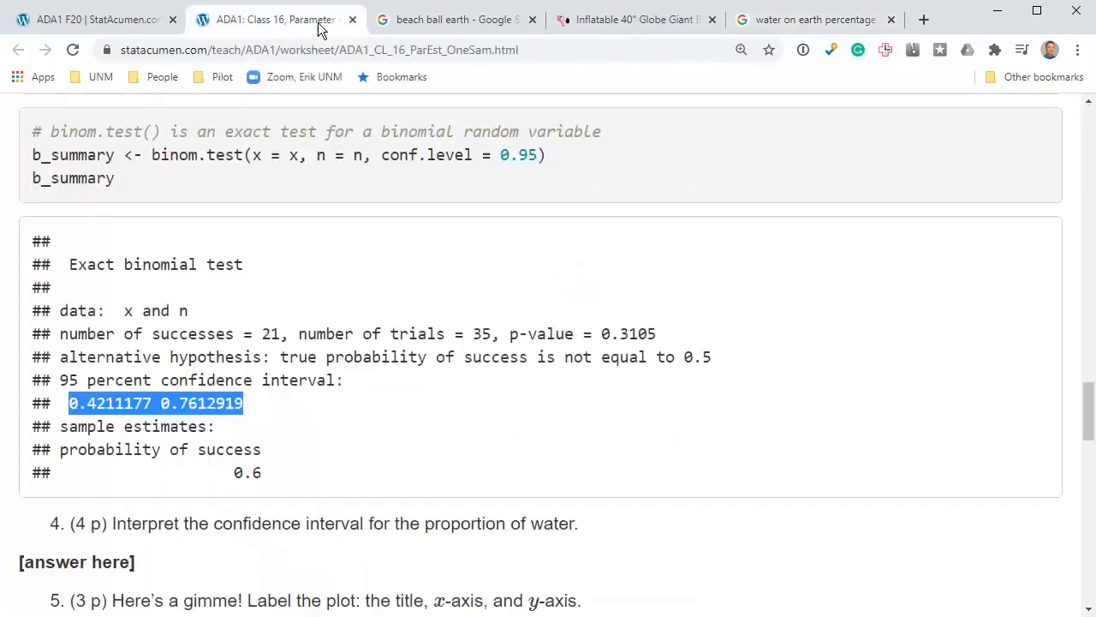
pyautogui.click(257, 404)
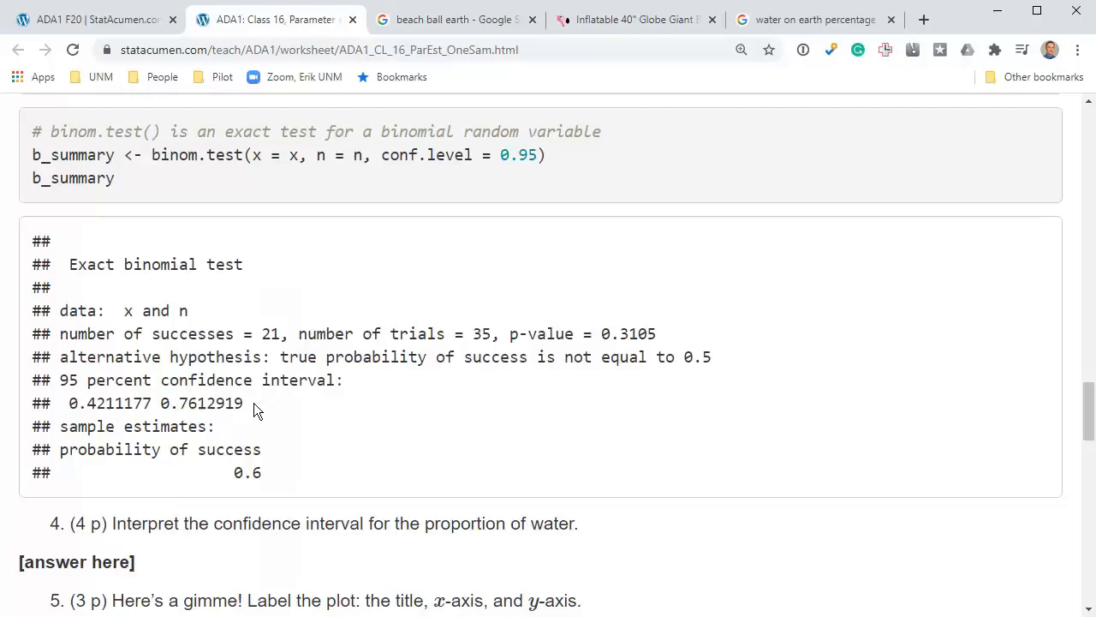
pyautogui.moveTo(264, 405)
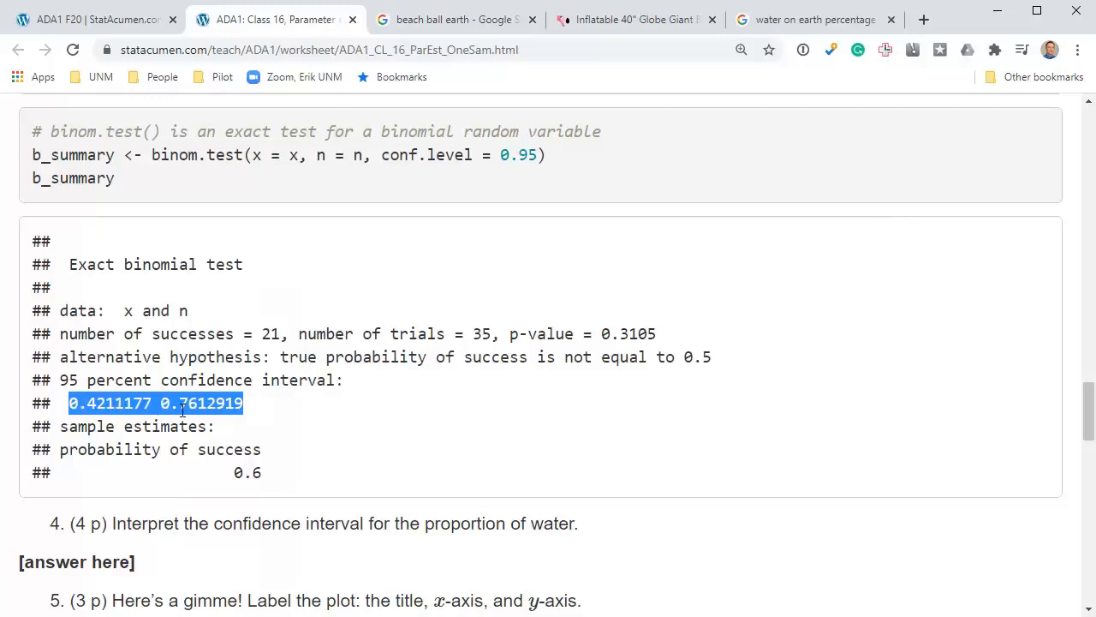
pyautogui.moveTo(374, 406)
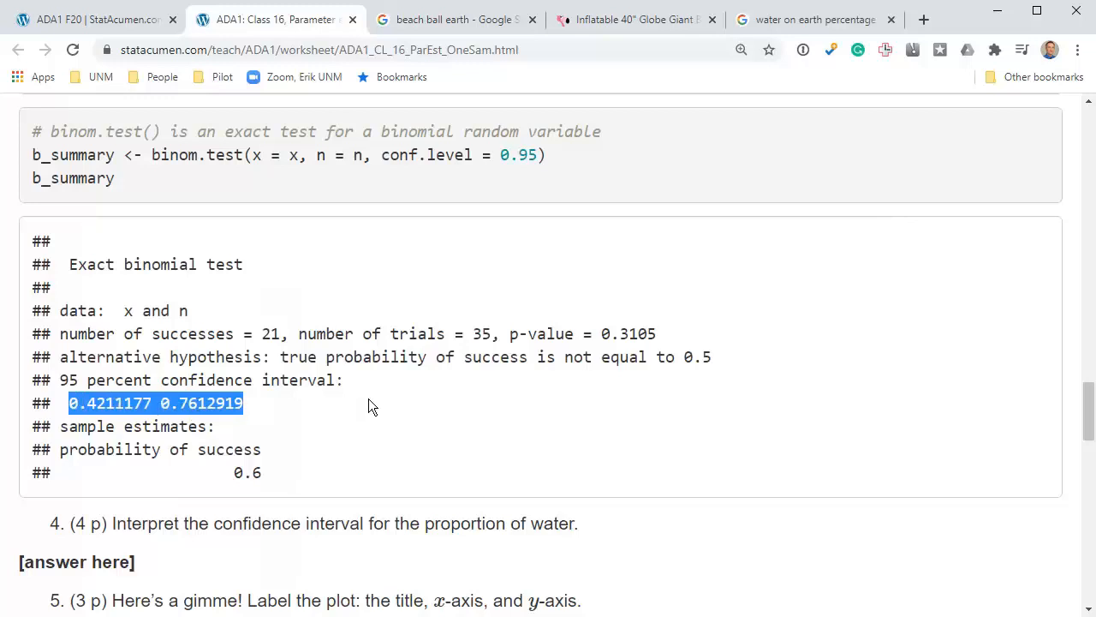
pyautogui.moveTo(284, 408)
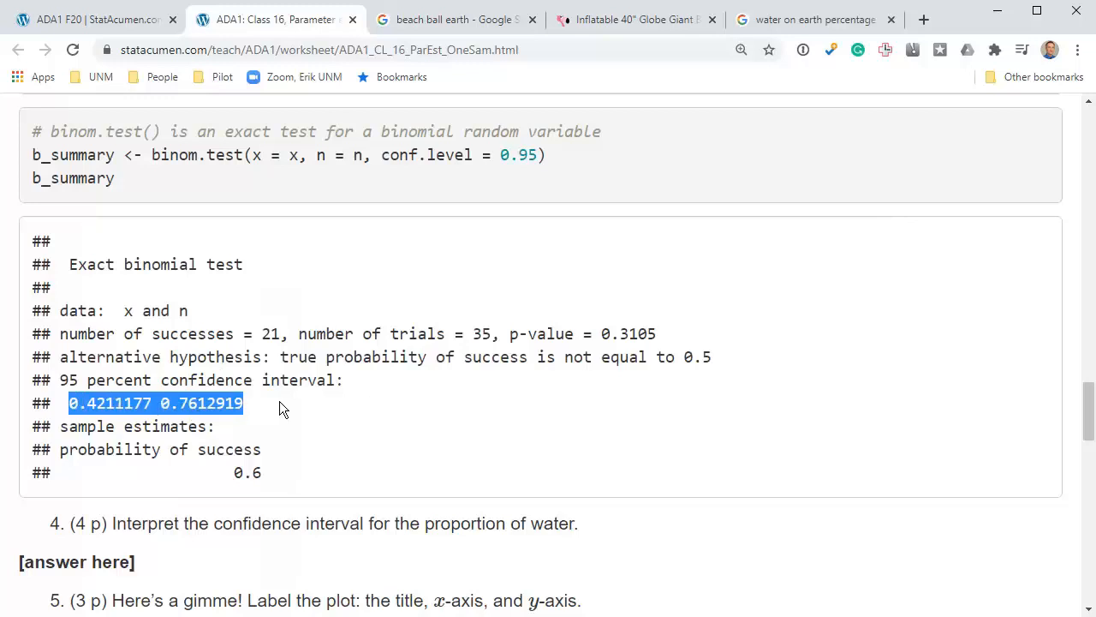
pyautogui.click(283, 405)
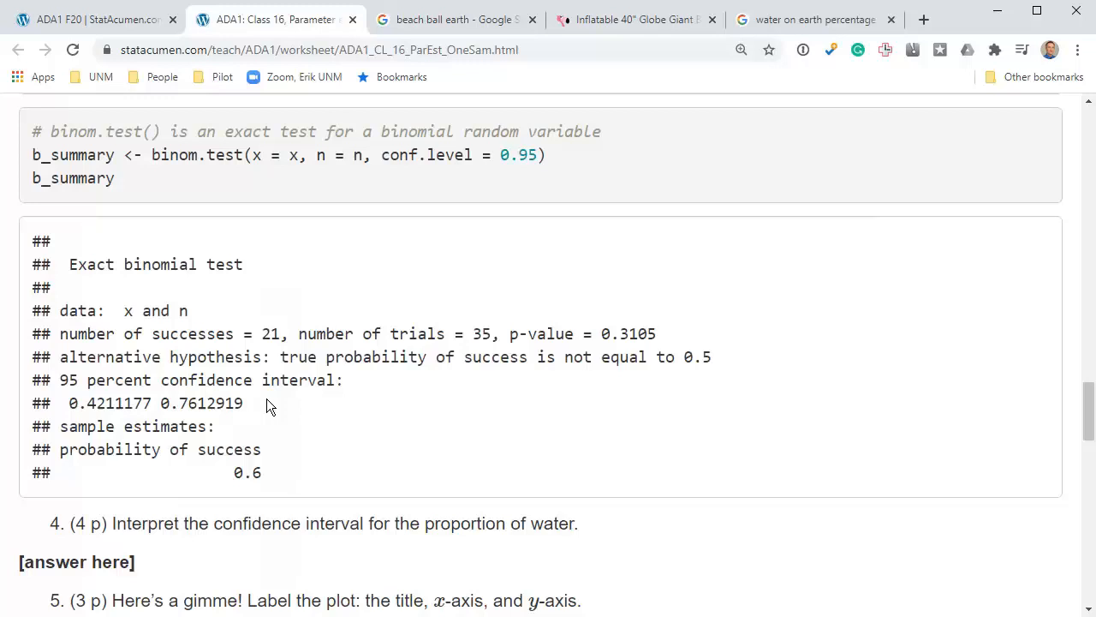
# Scroll through the worksheet and highlight question 4's point value.
pyautogui.scroll(-3)
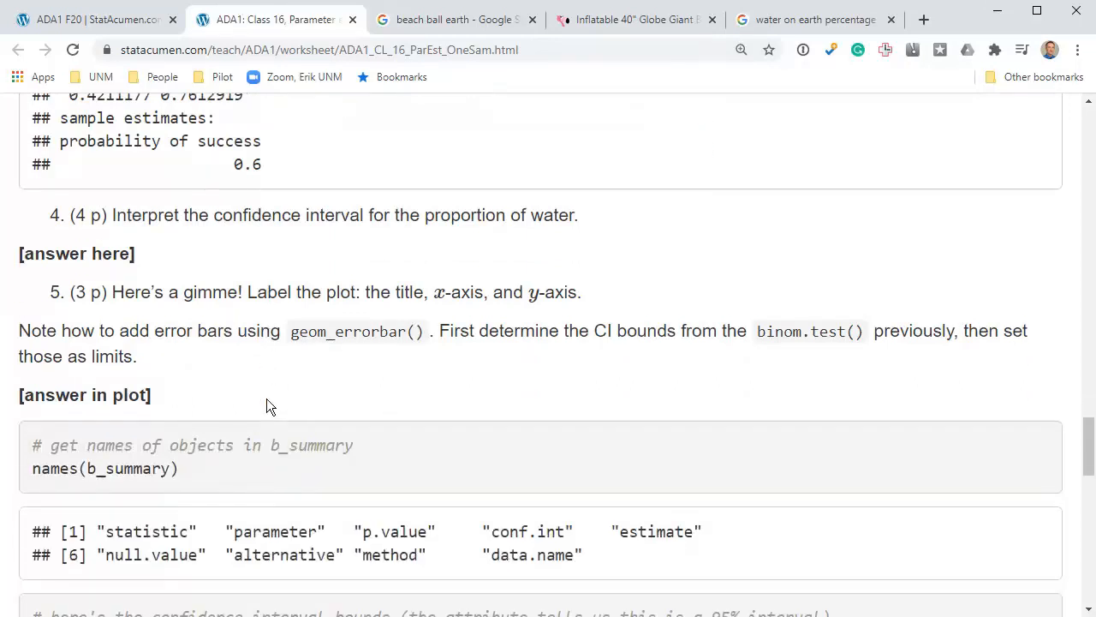
pyautogui.scroll(-3)
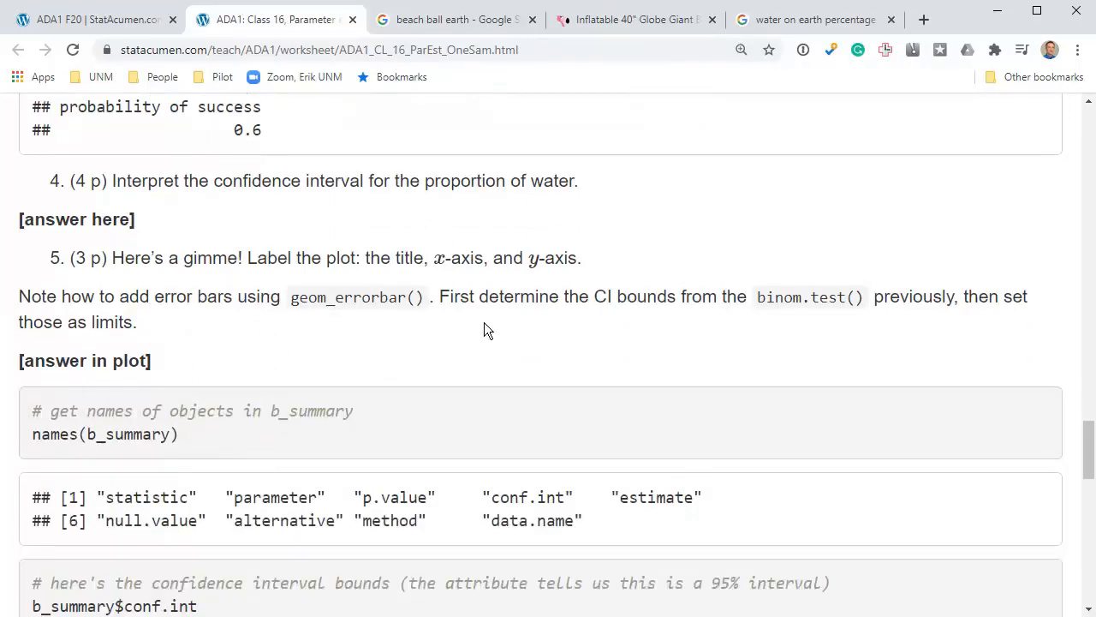
pyautogui.scroll(-3)
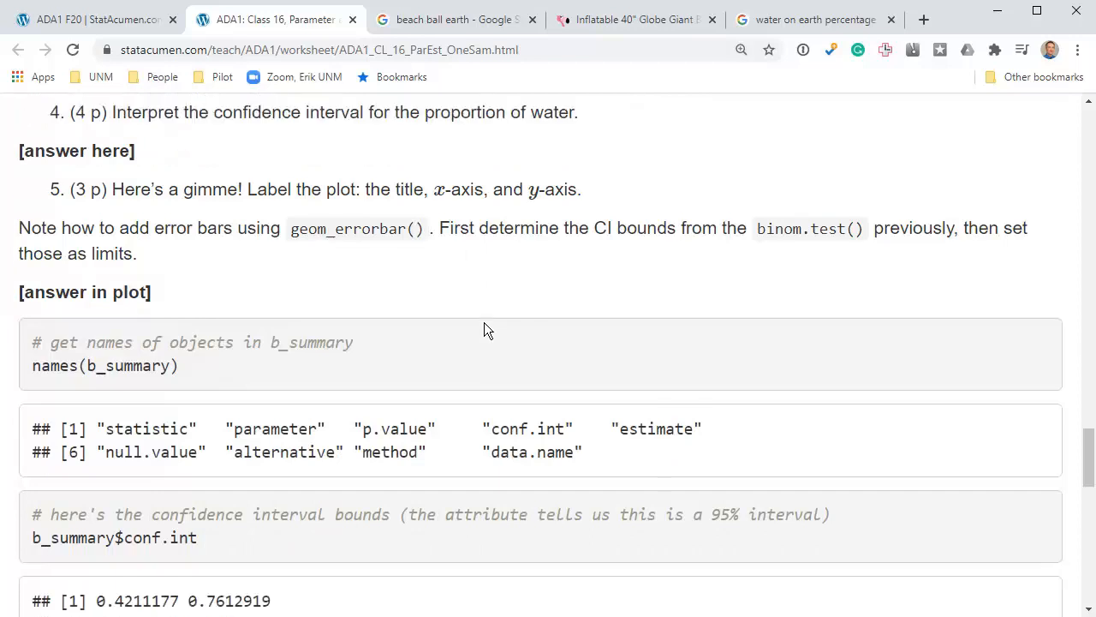
pyautogui.scroll(-3)
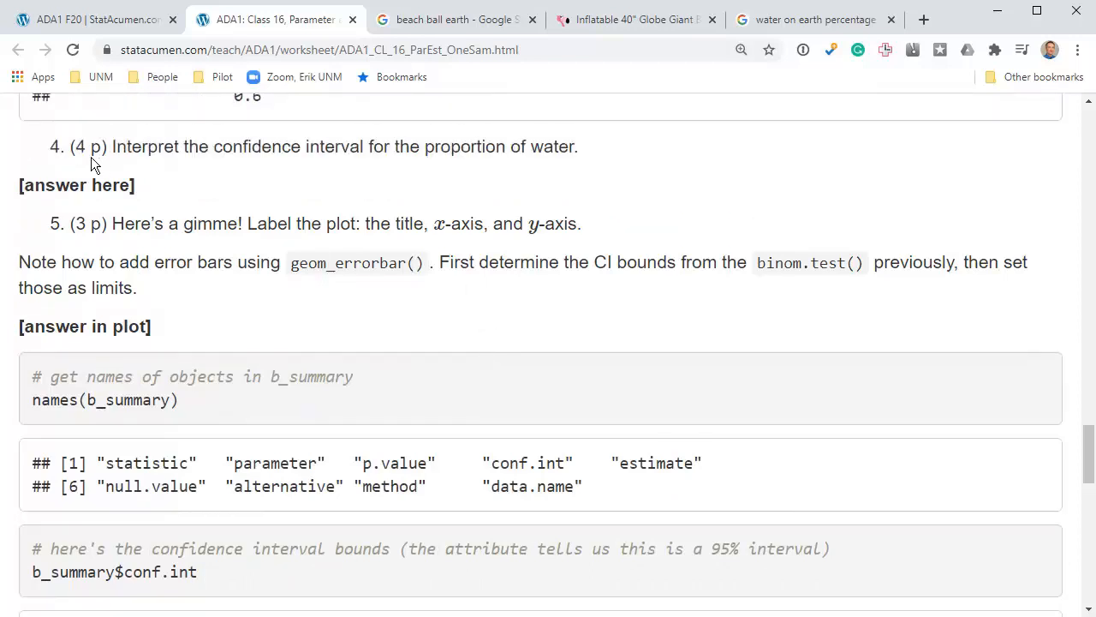
pyautogui.doubleClick(85, 147)
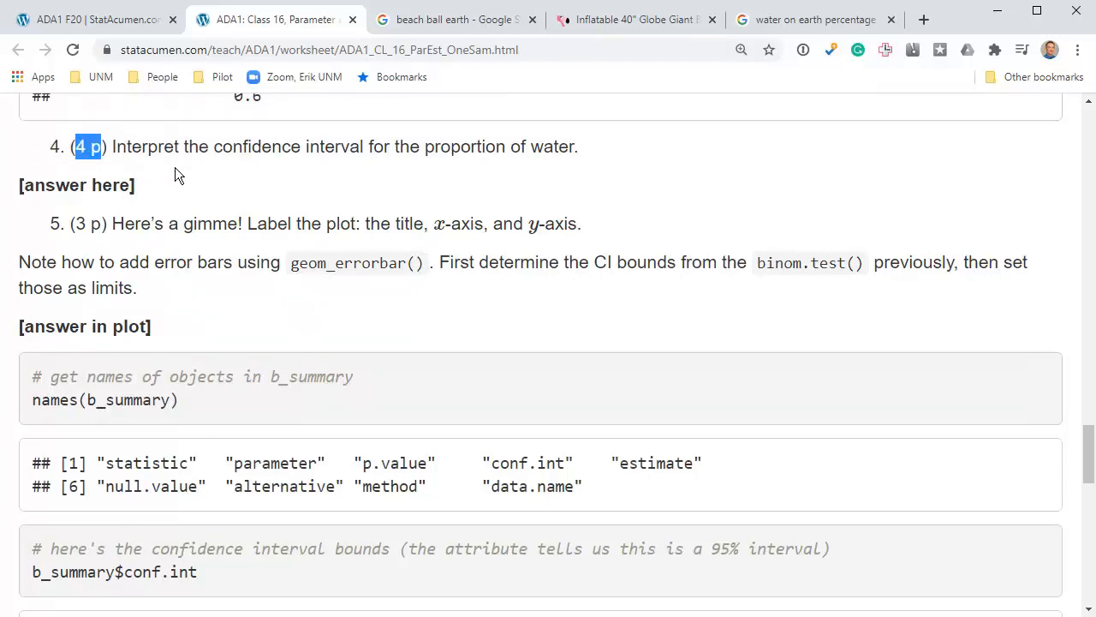
# Scroll on to question 5 and the b_summary conf.int error-bar code with the Water bar plot.
pyautogui.scroll(-3)
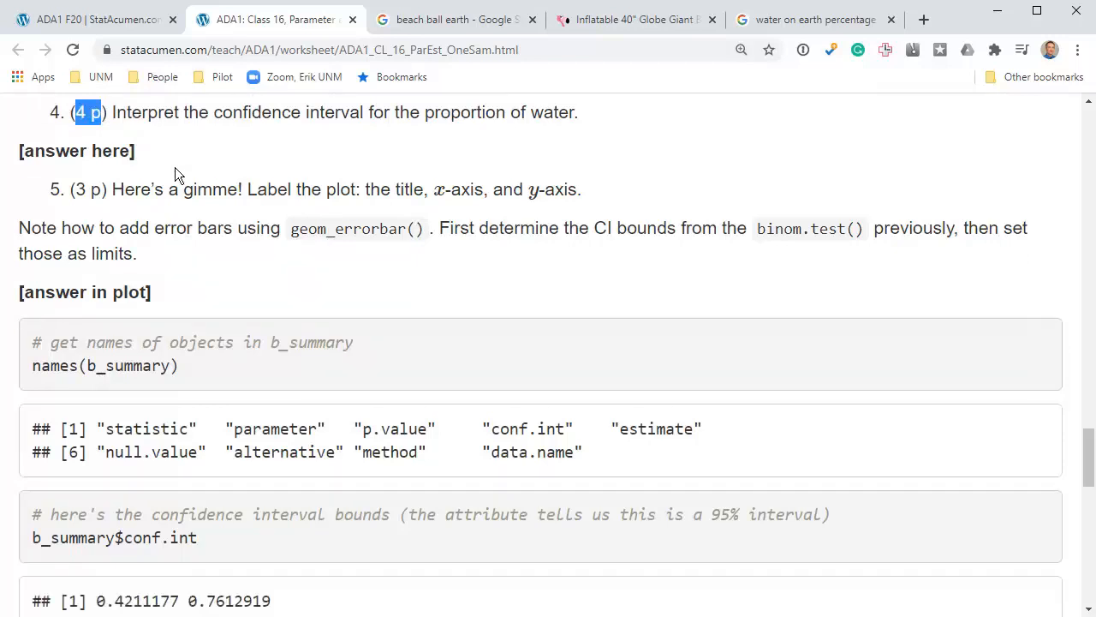
pyautogui.scroll(-3)
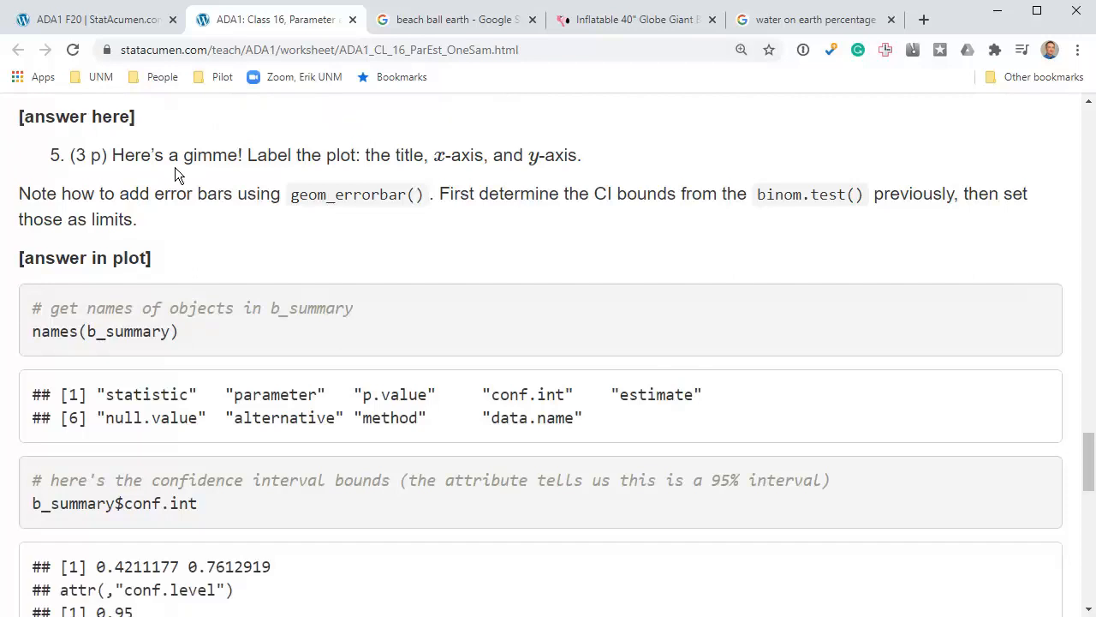
pyautogui.scroll(-3)
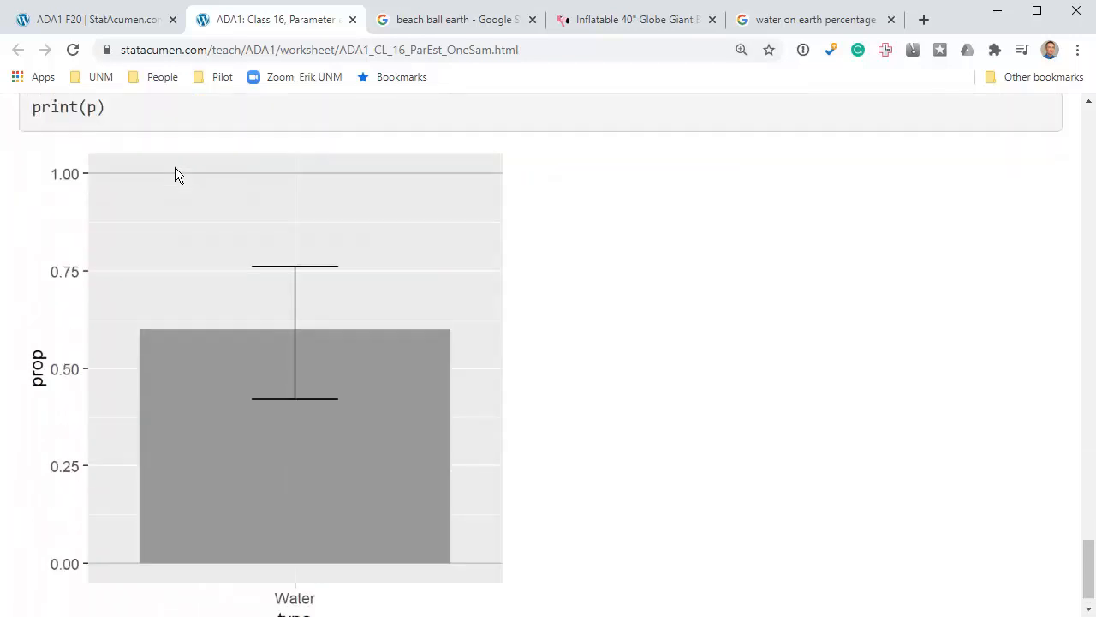
pyautogui.scroll(-3)
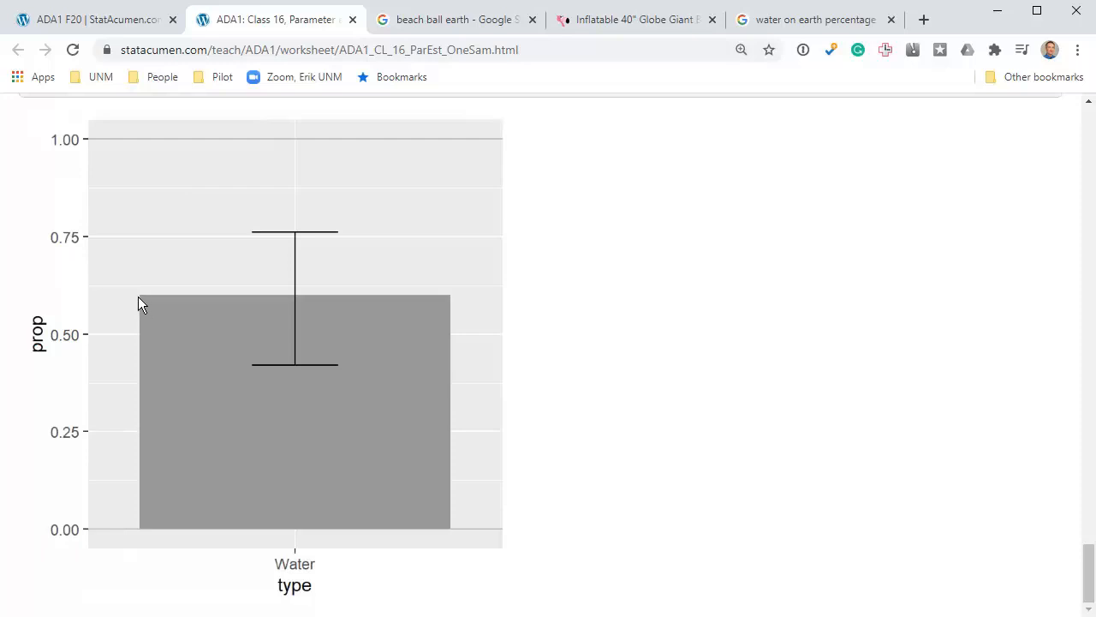
pyautogui.moveTo(116, 301)
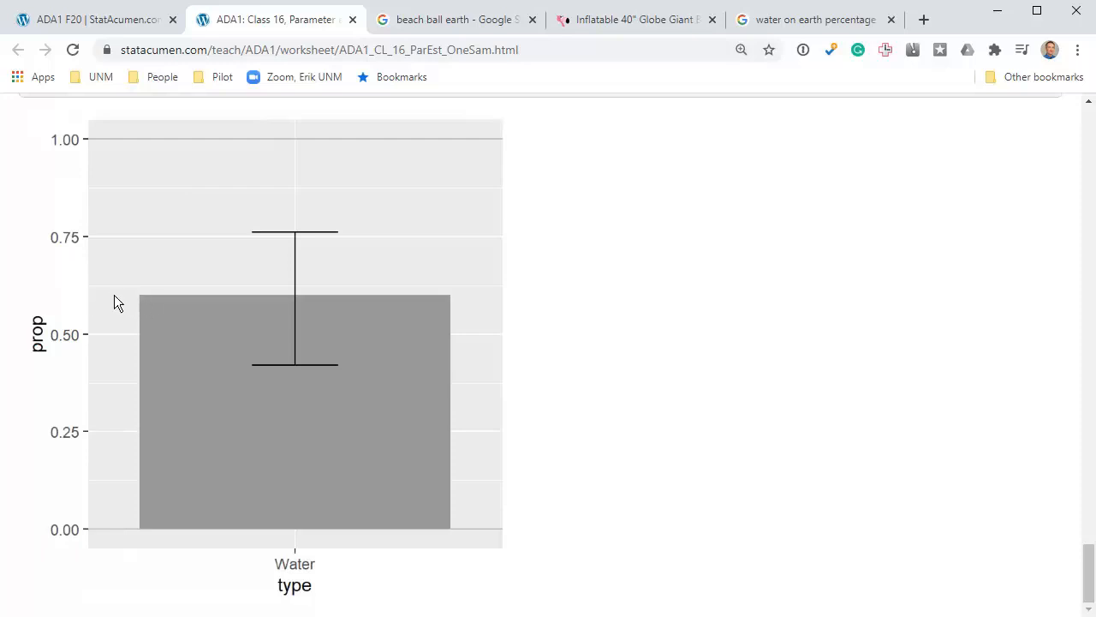
pyautogui.moveTo(168, 308)
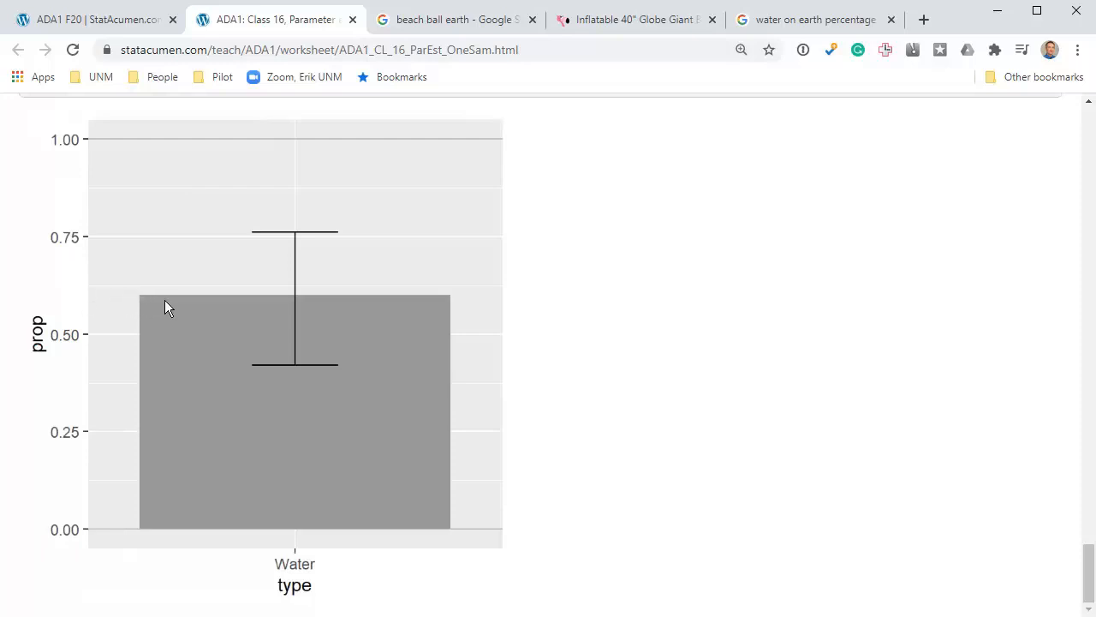
pyautogui.moveTo(301, 247)
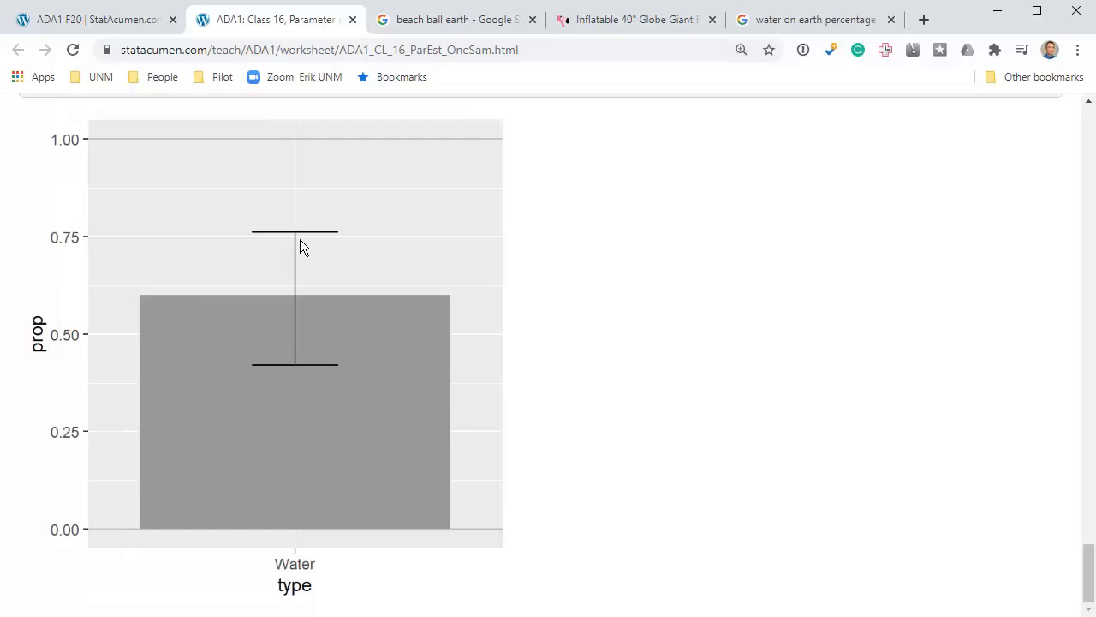
pyautogui.moveTo(305, 373)
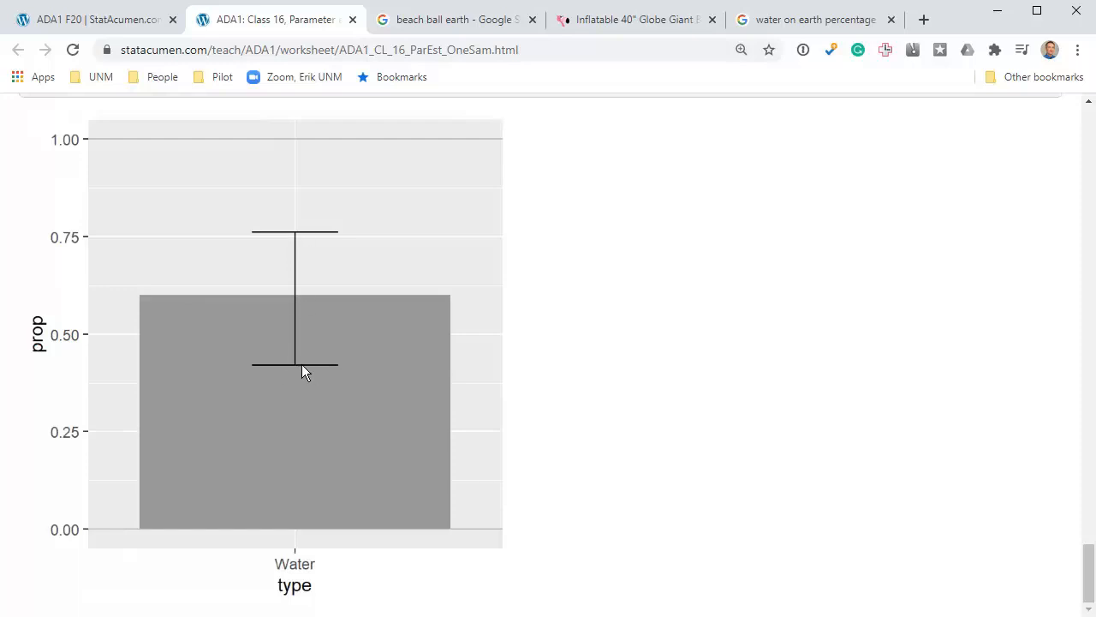
pyautogui.moveTo(302, 238)
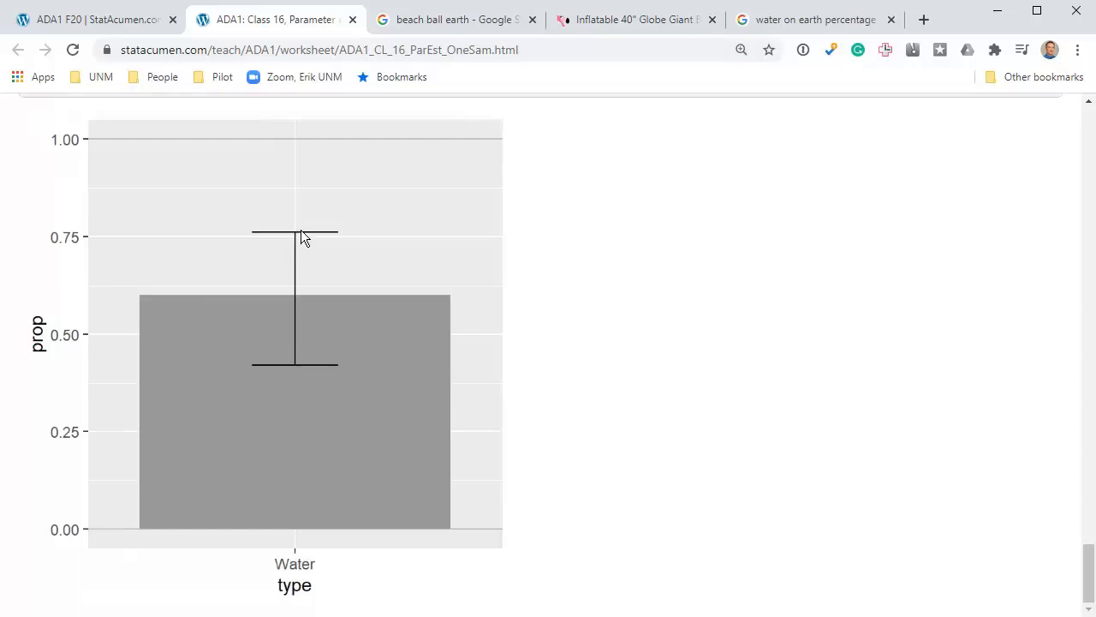
pyautogui.moveTo(289, 302)
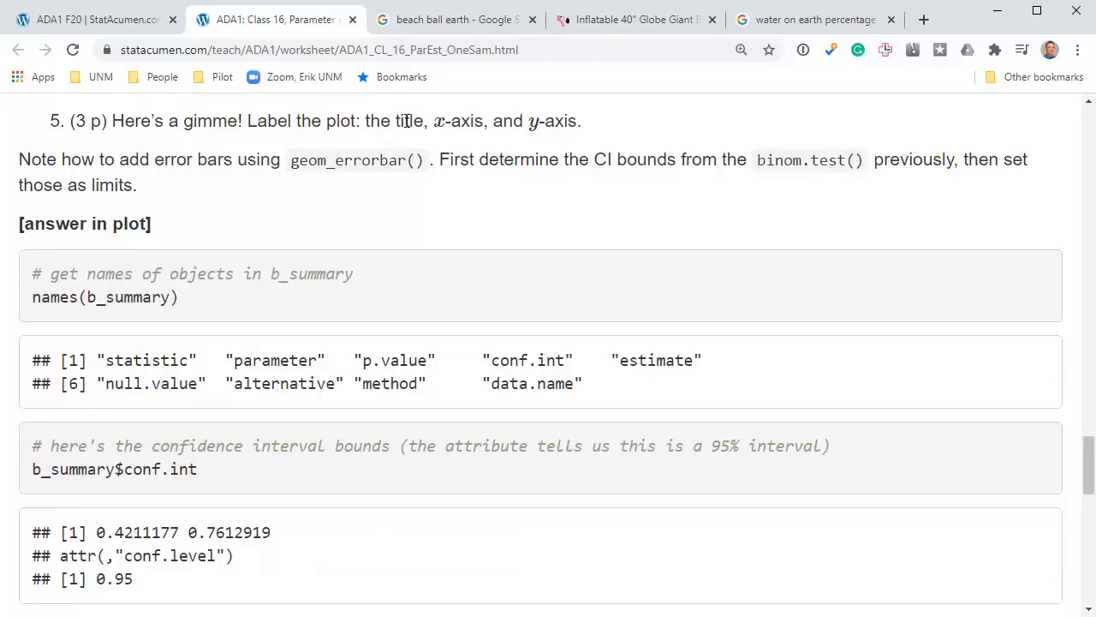
pyautogui.moveTo(548, 113)
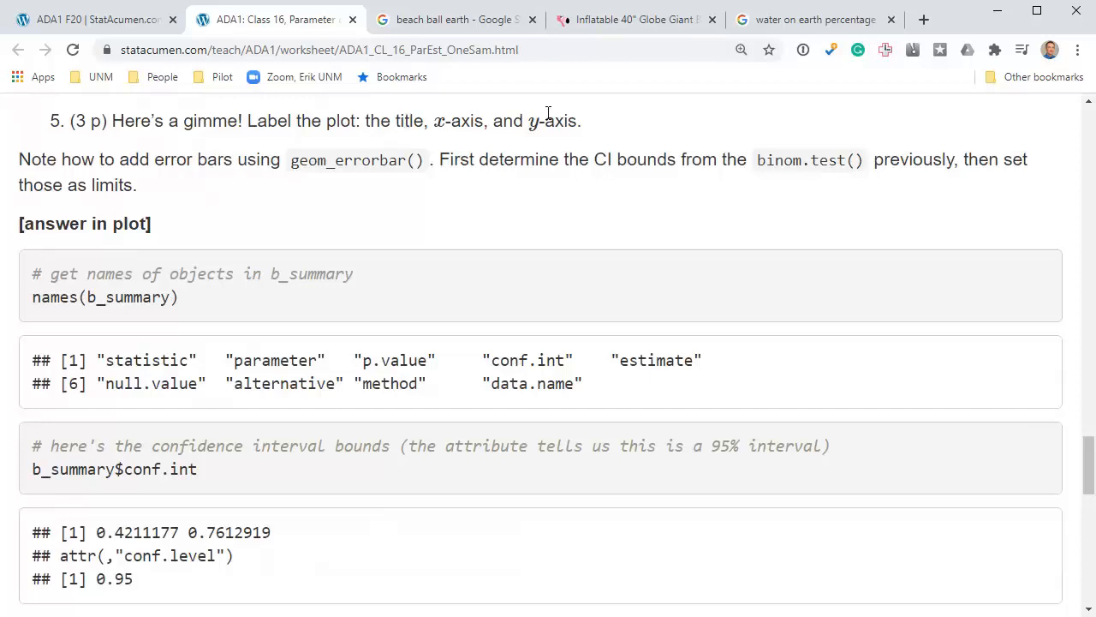
pyautogui.moveTo(329, 231)
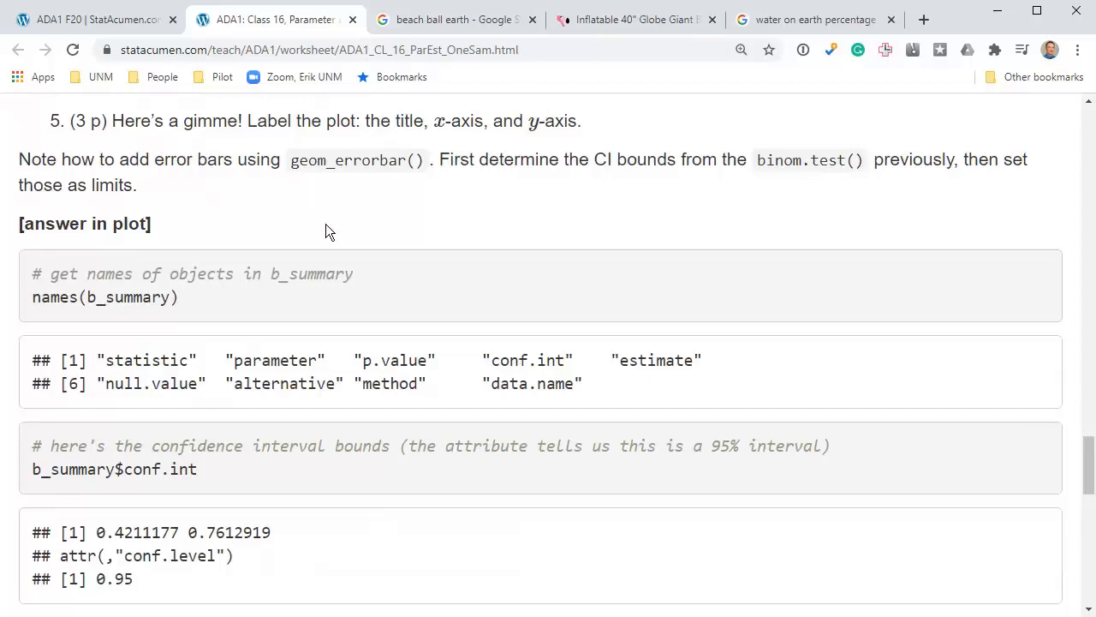
pyautogui.moveTo(243, 238)
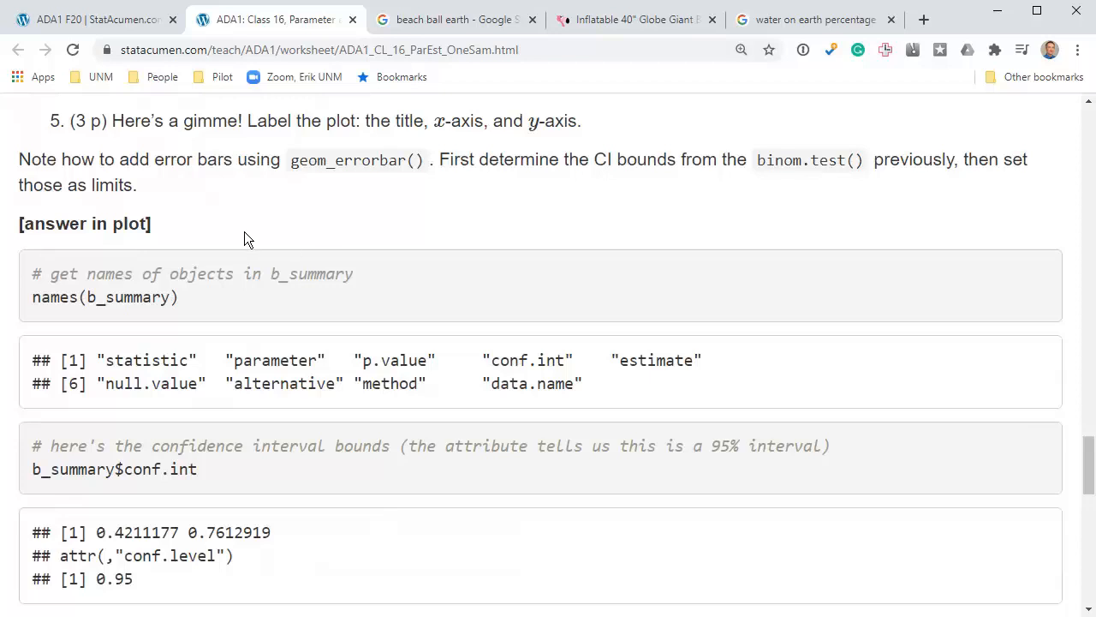
pyautogui.moveTo(178, 231)
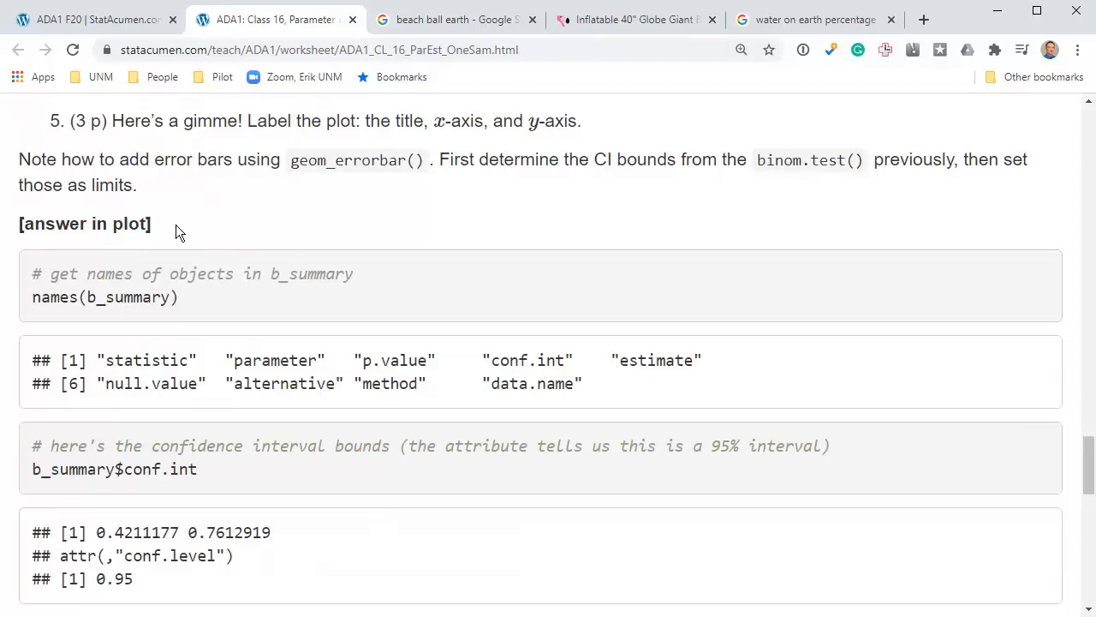
pyautogui.moveTo(199, 247)
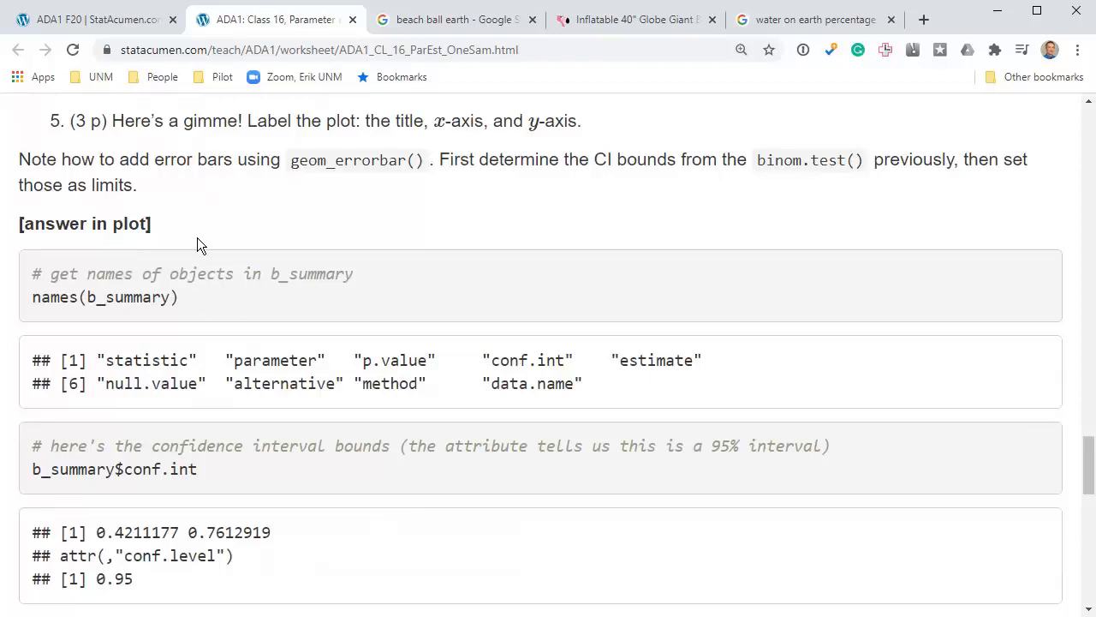
pyautogui.scroll(-3)
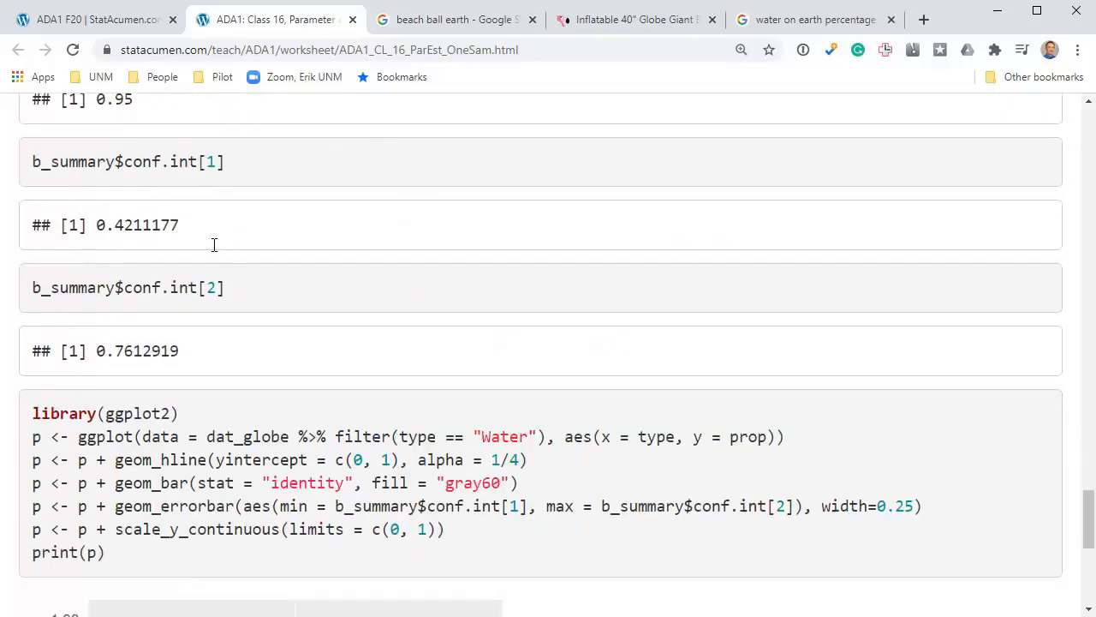
pyautogui.scroll(-3)
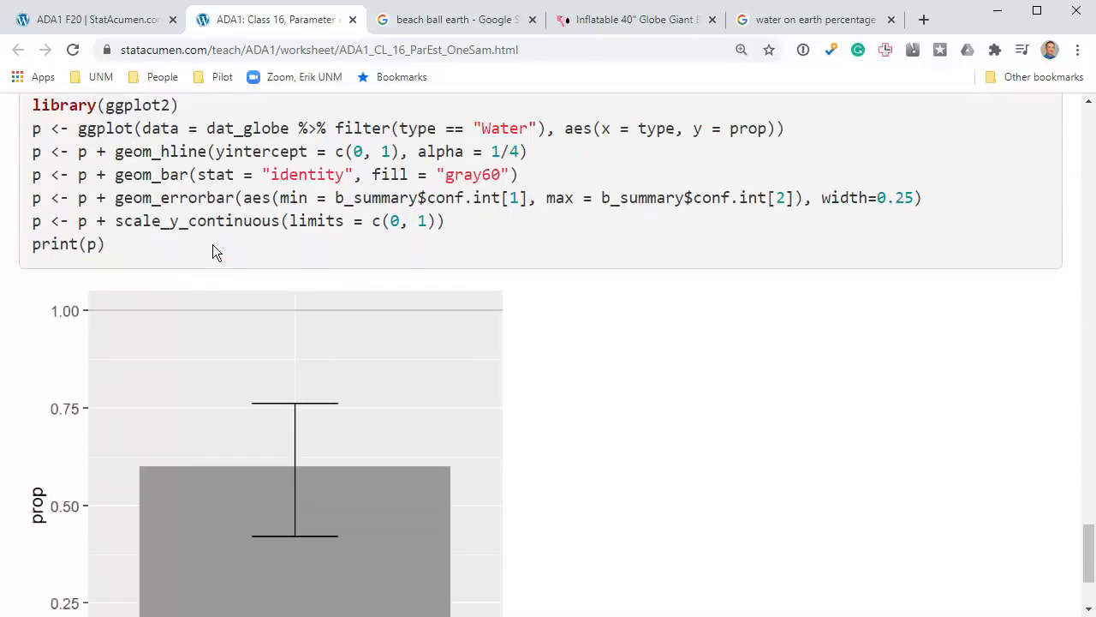
pyautogui.doubleClick(247, 128)
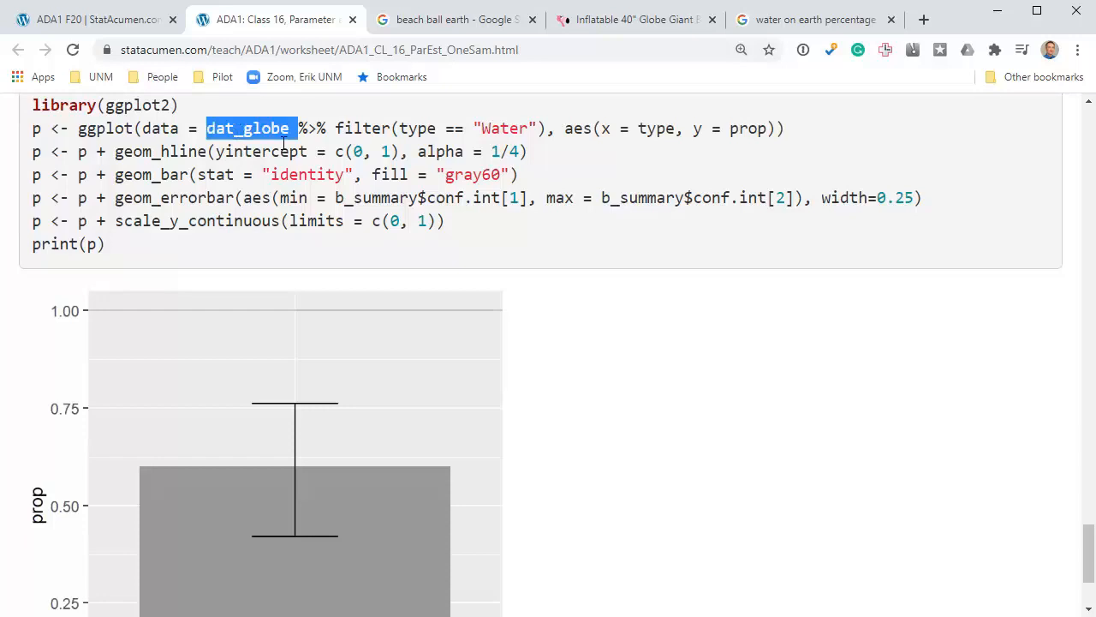
pyautogui.moveTo(476, 128)
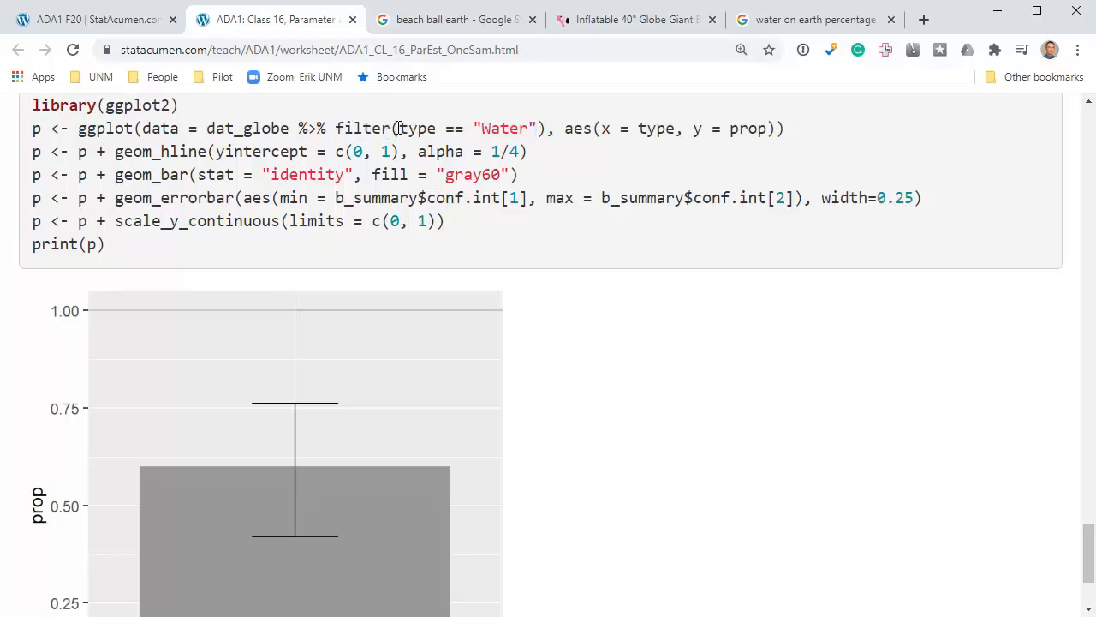
pyautogui.doubleClick(504, 128)
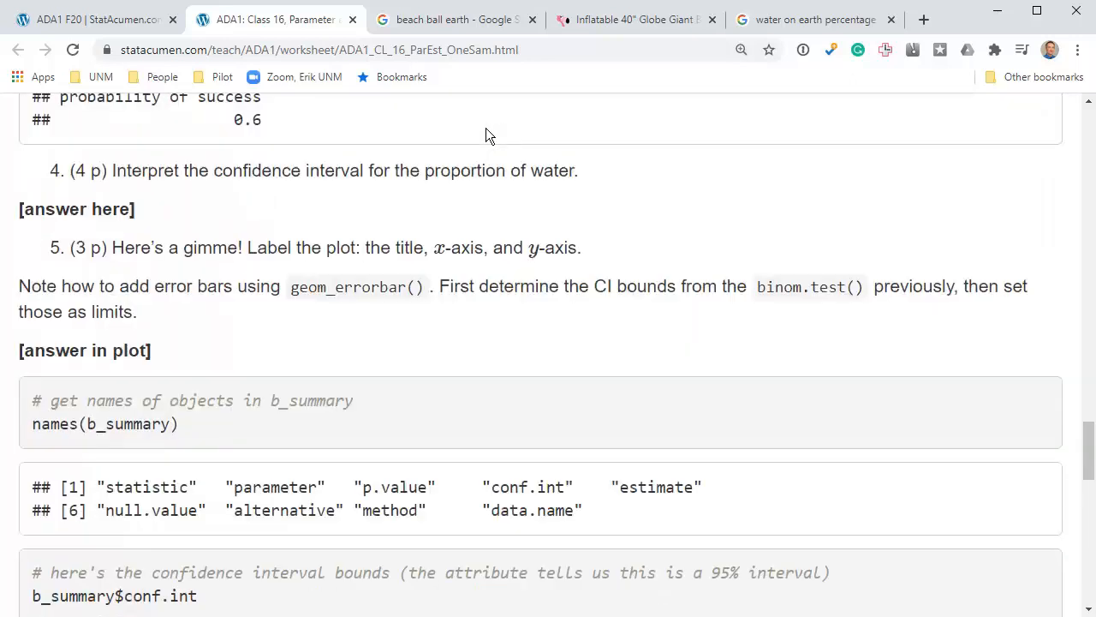
pyautogui.scroll(-3)
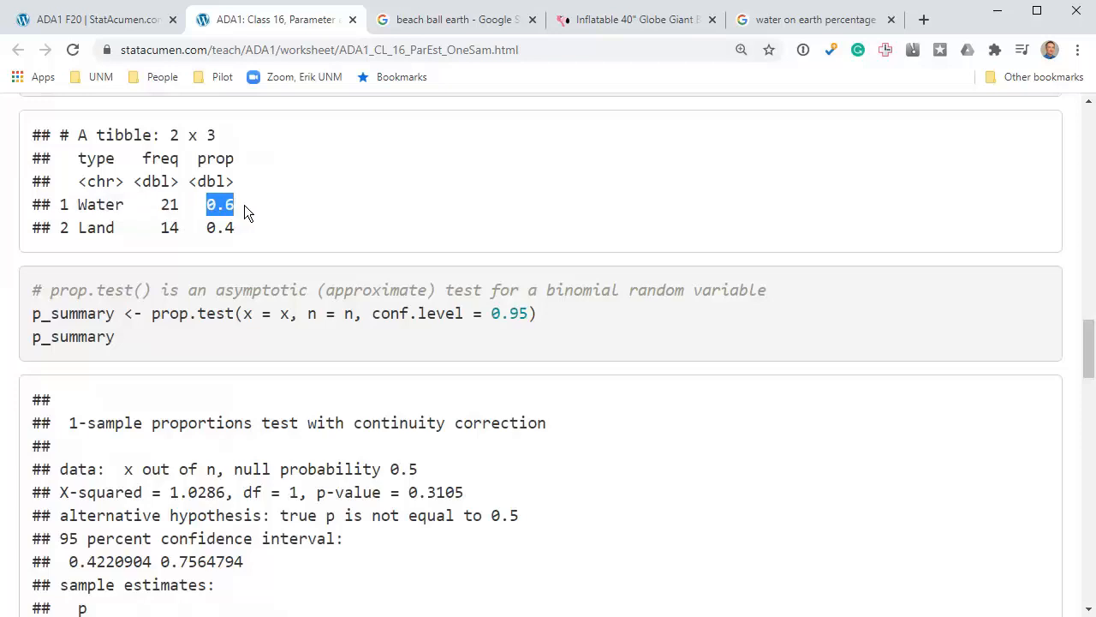
pyautogui.click(219, 204)
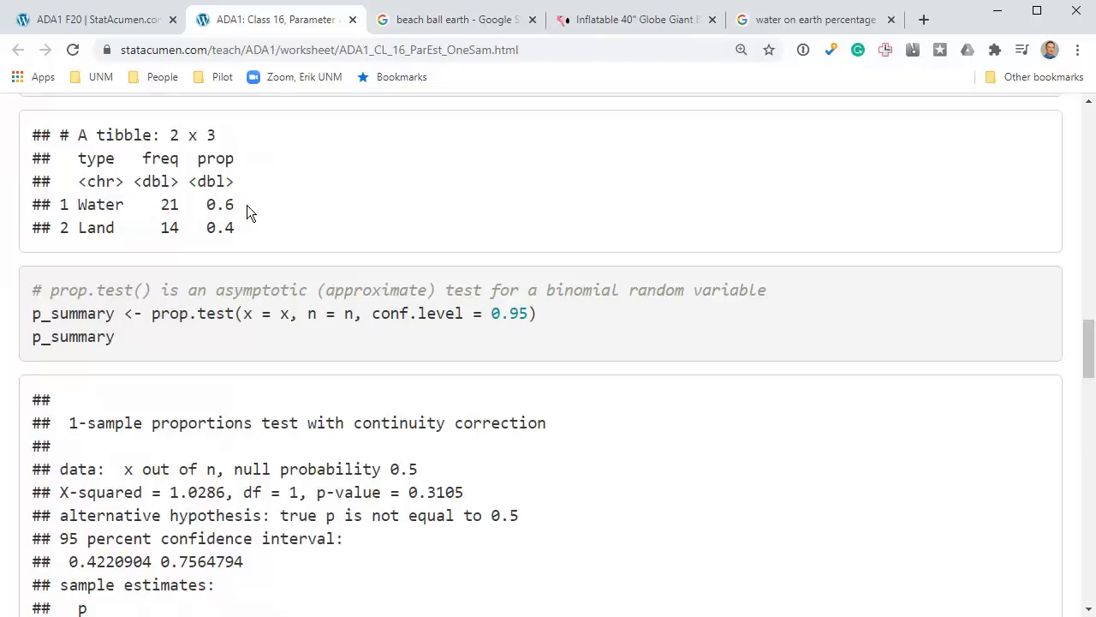
pyautogui.scroll(-3)
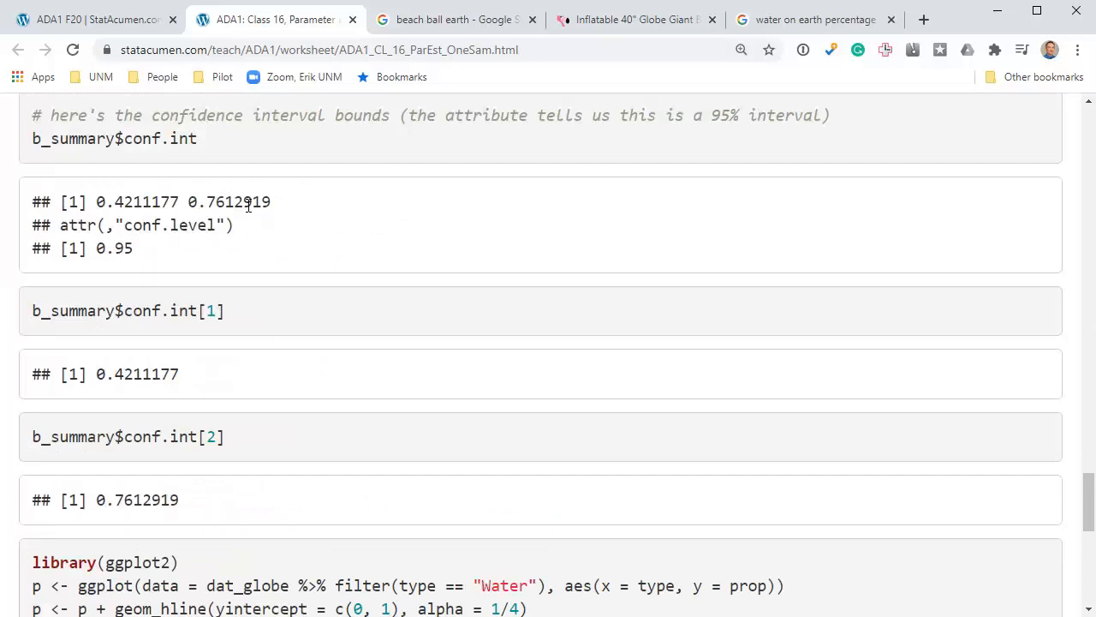
pyautogui.scroll(-3)
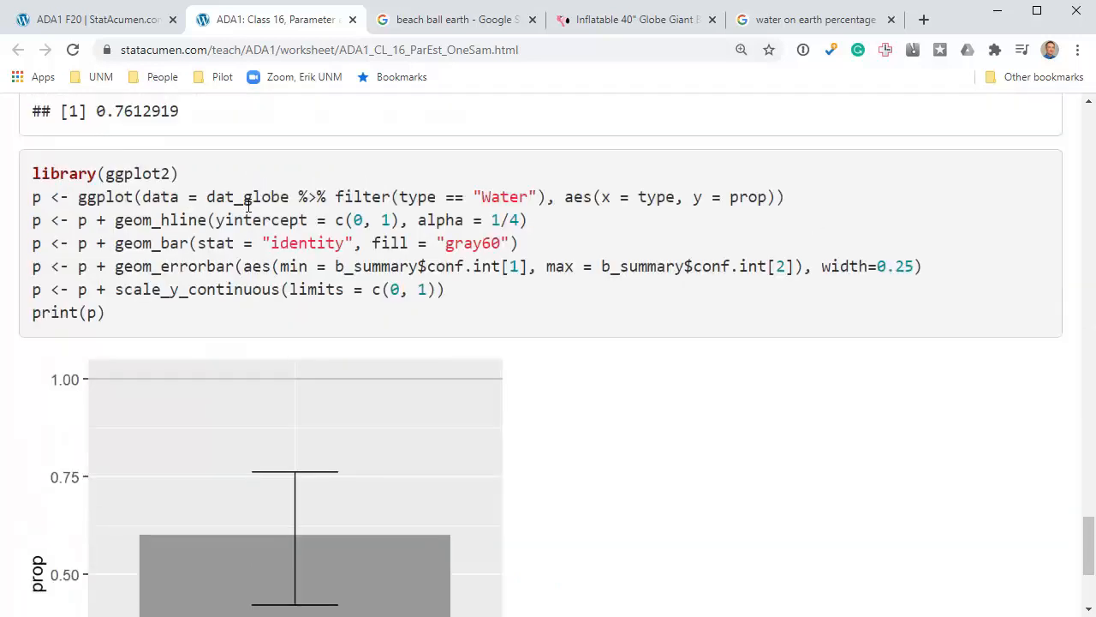
pyautogui.scroll(-3)
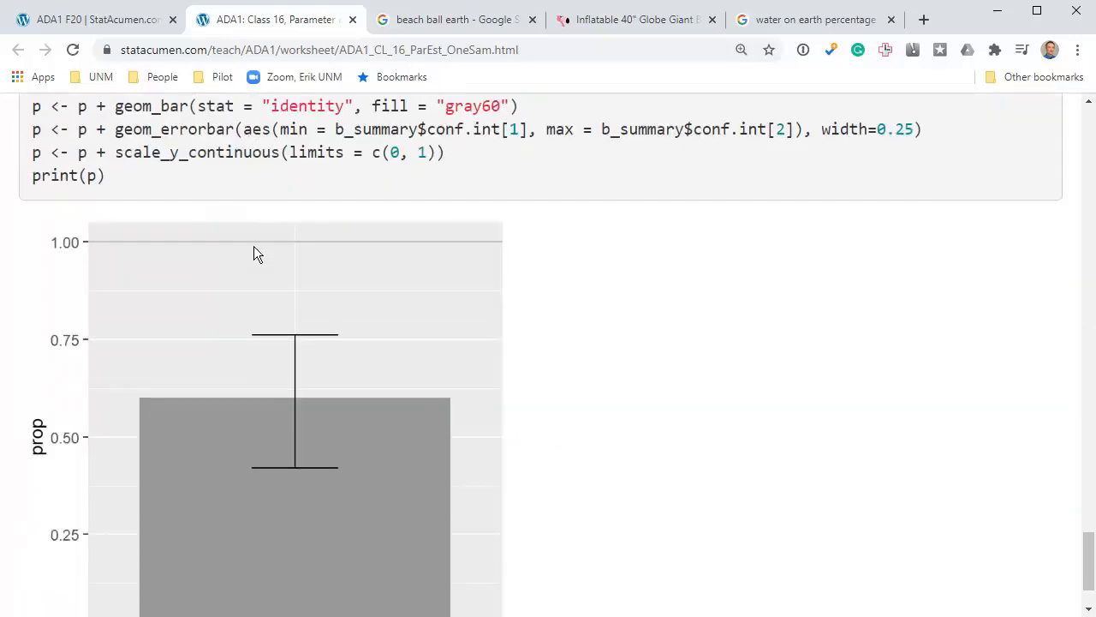
pyautogui.scroll(-3)
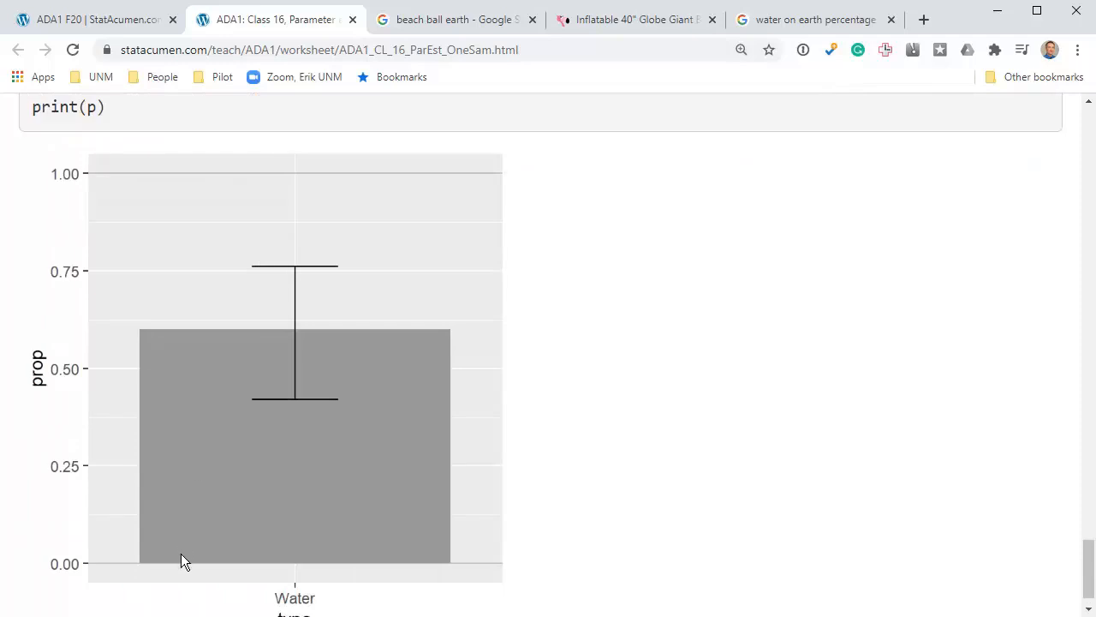
pyautogui.moveTo(384, 545)
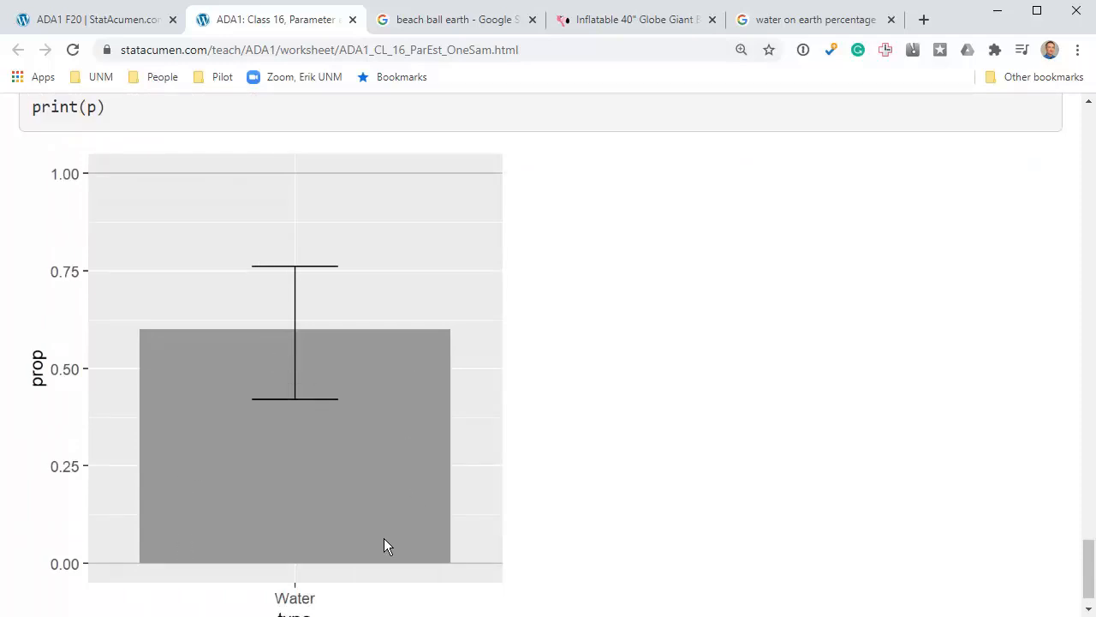
pyautogui.moveTo(189, 339)
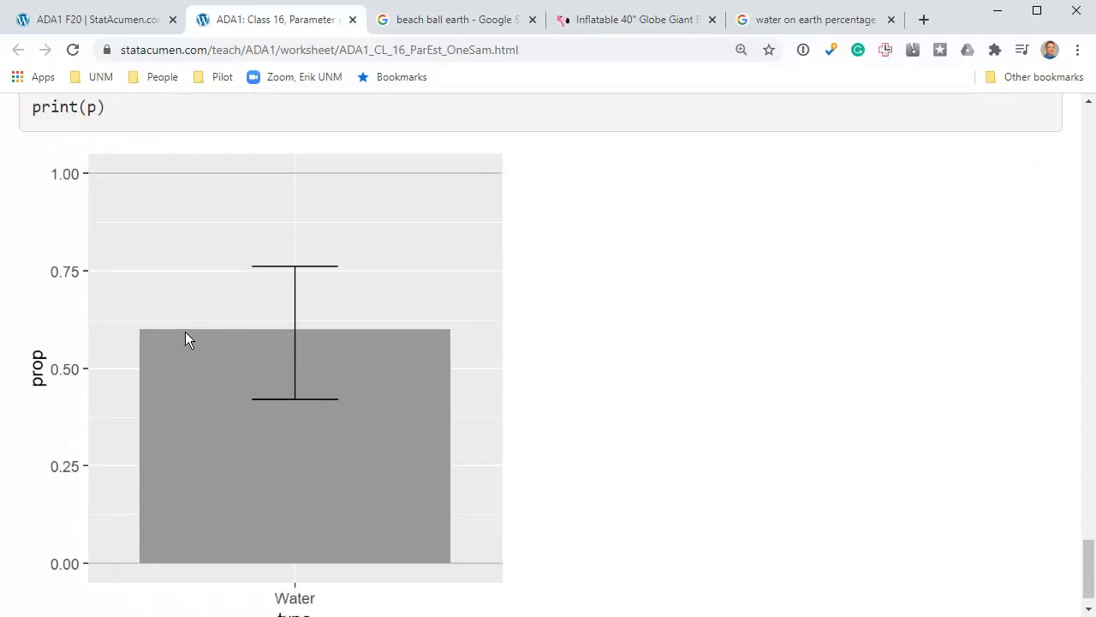
pyautogui.moveTo(222, 334)
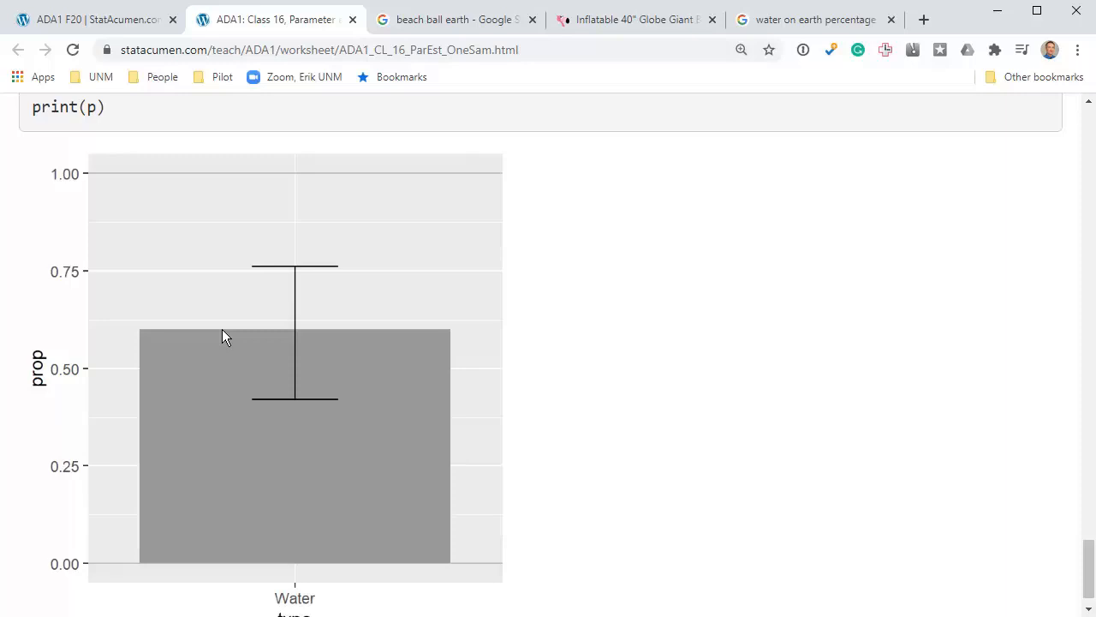
pyautogui.moveTo(190, 491)
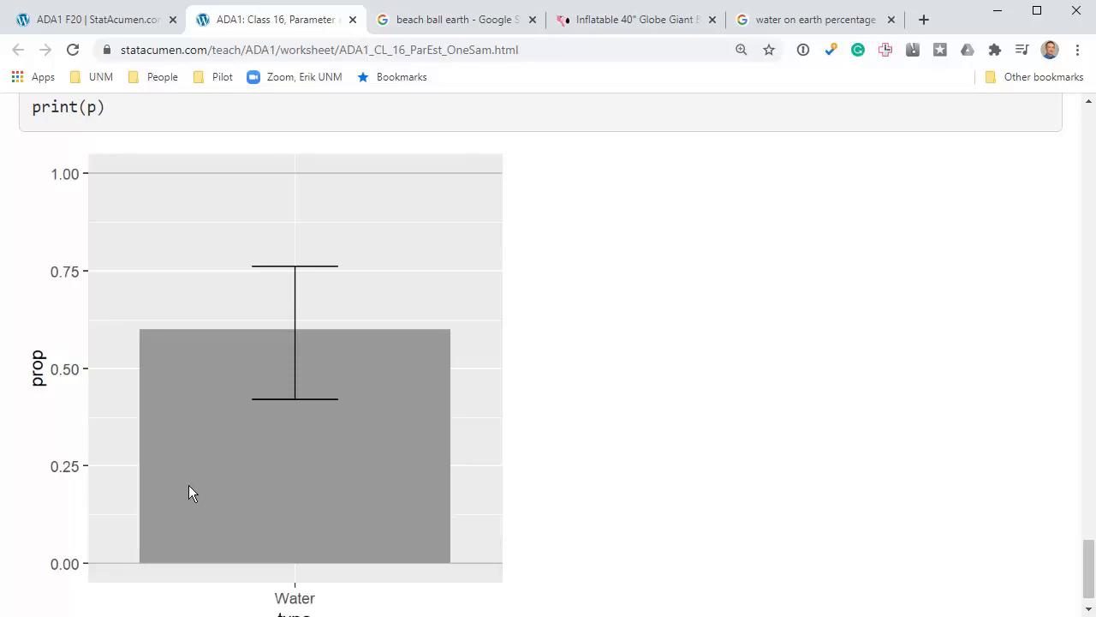
pyautogui.moveTo(248, 339)
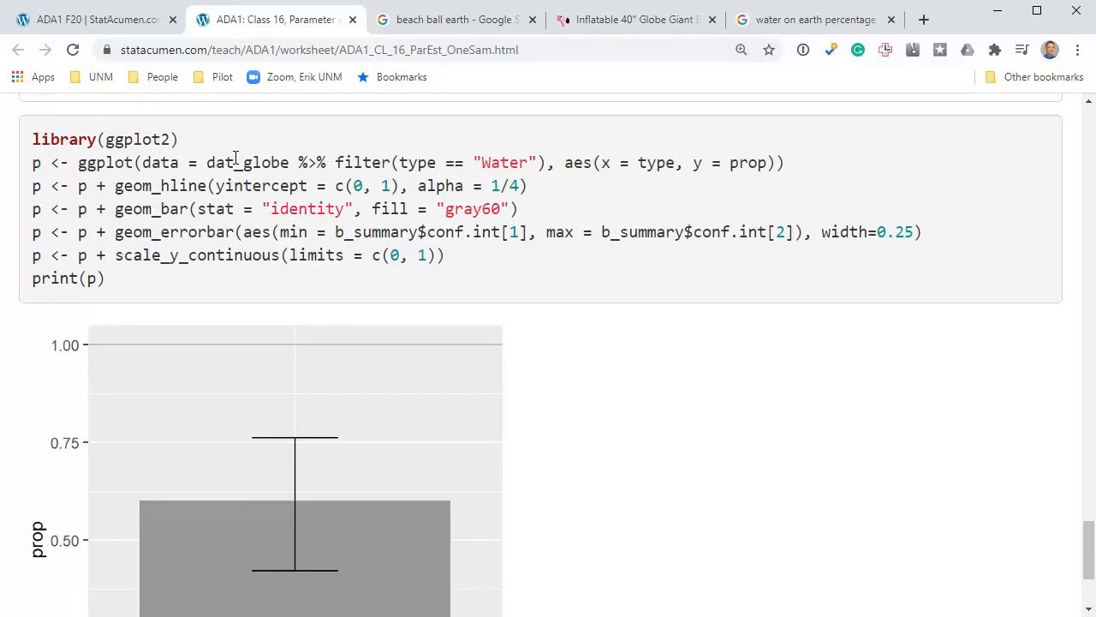
pyautogui.doubleClick(246, 163)
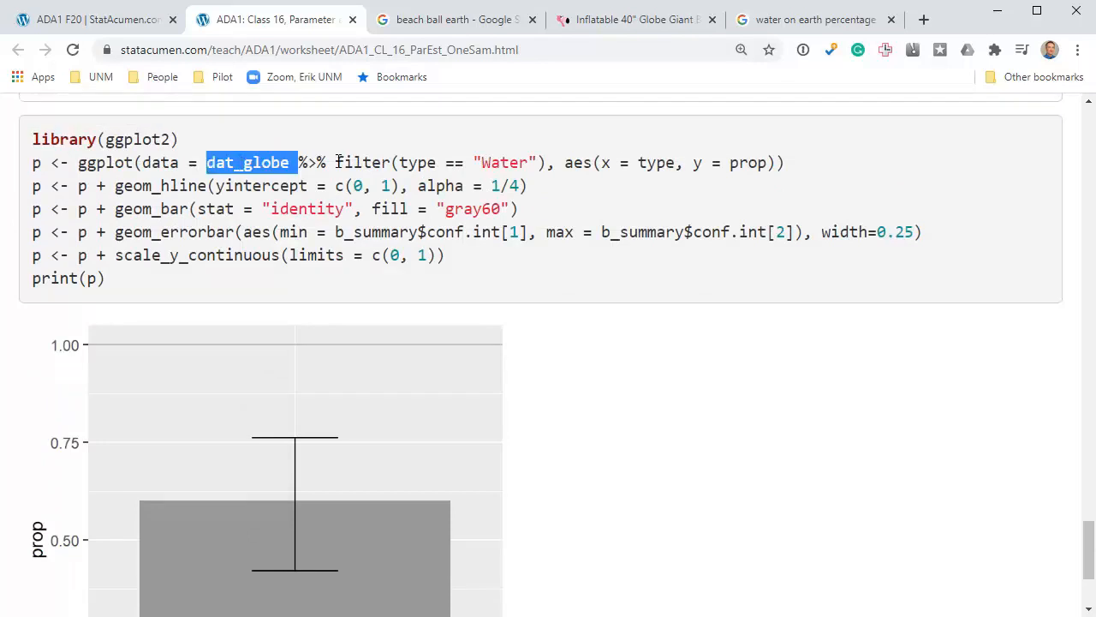
pyautogui.doubleClick(504, 163)
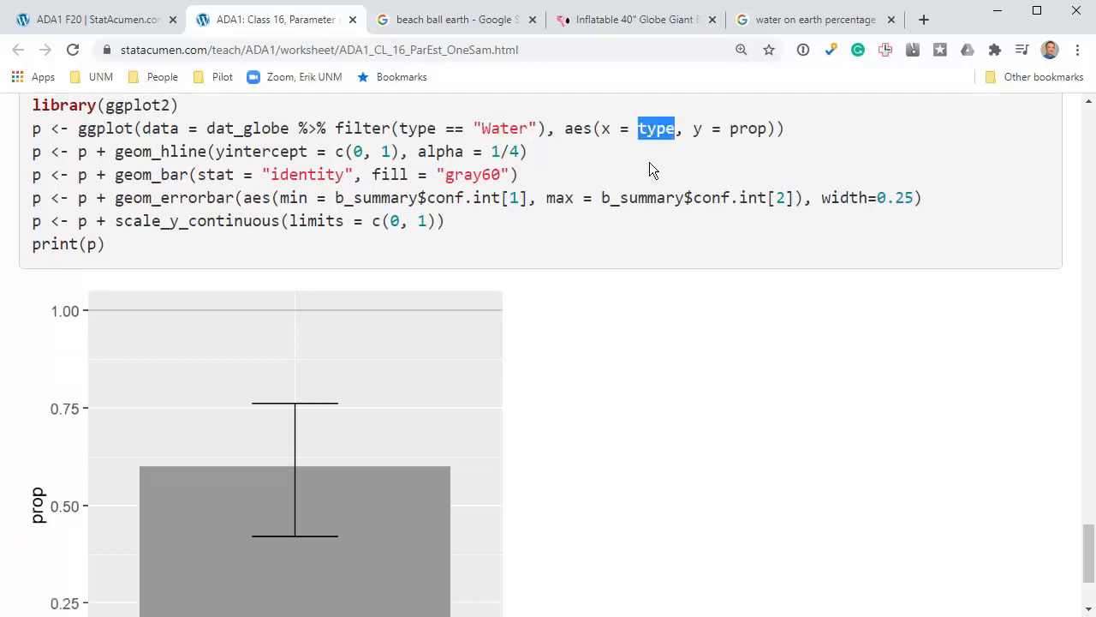
pyautogui.scroll(-3)
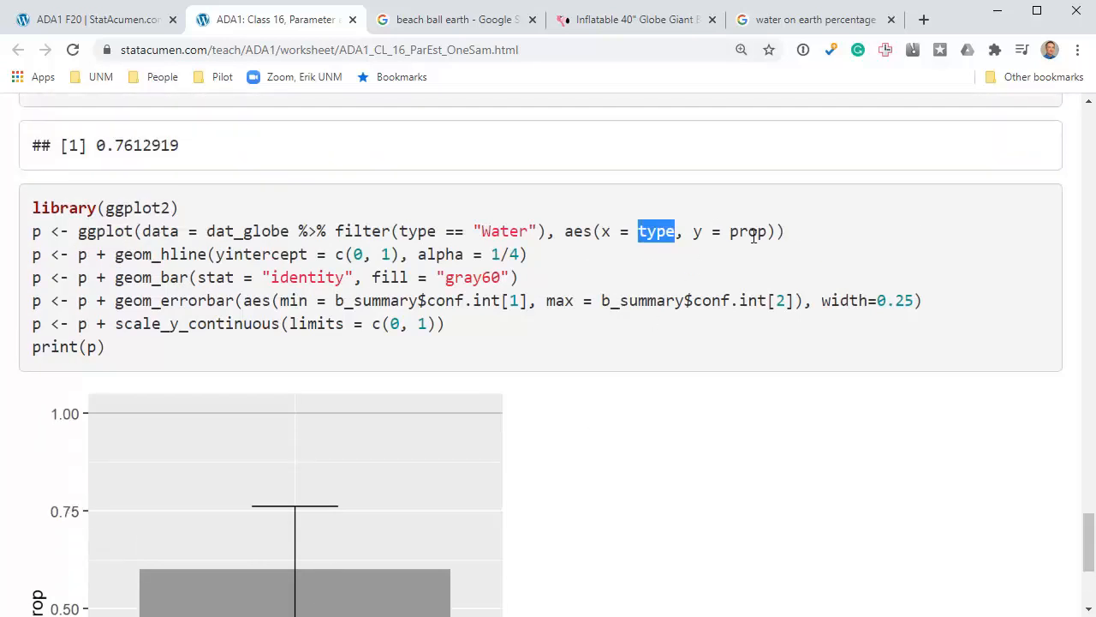
pyautogui.doubleClick(747, 232)
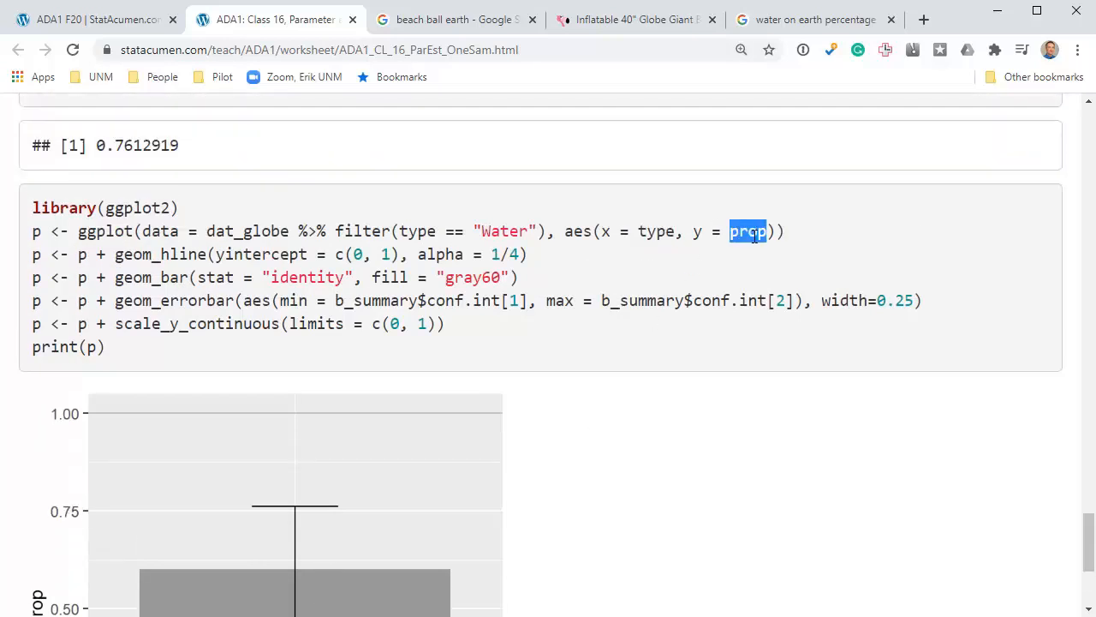
pyautogui.scroll(-3)
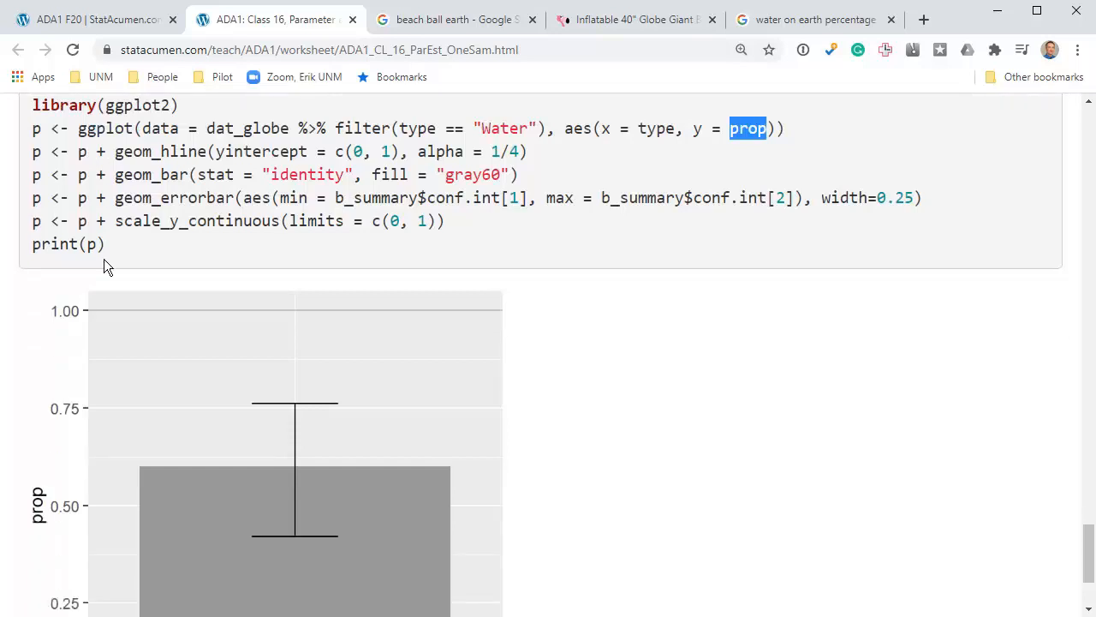
pyautogui.doubleClick(151, 175)
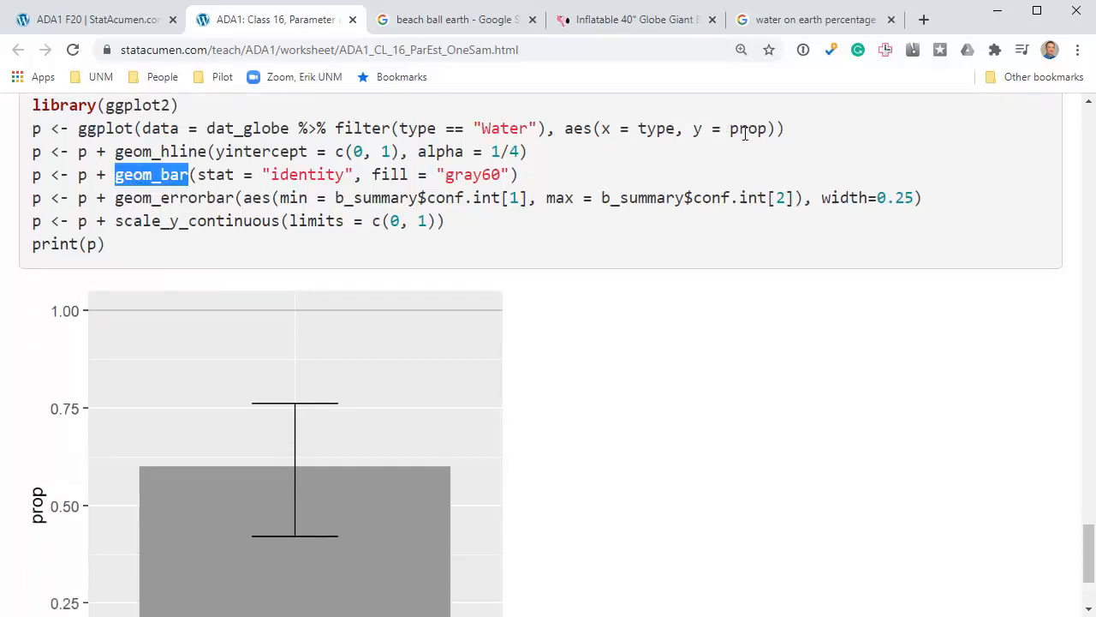
pyautogui.scroll(-3)
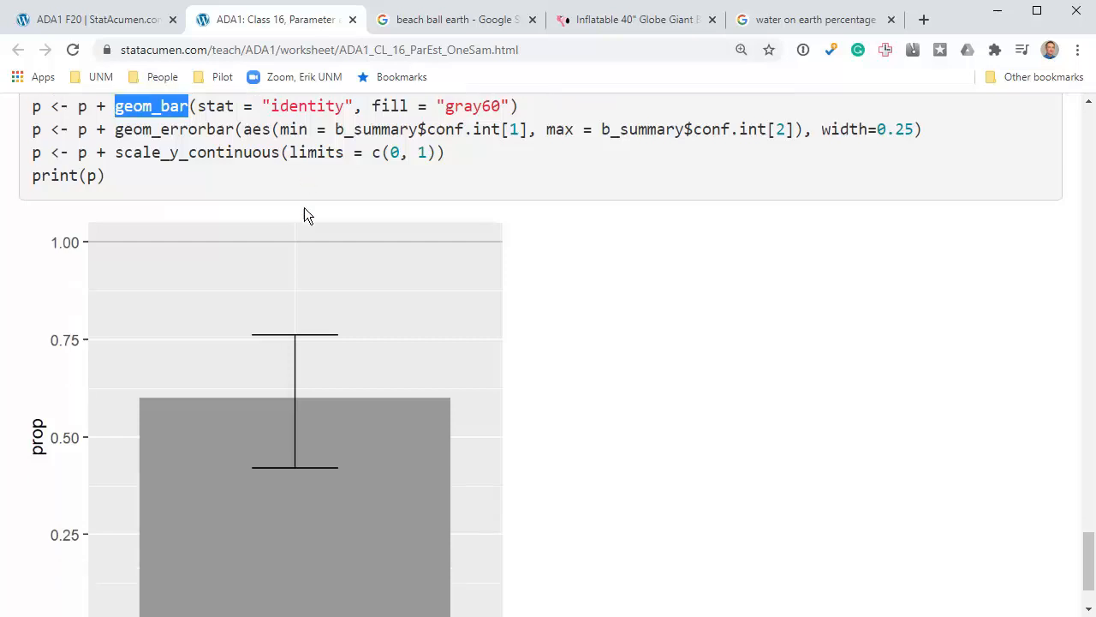
pyautogui.scroll(-3)
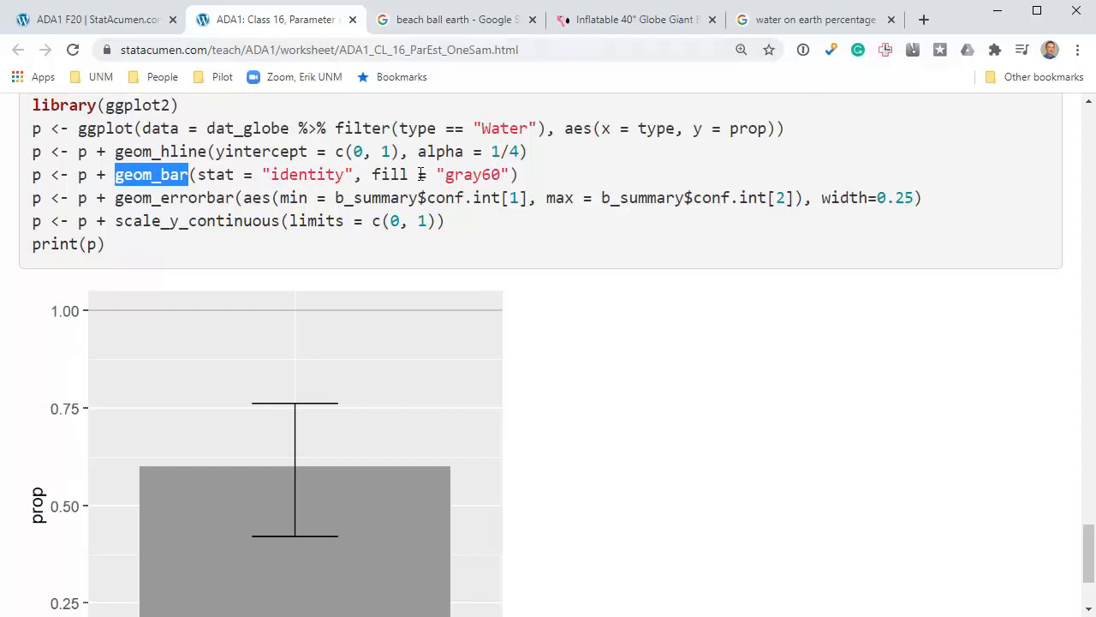
pyautogui.doubleClick(471, 175)
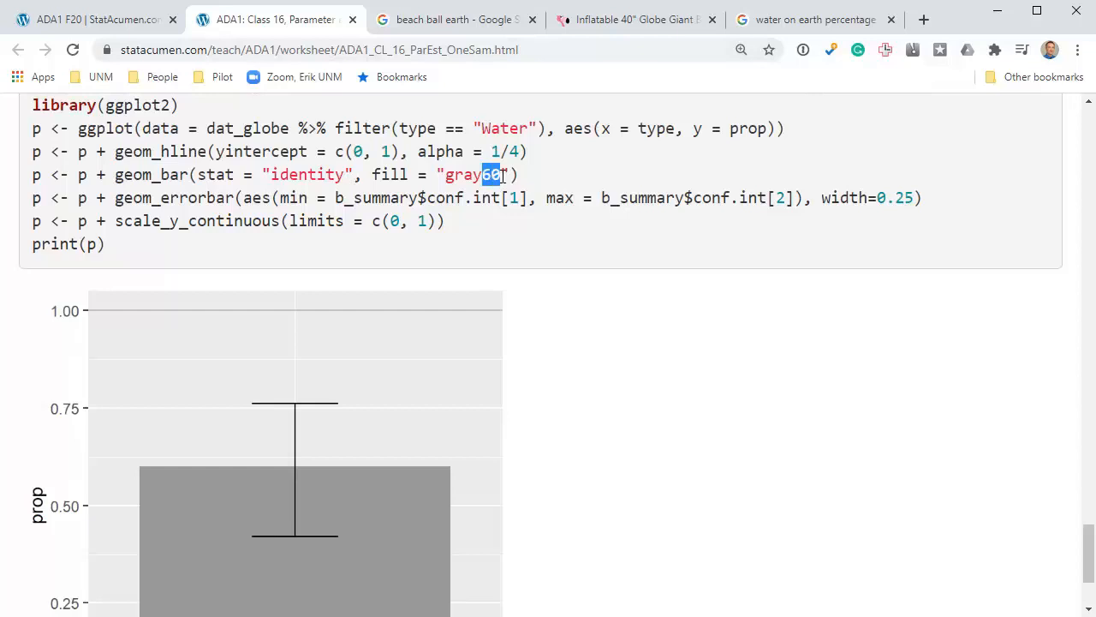
pyautogui.doubleClick(390, 175)
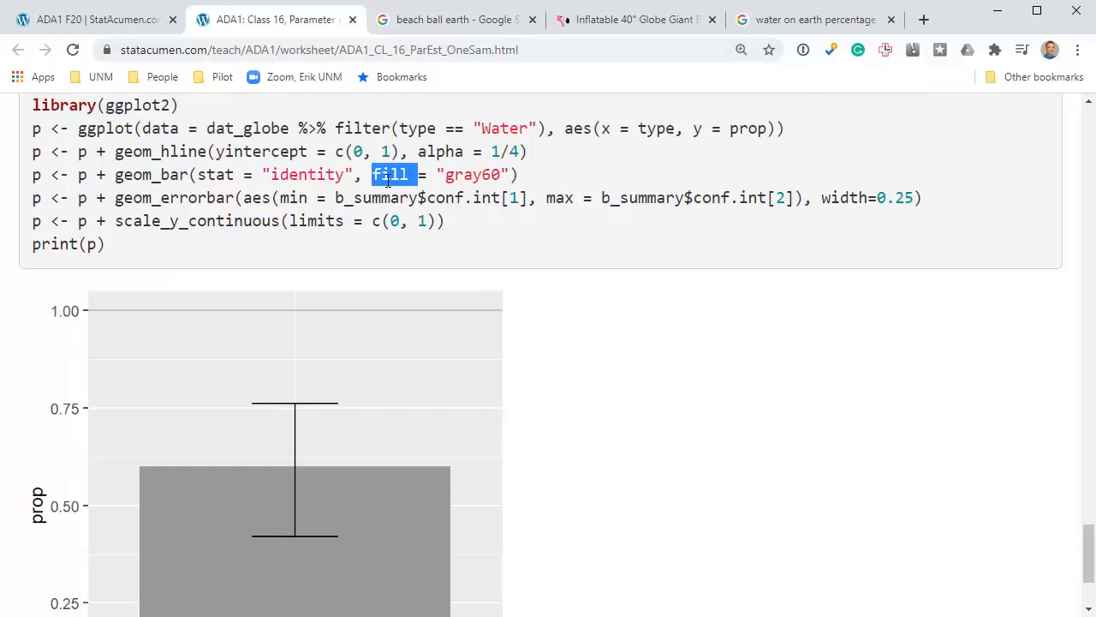
pyautogui.moveTo(202, 486)
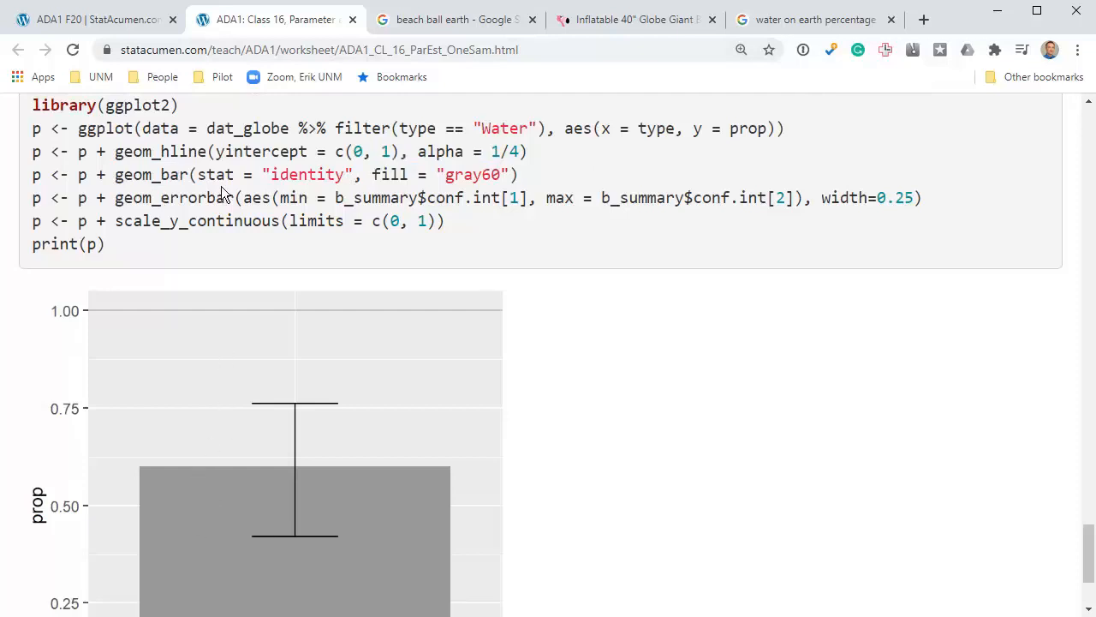
pyautogui.doubleClick(140, 151)
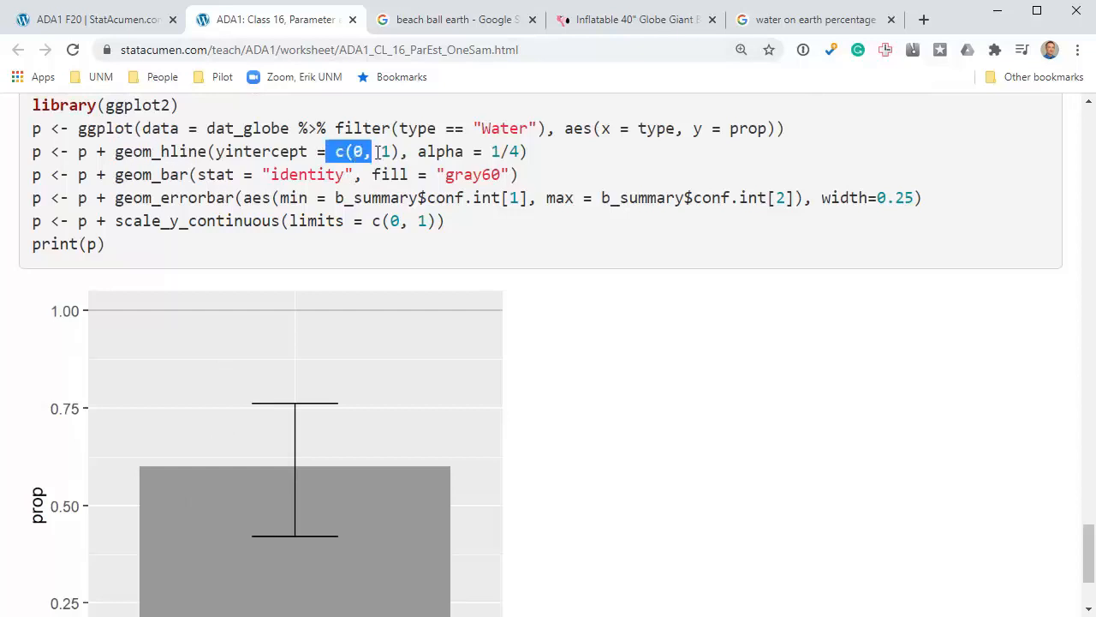
pyautogui.scroll(-3)
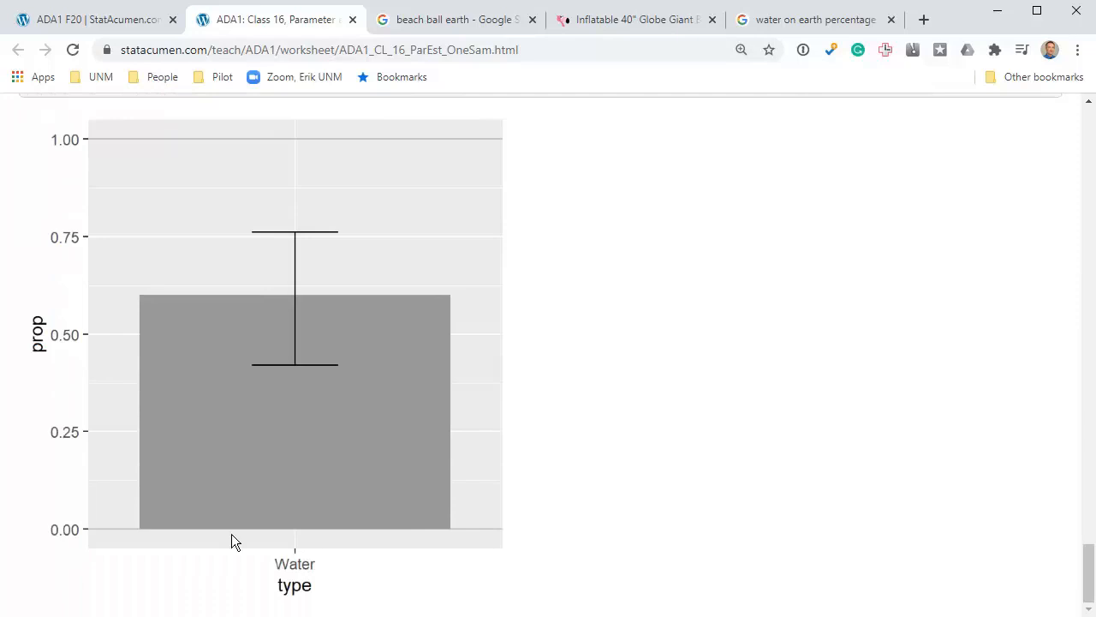
pyautogui.moveTo(114, 268)
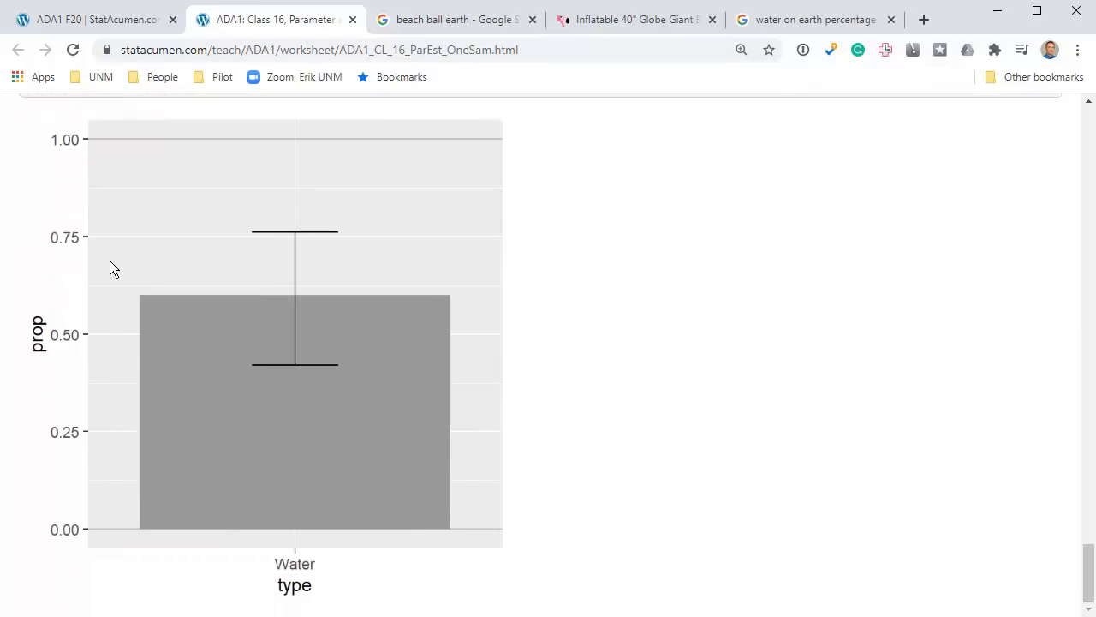
pyautogui.moveTo(501, 144)
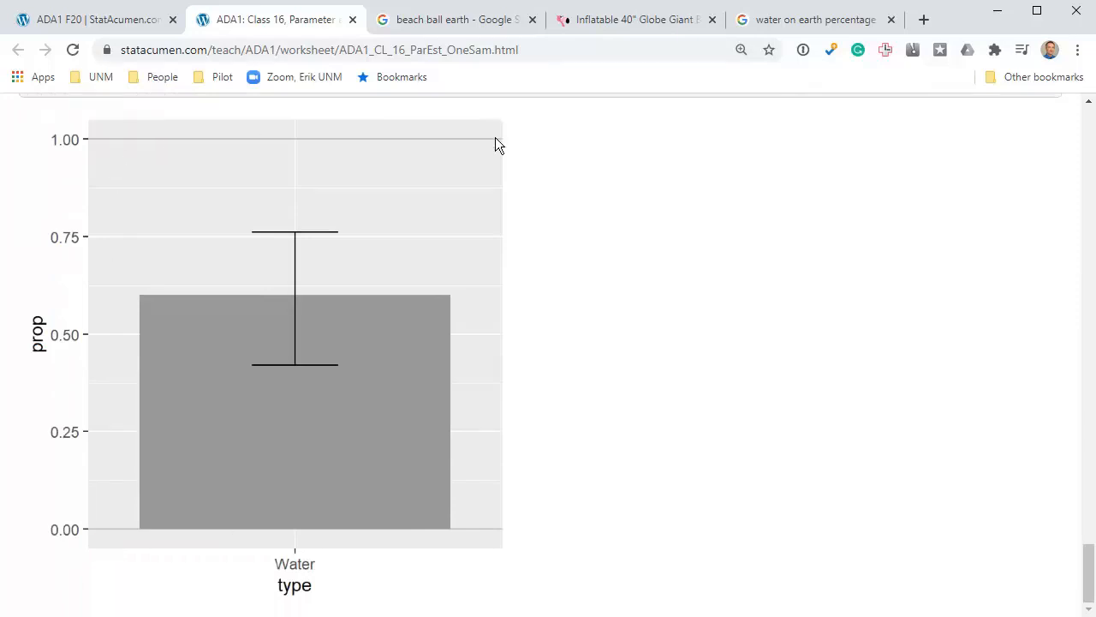
pyautogui.moveTo(630, 267)
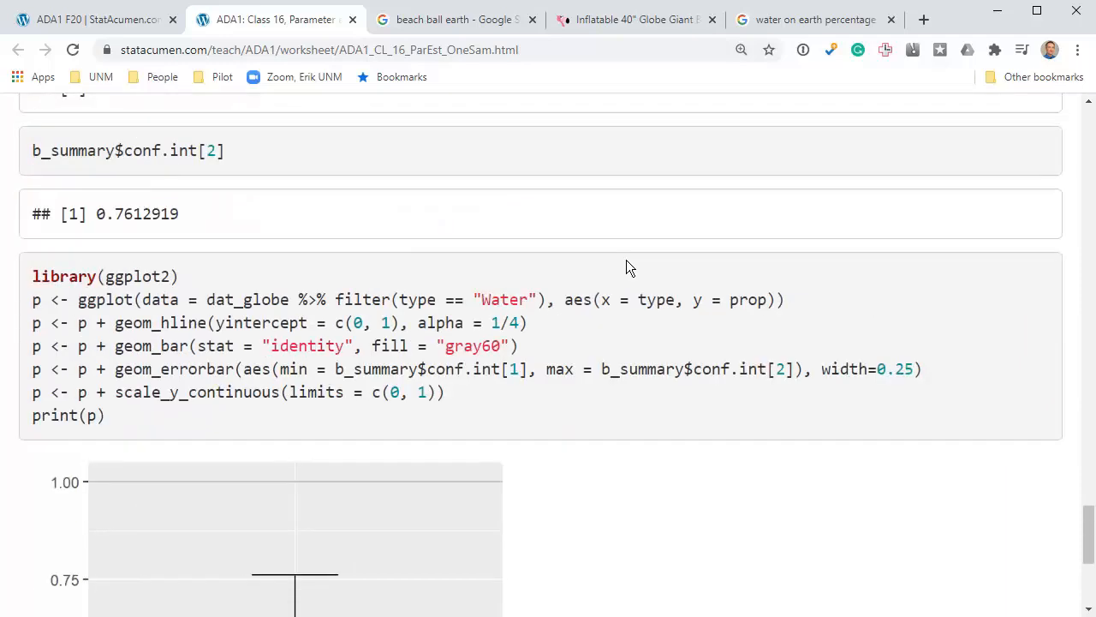
pyautogui.scroll(-3)
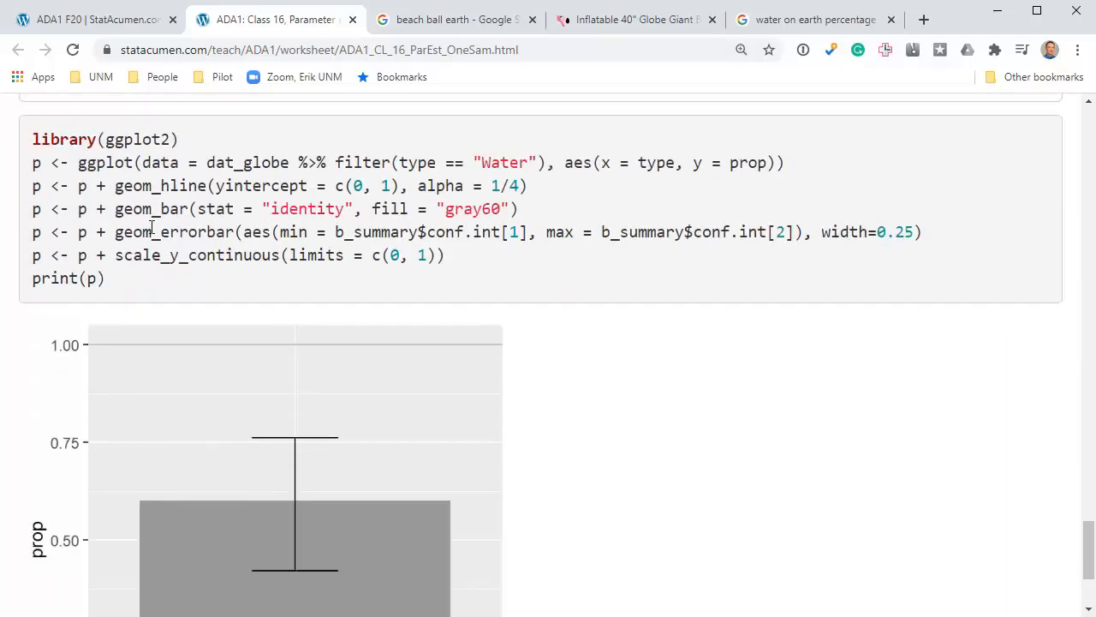
pyautogui.doubleClick(173, 233)
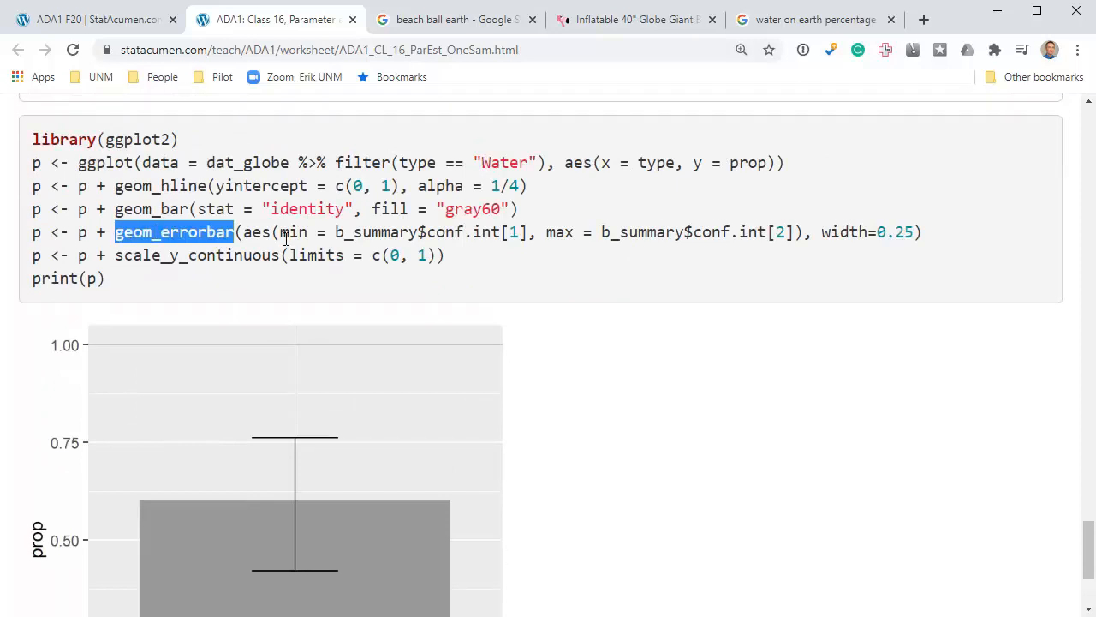
pyautogui.doubleClick(295, 233)
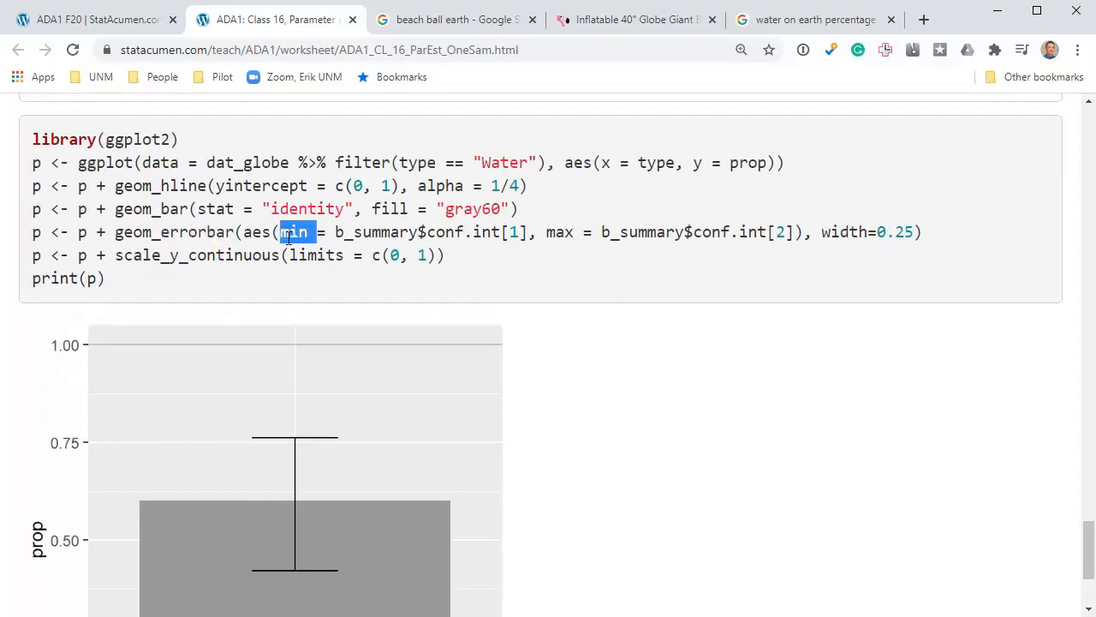
pyautogui.doubleClick(562, 233)
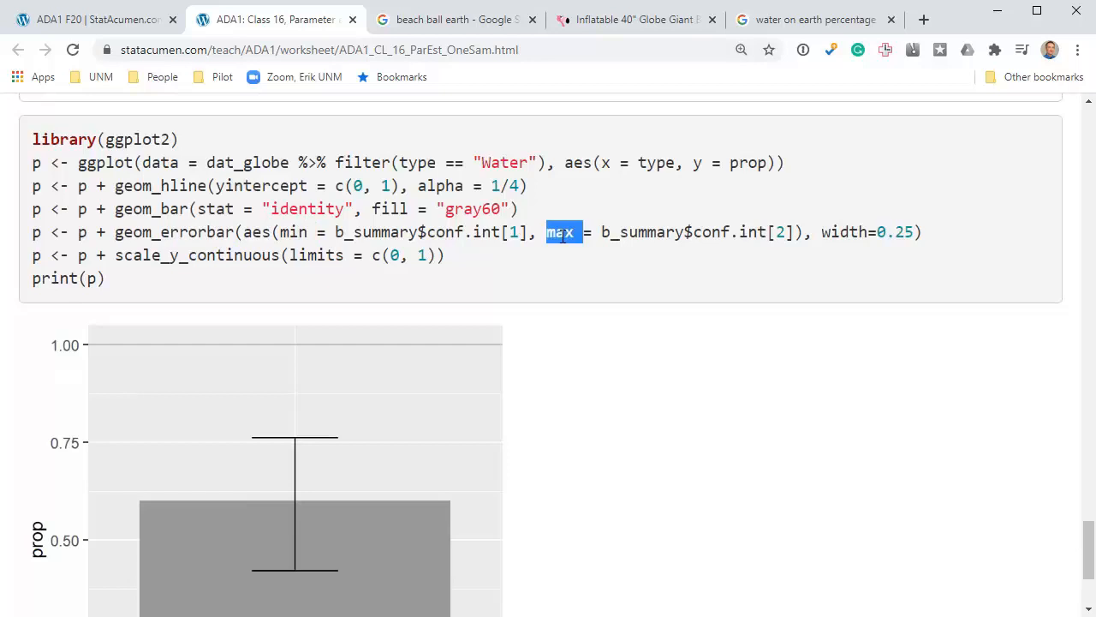
pyautogui.moveTo(821, 232)
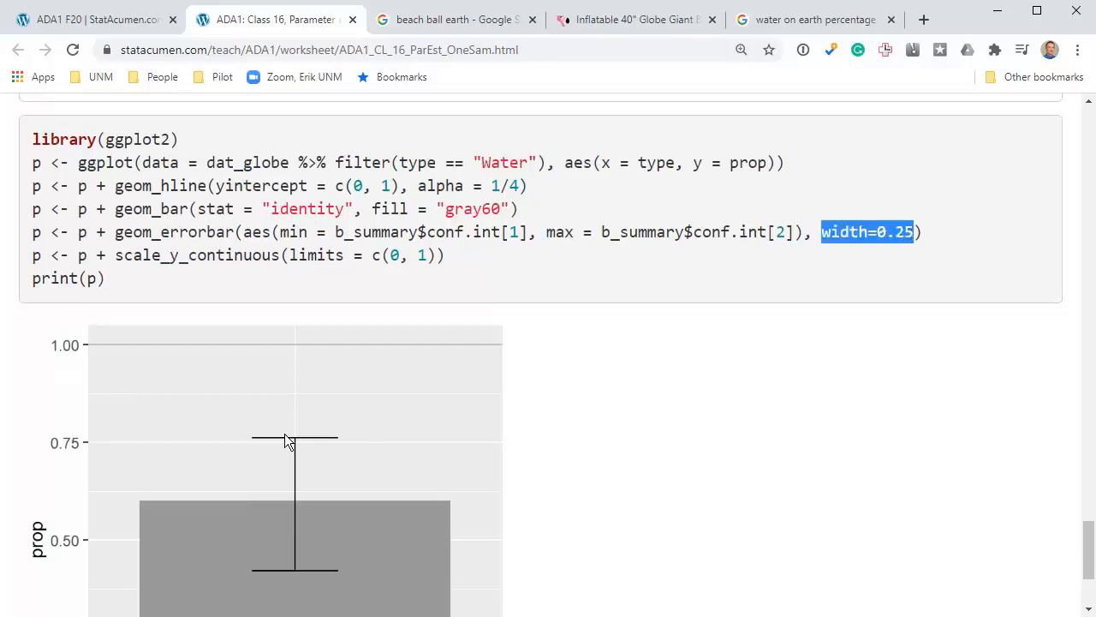
pyautogui.moveTo(346, 426)
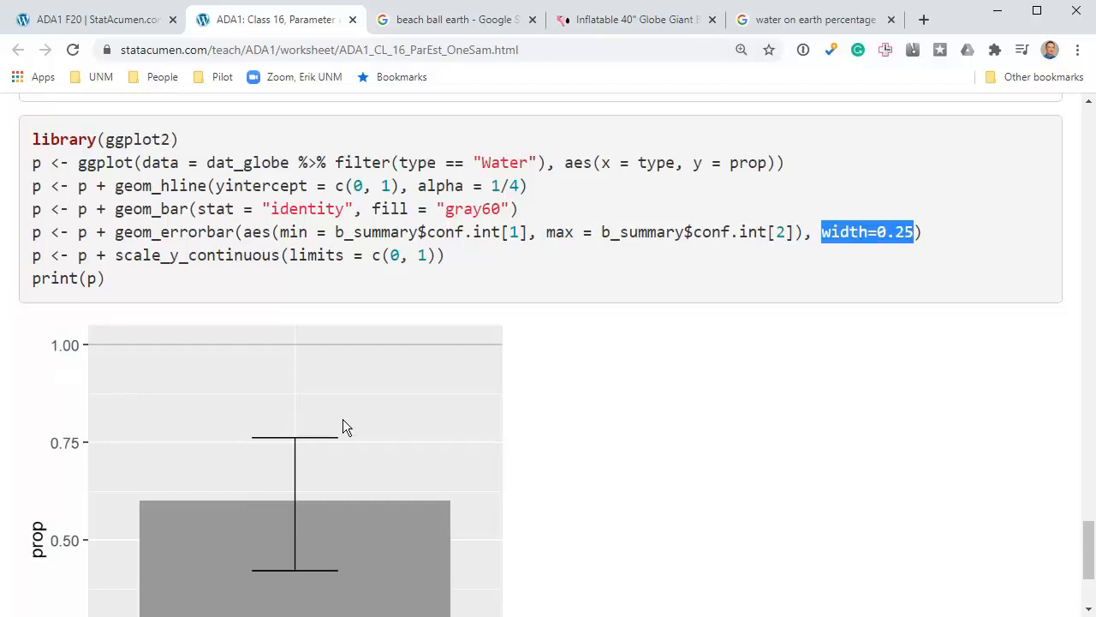
pyautogui.moveTo(430, 490)
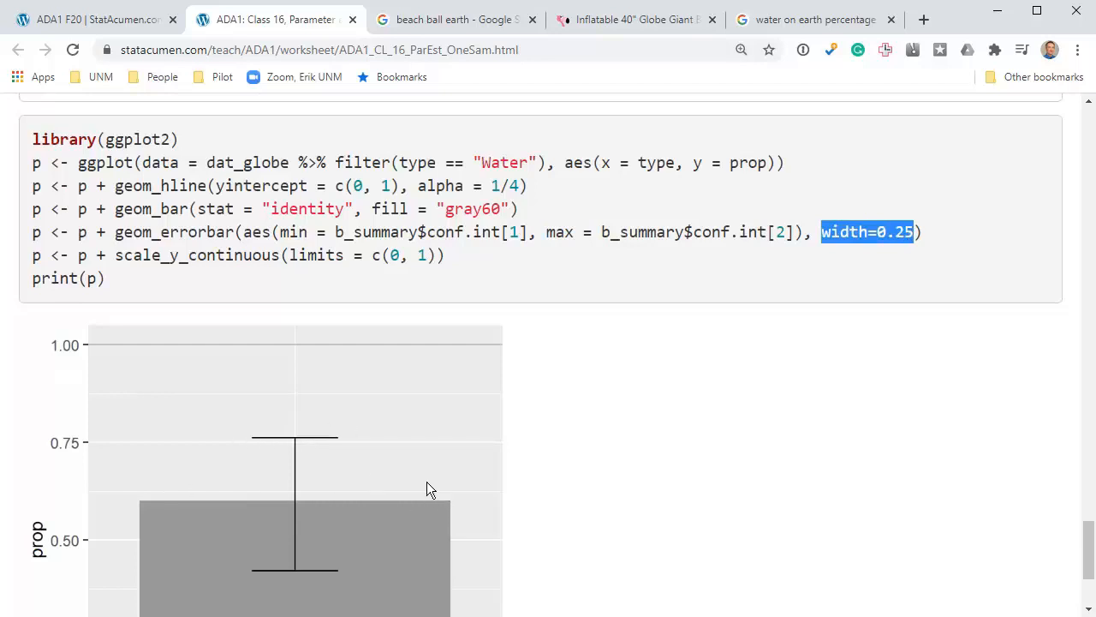
pyautogui.click(891, 233)
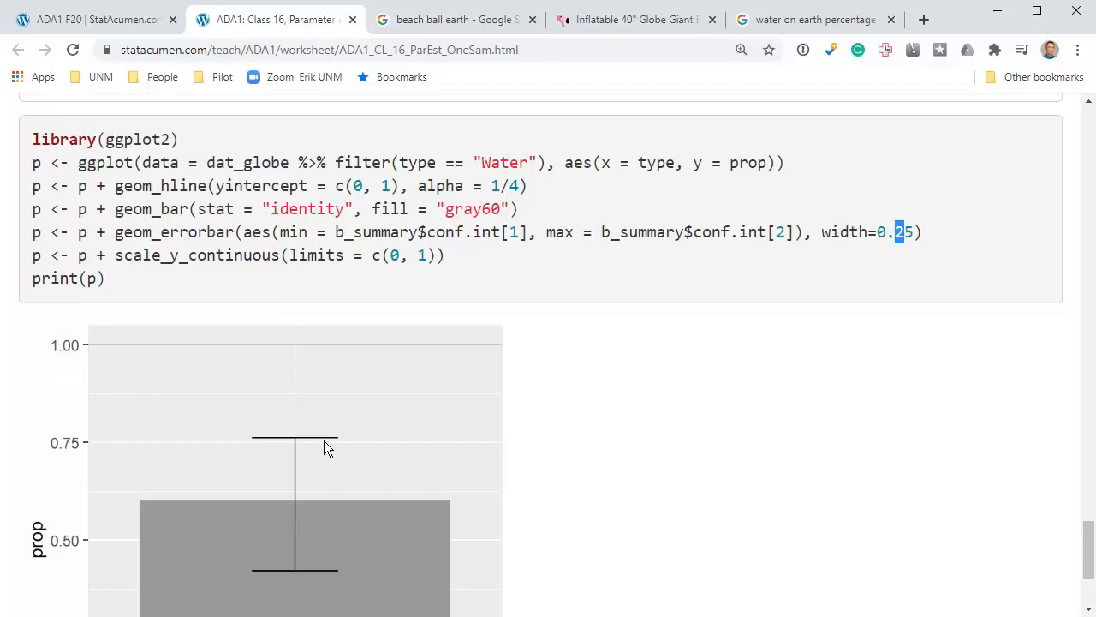
pyautogui.moveTo(295, 608)
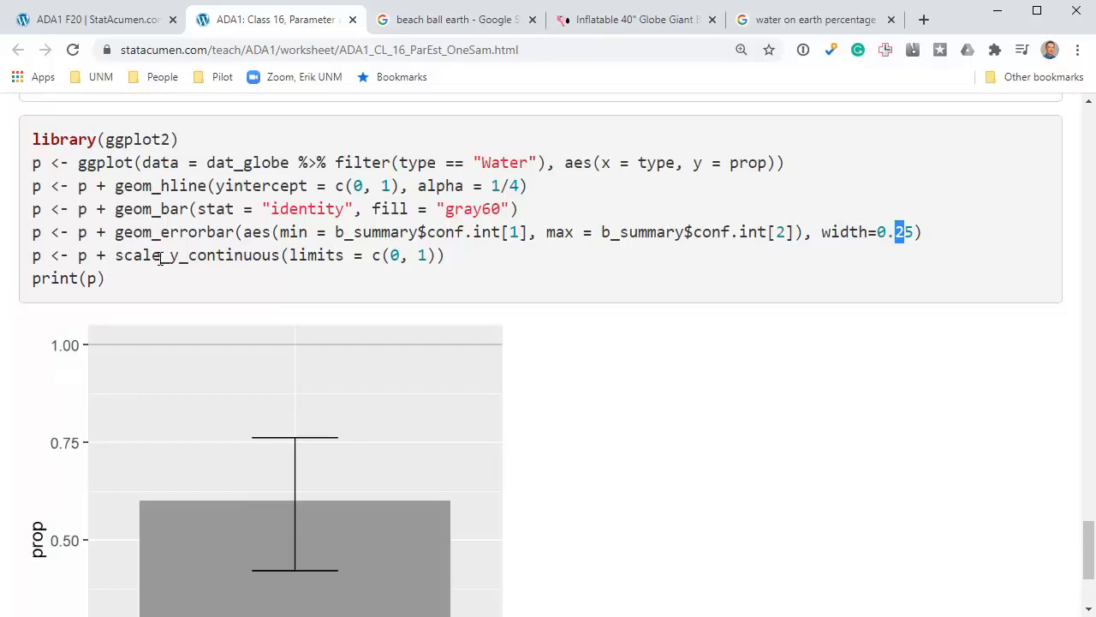
pyautogui.doubleClick(195, 253)
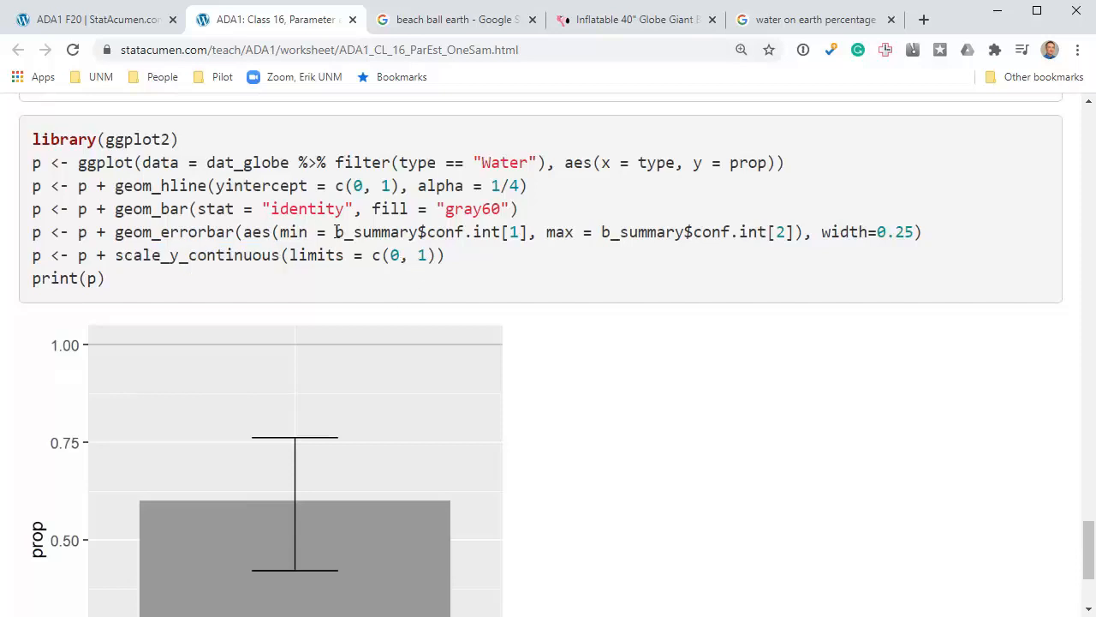
pyautogui.doubleClick(359, 233)
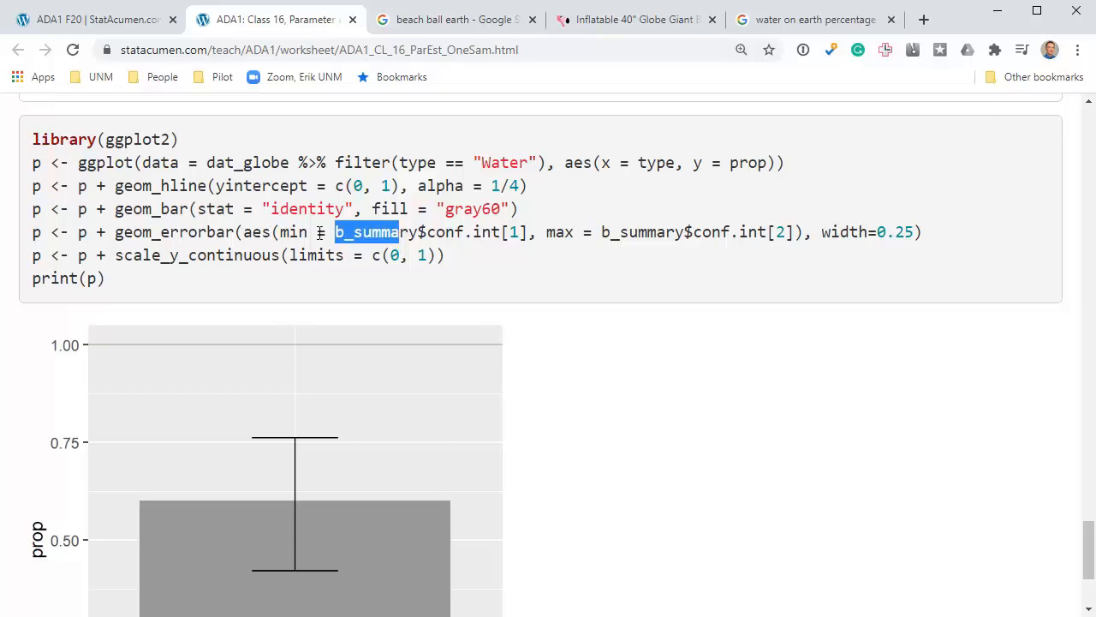
pyautogui.click(340, 233)
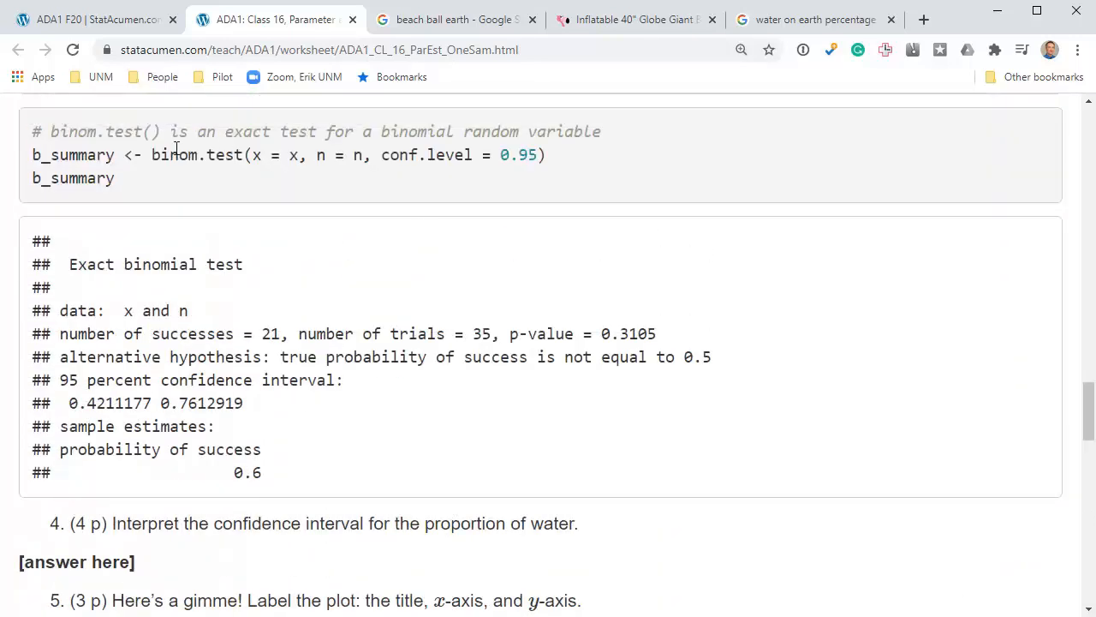
pyautogui.doubleClick(72, 154)
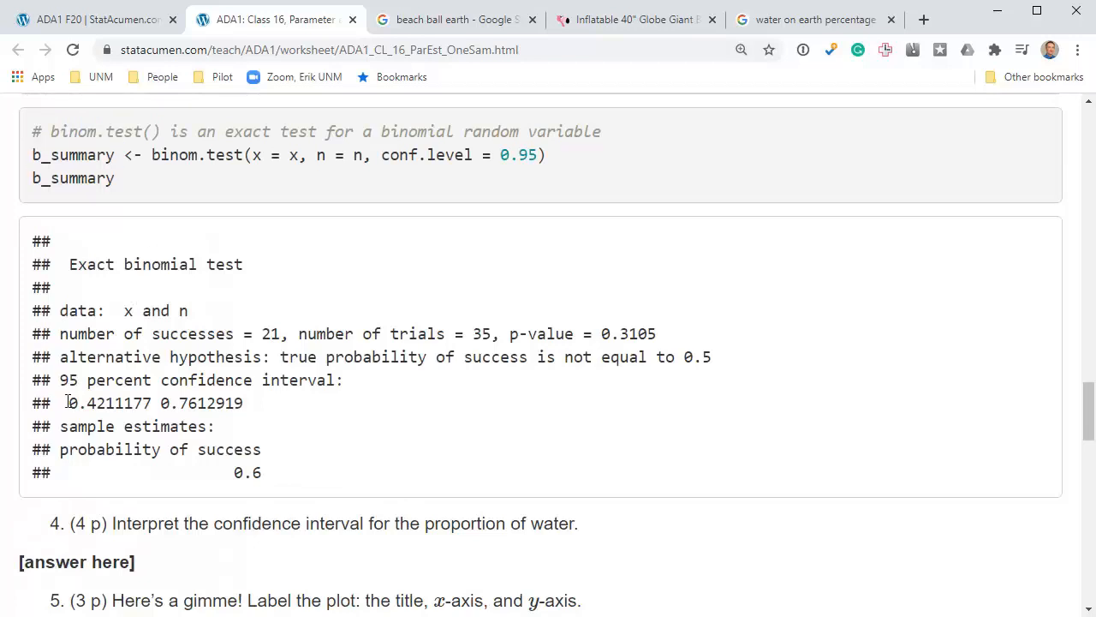
pyautogui.moveTo(69, 403); pyautogui.dragTo(243, 403)
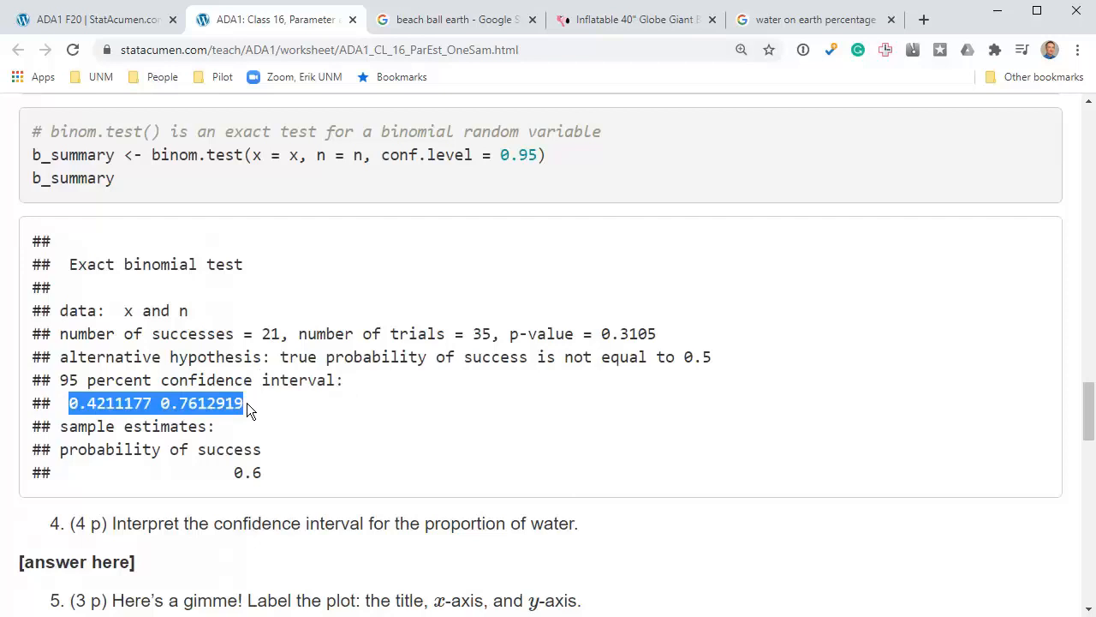
pyautogui.scroll(-3)
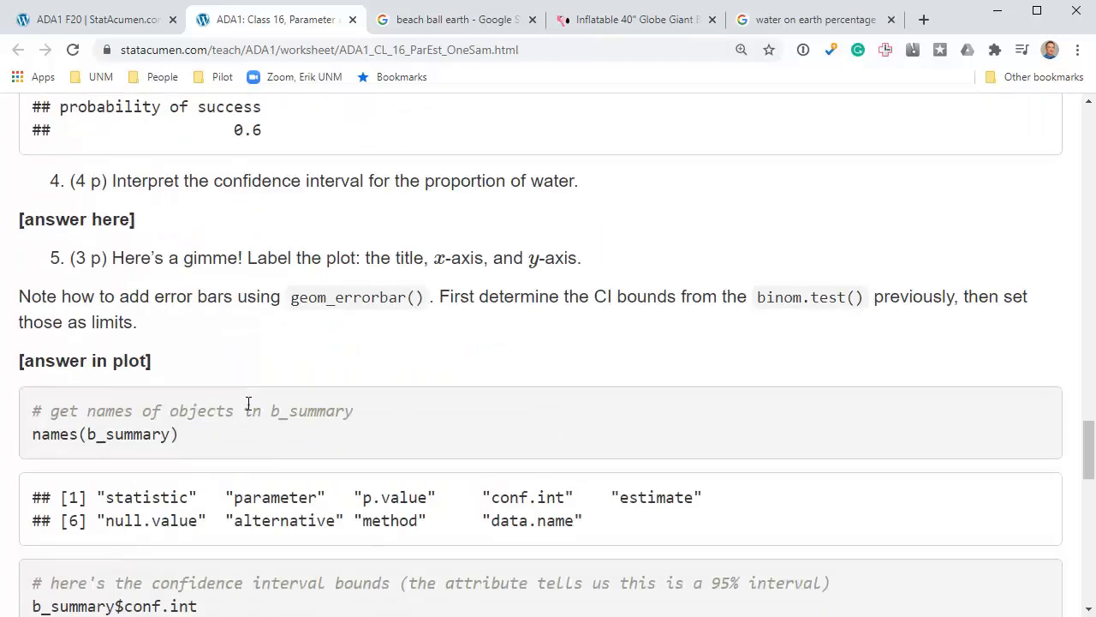
pyautogui.scroll(-3)
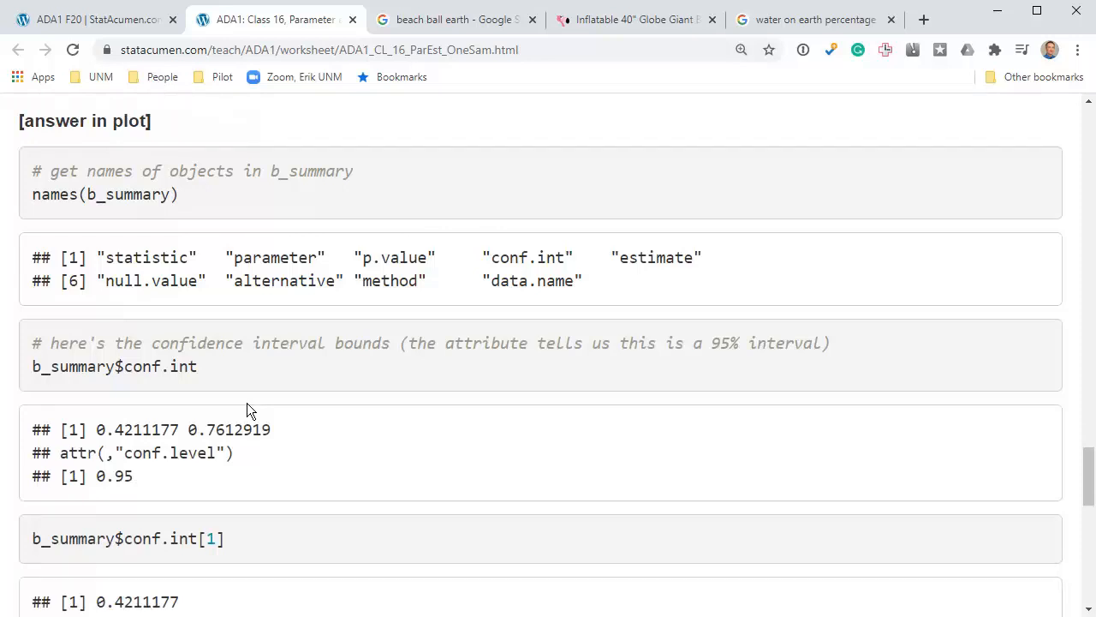
pyautogui.moveTo(69, 195)
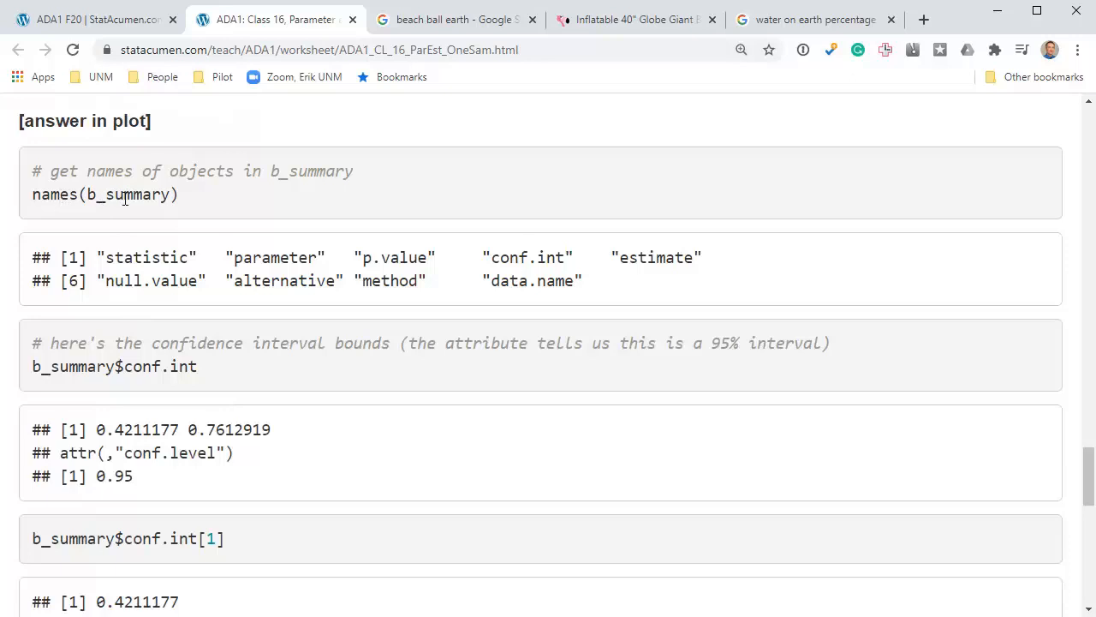
pyautogui.doubleClick(127, 195)
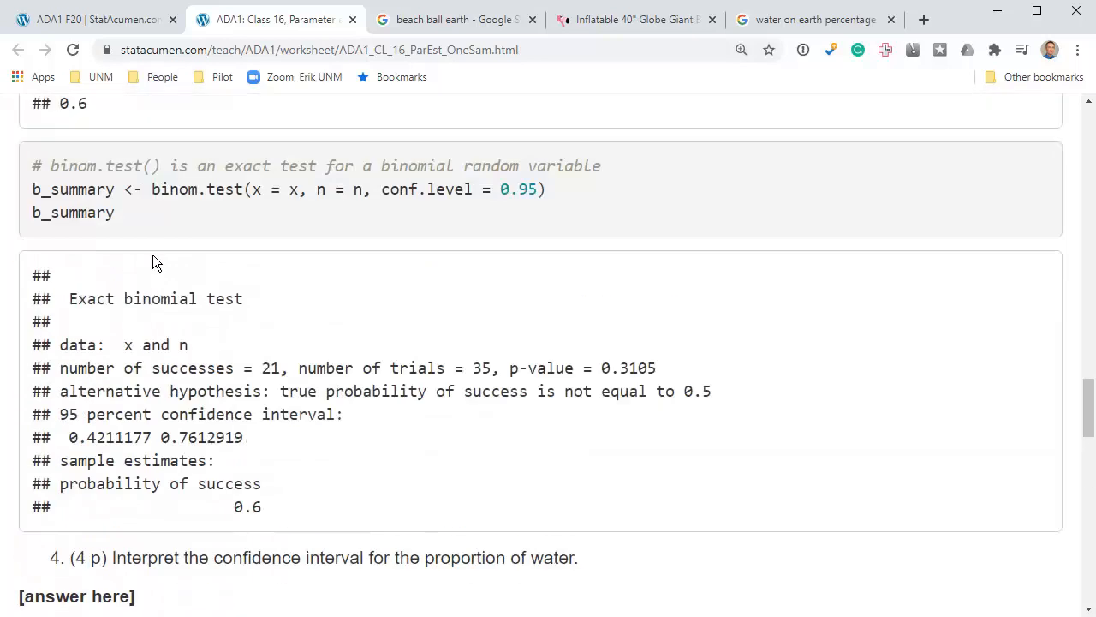
pyautogui.scroll(-3)
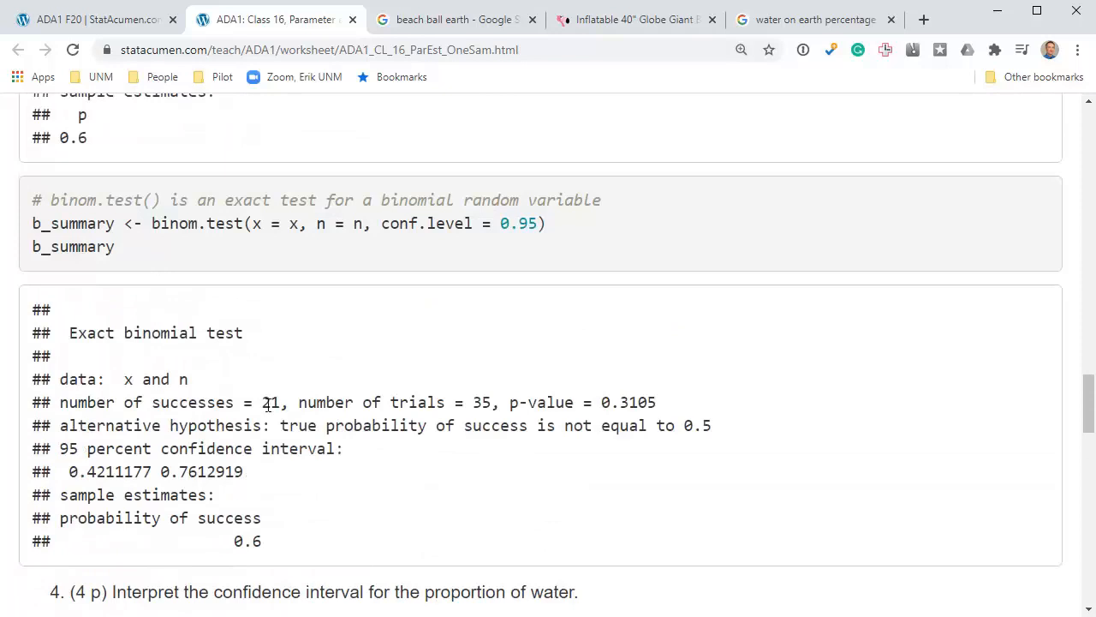
pyautogui.doubleClick(271, 400)
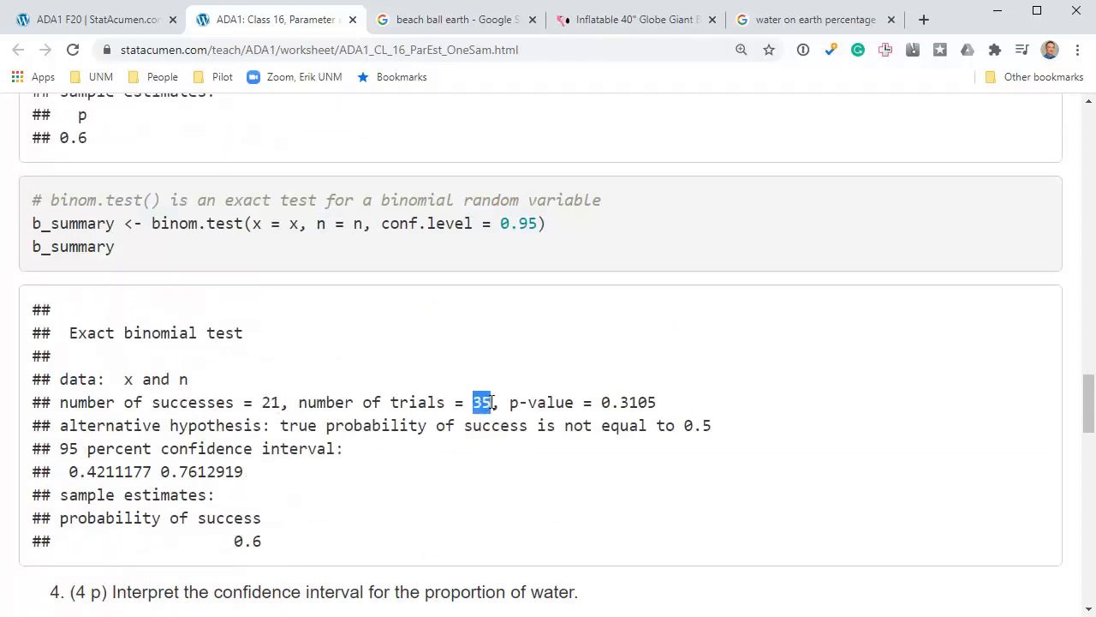
pyautogui.scroll(-3)
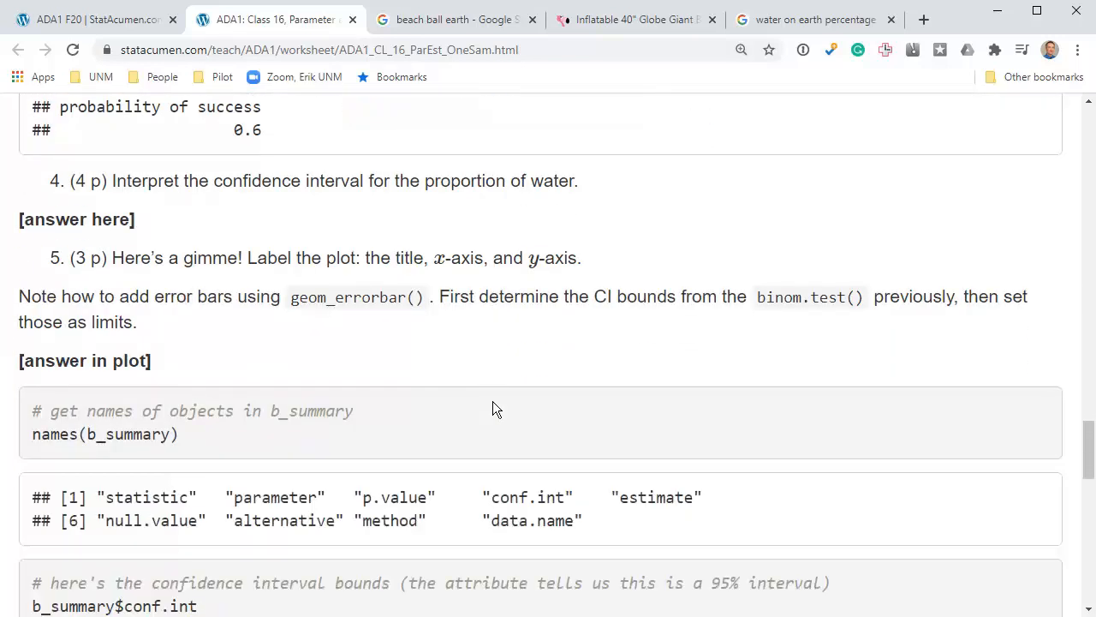
pyautogui.moveTo(405, 495)
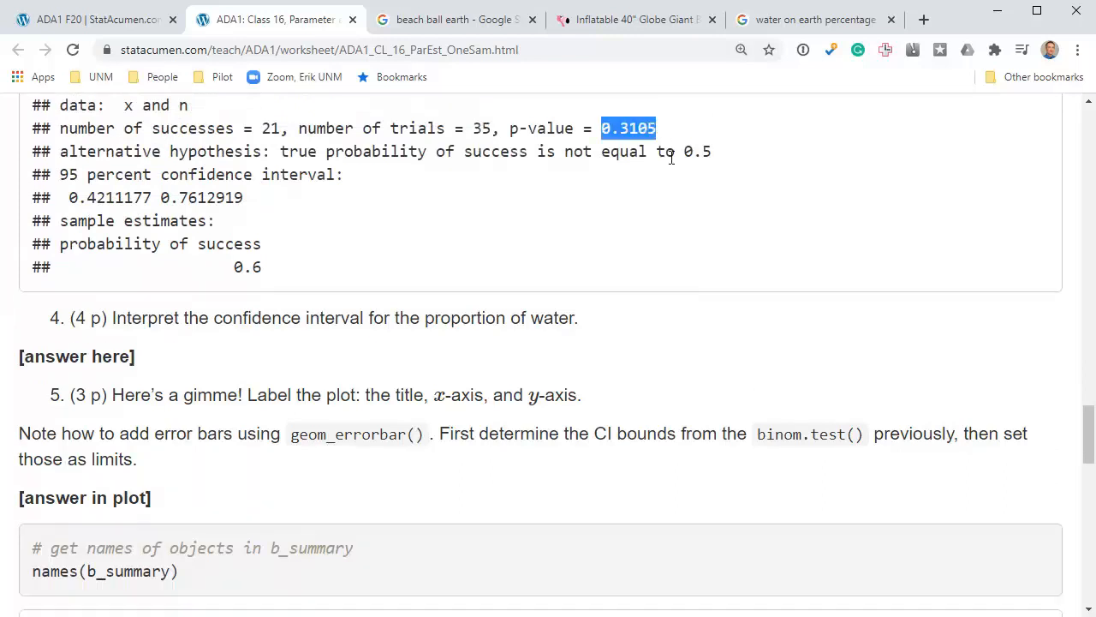
pyautogui.scroll(-3)
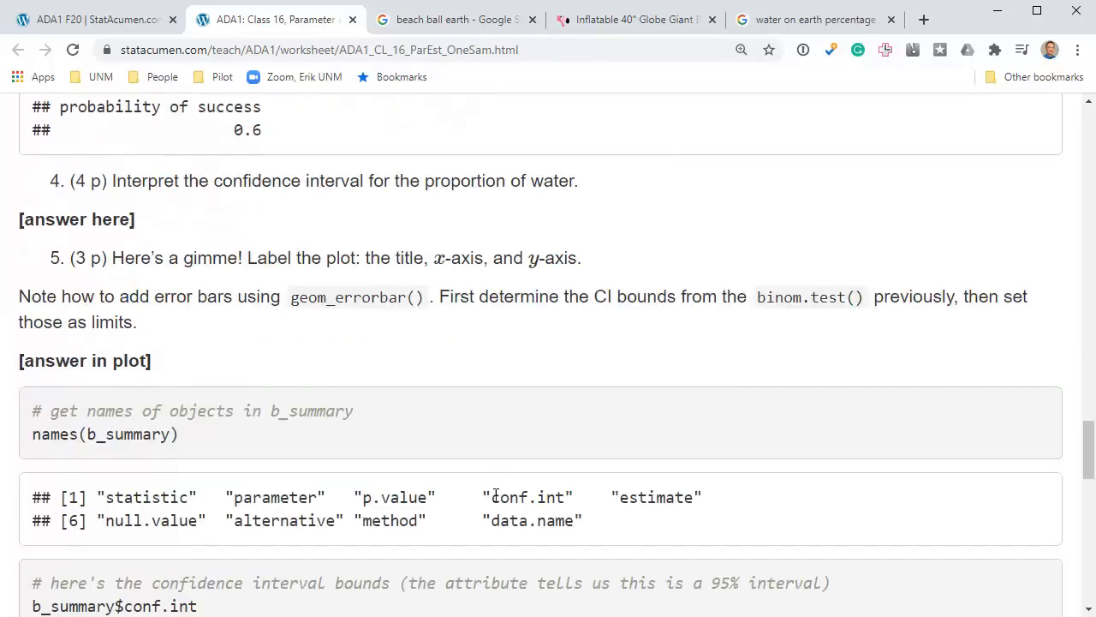
pyautogui.doubleClick(528, 496)
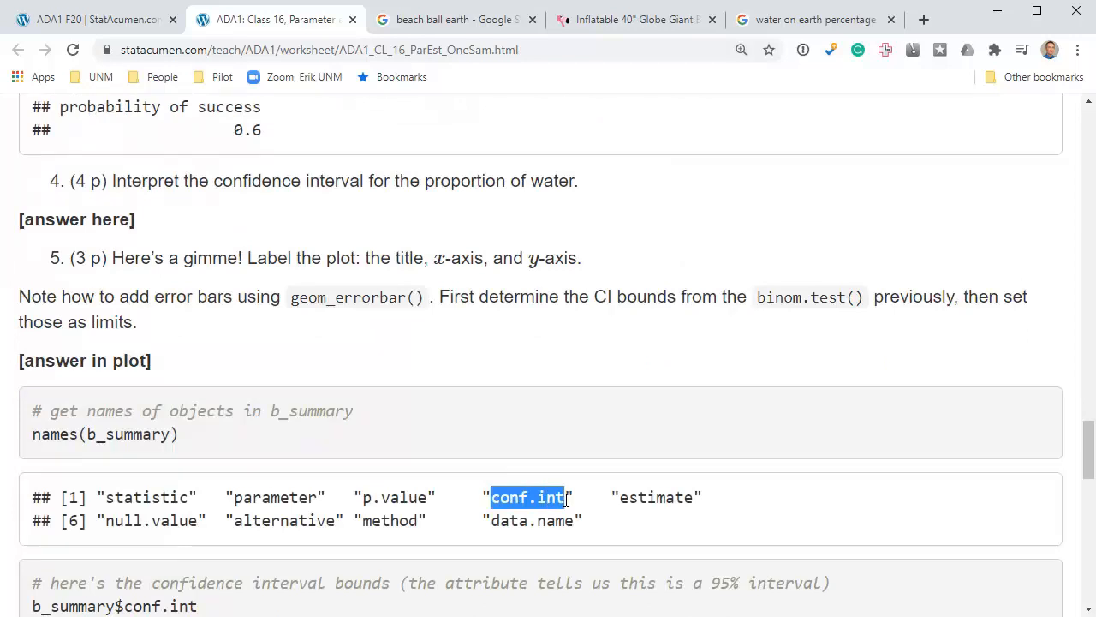
pyautogui.scroll(-3)
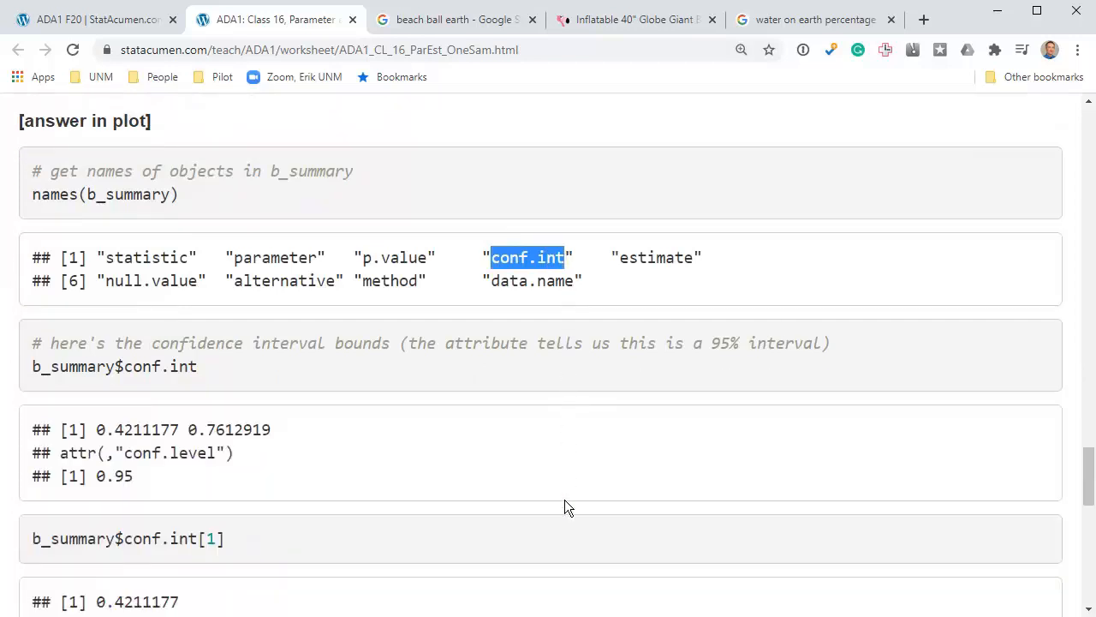
pyautogui.scroll(-3)
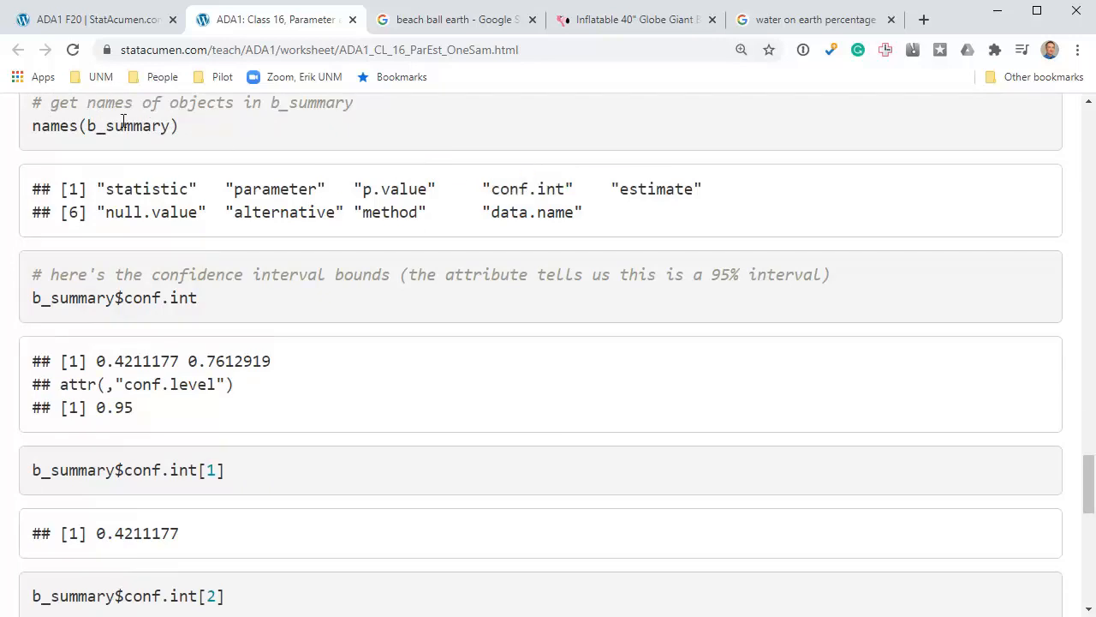
pyautogui.doubleClick(72, 298)
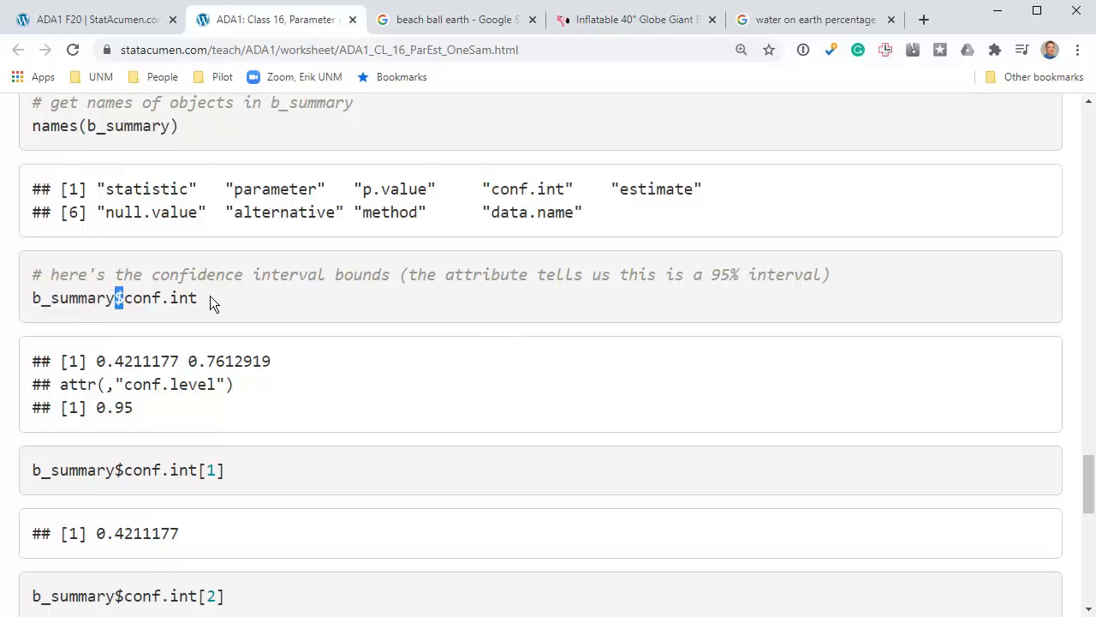
pyautogui.doubleClick(158, 298)
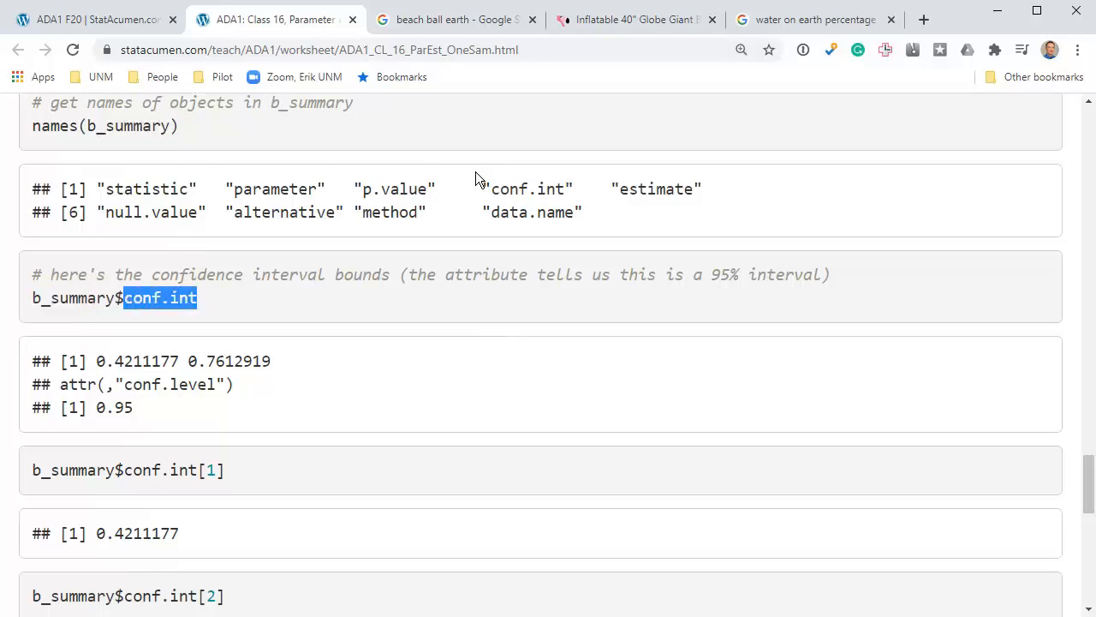
pyautogui.moveTo(102, 356)
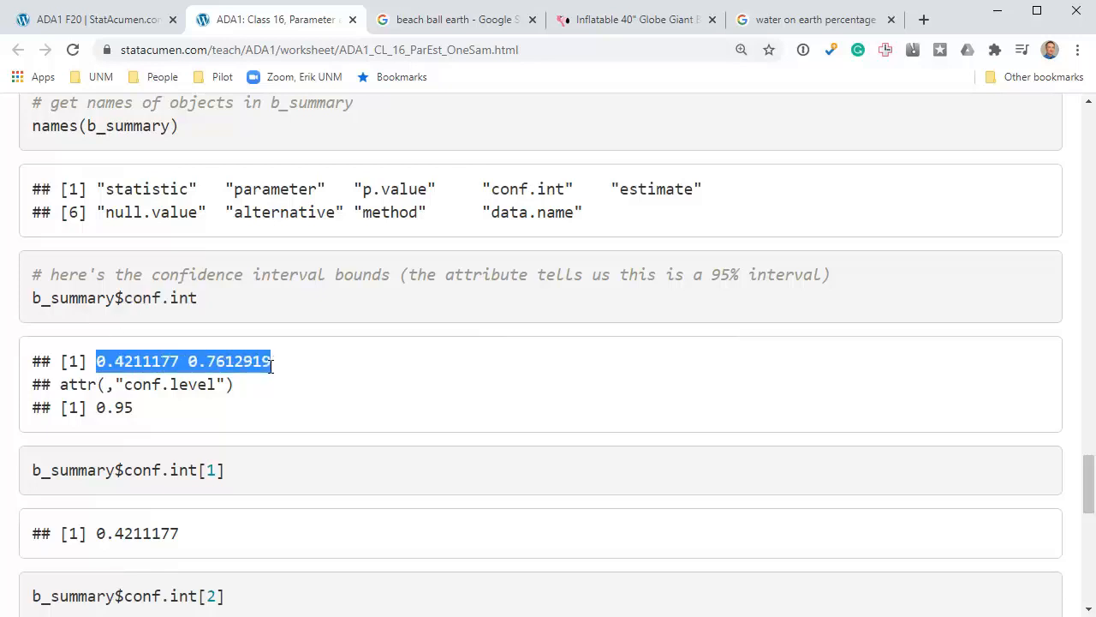
pyautogui.scroll(-3)
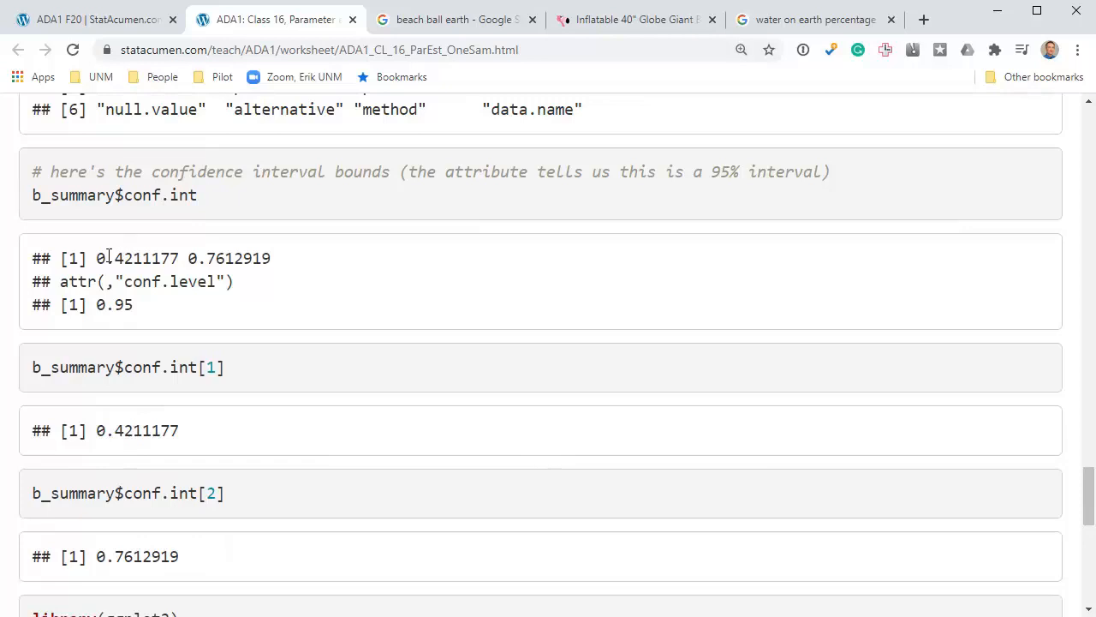
pyautogui.doubleClick(112, 256)
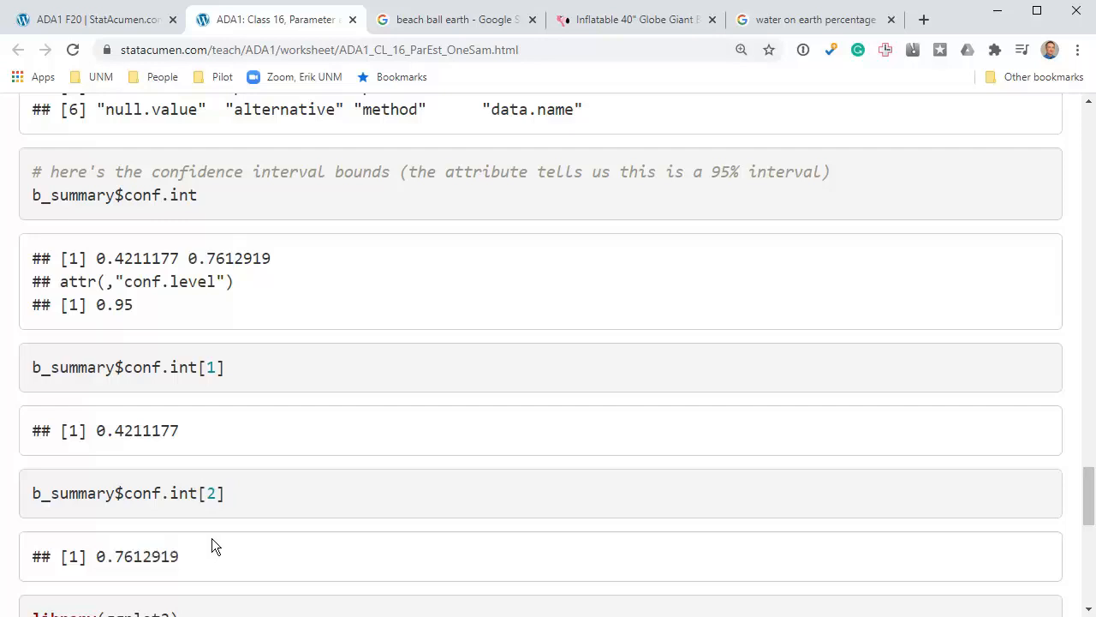
pyautogui.moveTo(220, 333)
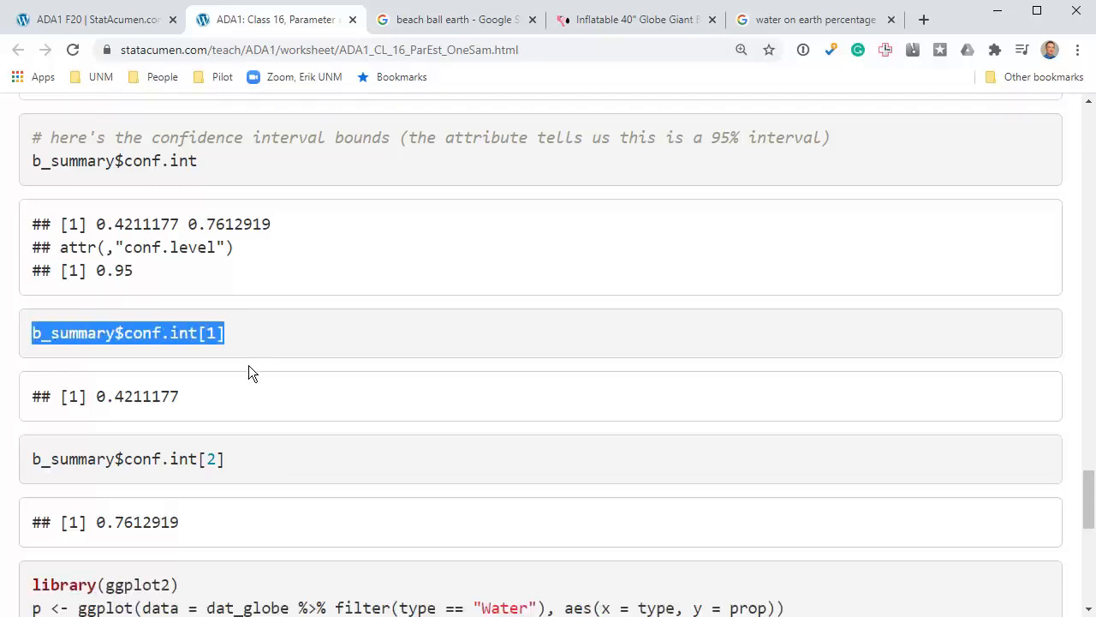
pyautogui.scroll(-3)
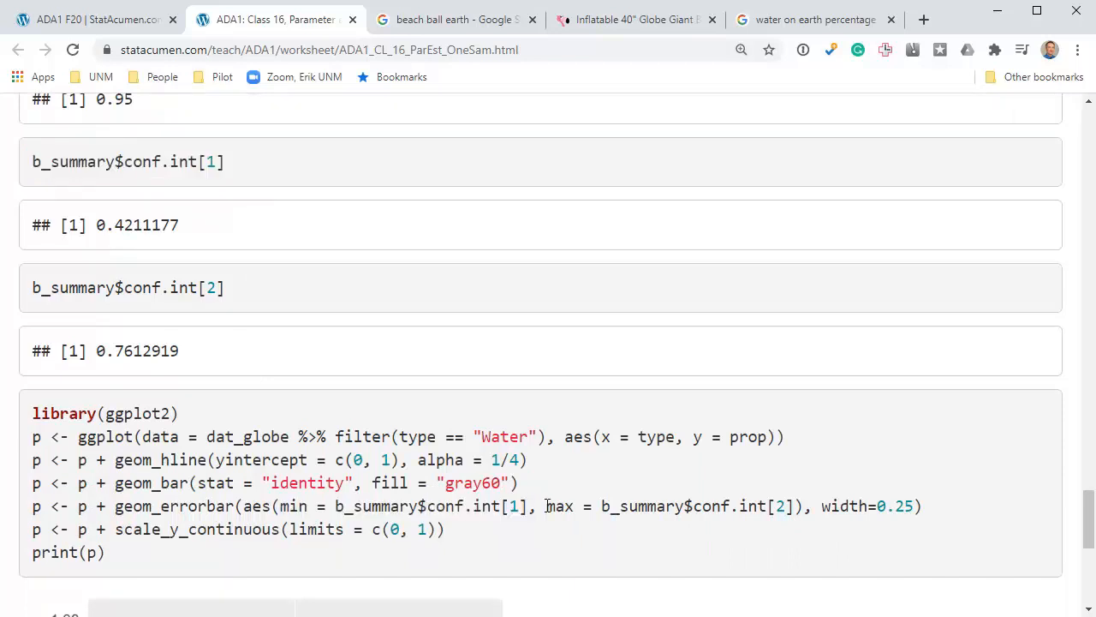
pyautogui.moveTo(547, 505); pyautogui.dragTo(795, 505)
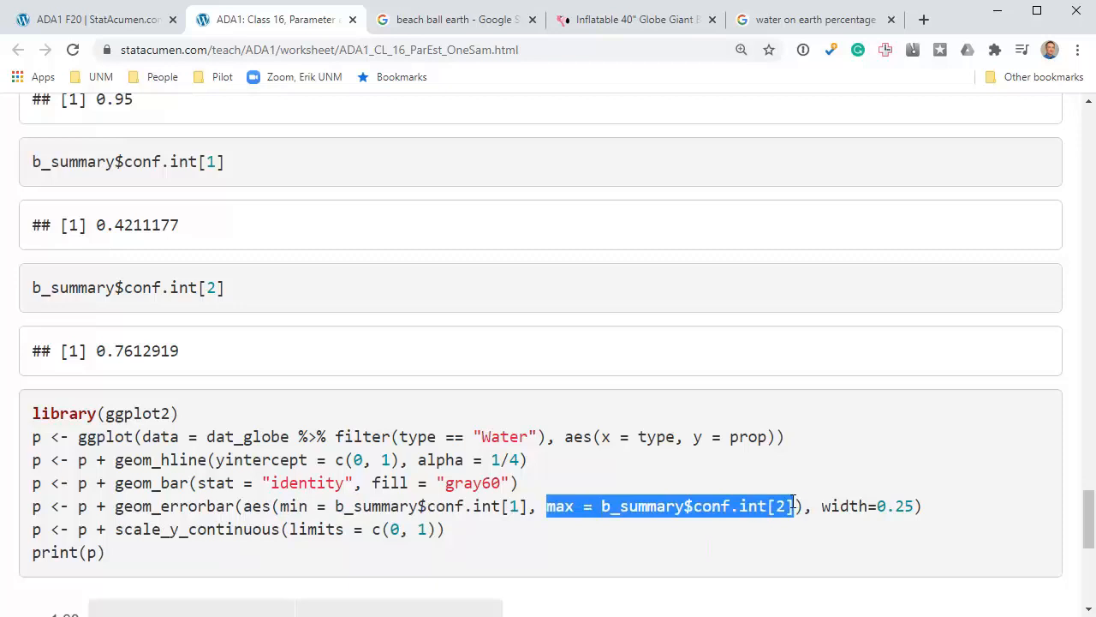
pyautogui.scroll(-3)
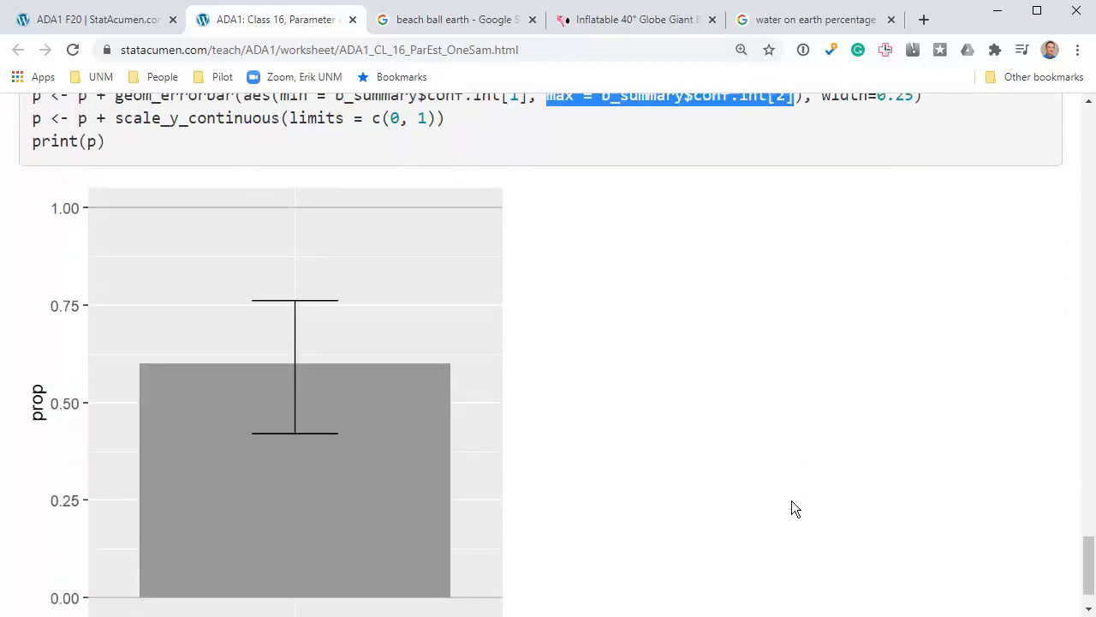
pyautogui.scroll(-3)
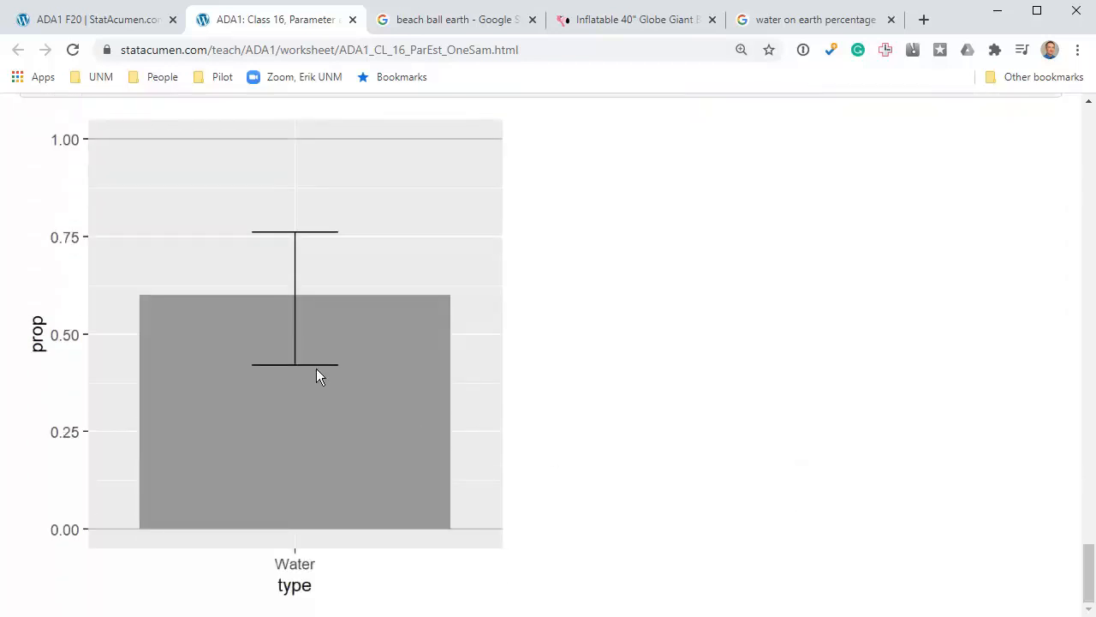
pyautogui.moveTo(676, 308)
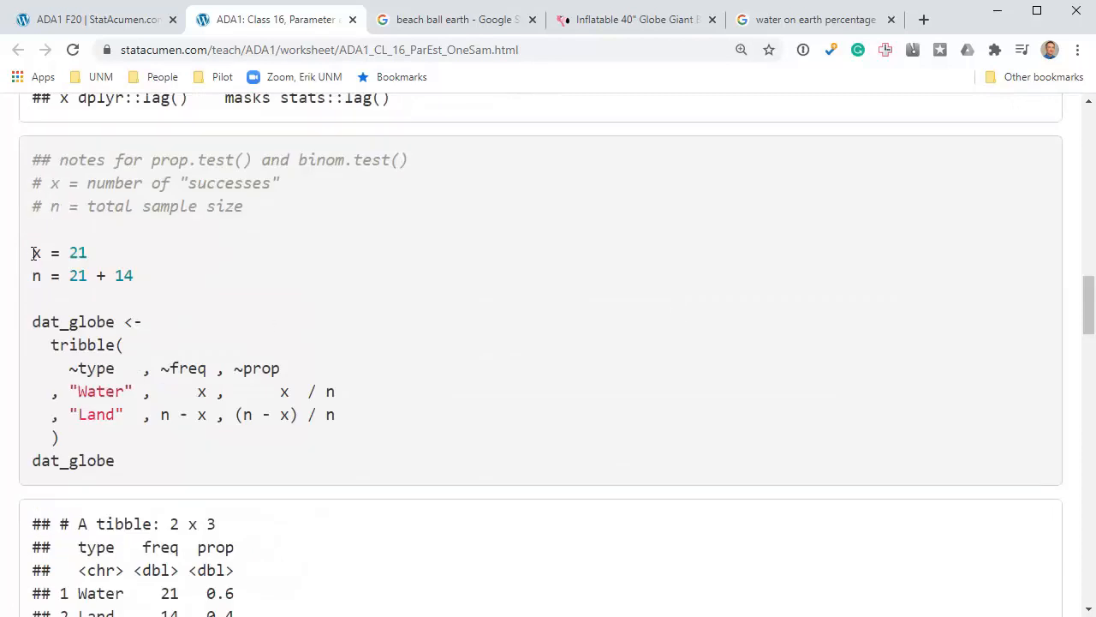
pyautogui.moveTo(32, 251); pyautogui.dragTo(134, 274)
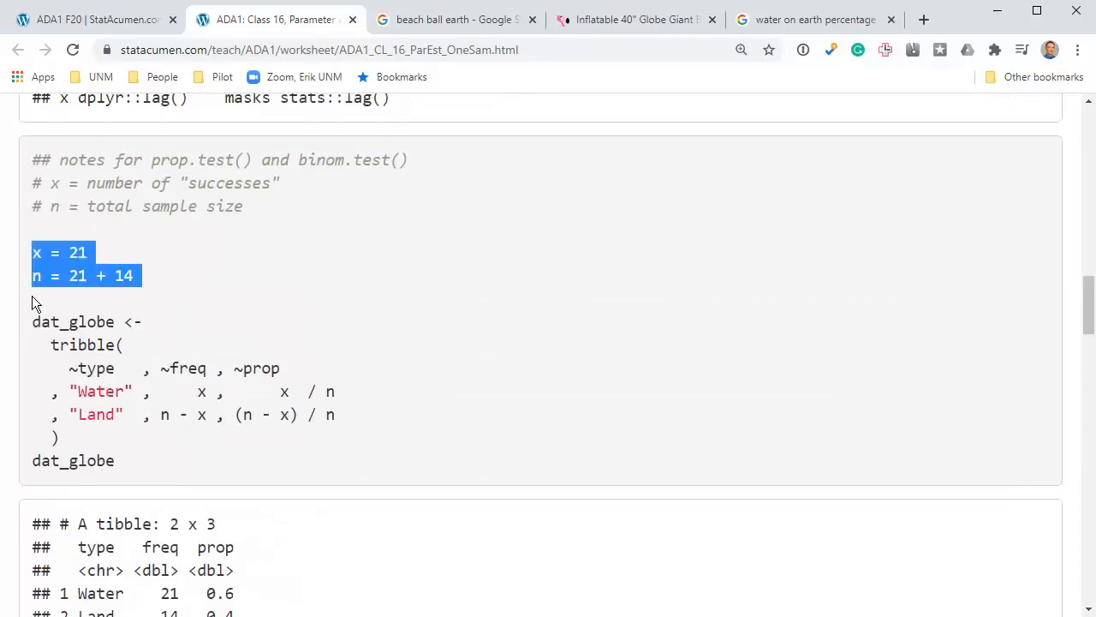
pyautogui.moveTo(127, 295)
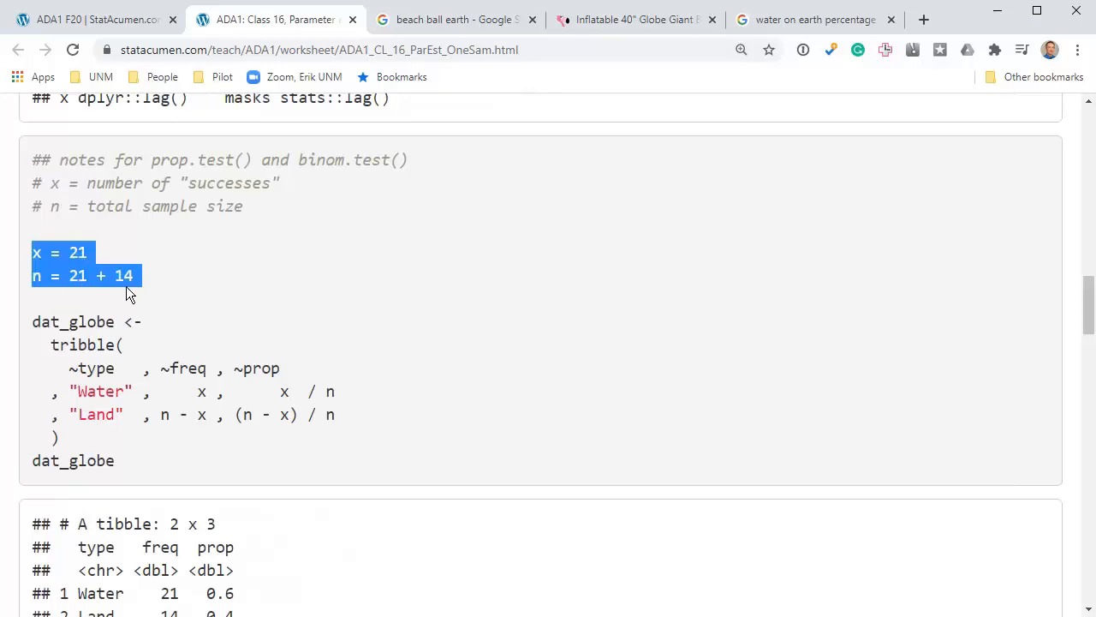
pyautogui.click(82, 274)
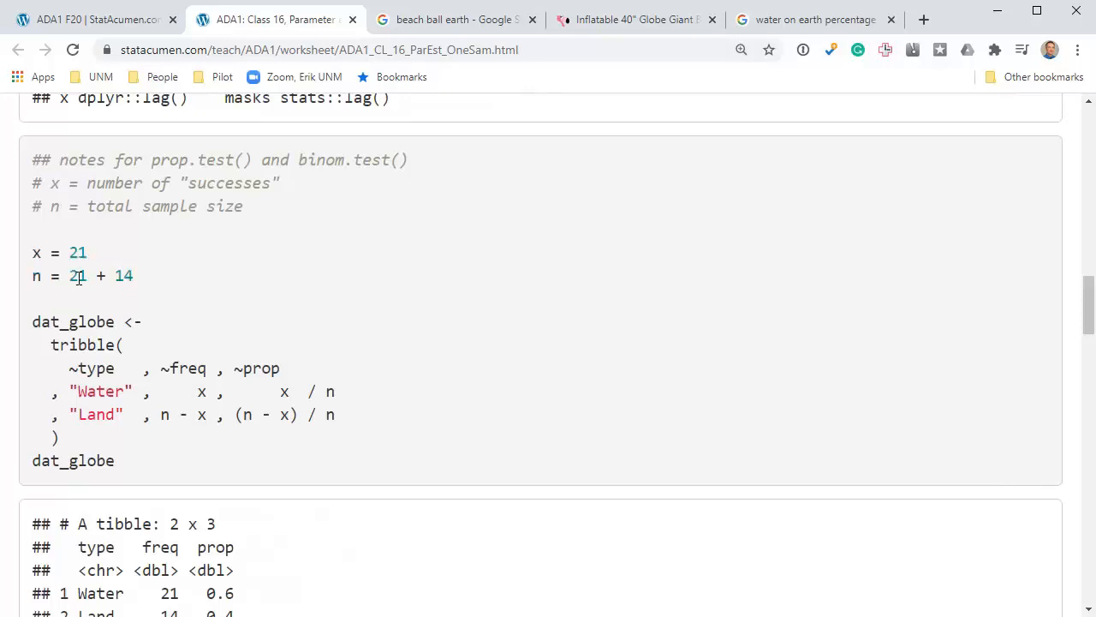
pyautogui.moveTo(109, 246)
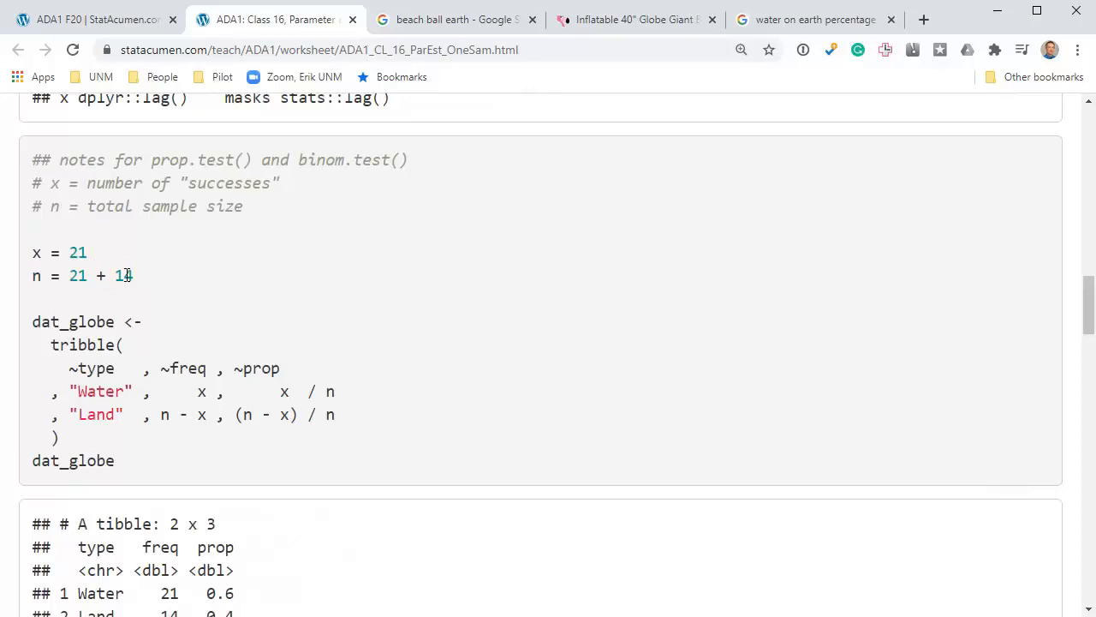
pyautogui.scroll(-3)
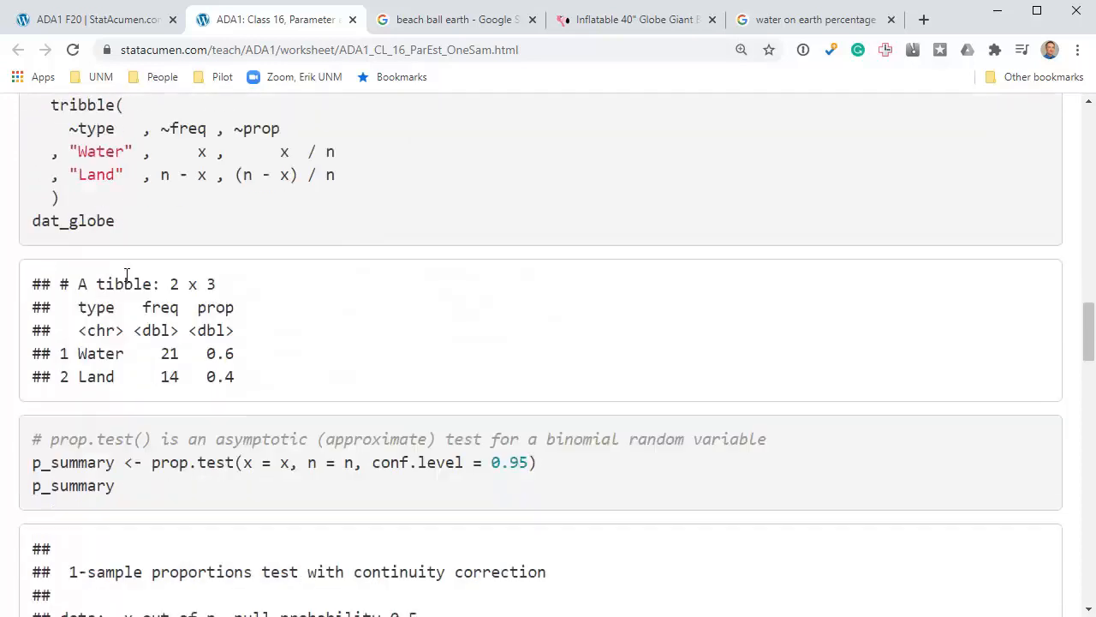
pyautogui.scroll(-3)
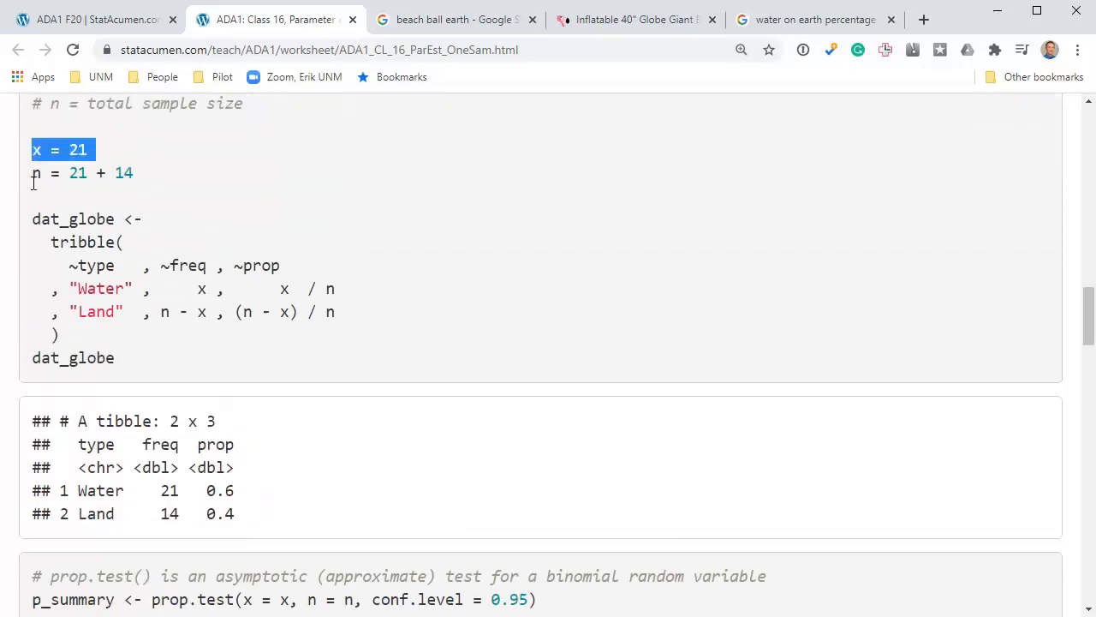
pyautogui.scroll(-3)
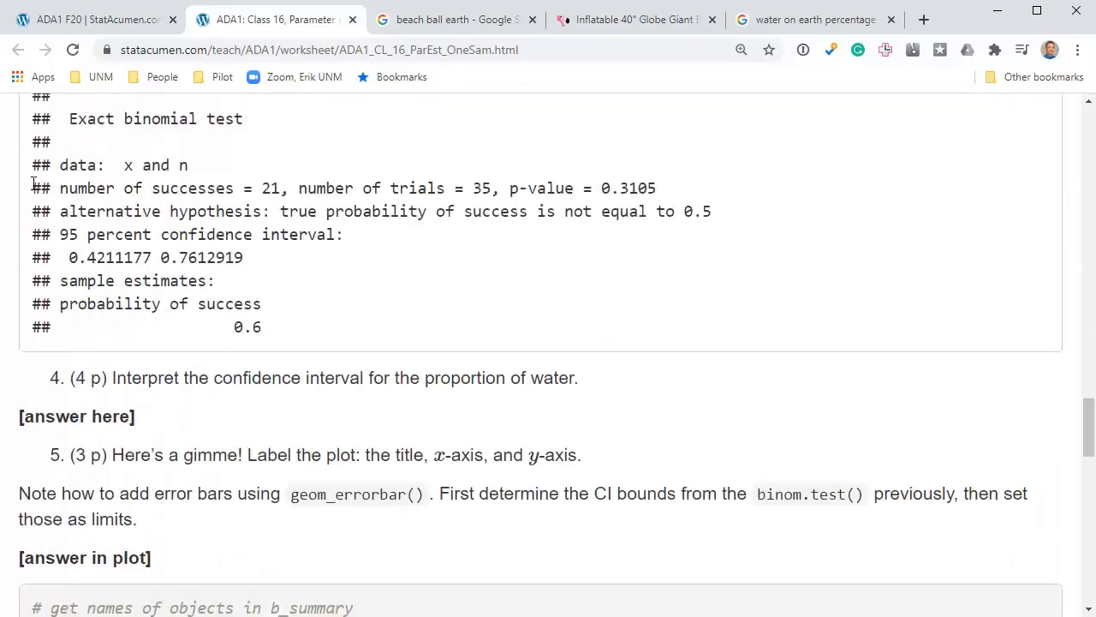
pyautogui.scroll(-3)
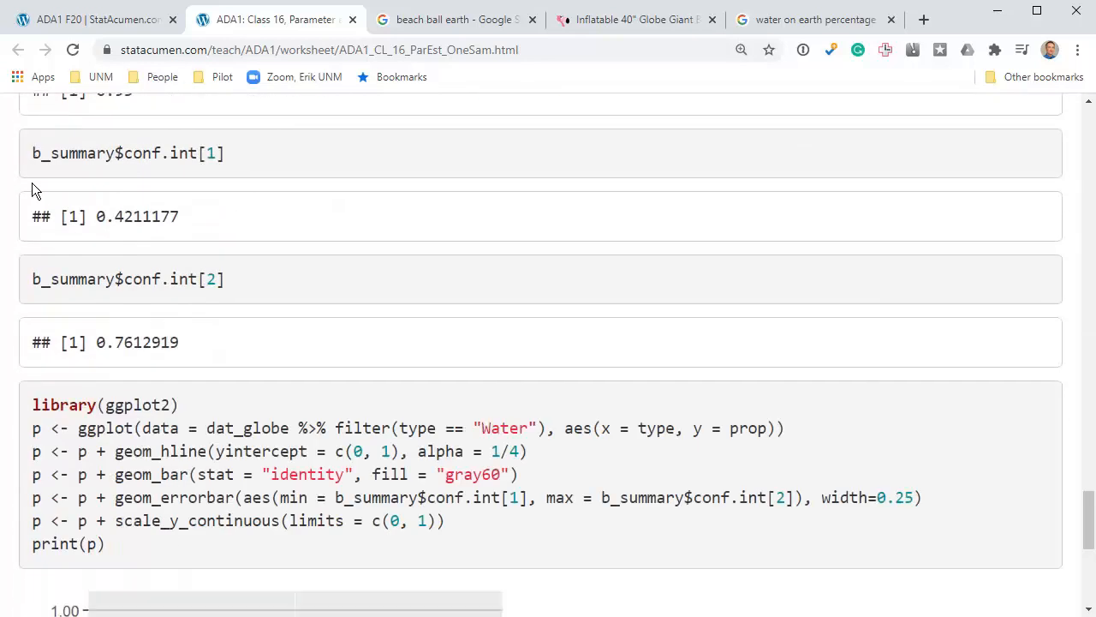
pyautogui.scroll(-3)
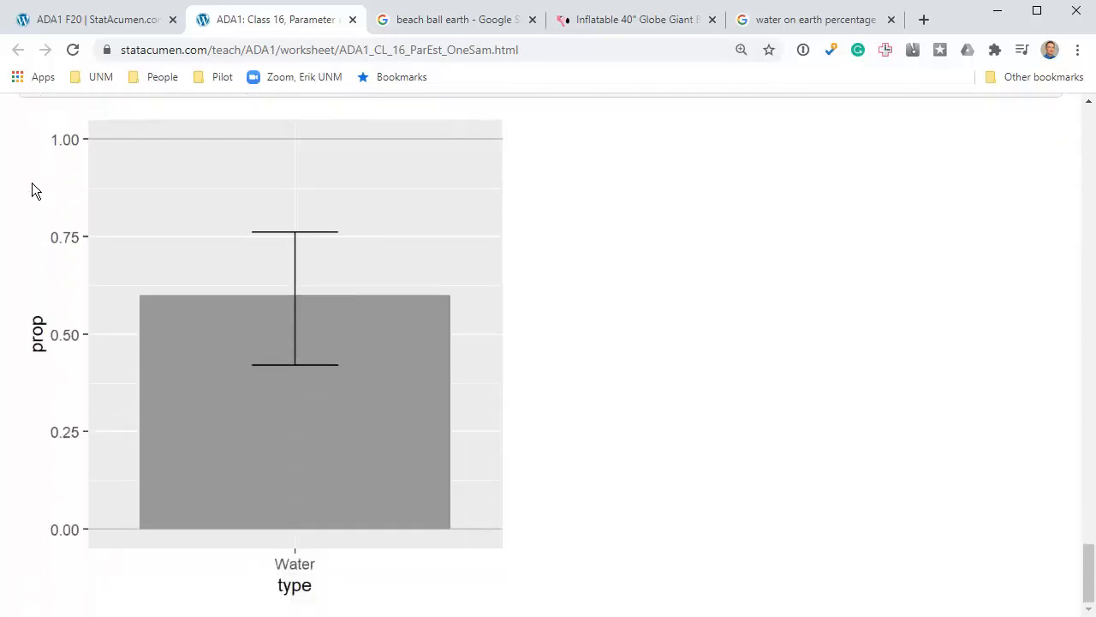
pyautogui.moveTo(267, 148)
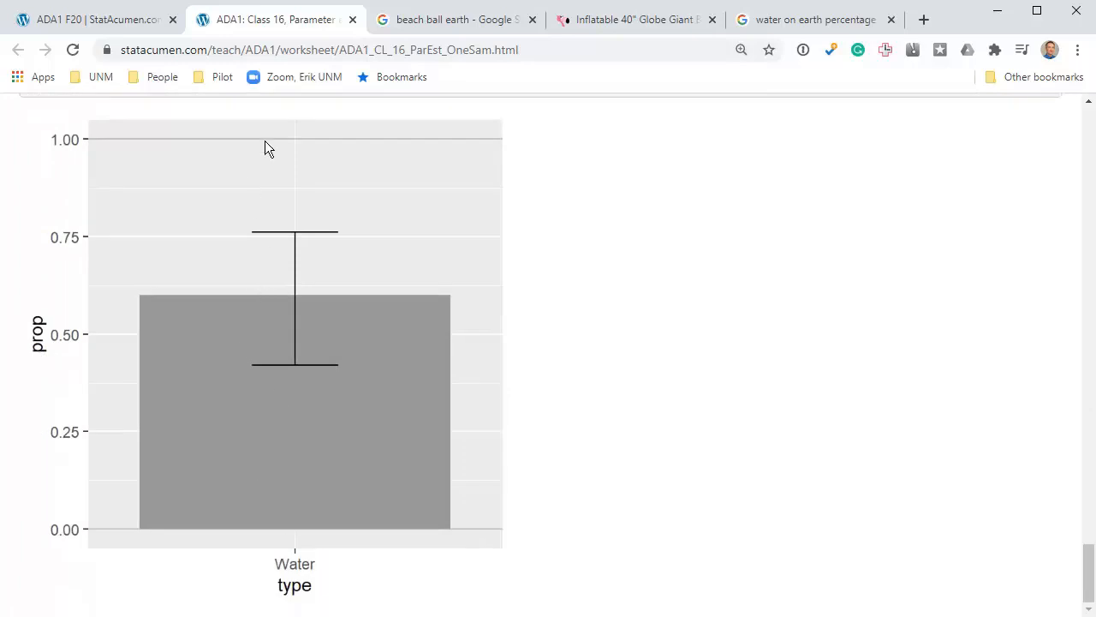
pyautogui.moveTo(302, 238)
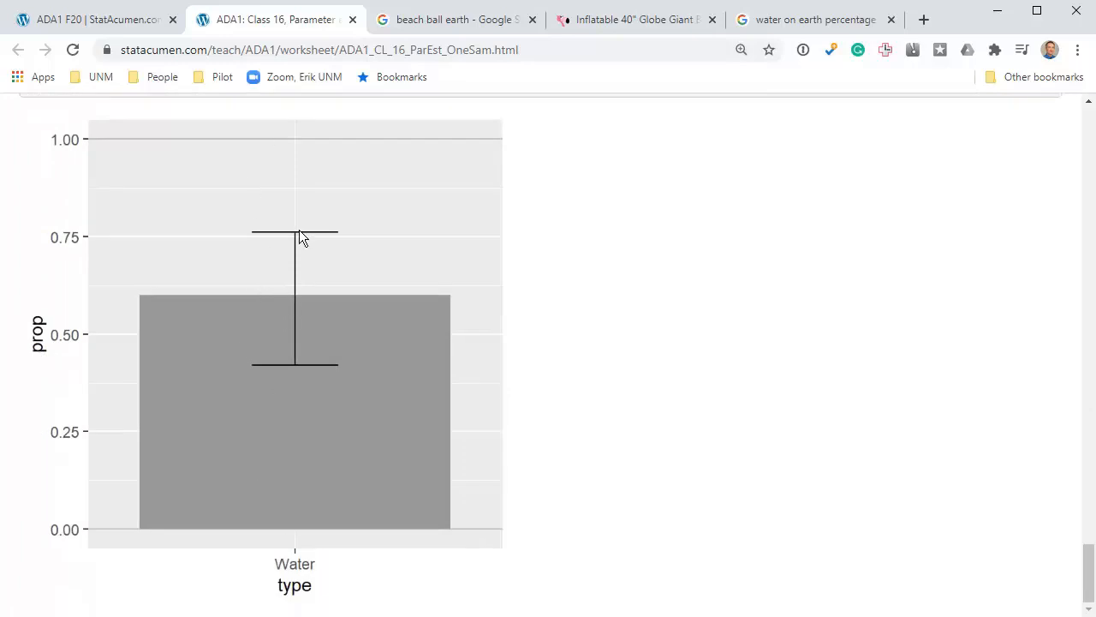
pyautogui.moveTo(316, 301)
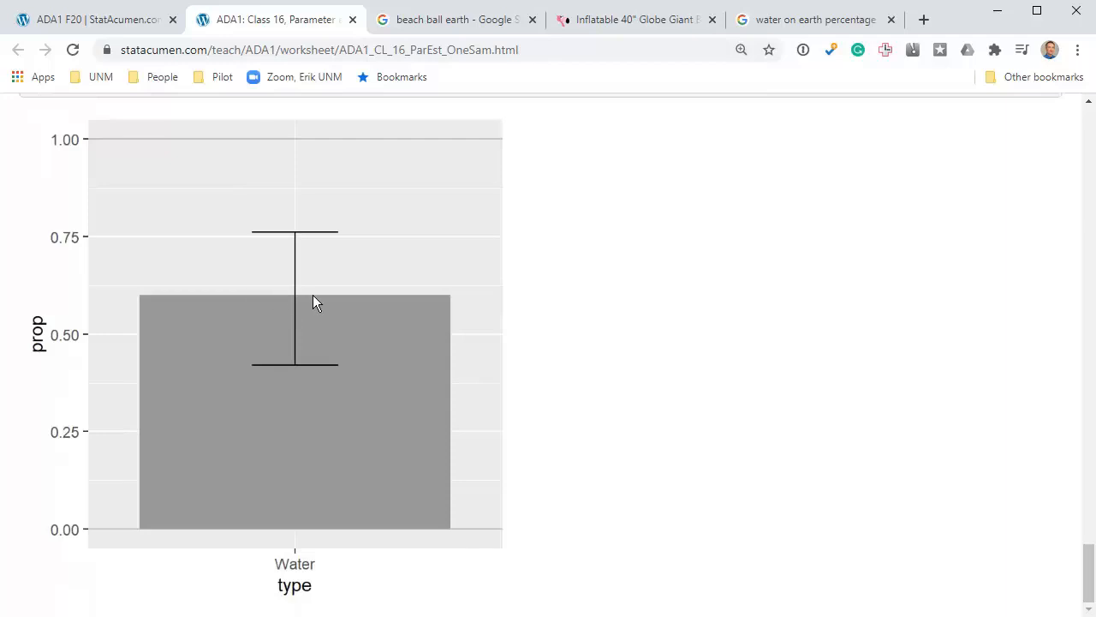
pyautogui.moveTo(301, 305)
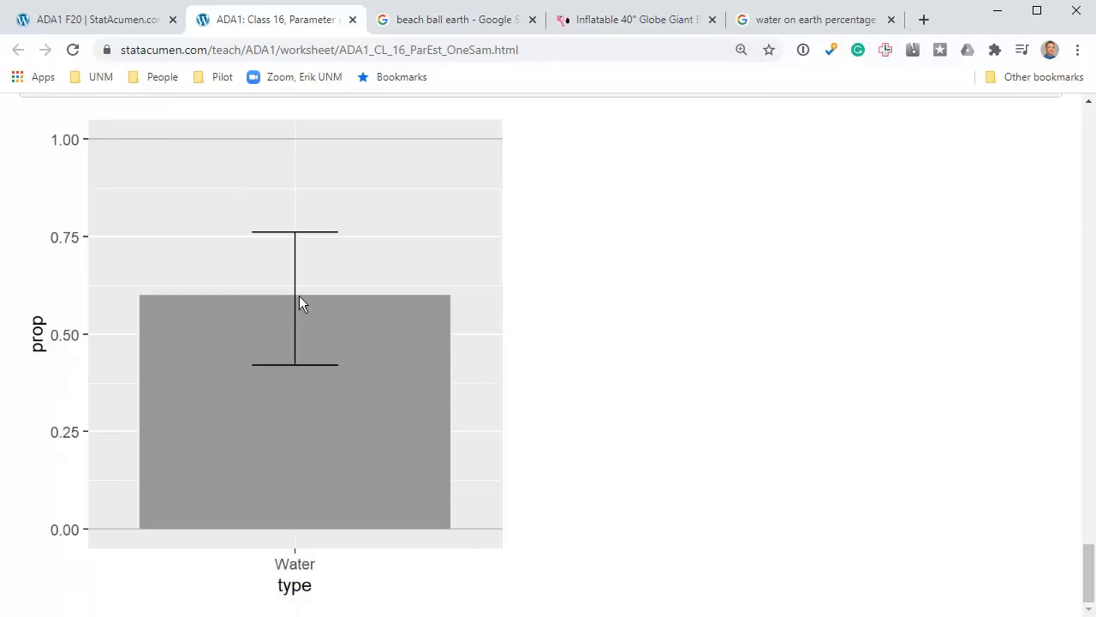
pyautogui.moveTo(287, 301)
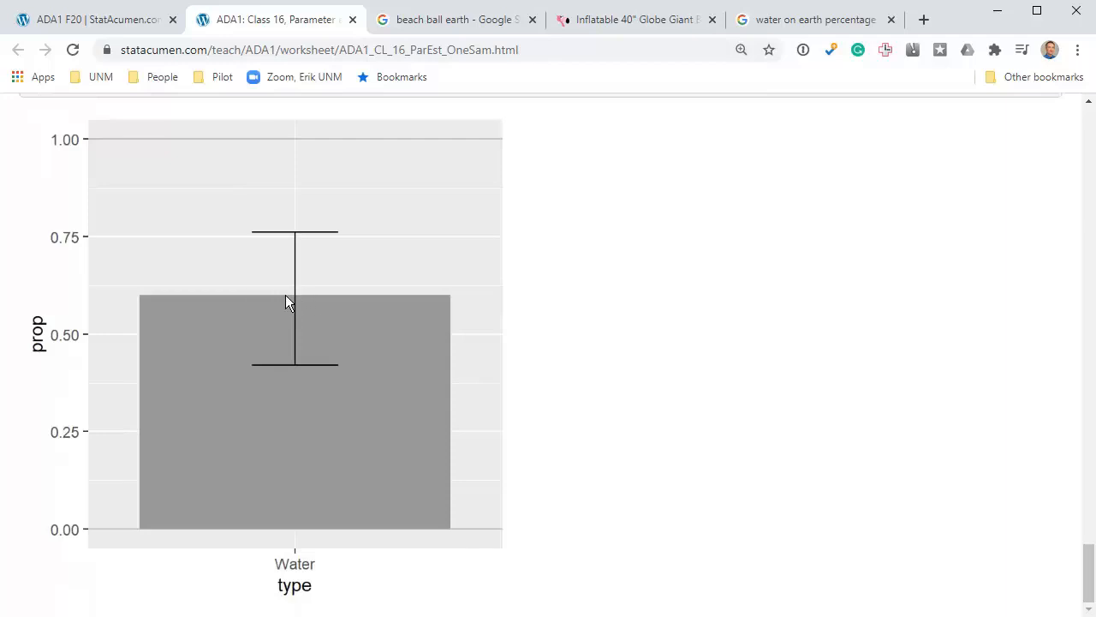
pyautogui.moveTo(236, 273)
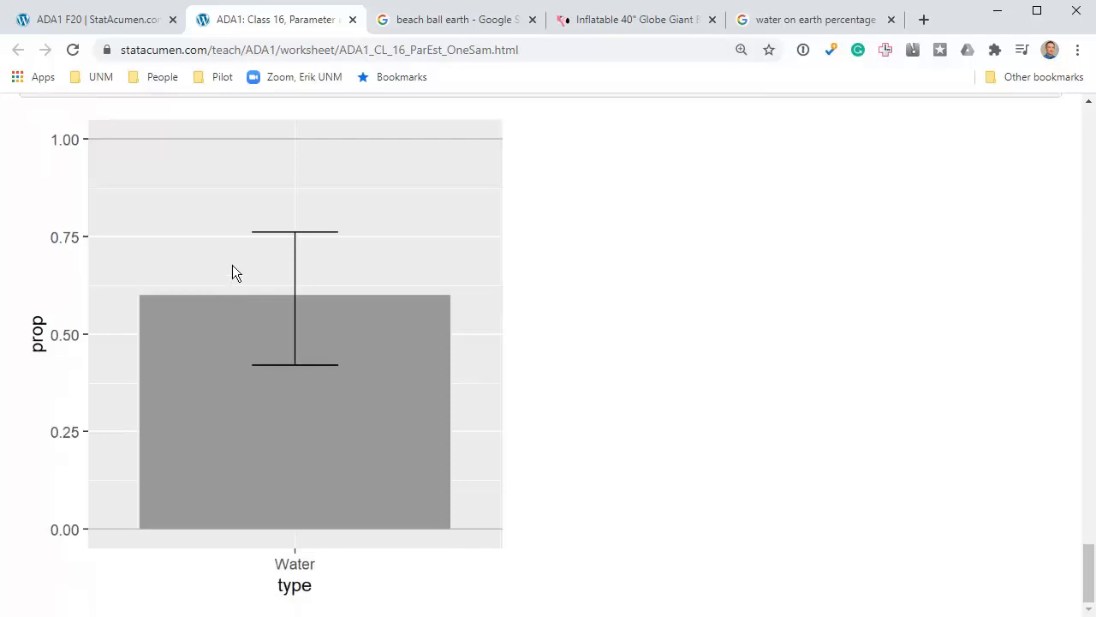
pyautogui.moveTo(223, 507)
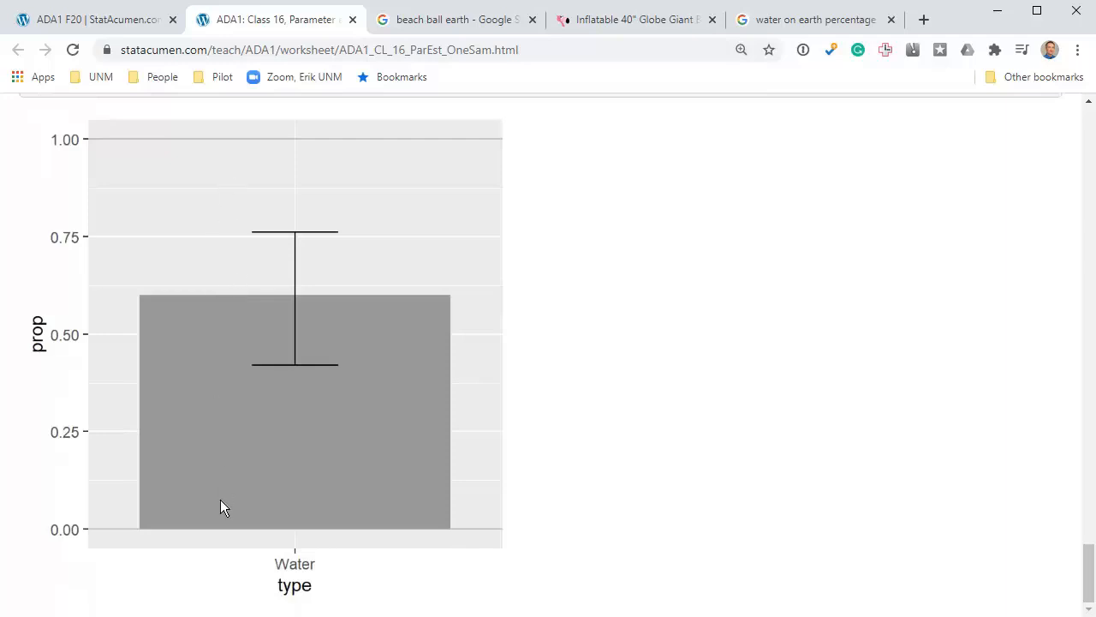
pyautogui.moveTo(223, 164)
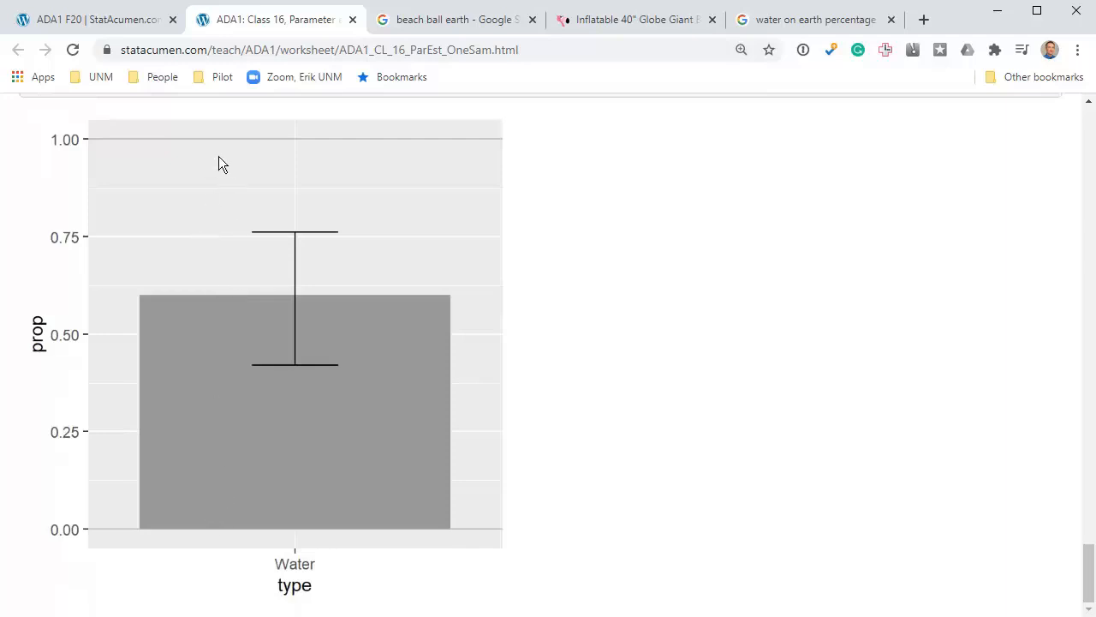
pyautogui.moveTo(300, 418)
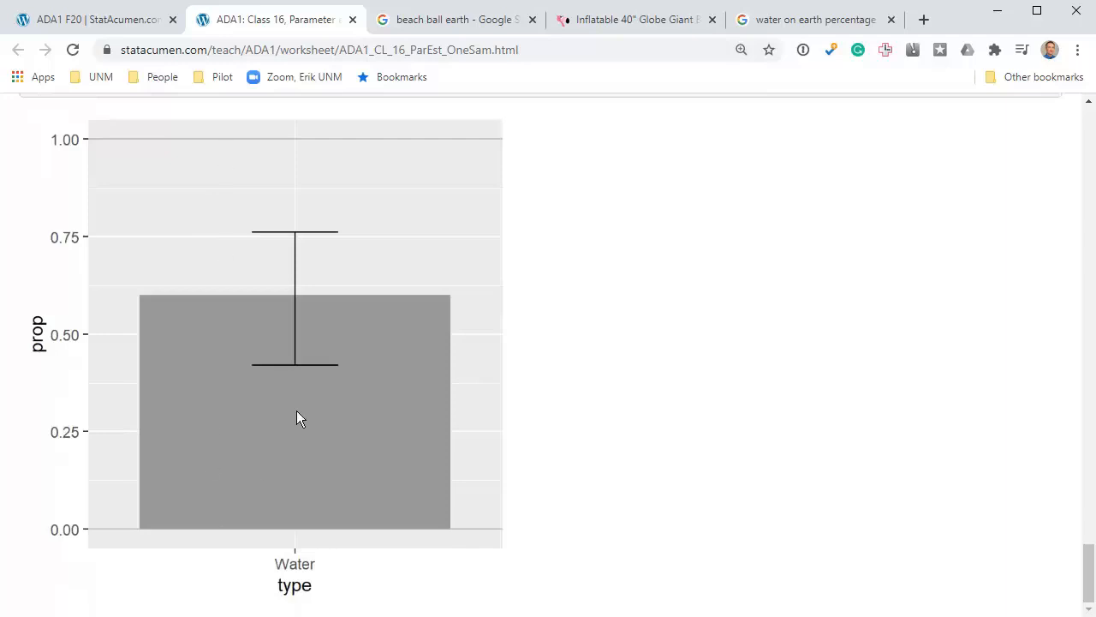
pyautogui.moveTo(305, 360)
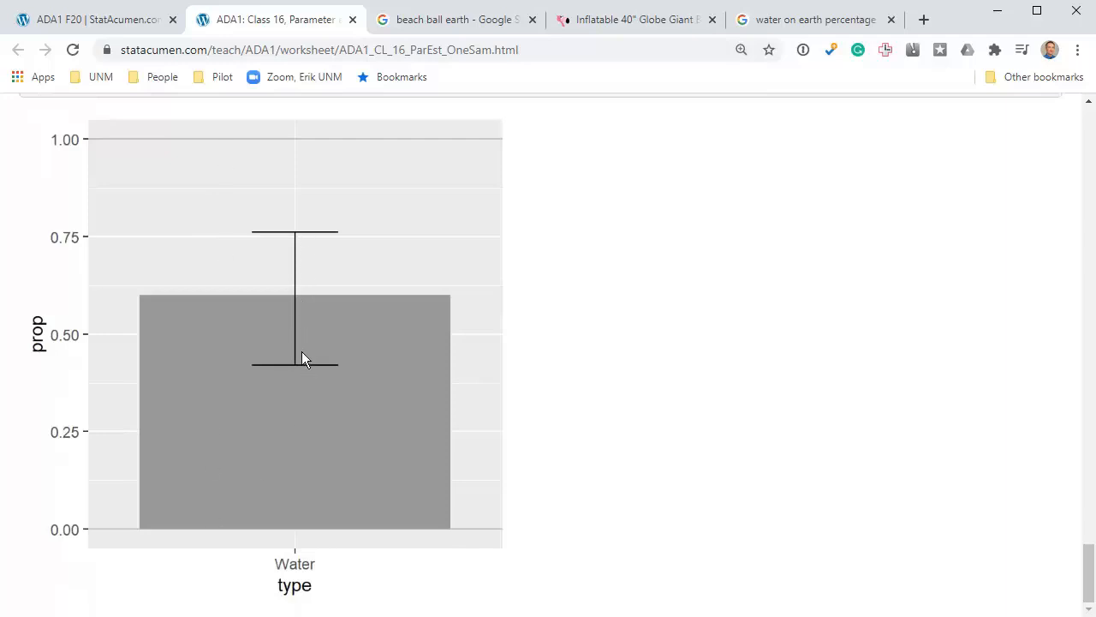
pyautogui.moveTo(217, 501)
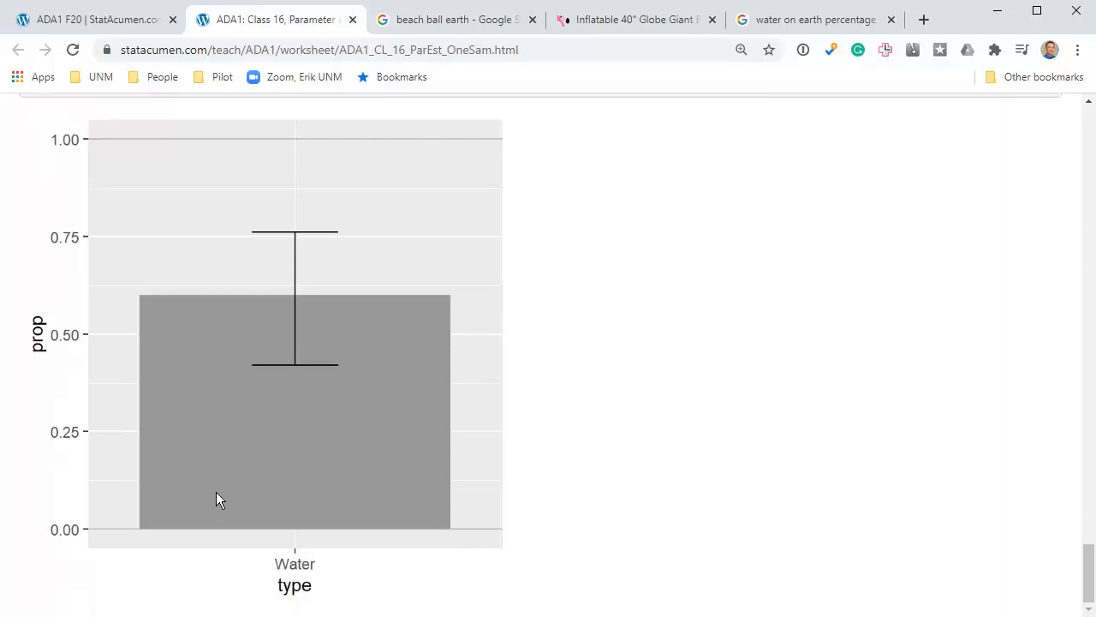
pyautogui.moveTo(215, 528)
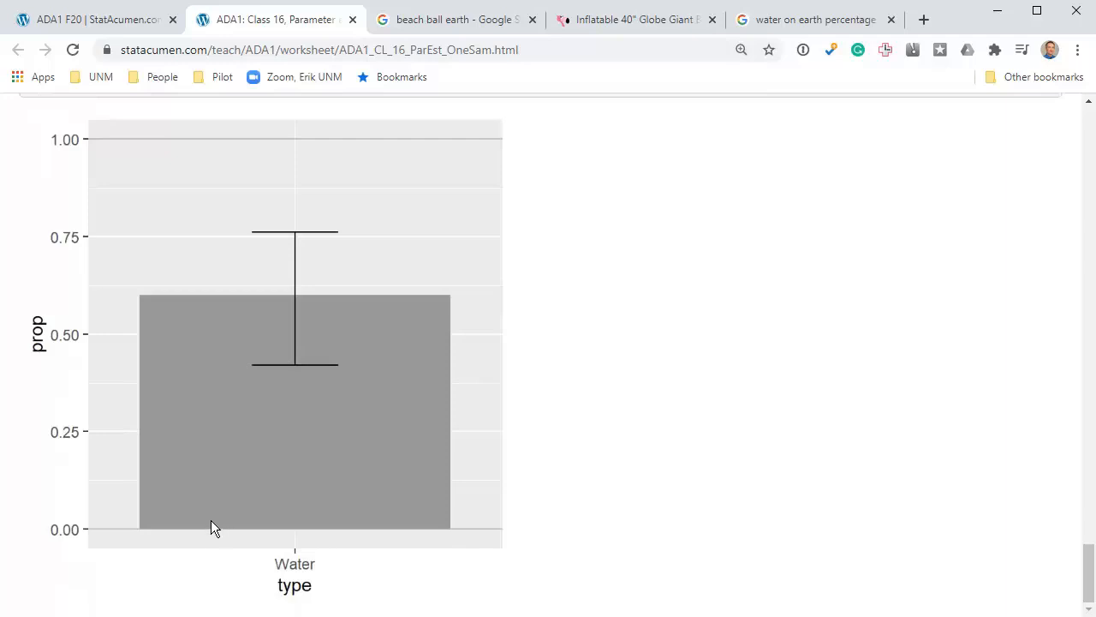
pyautogui.moveTo(137, 525)
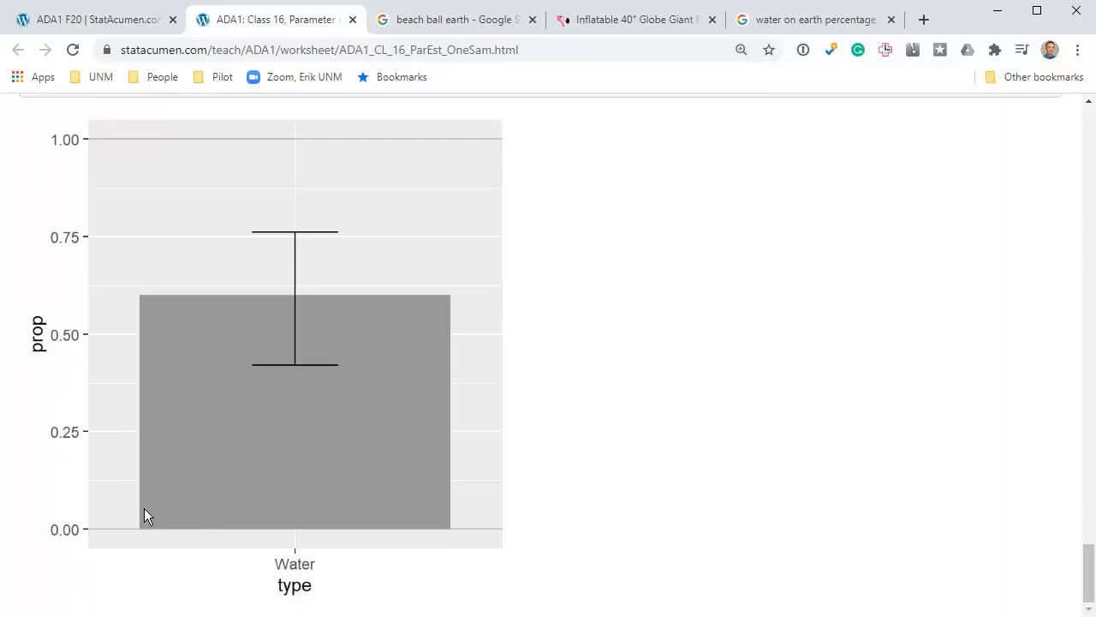
pyautogui.moveTo(141, 524)
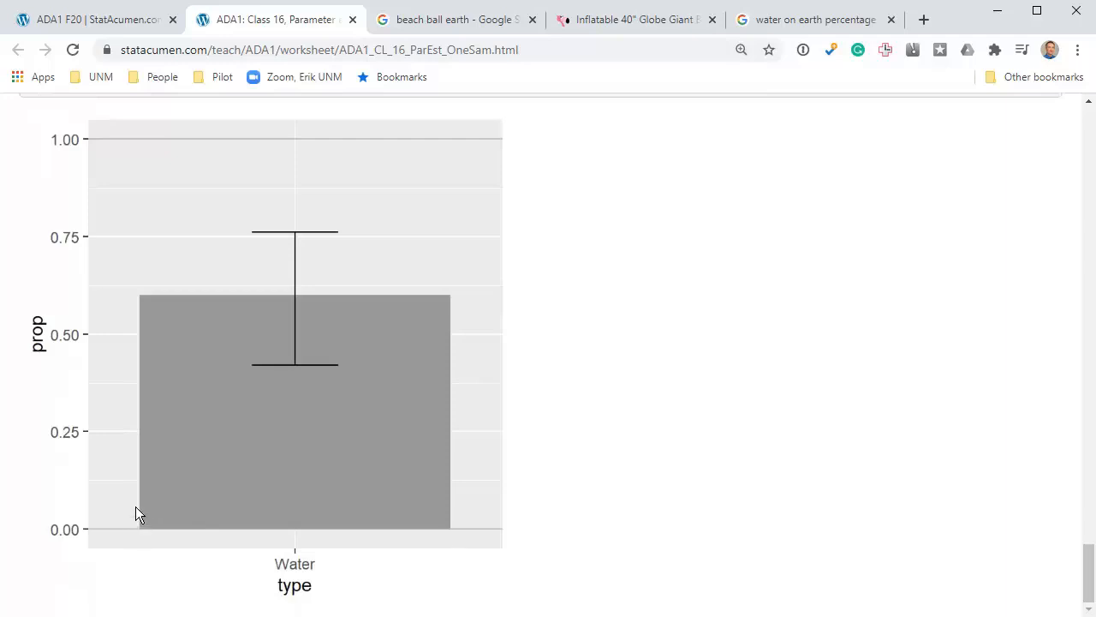
pyautogui.moveTo(141, 466)
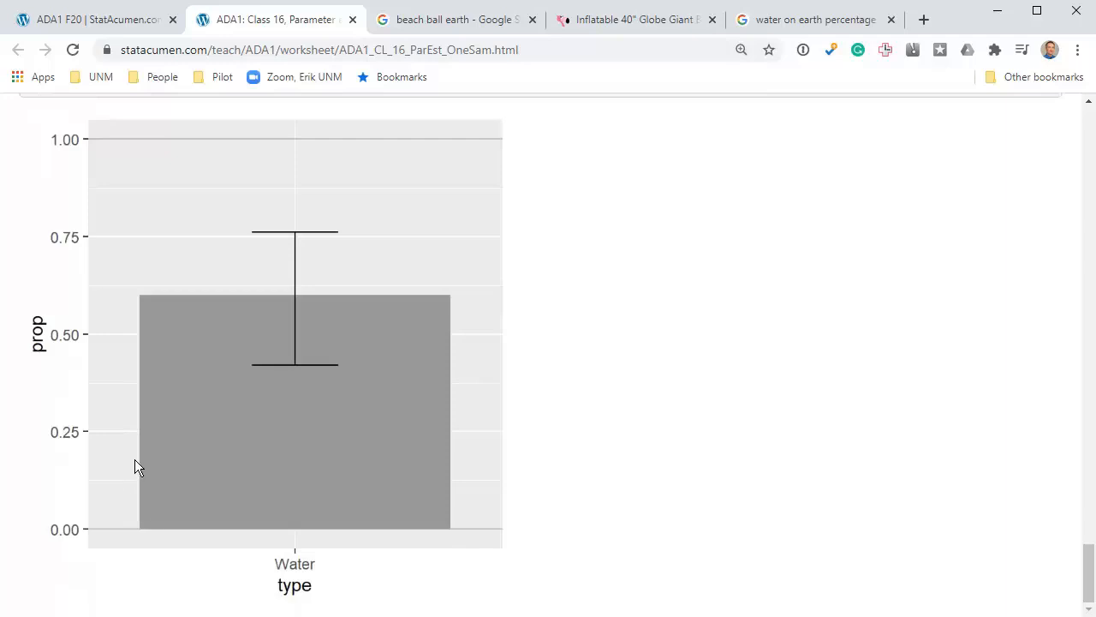
pyautogui.moveTo(301, 425)
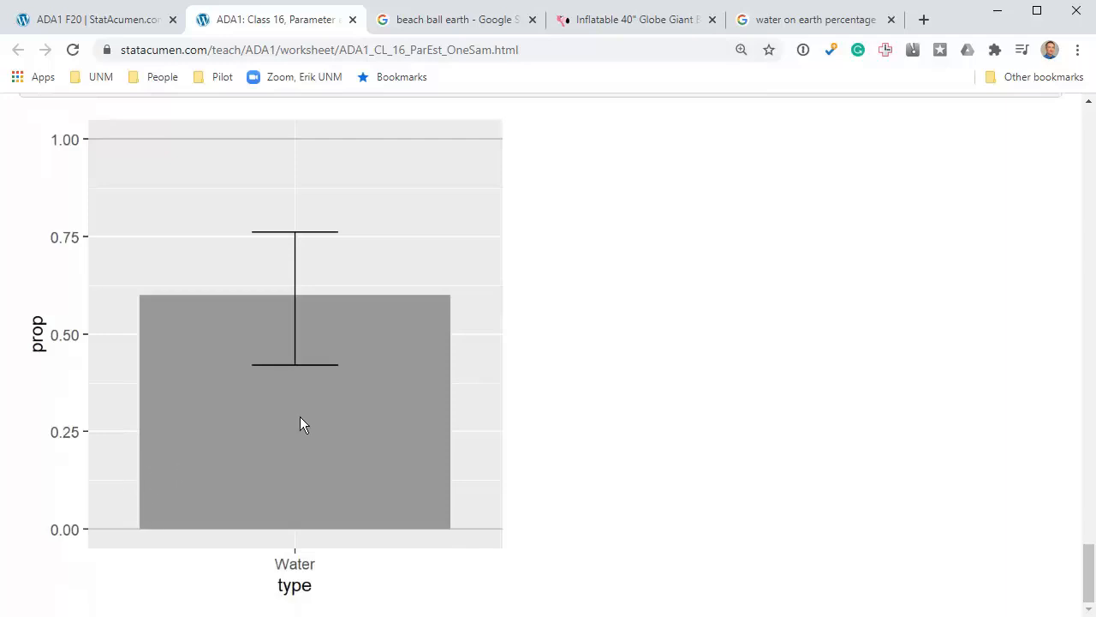
pyautogui.moveTo(483, 391)
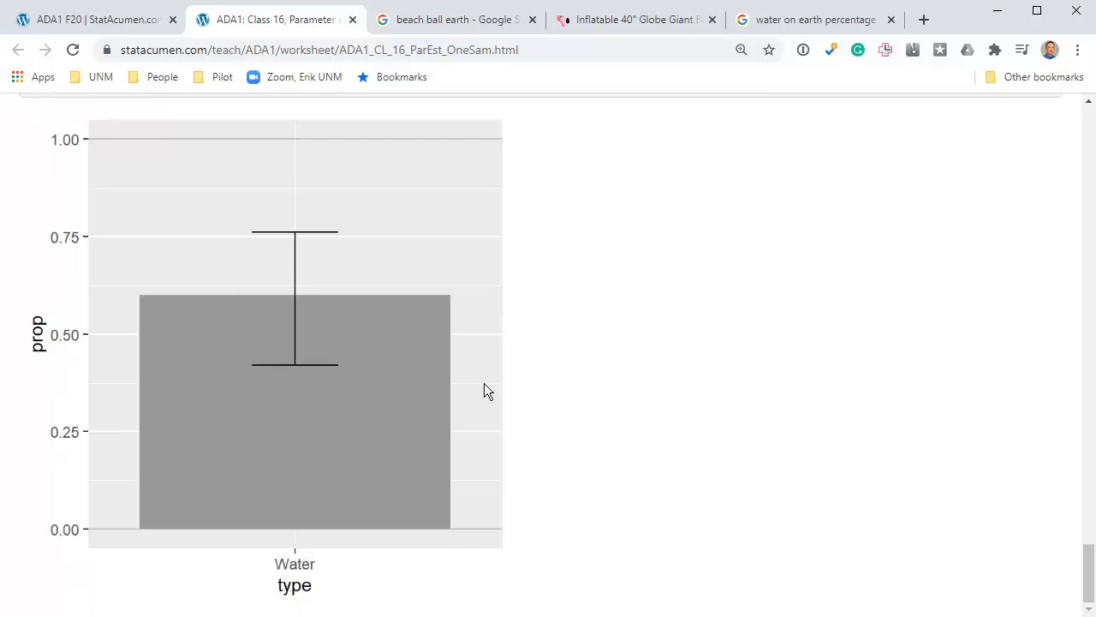
pyautogui.scroll(-3)
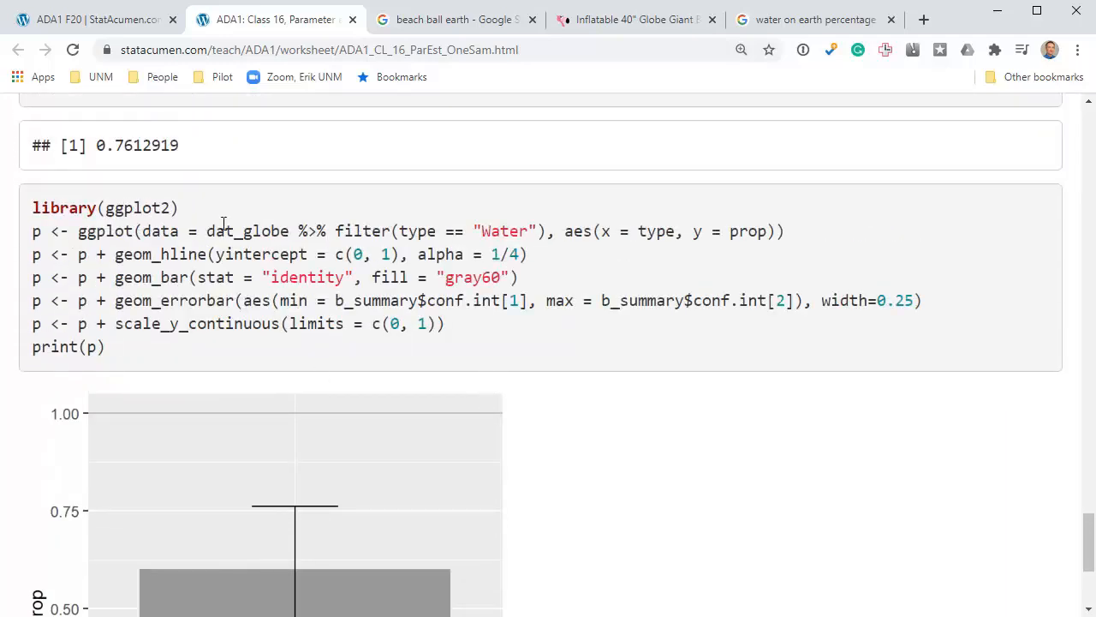
pyautogui.scroll(-3)
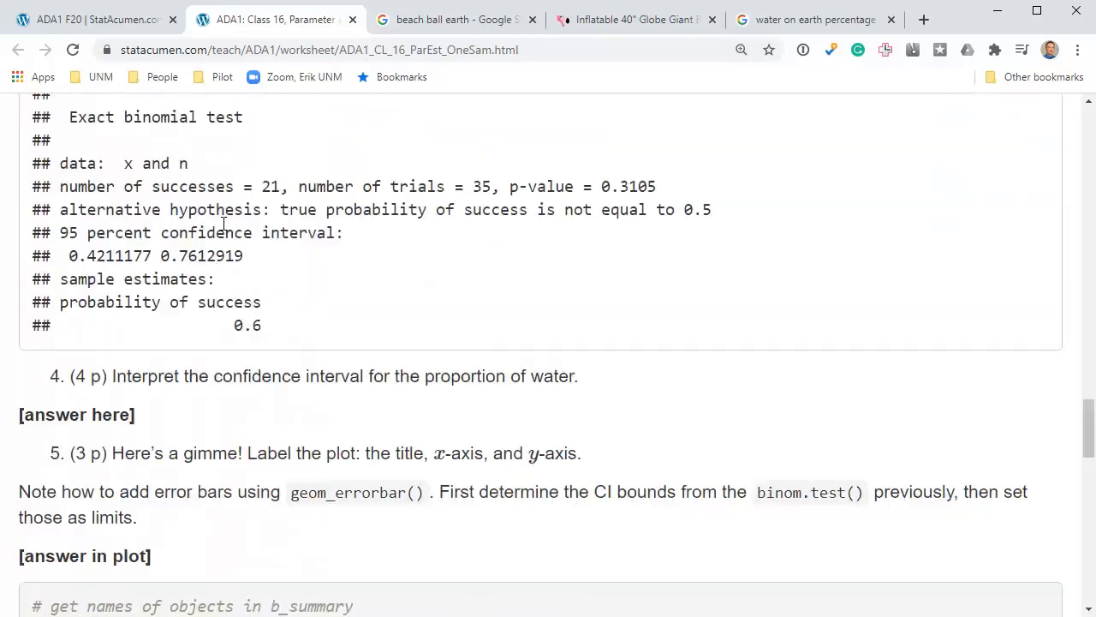
pyautogui.moveTo(596, 461)
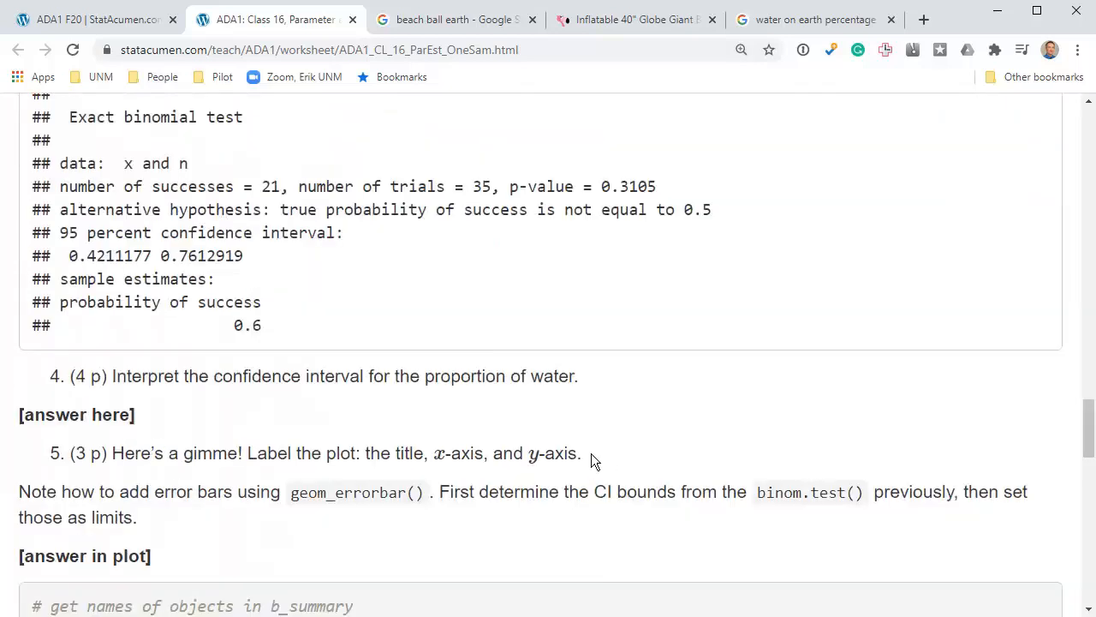
pyautogui.moveTo(366, 452); pyautogui.dragTo(581, 453)
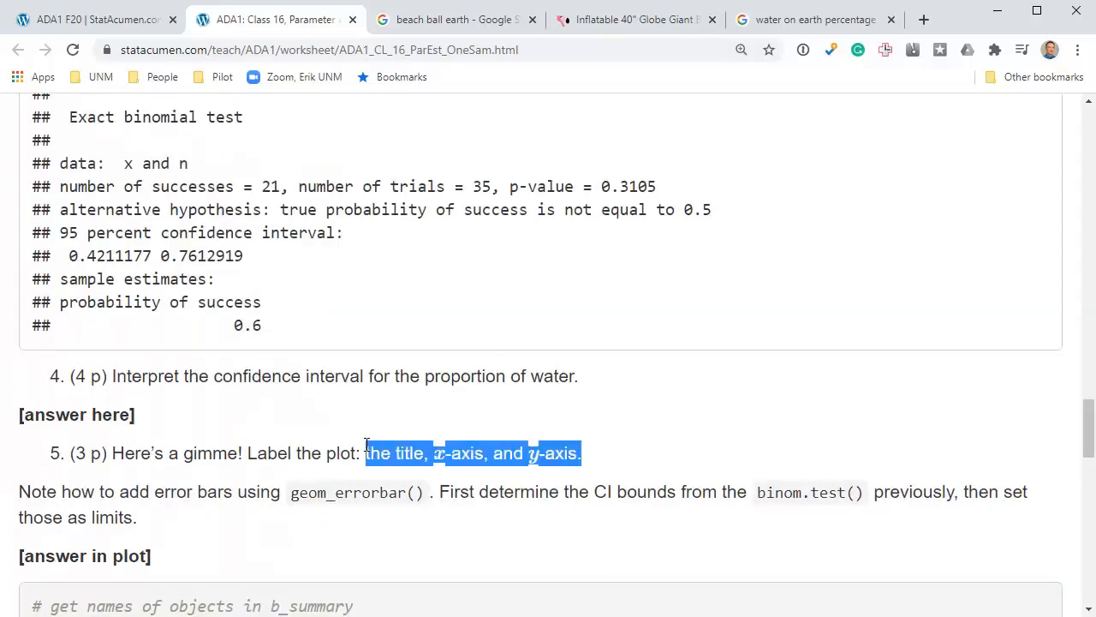
pyautogui.scroll(-3)
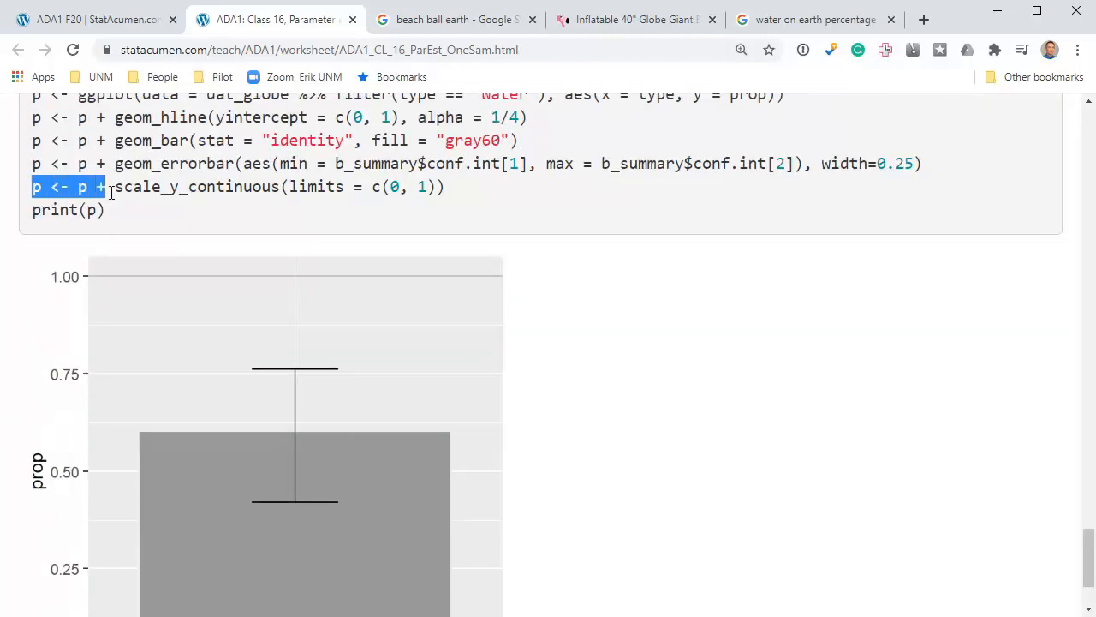
pyautogui.click(146, 213)
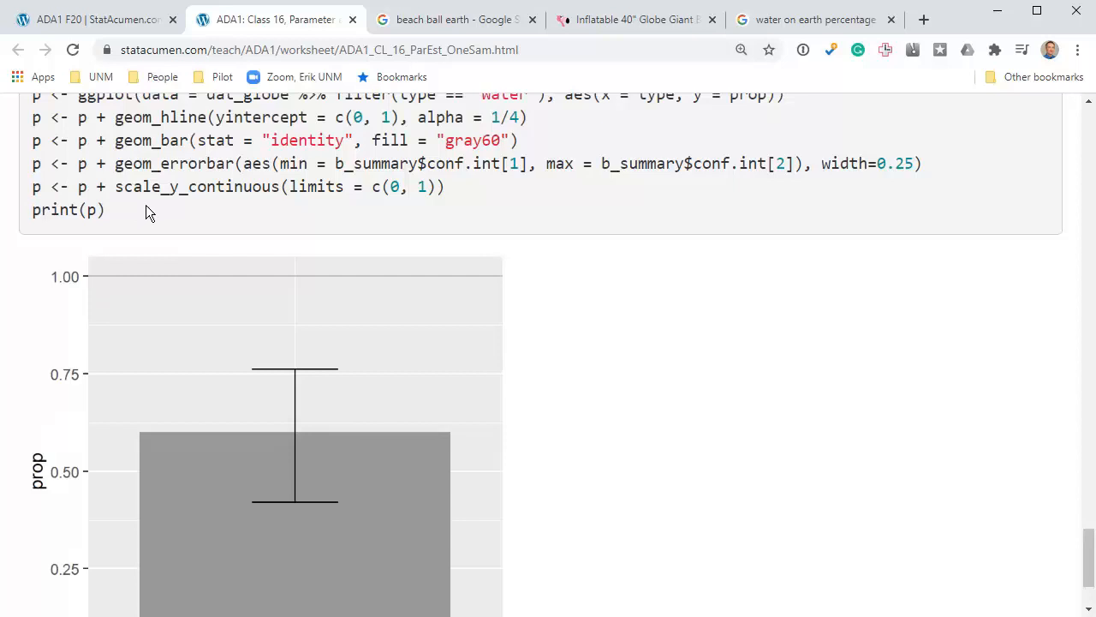
pyautogui.moveTo(96, 276)
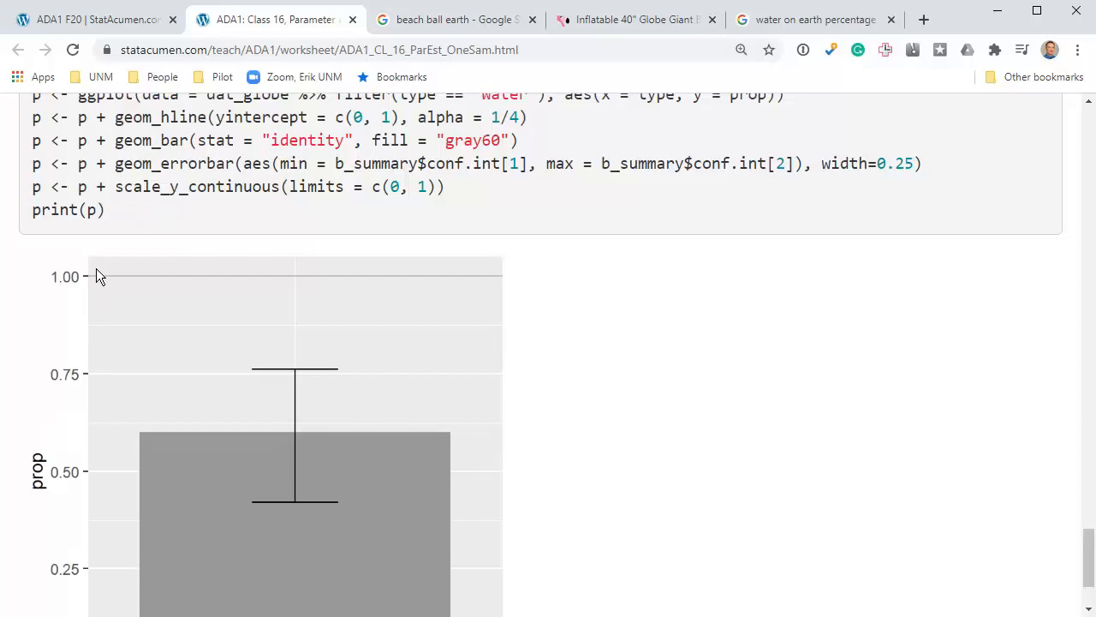
pyautogui.scroll(-3)
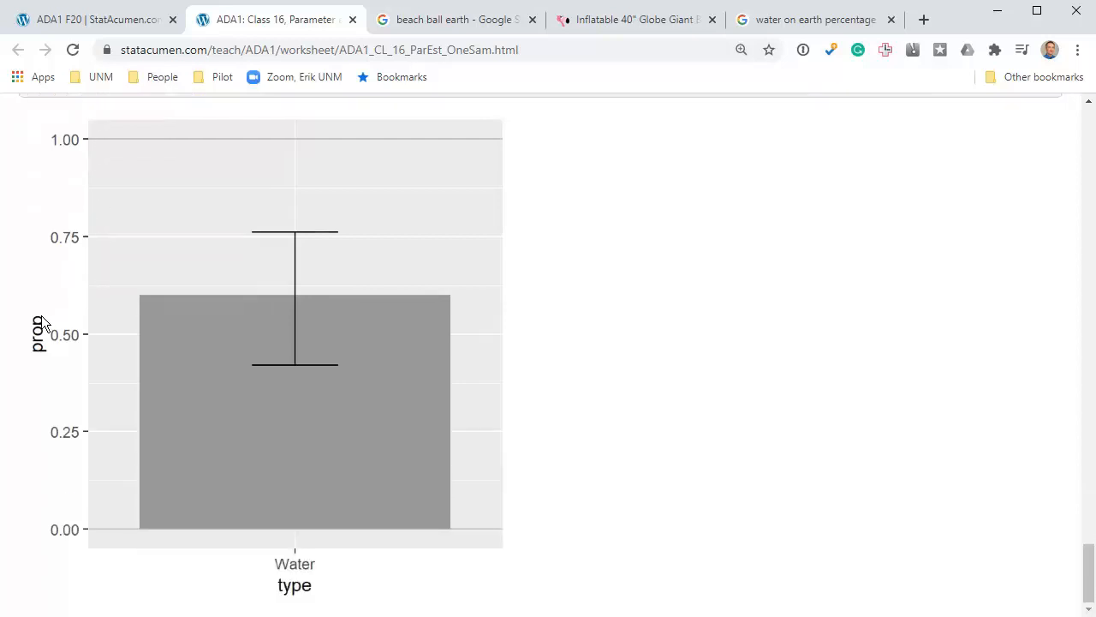
pyautogui.moveTo(644, 555)
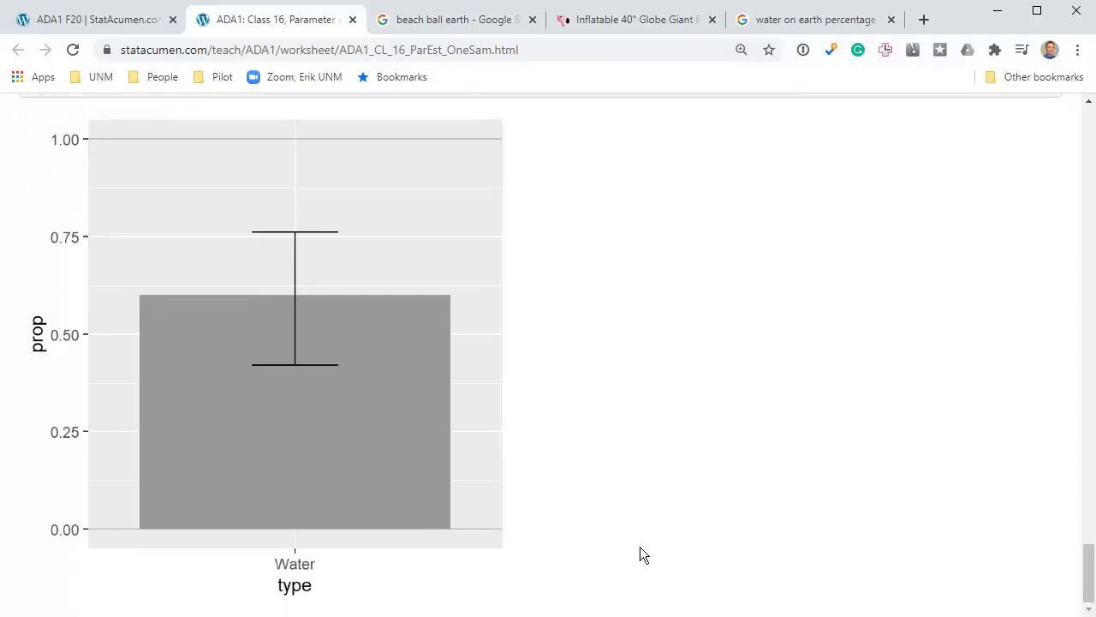